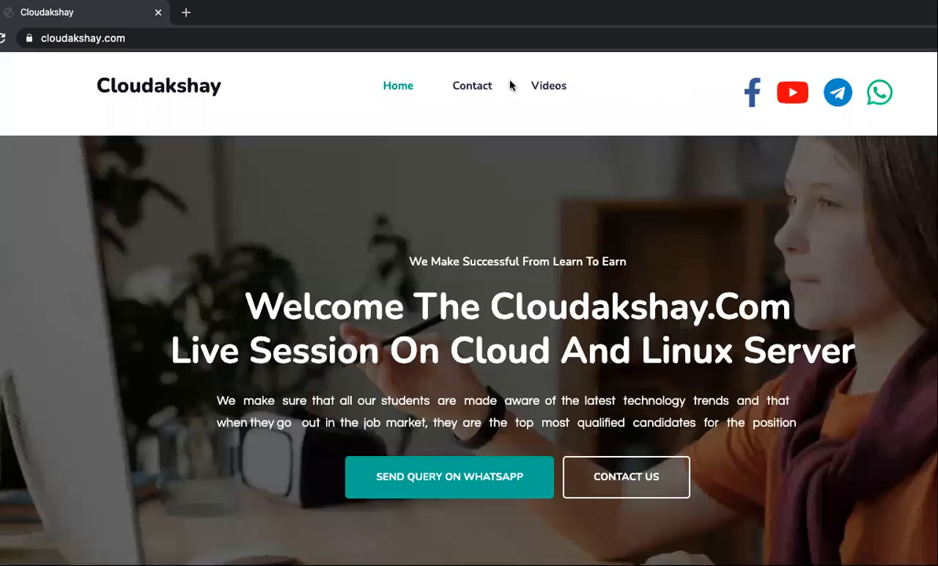
{"action": "mouse_move", "coordinate": [472, 85]}
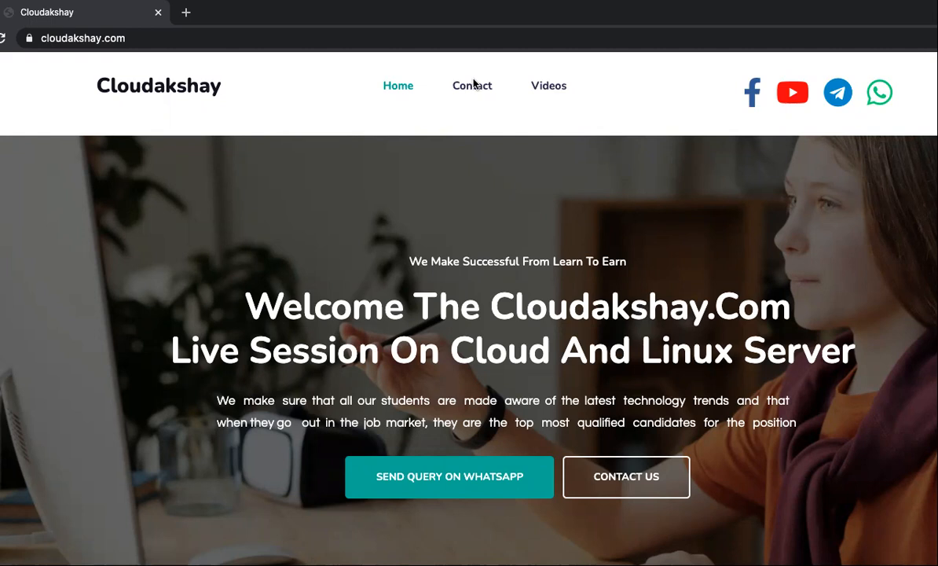
{"action": "mouse_move", "coordinate": [469, 77]}
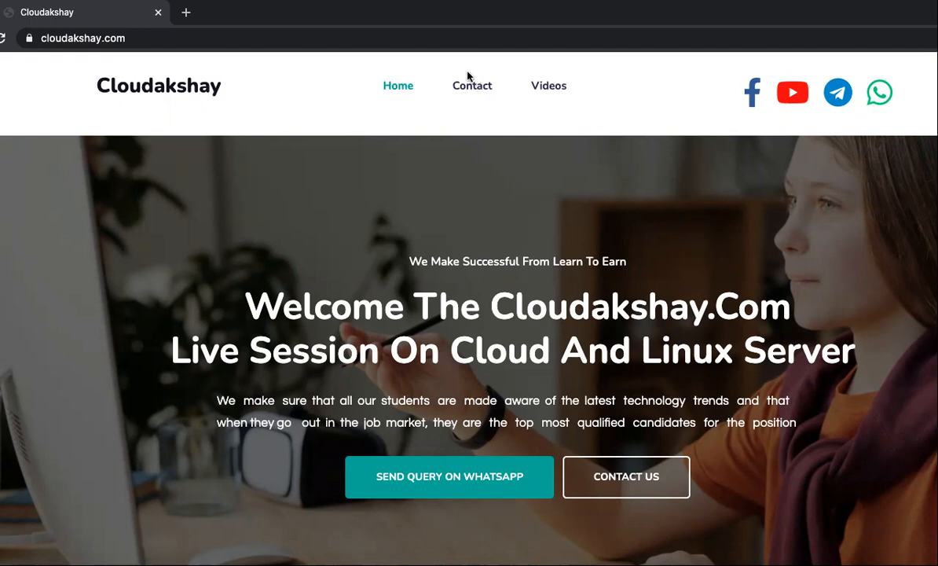
{"action": "mouse_move", "coordinate": [383, 72]}
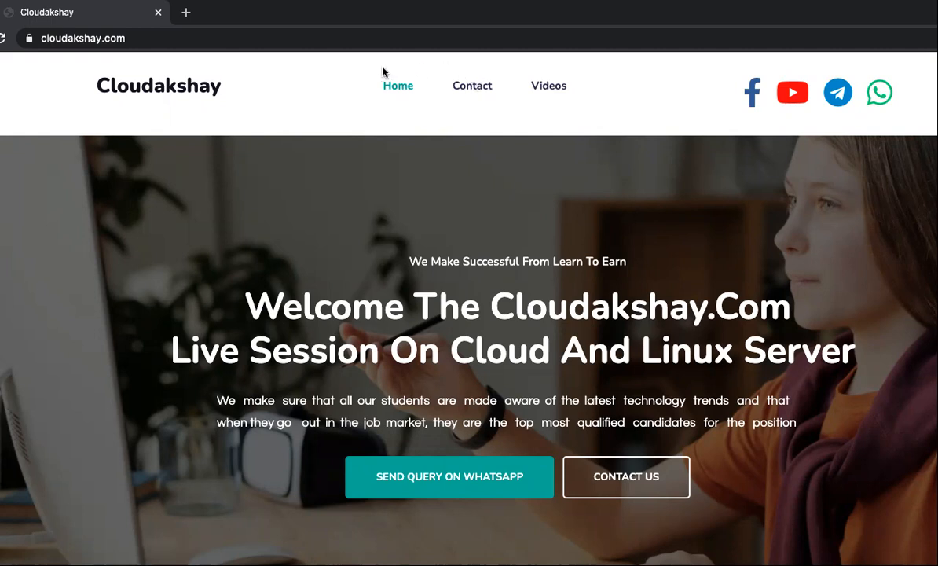
{"action": "mouse_move", "coordinate": [684, 123]}
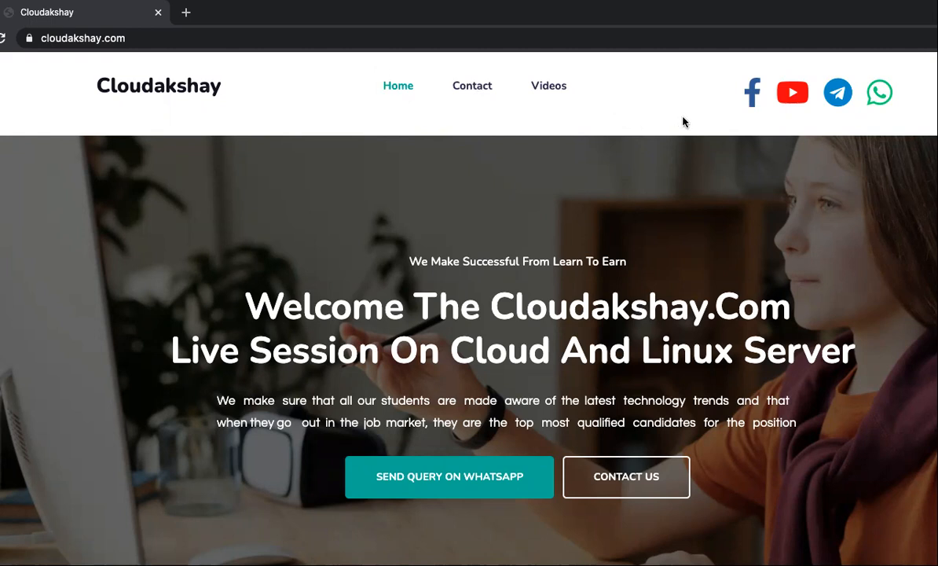
{"action": "mouse_move", "coordinate": [647, 94]}
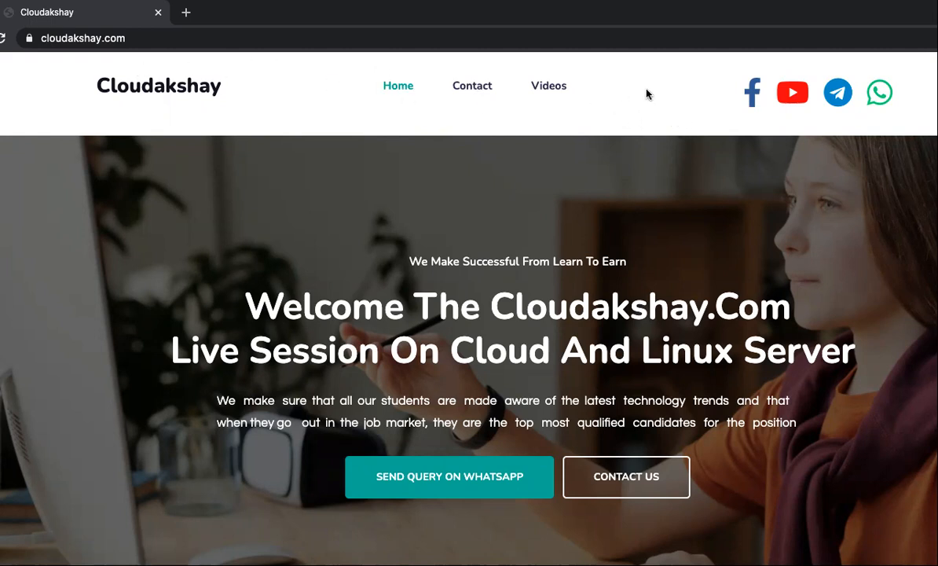
{"action": "mouse_move", "coordinate": [752, 101]}
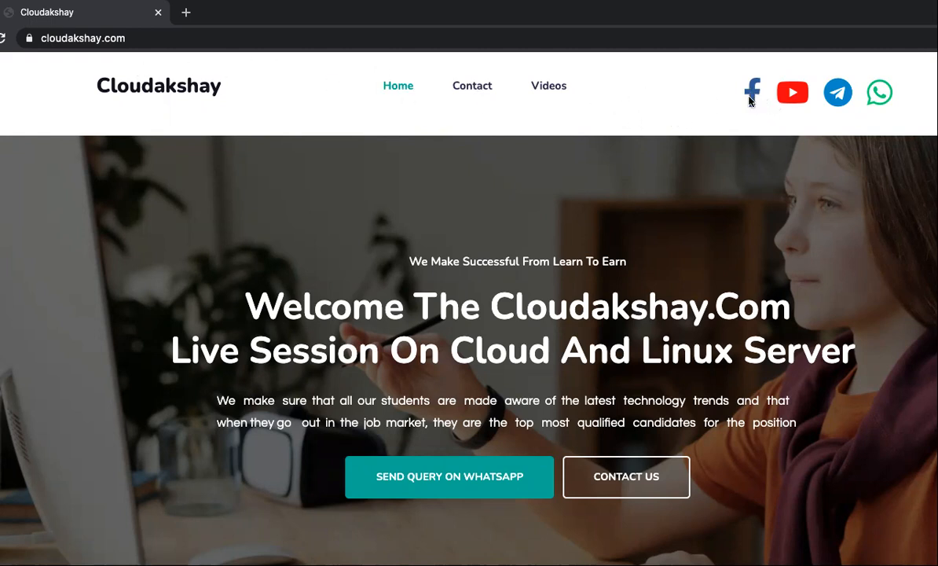
{"action": "mouse_move", "coordinate": [838, 102]}
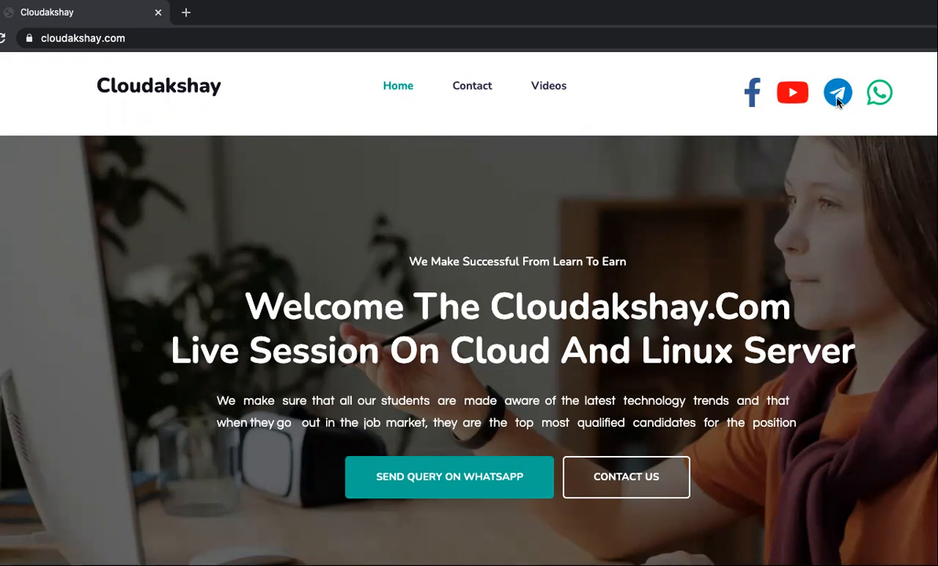
{"action": "mouse_move", "coordinate": [782, 100]}
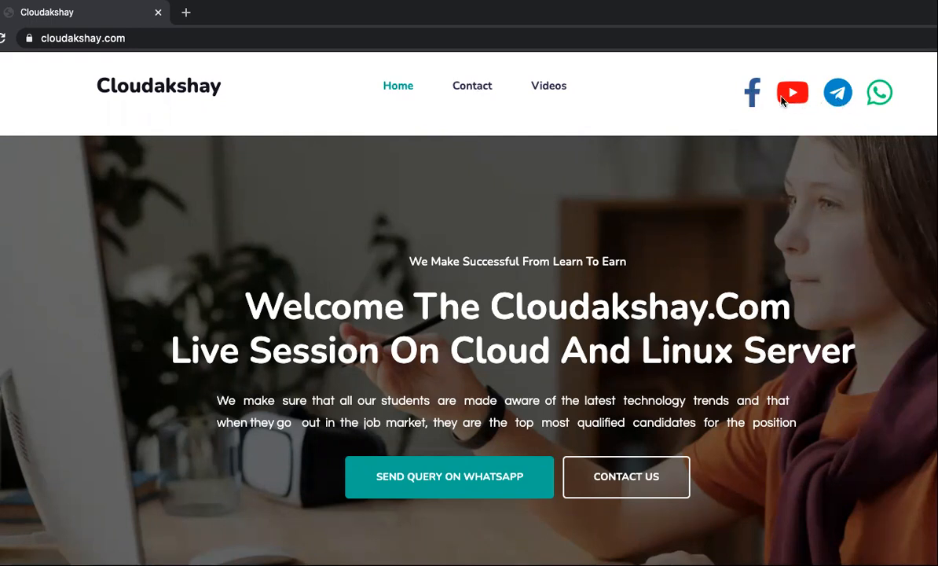
{"action": "mouse_move", "coordinate": [710, 84]}
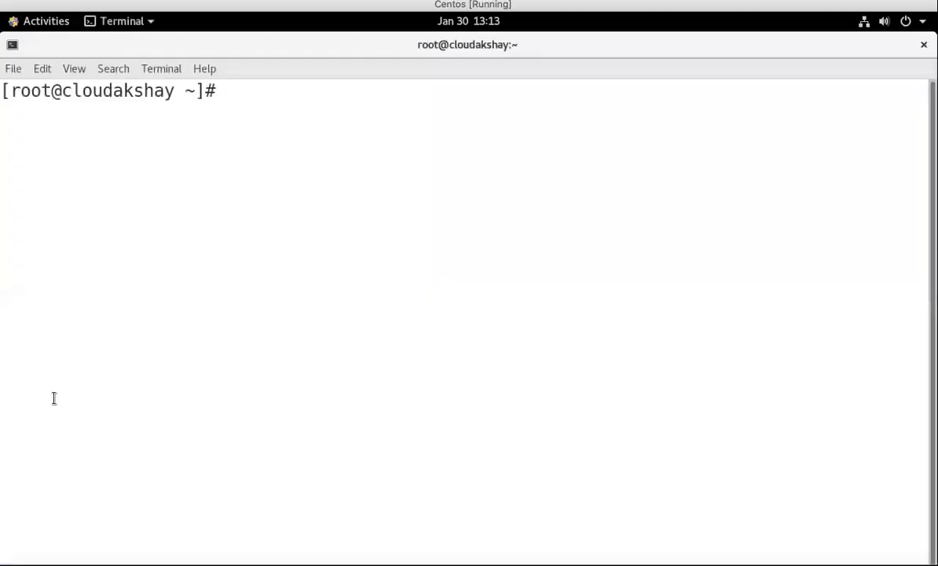
{"action": "mouse_move", "coordinate": [145, 283]}
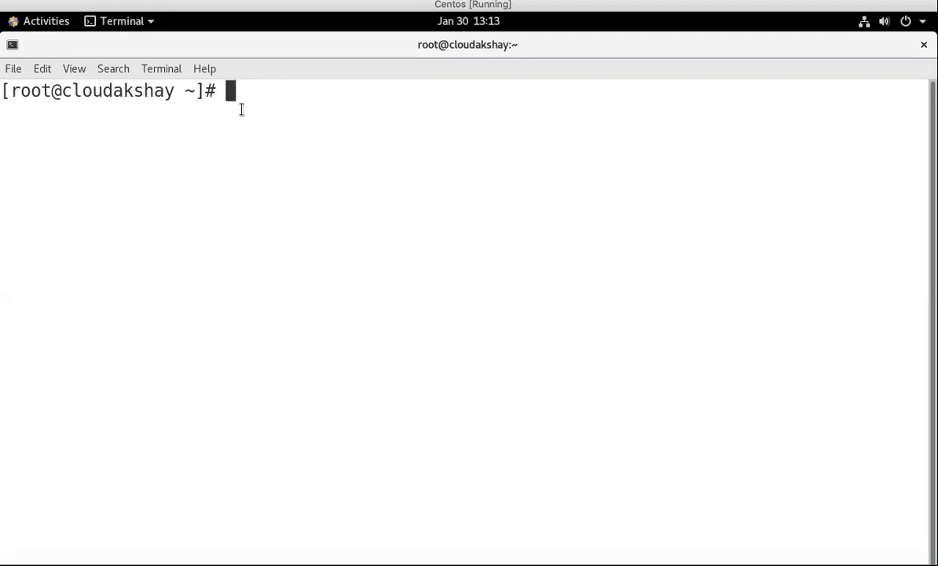
Step: Run chef --version to show Chef Workstation 21.1.247 and its component versions
{"action": "type", "text": "chef --v"}
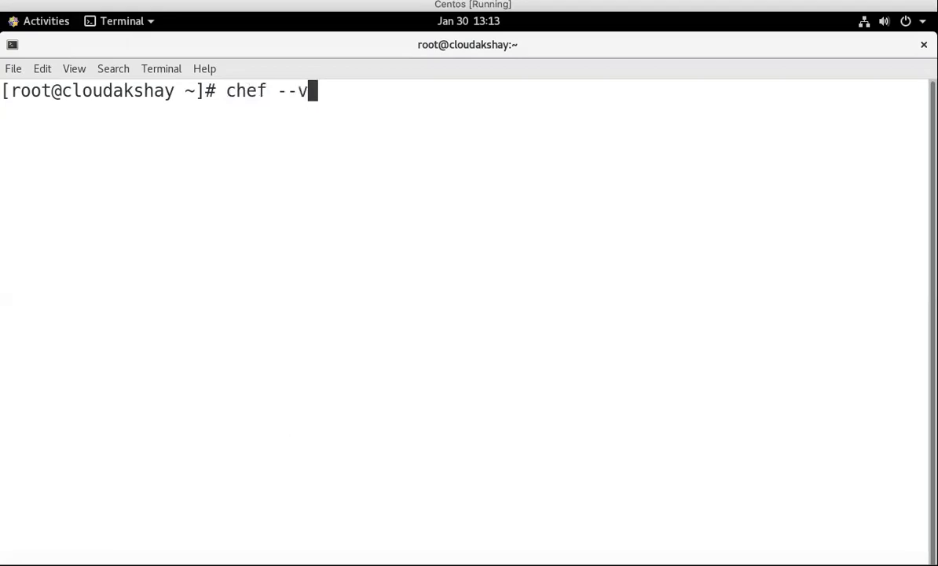
{"action": "type", "text": "ersion"}
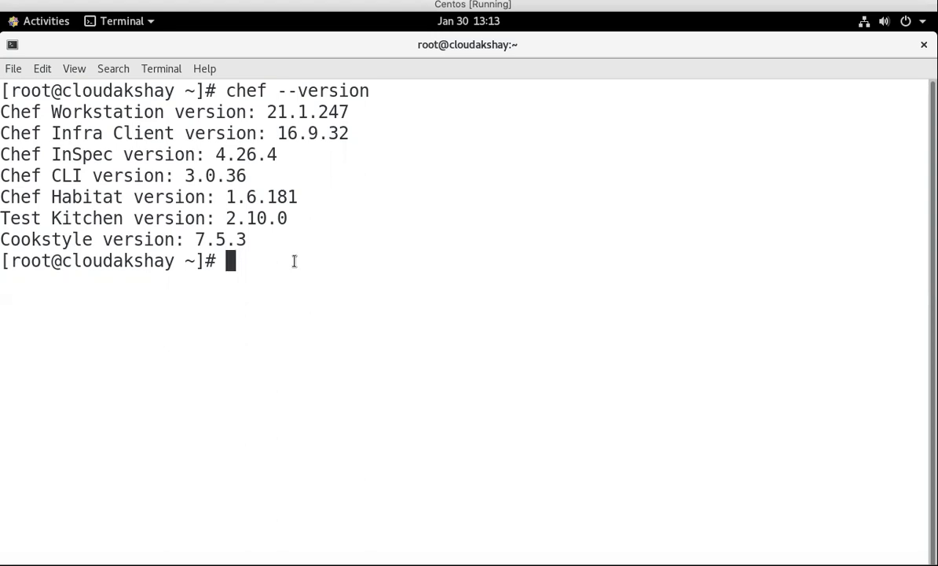
Step: Query ohai hostname, change the hostname to cloud, and confirm ohai reports it
{"action": "type", "text": "ohai h"}
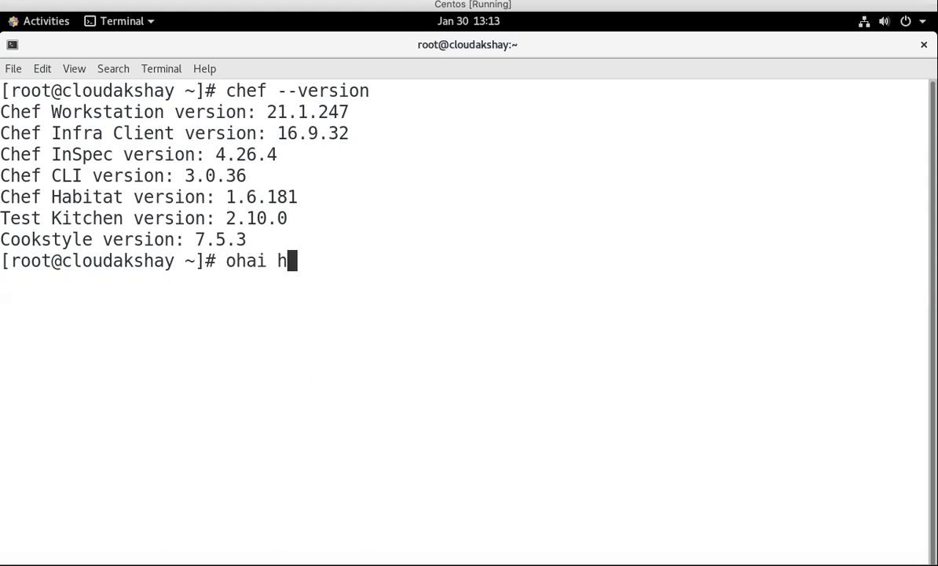
{"action": "type", "text": "ostname"}
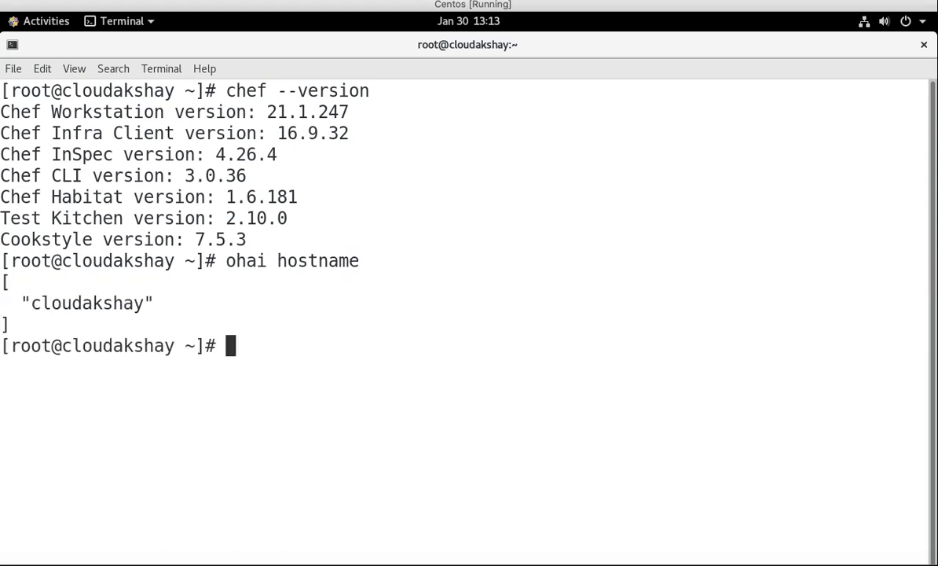
{"action": "type", "text": "host"}
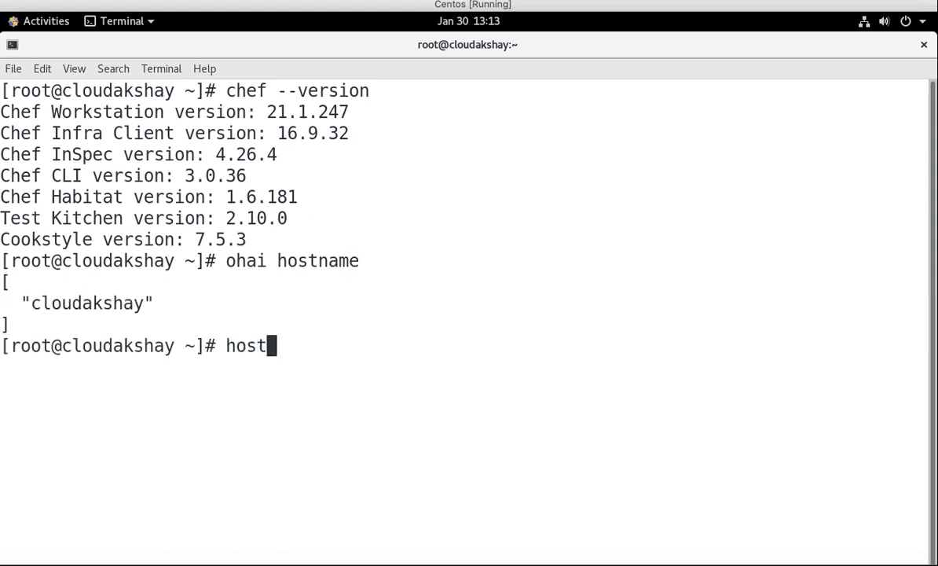
{"action": "type", "text": "name"}
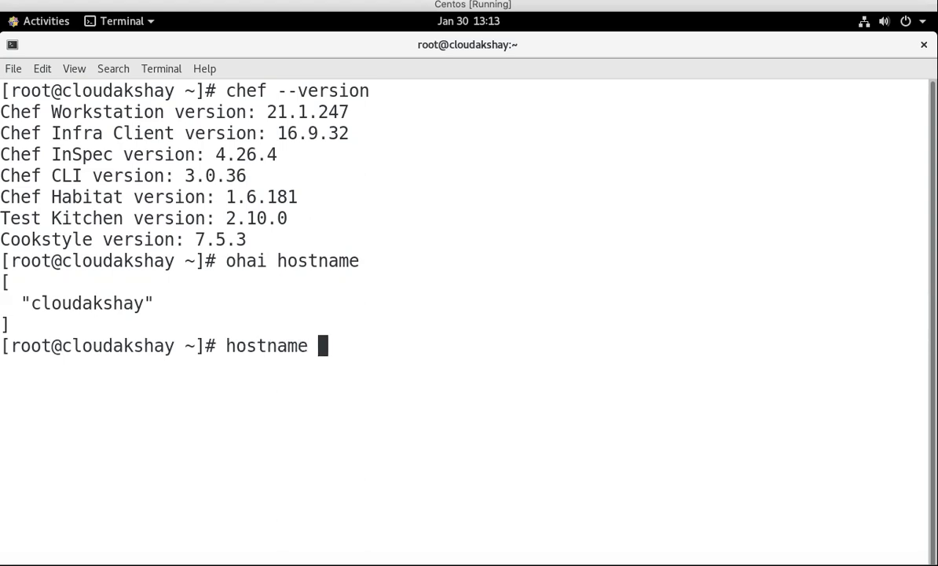
{"action": "type", "text": "cloud"}
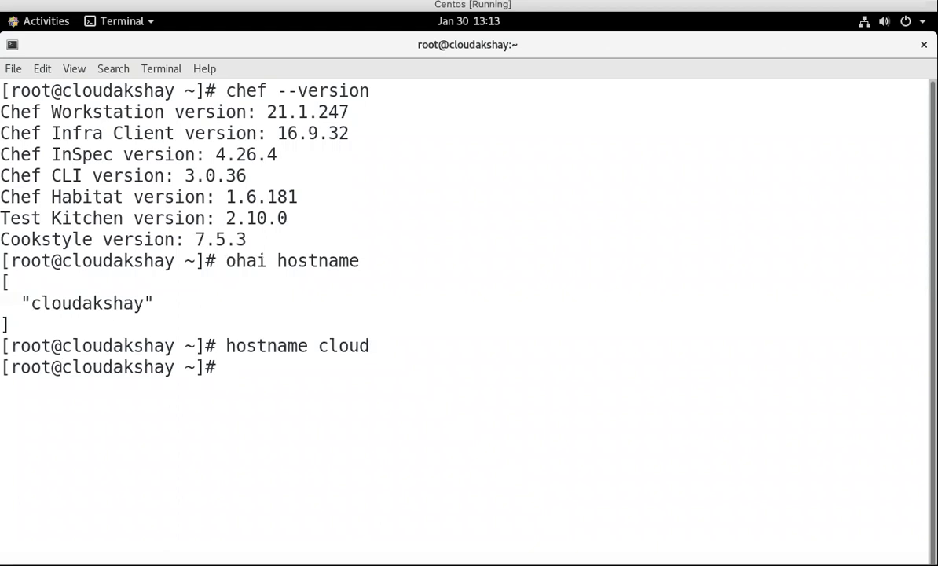
{"action": "type", "text": "ohai"}
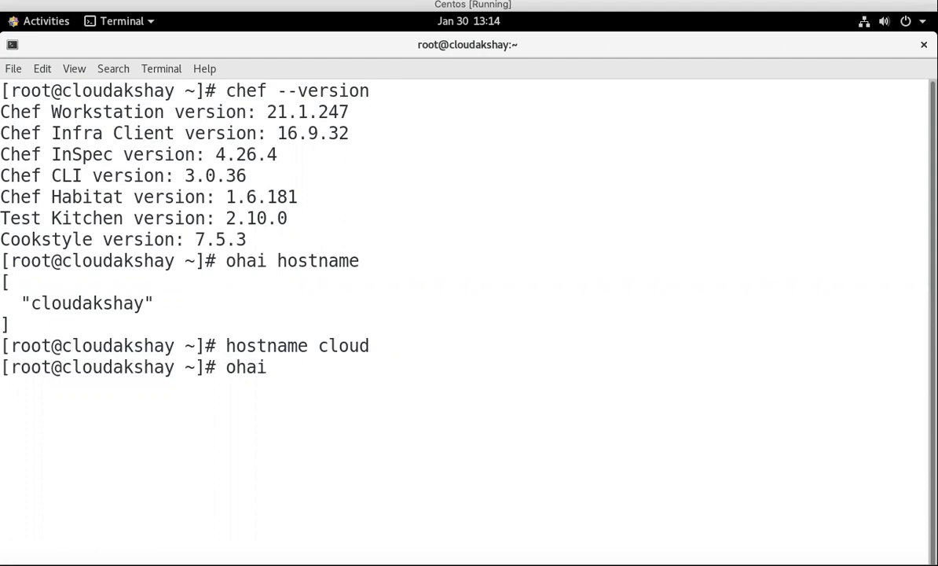
{"action": "type", "text": "hostname"}
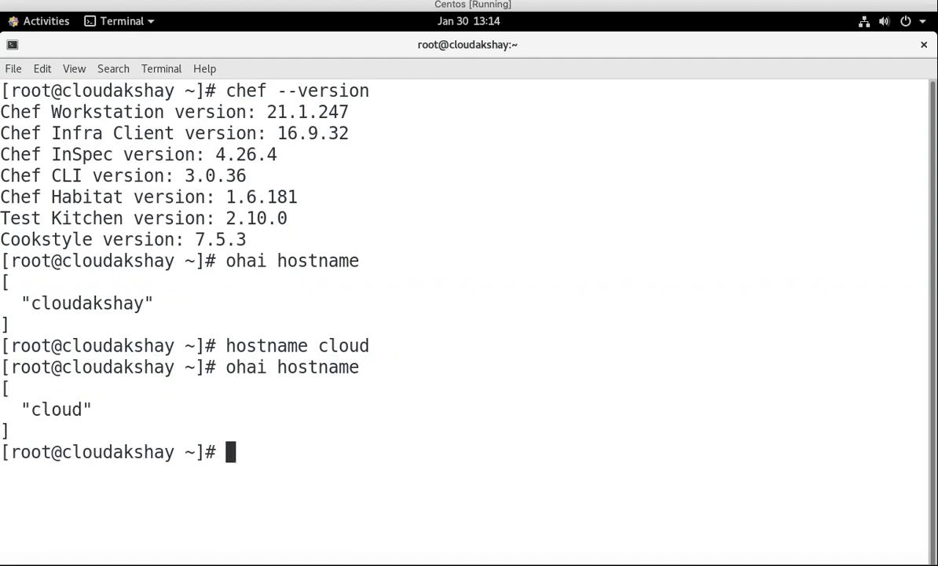
Step: Restore hostname cloudakshay, query ohai ipaddress (10.0.2.15), and clear the screen
{"action": "type", "text": "hos"}
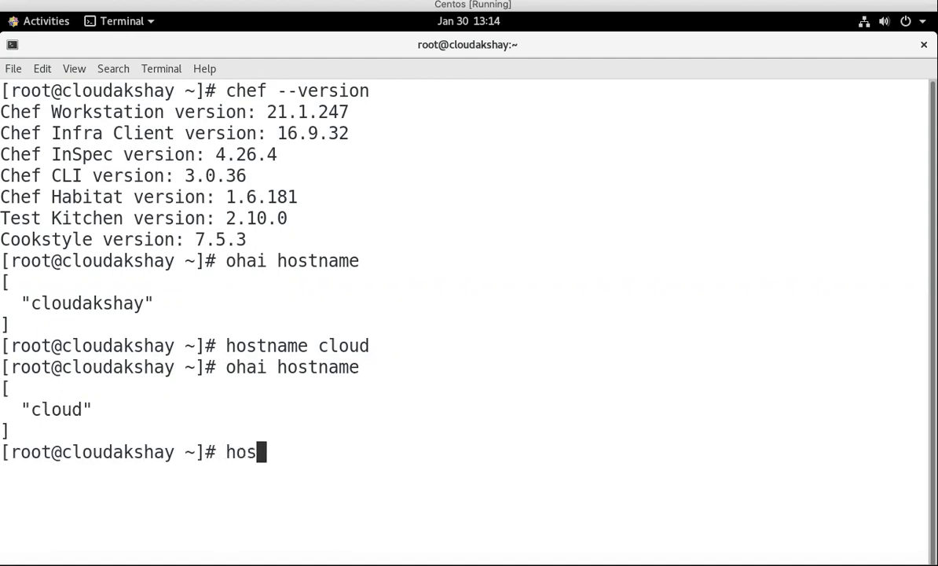
{"action": "type", "text": "tname"}
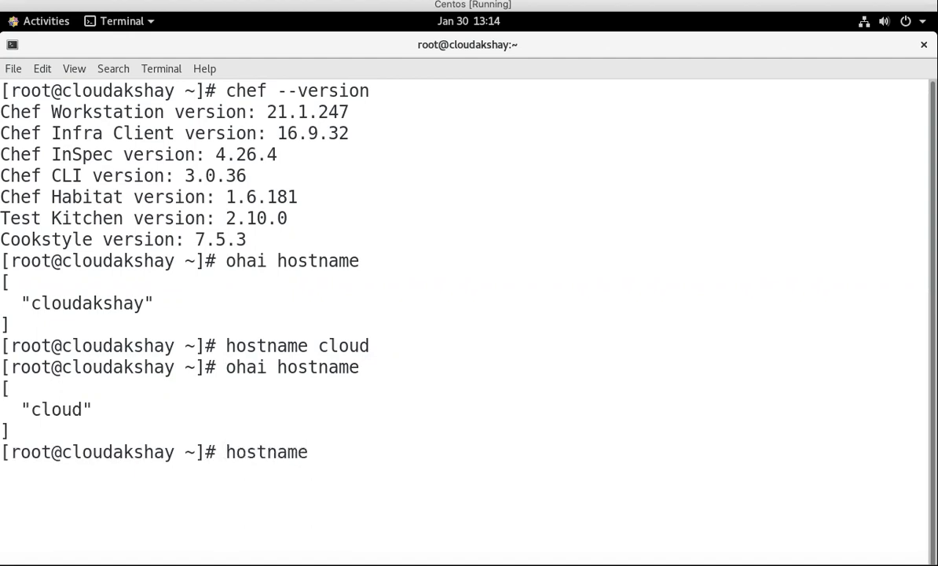
{"action": "type", "text": "cloud"}
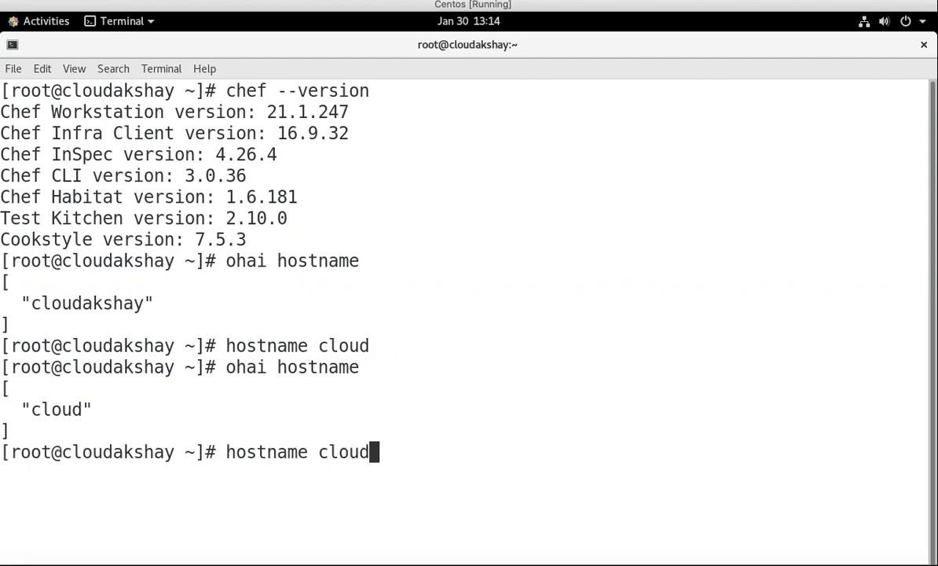
{"action": "type", "text": "akshay"}
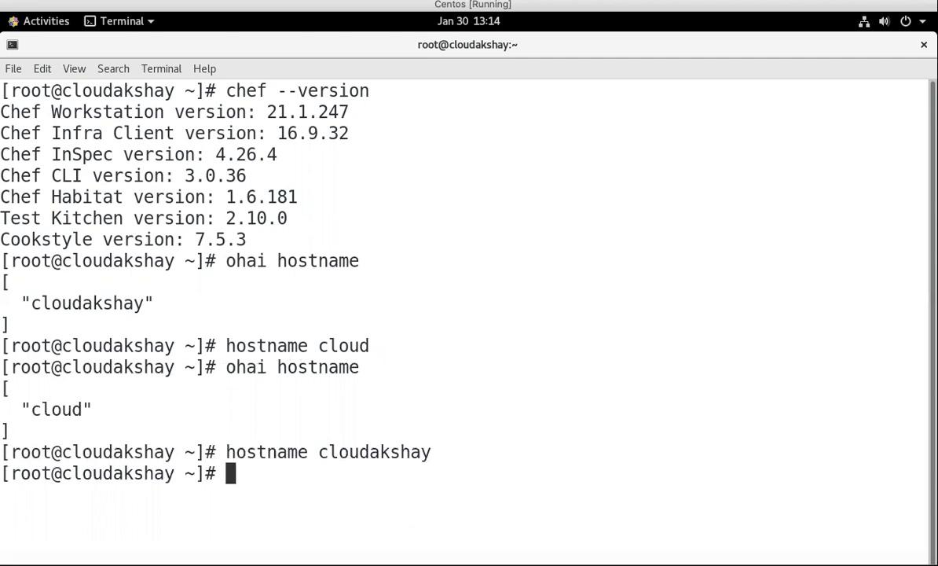
{"action": "type", "text": "oh"}
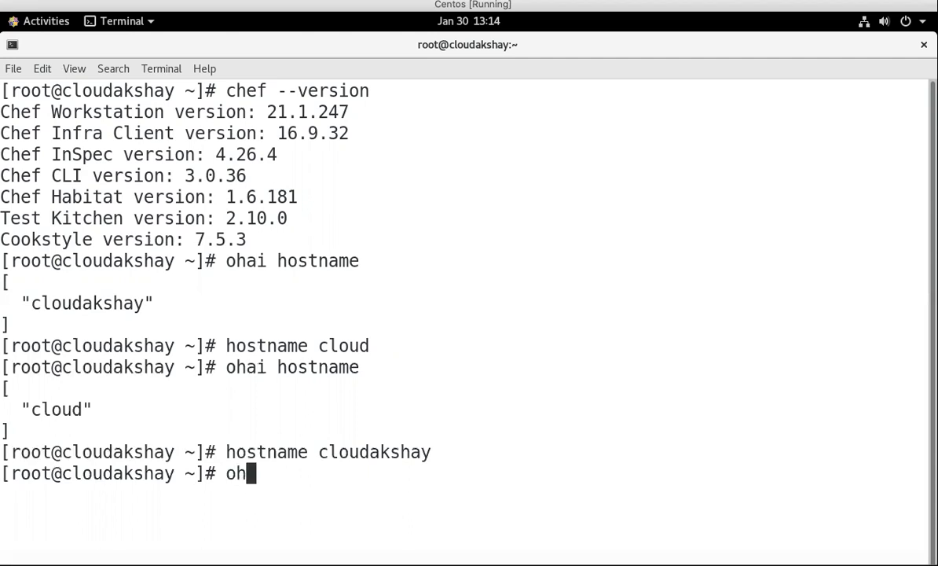
{"action": "type", "text": "a"}
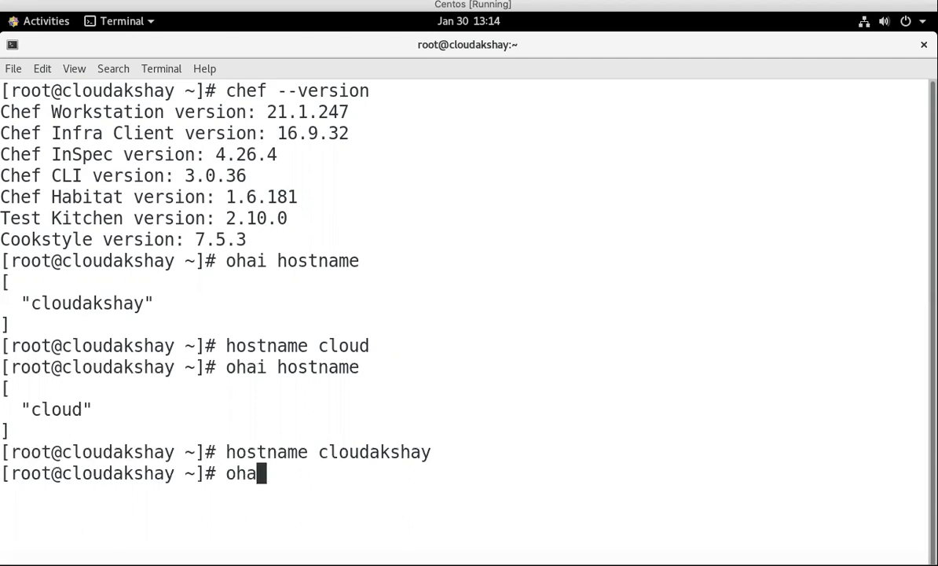
{"action": "type", "text": "i ipaddre"}
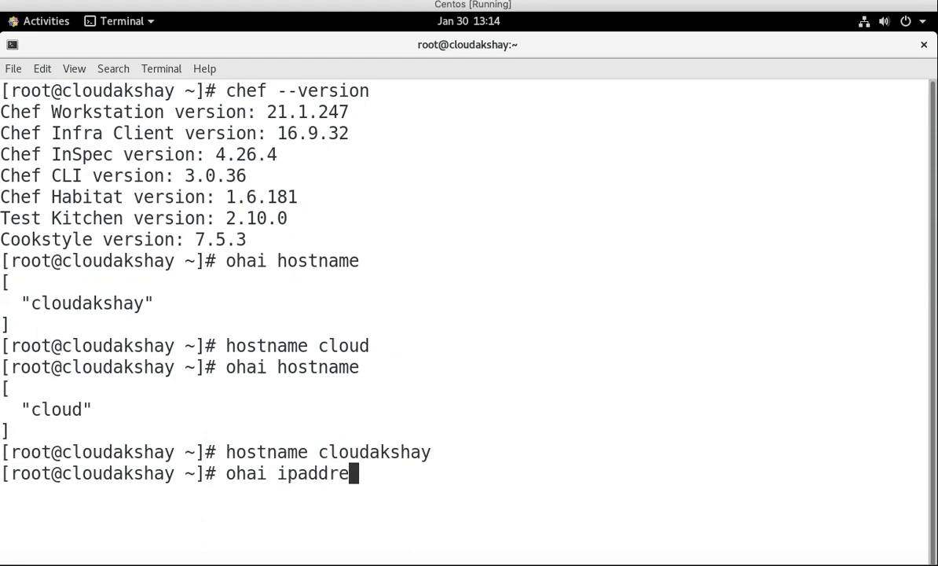
{"action": "type", "text": "ss"}
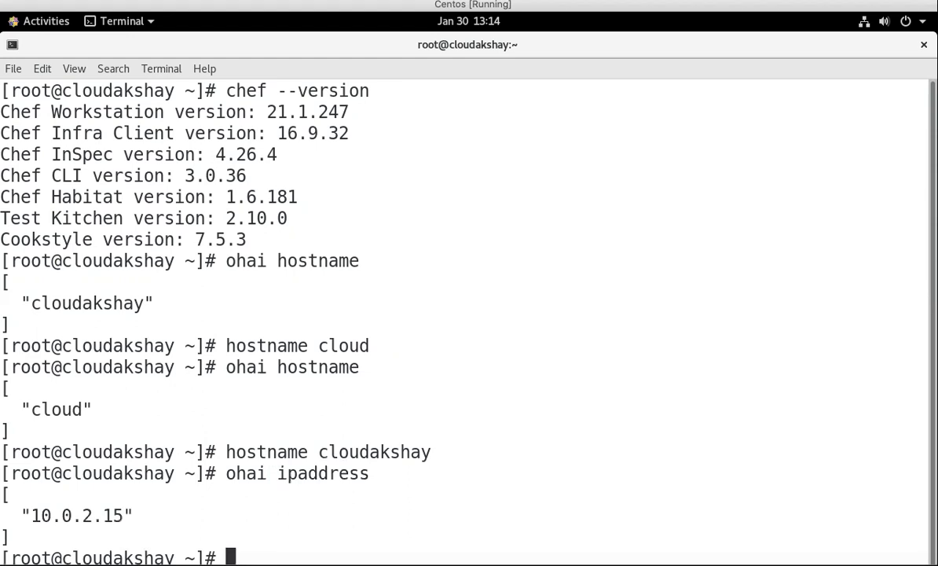
{"action": "type", "text": "clear"}
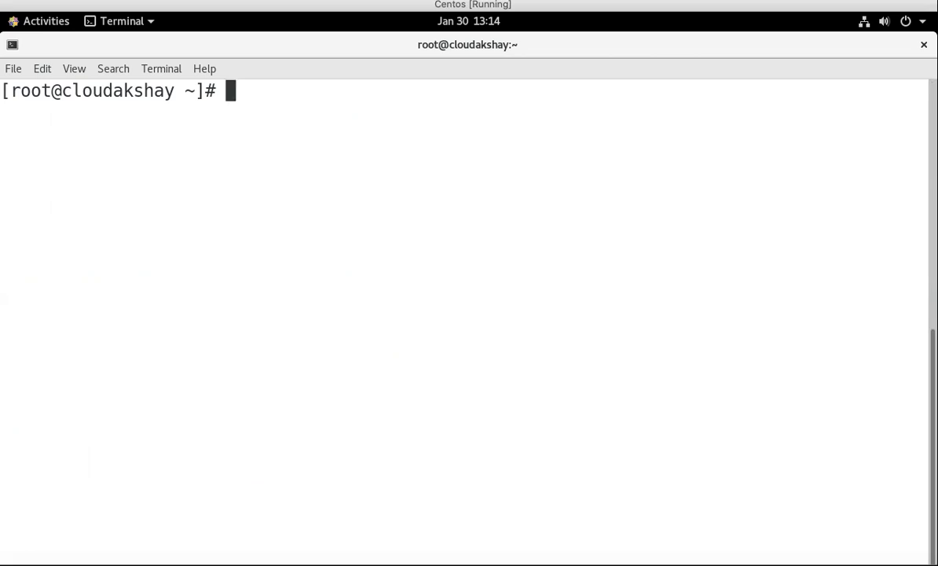
Step: Create a cookbooks directory and change into it
{"action": "type", "text": "m"}
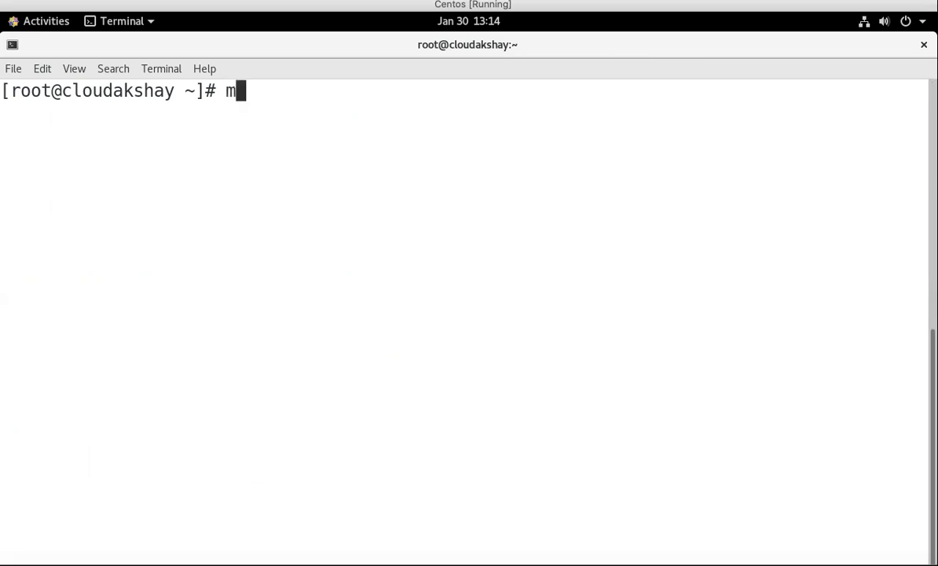
{"action": "type", "text": "kdir"}
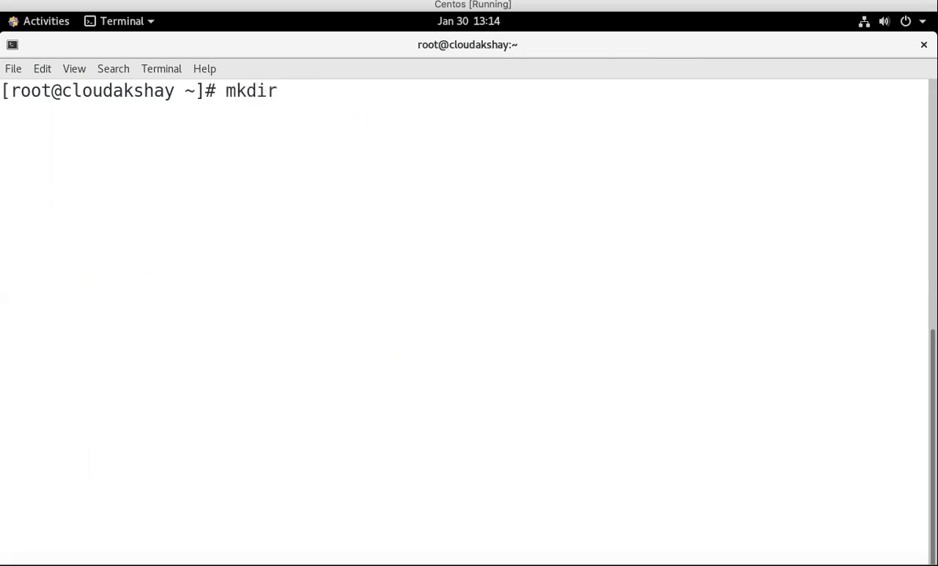
{"action": "type", "text": "cookbo"}
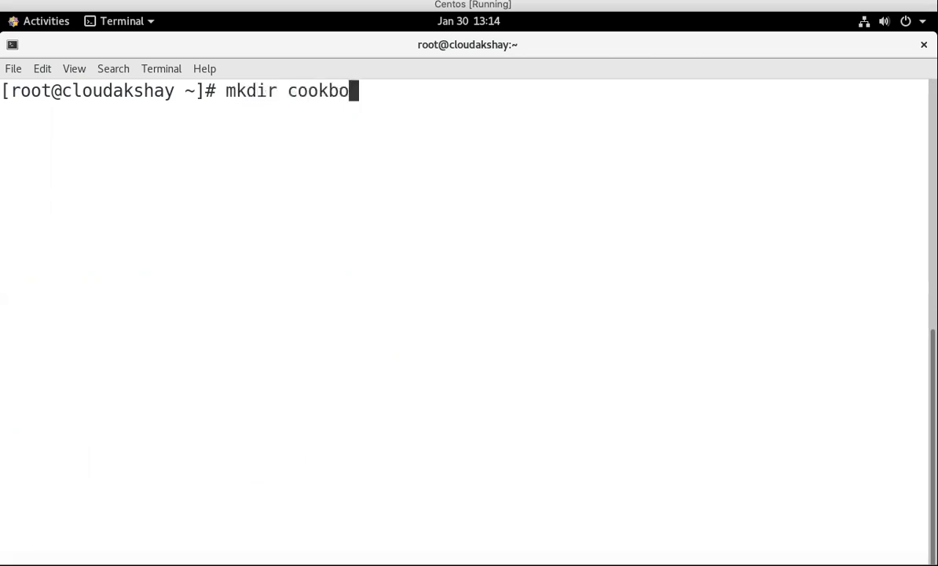
{"action": "type", "text": "ks"}
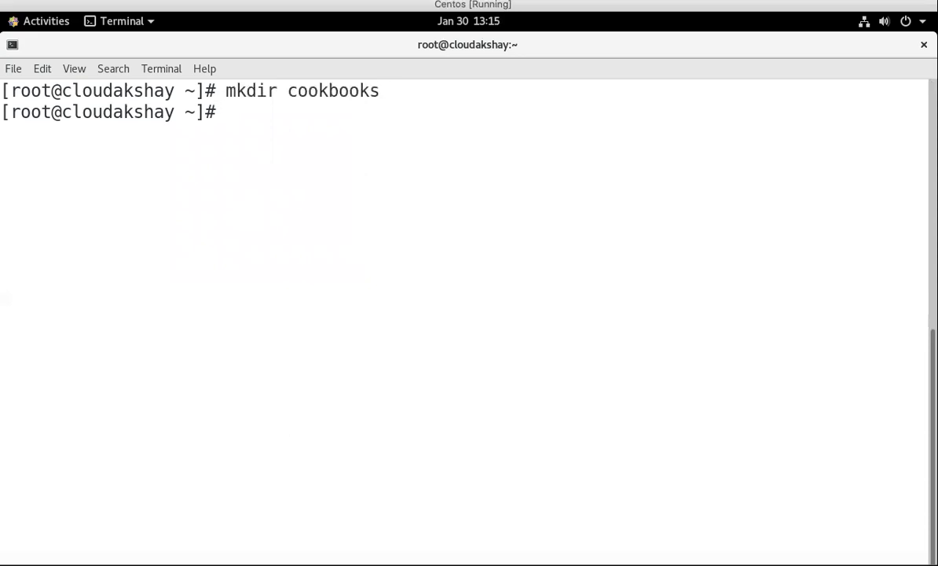
{"action": "type", "text": "cd cookbooks/"}
{"action": "type", "text": "chef"}
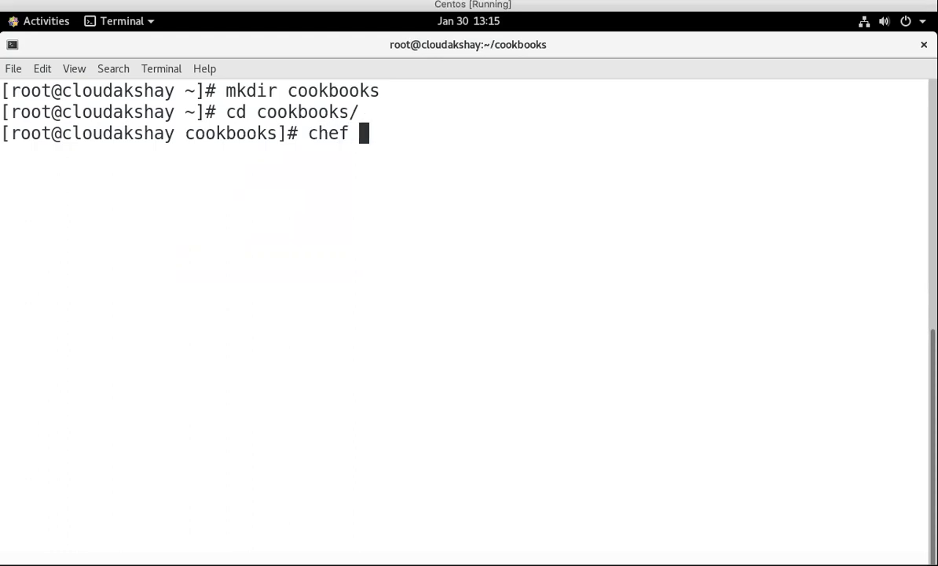
Step: Run chef generate cookbooks basicinfo and answer yes to accept the Chef licenses
{"action": "type", "text": "gener"}
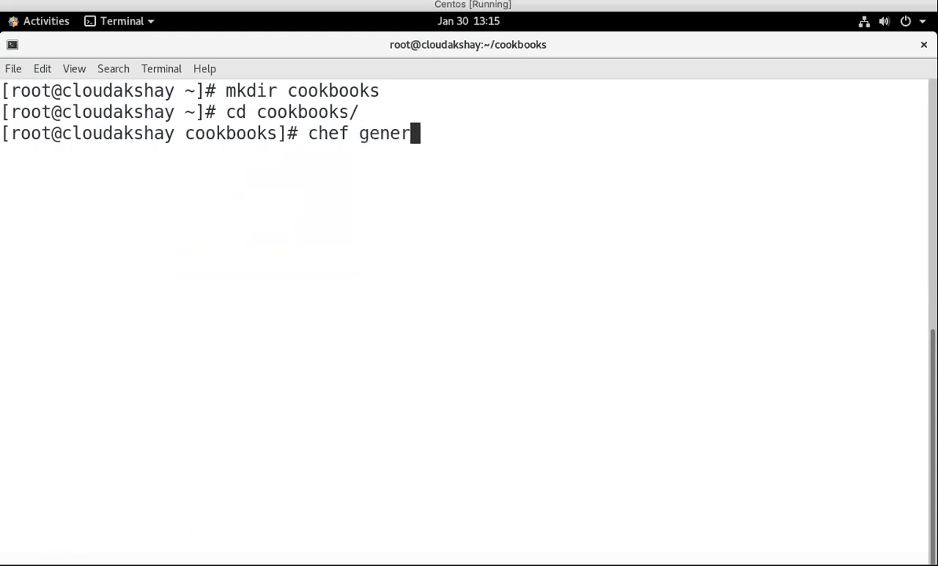
{"action": "type", "text": "ate cook"}
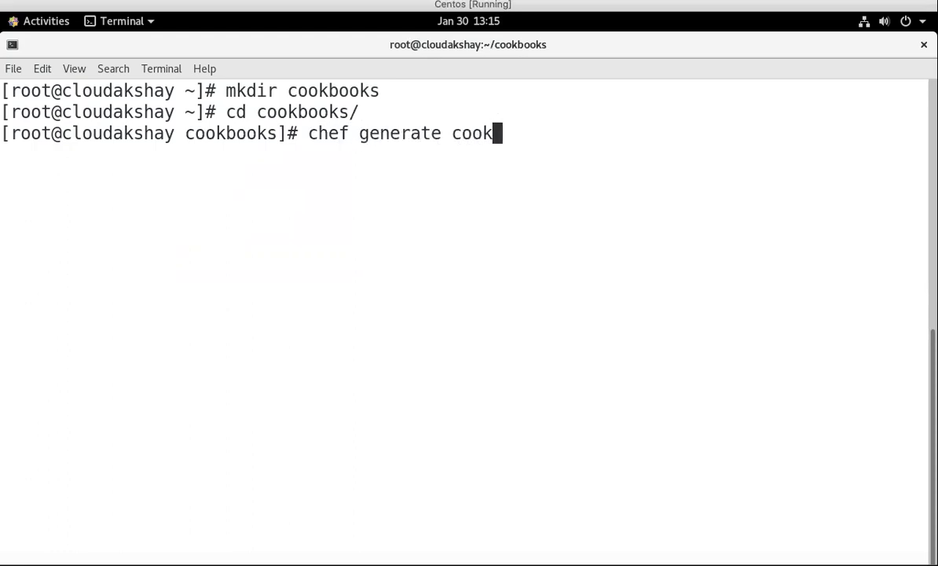
{"action": "type", "text": "books"}
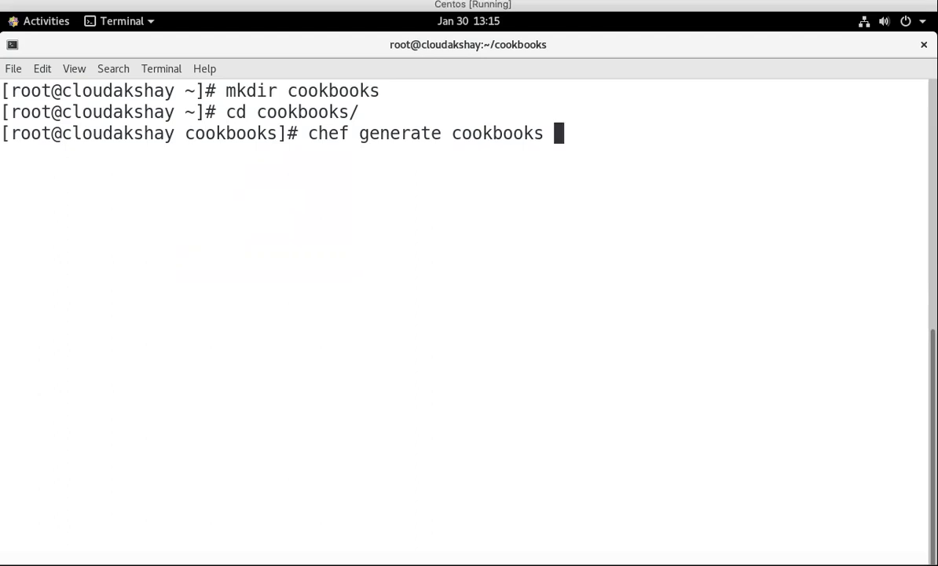
{"action": "type", "text": "basic"}
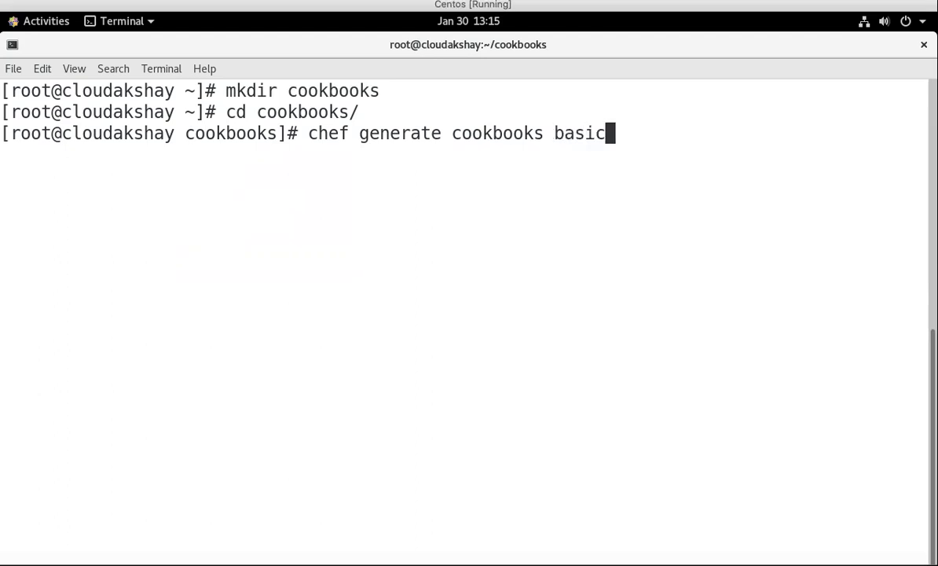
{"action": "type", "text": "in"}
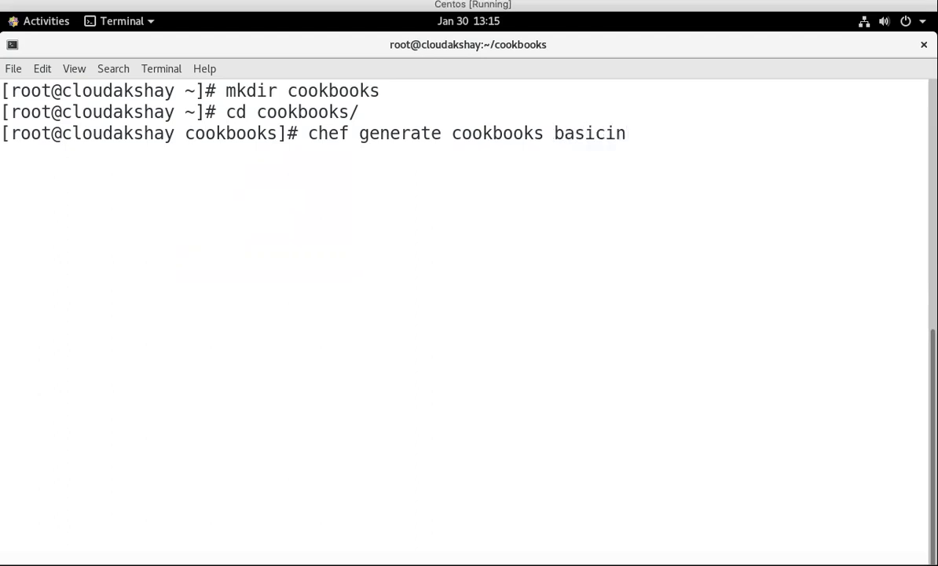
{"action": "type", "text": "fo"}
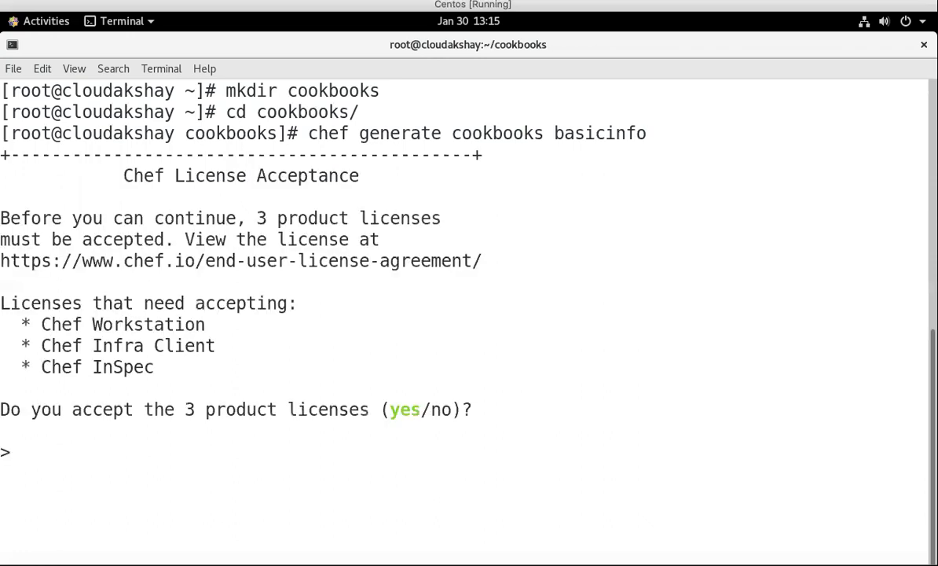
{"action": "type", "text": "yes"}
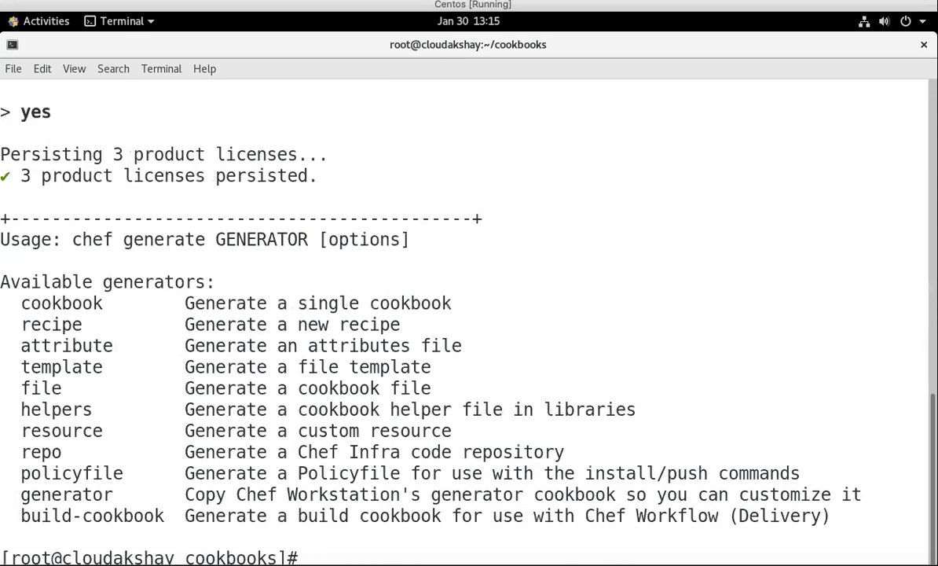
Step: Check with ls and tree that cookbooks is still empty and basicinfo doesn't exist, then return home
{"action": "type", "text": "ls"}
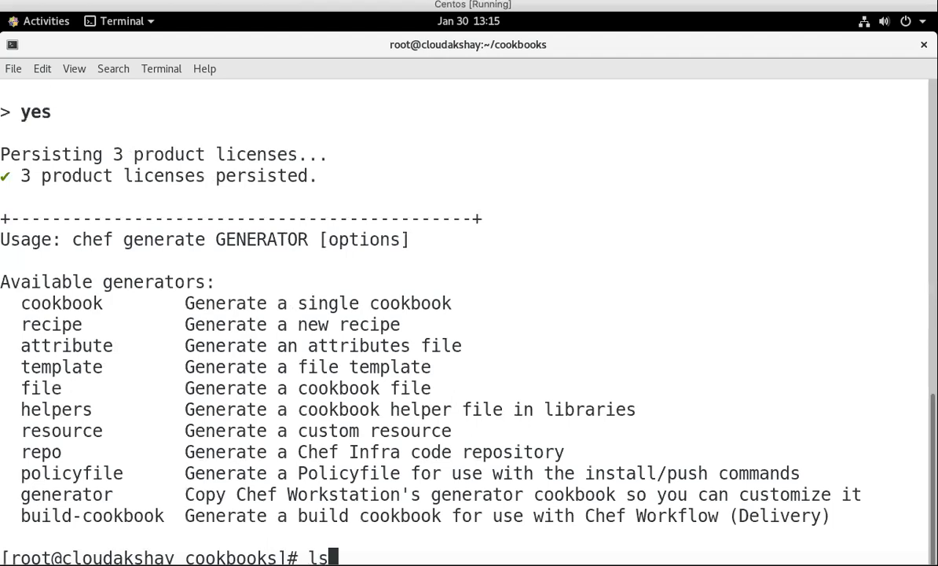
{"action": "key", "text": "Return"}
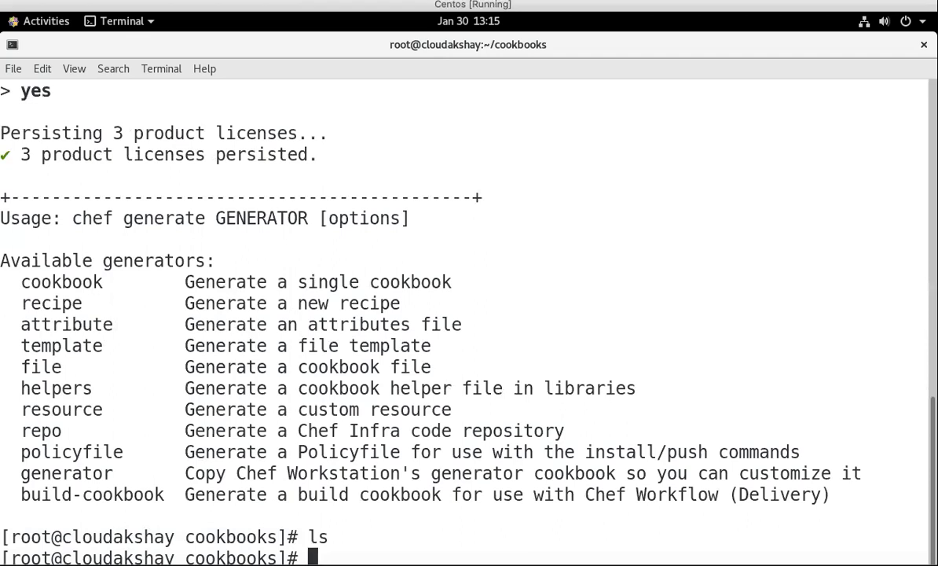
{"action": "type", "text": "tree"}
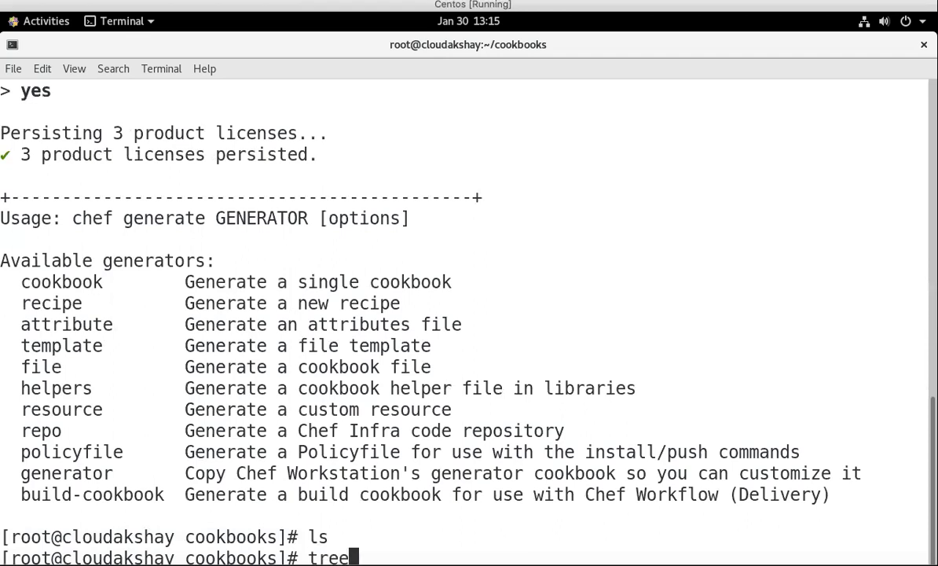
{"action": "key", "text": "Return"}
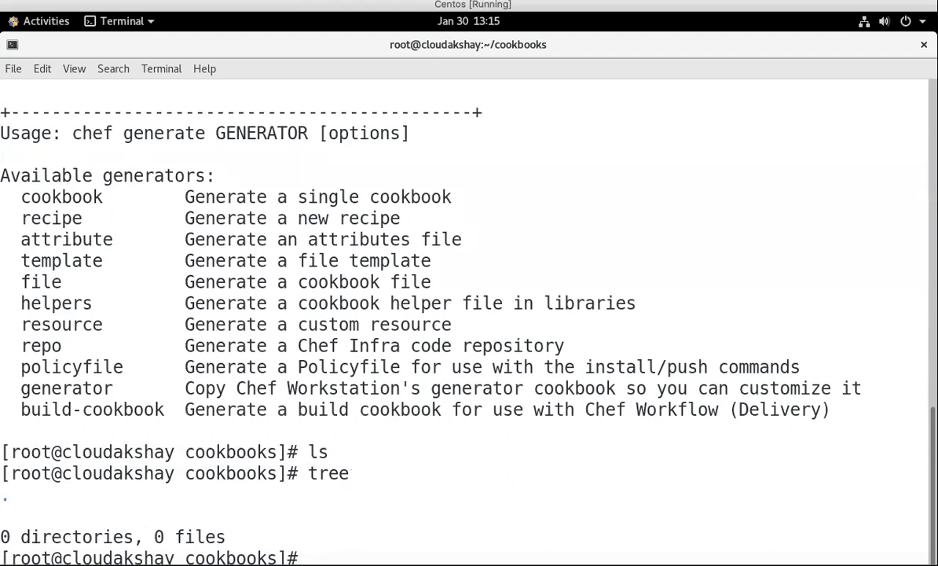
{"action": "type", "text": "cd"}
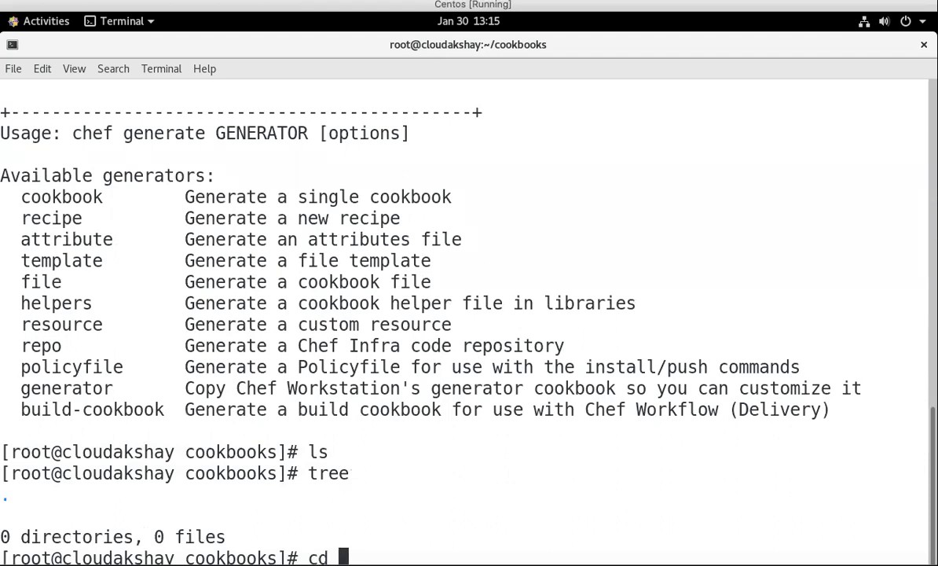
{"action": "type", "text": "basi"}
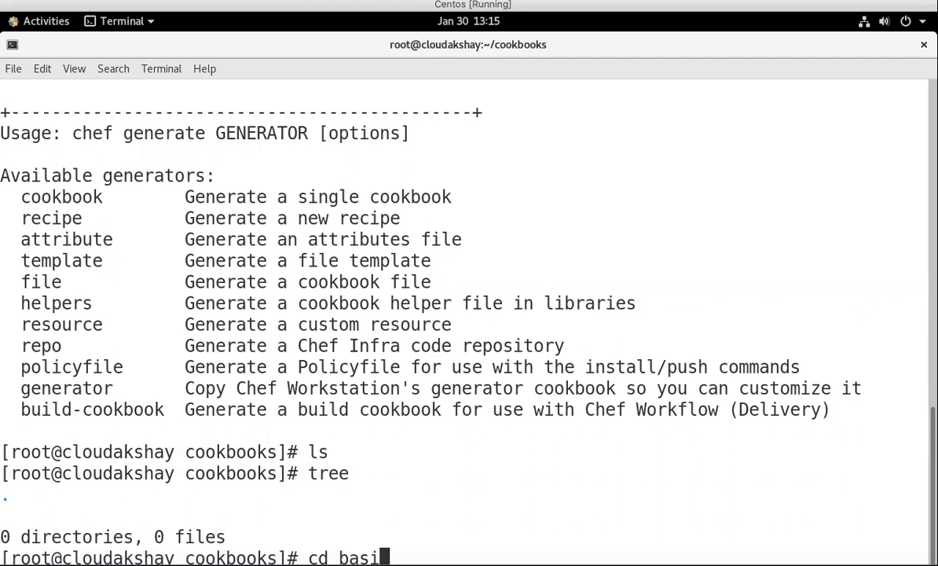
{"action": "type", "text": "cinfo"}
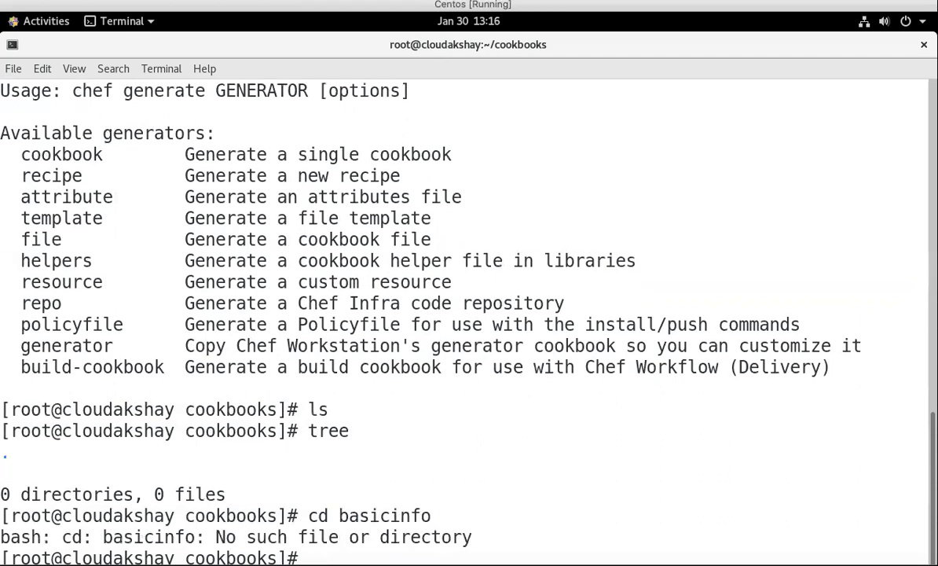
{"action": "type", "text": "tree"}
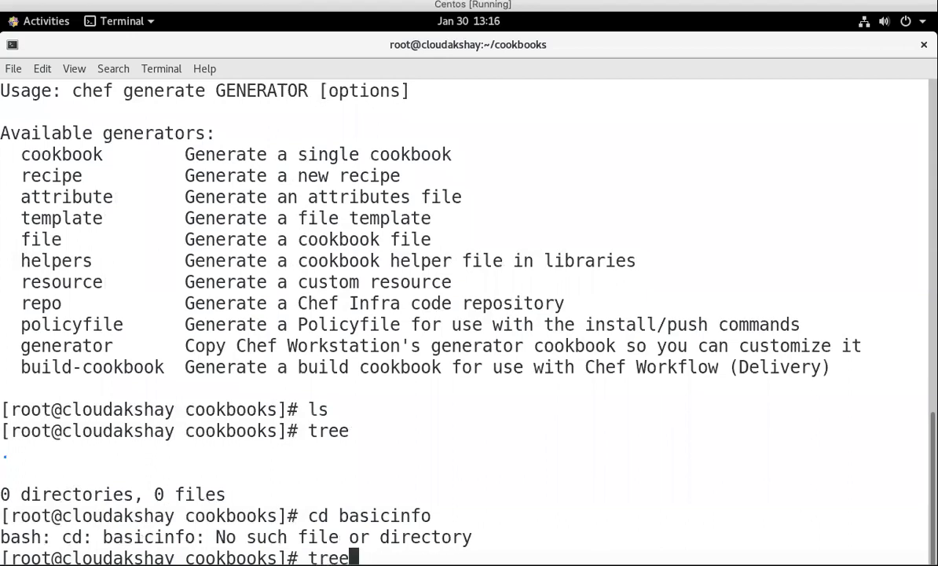
{"action": "type", "text": "ls"}
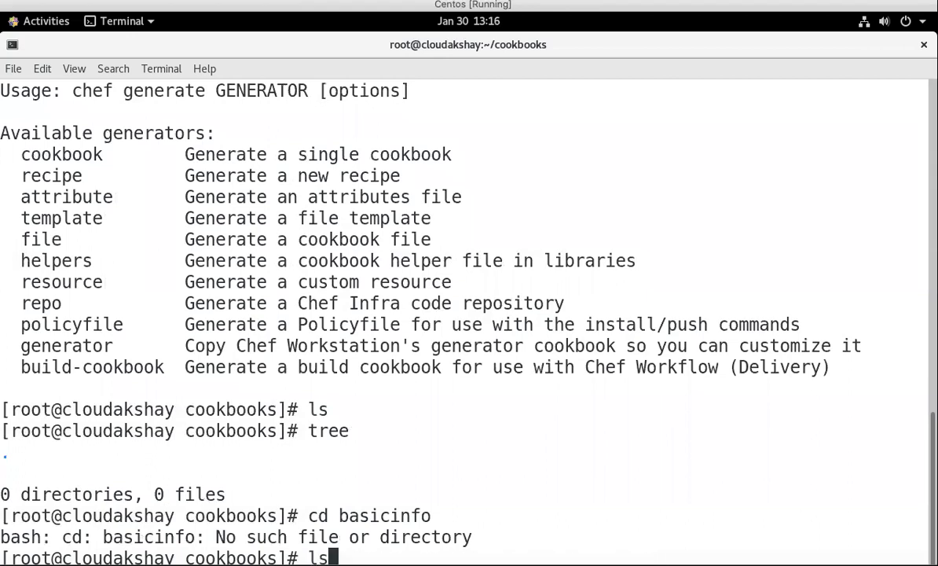
{"action": "type", "text": "cd cookbooks/"}
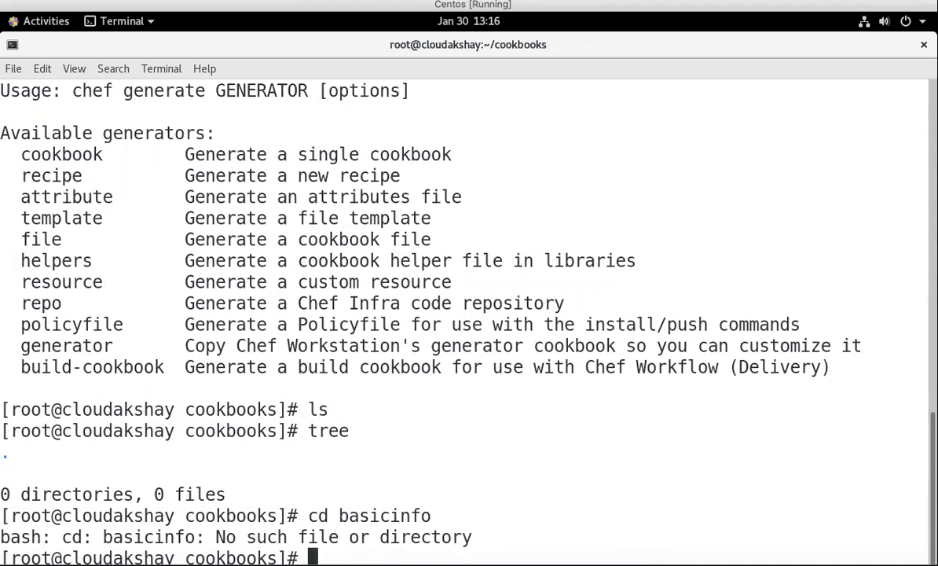
{"action": "type", "text": "tree"}
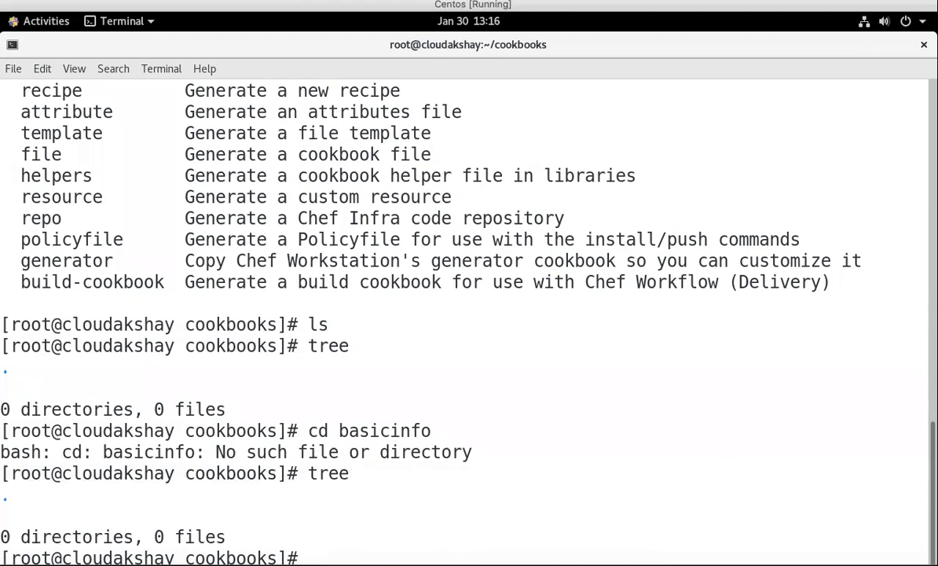
{"action": "type", "text": "cd .."}
{"action": "type", "text": "tr"}
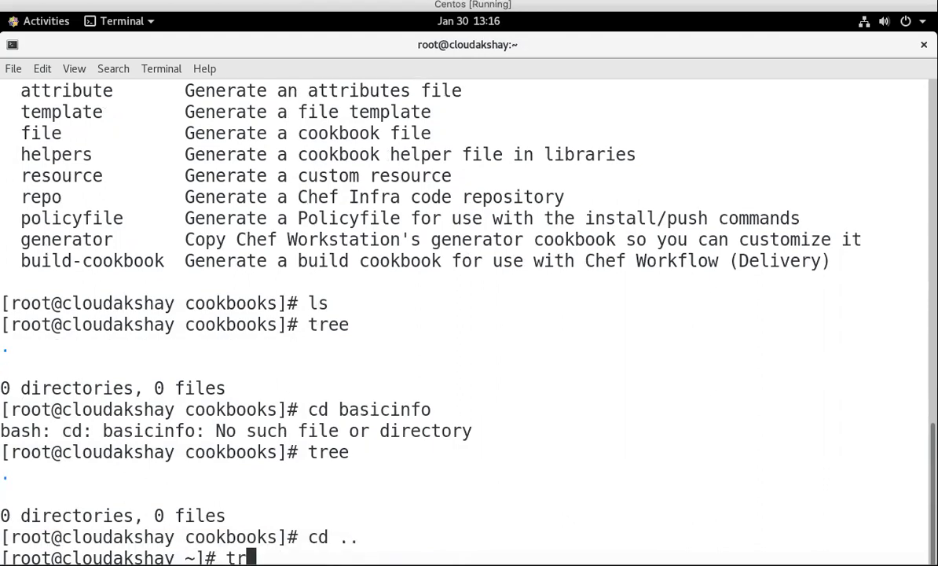
Step: Show the home tree, go back into cookbooks, and type chef generate cookbook basicinfo
{"action": "key", "text": "Return"}
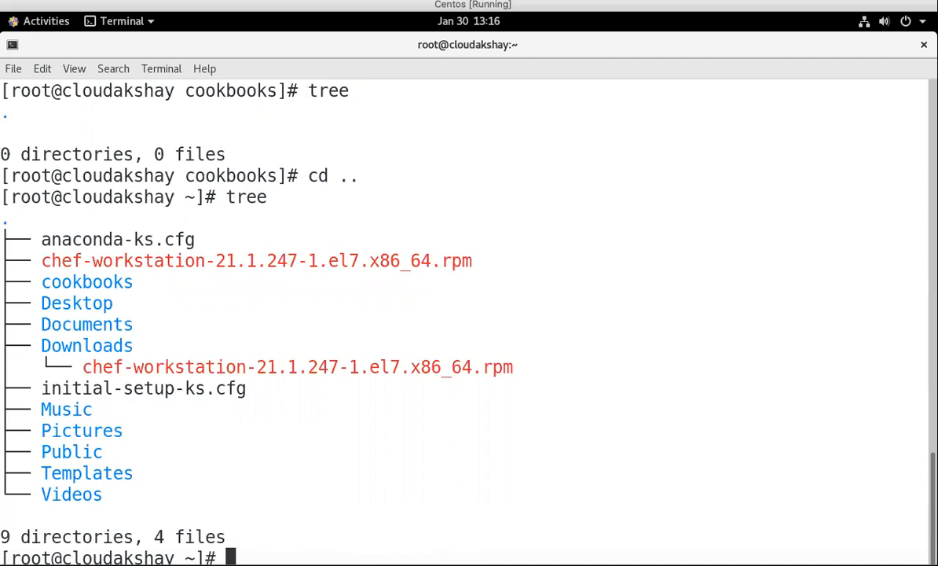
{"action": "type", "text": "cd .."}
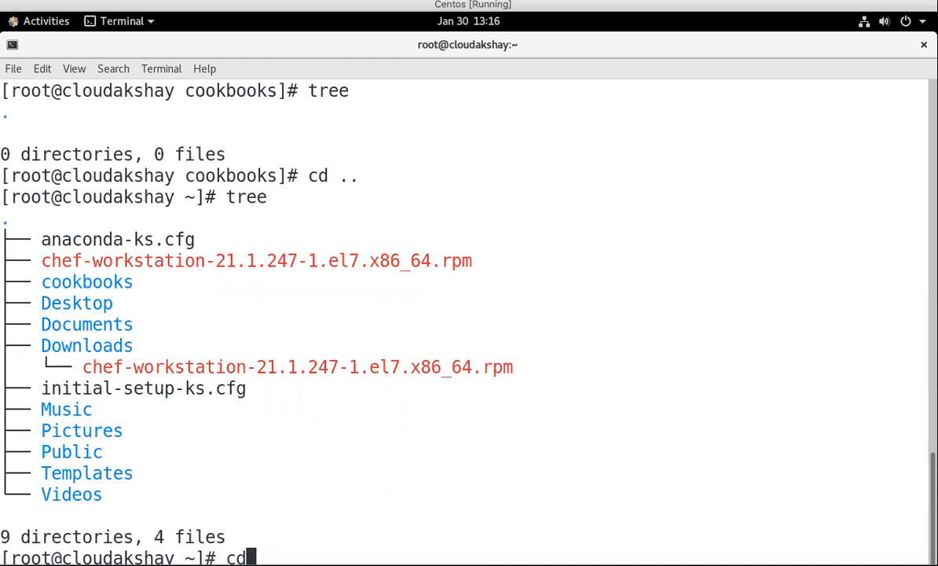
{"action": "type", "text": "cookb"}
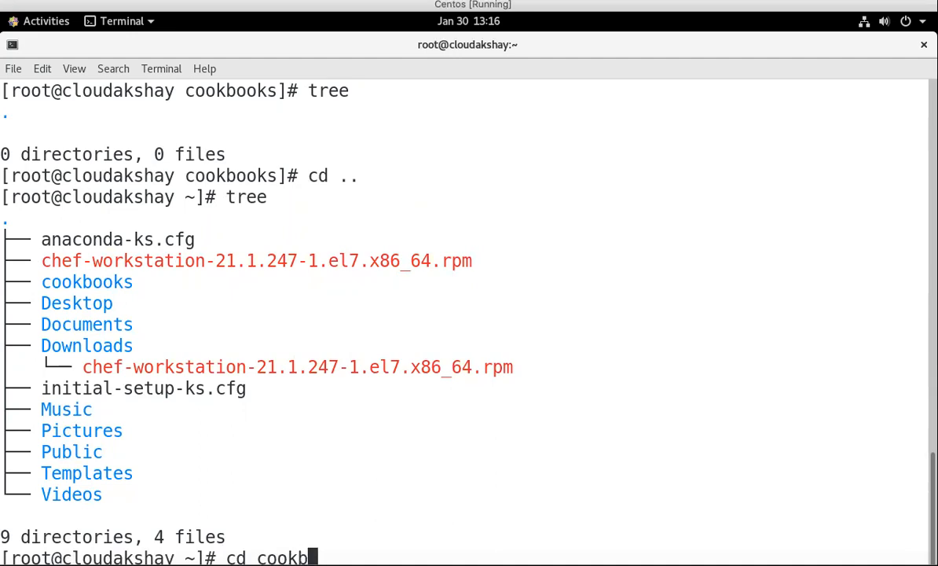
{"action": "type", "text": "ooks"}
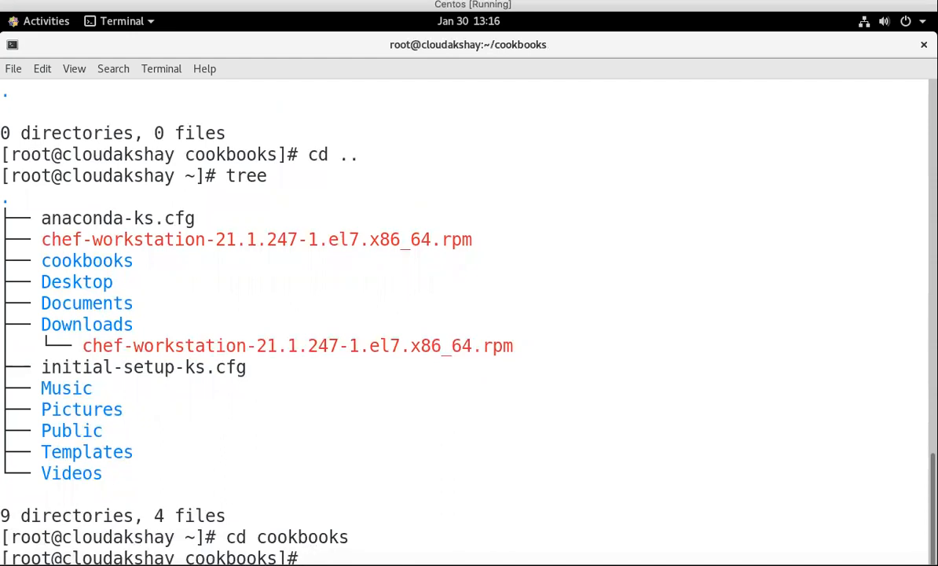
{"action": "type", "text": "tree"}
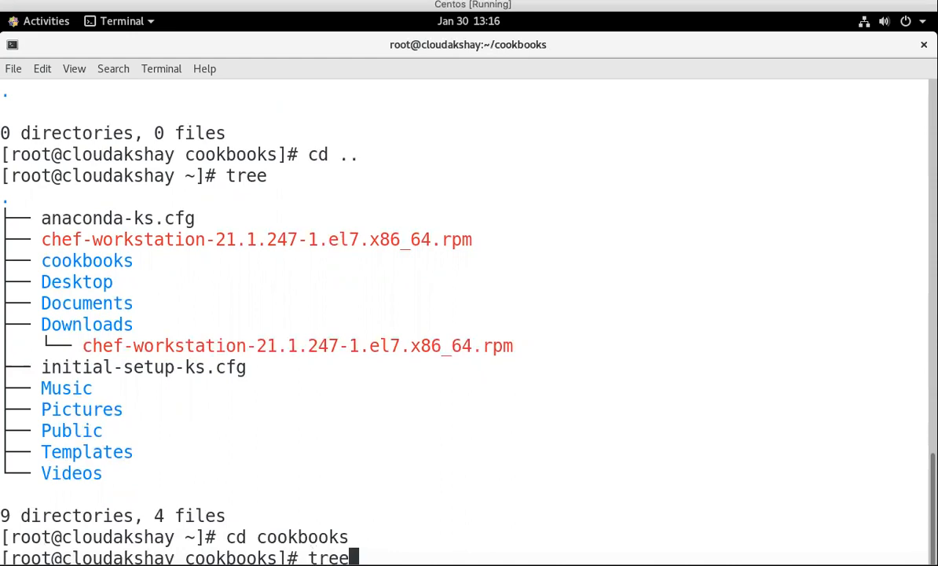
{"action": "type", "text": "chef generate cookbooks basicinfo"}
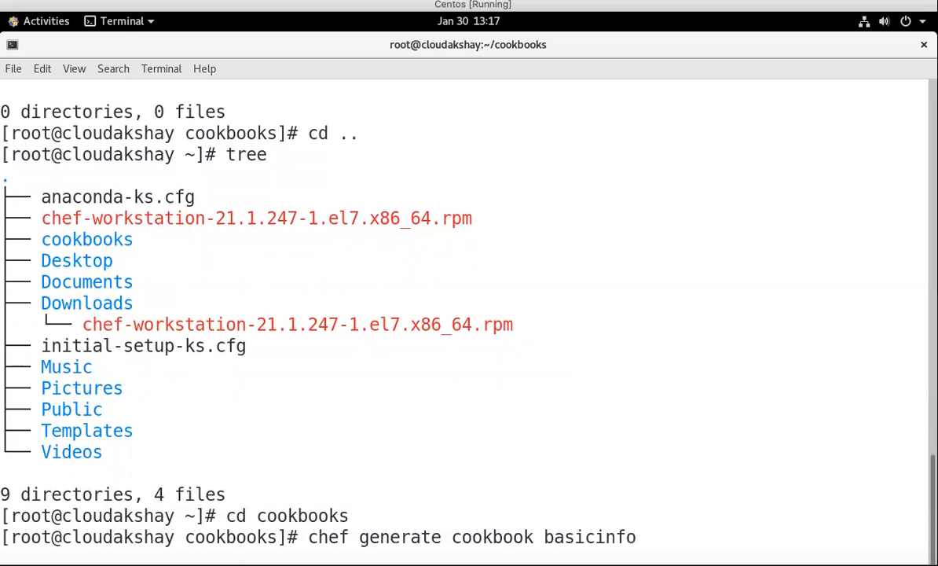
Step: Generate the basicinfo cookbook and view its tree with recipes, spec and test folders
{"action": "key", "text": "Return"}
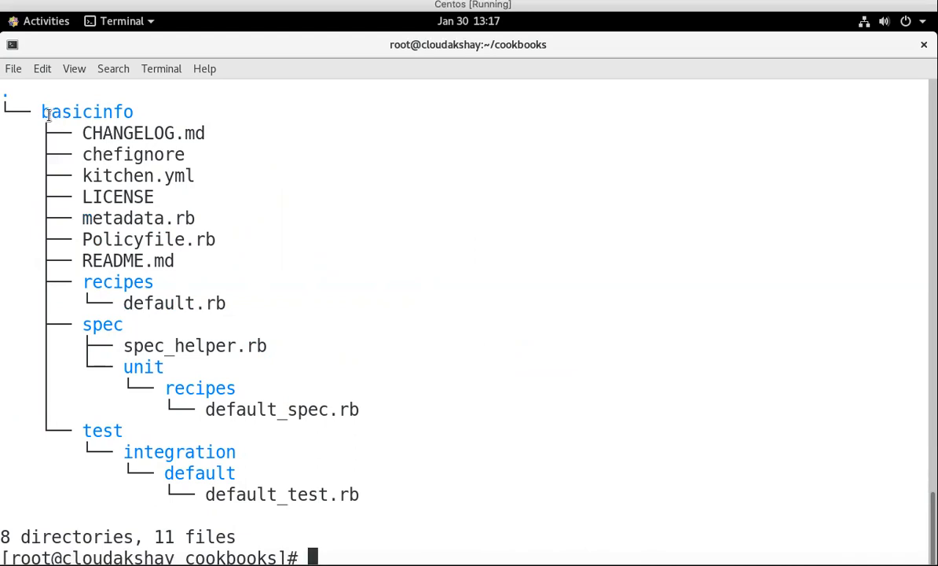
{"action": "double_click", "coordinate": [86, 112]}
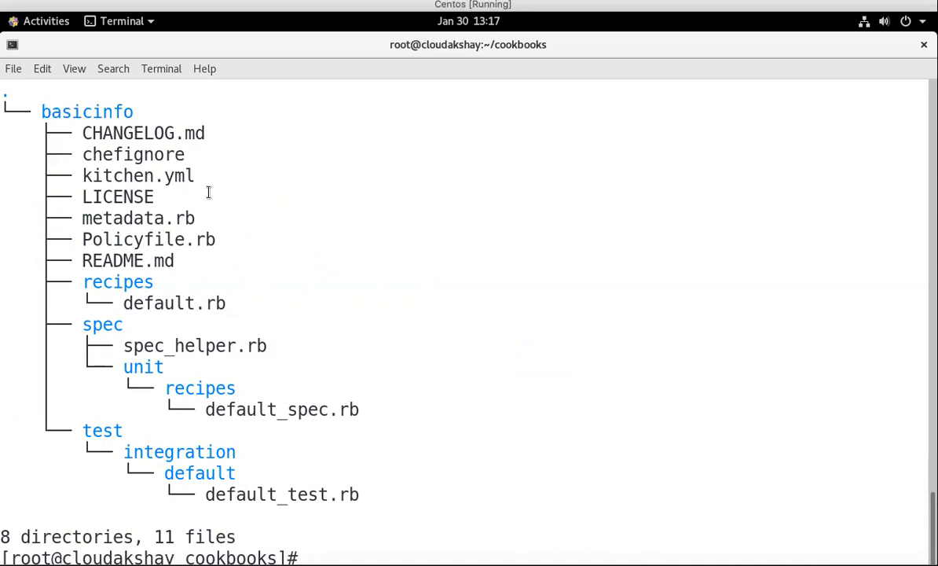
{"action": "type", "text": "chef"}
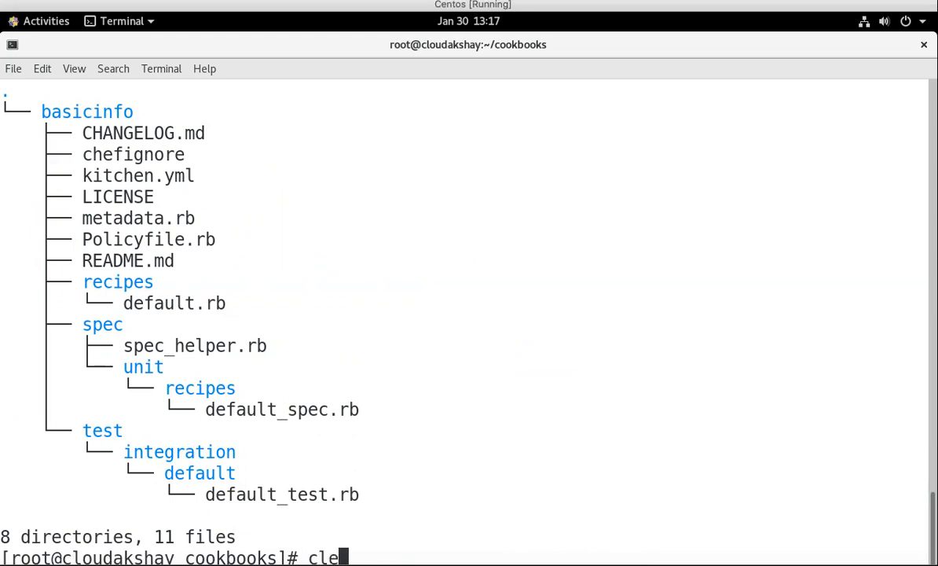
Step: Inside basicinfo, run chef generate recipe info to create recipes/info.rb, then cd back
{"action": "key", "text": "Return"}
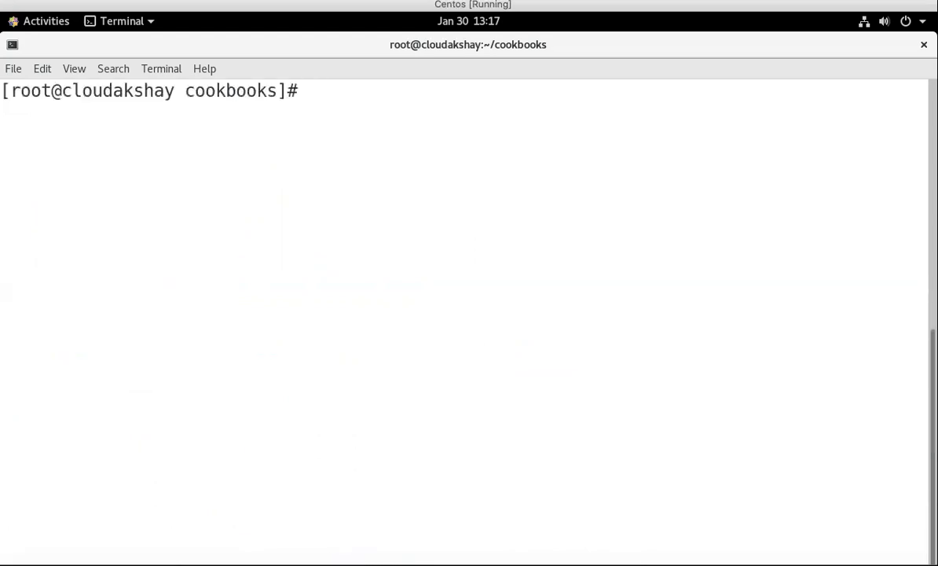
{"action": "type", "text": "c"}
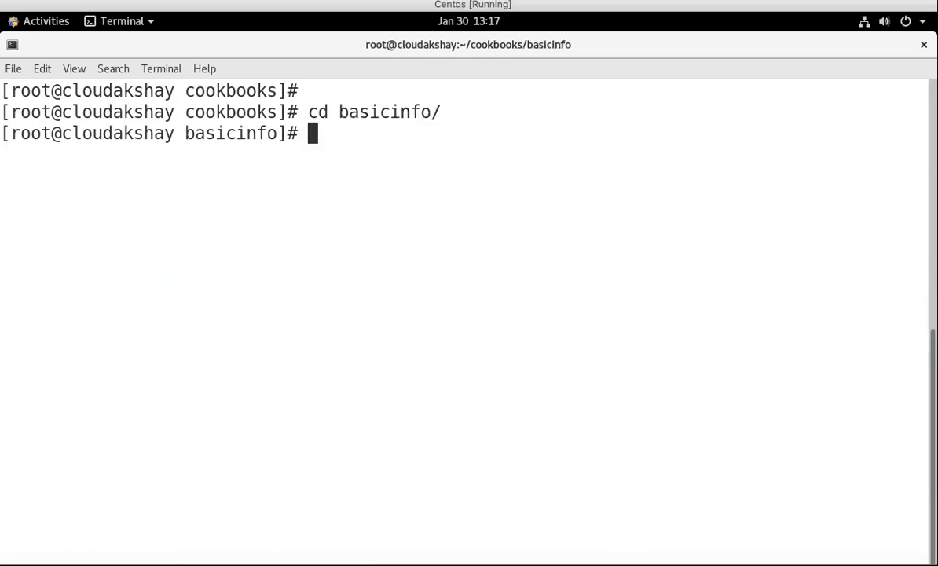
{"action": "type", "text": "chef r"}
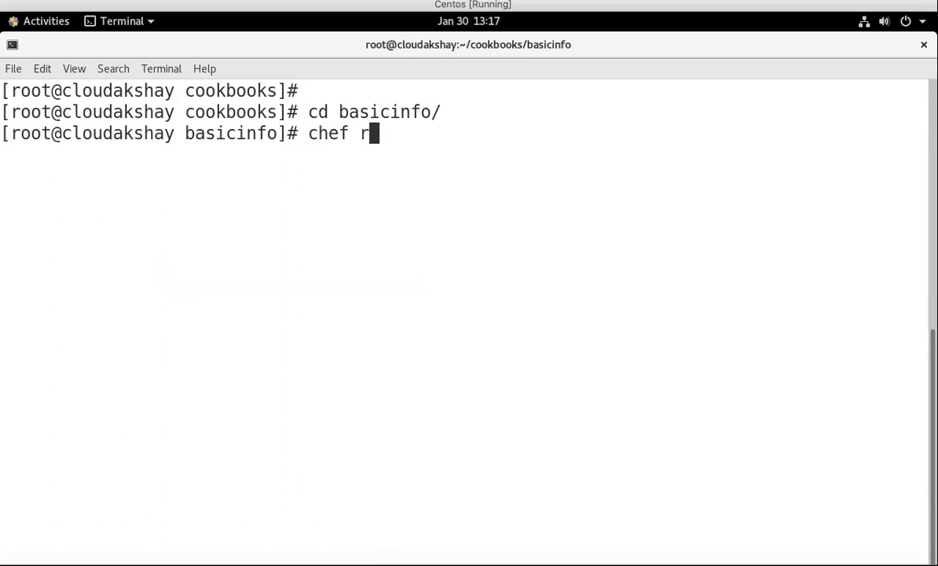
{"action": "type", "text": "ecipe"}
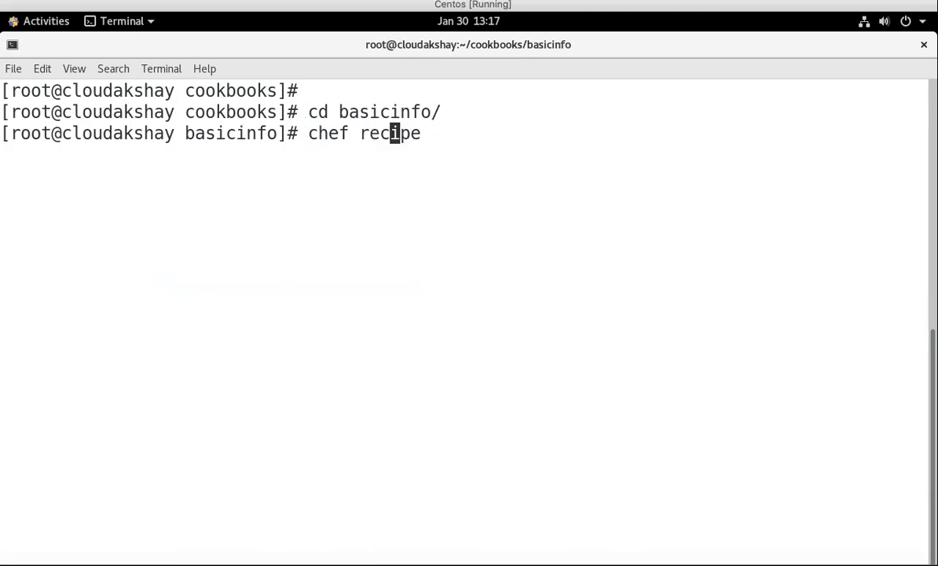
{"action": "type", "text": "gen"}
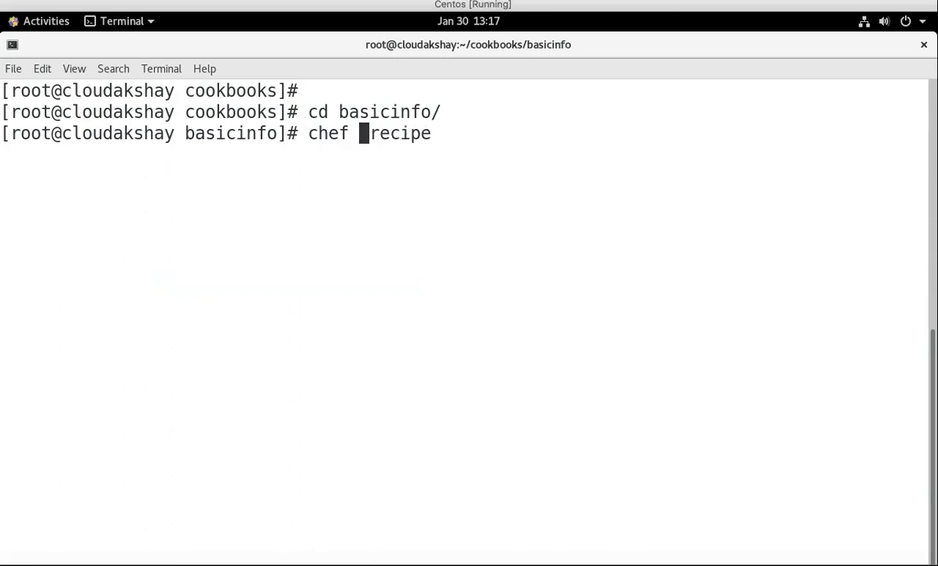
{"action": "type", "text": "generate"}
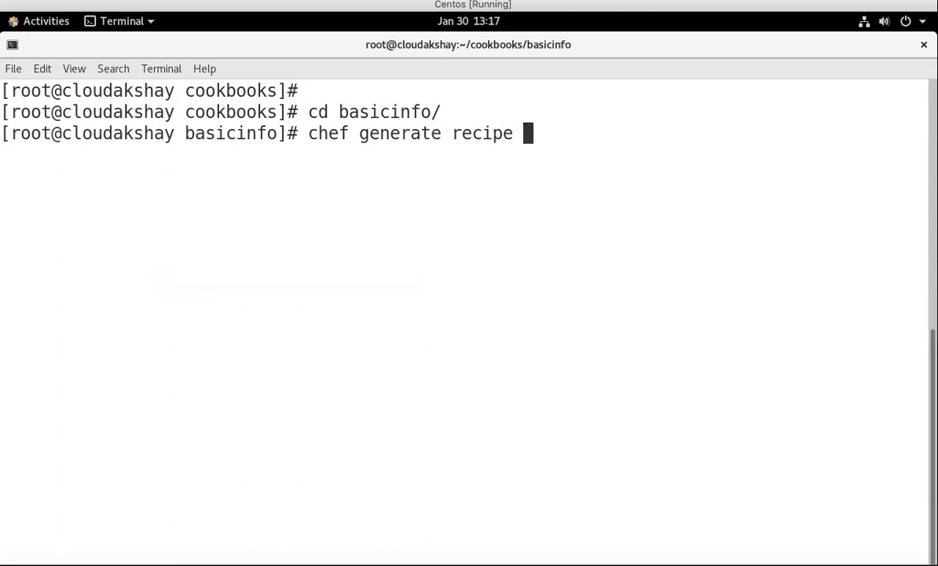
{"action": "type", "text": "basi"}
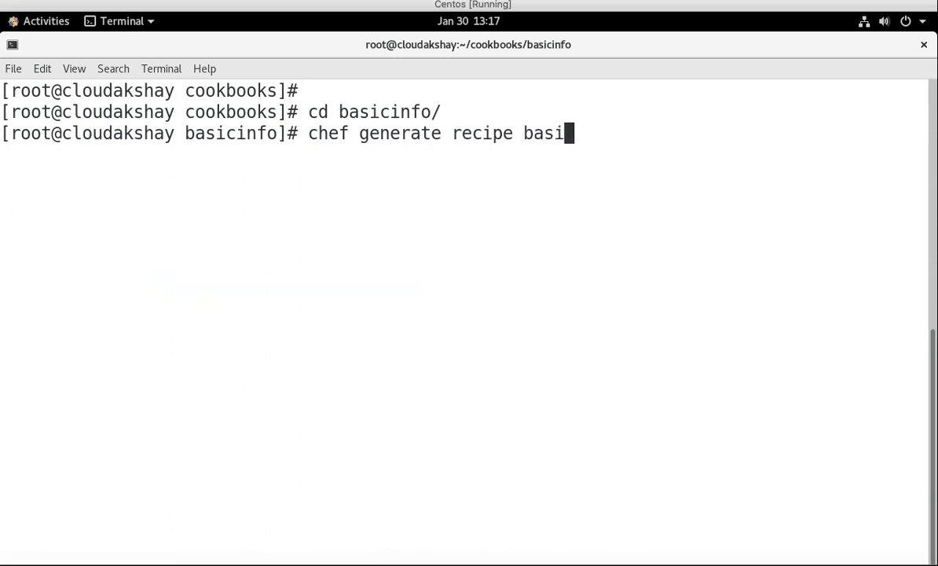
{"action": "key", "text": "BackSpace"}
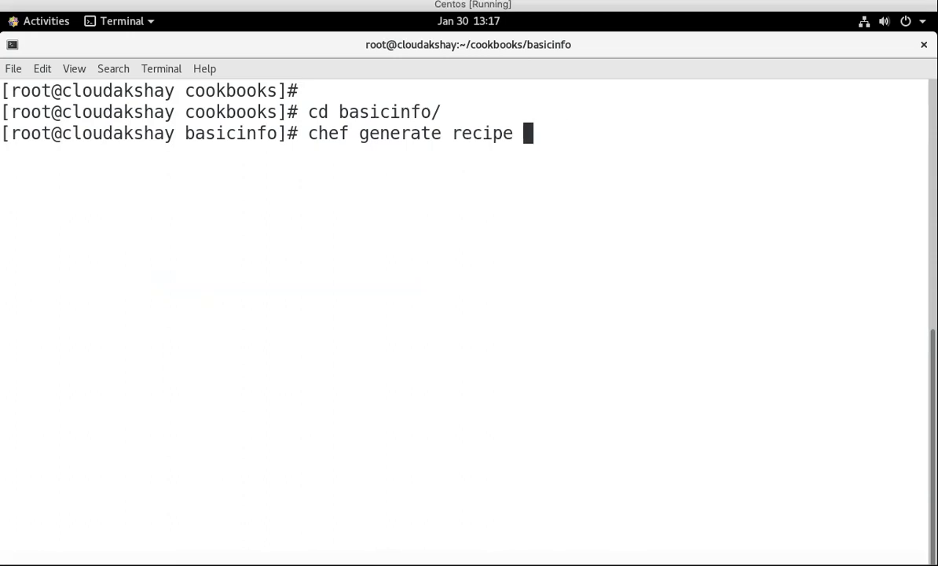
{"action": "type", "text": "I"}
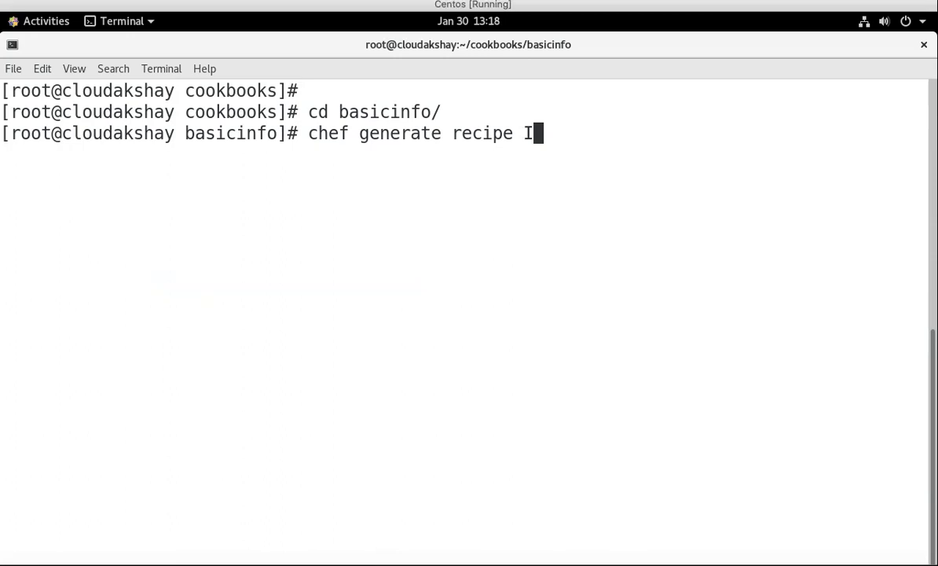
{"action": "type", "text": "nfo"}
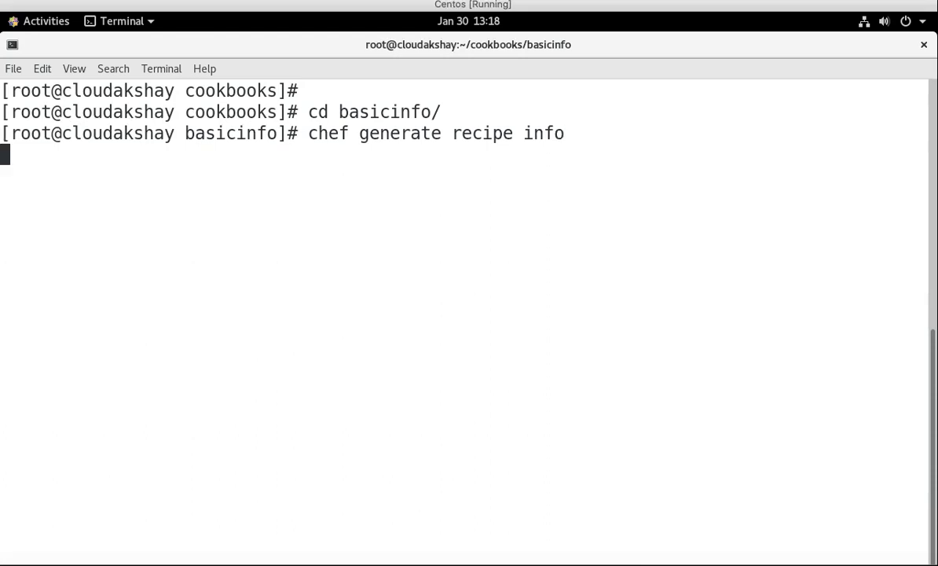
{"action": "key", "text": "Return"}
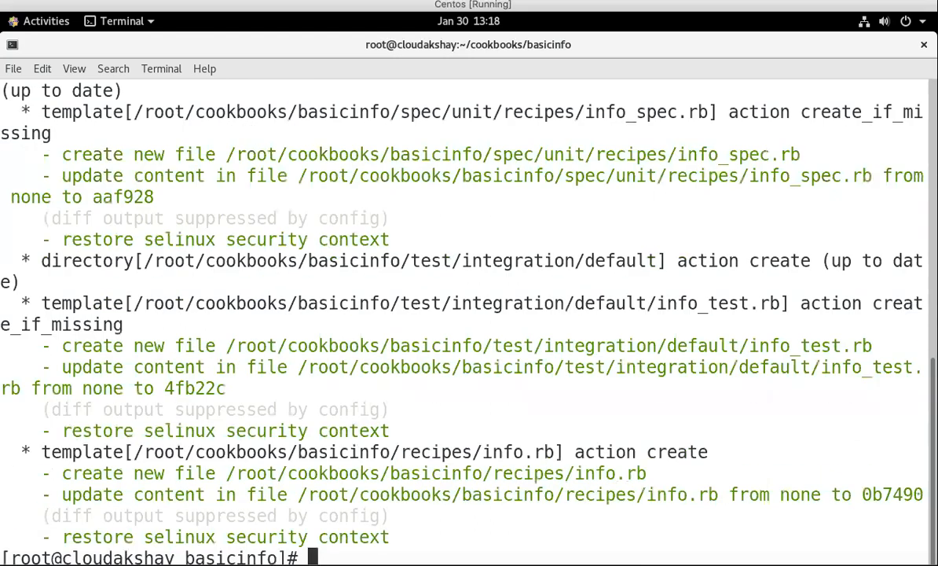
{"action": "type", "text": "cd .."}
{"action": "type", "text": "tr"}
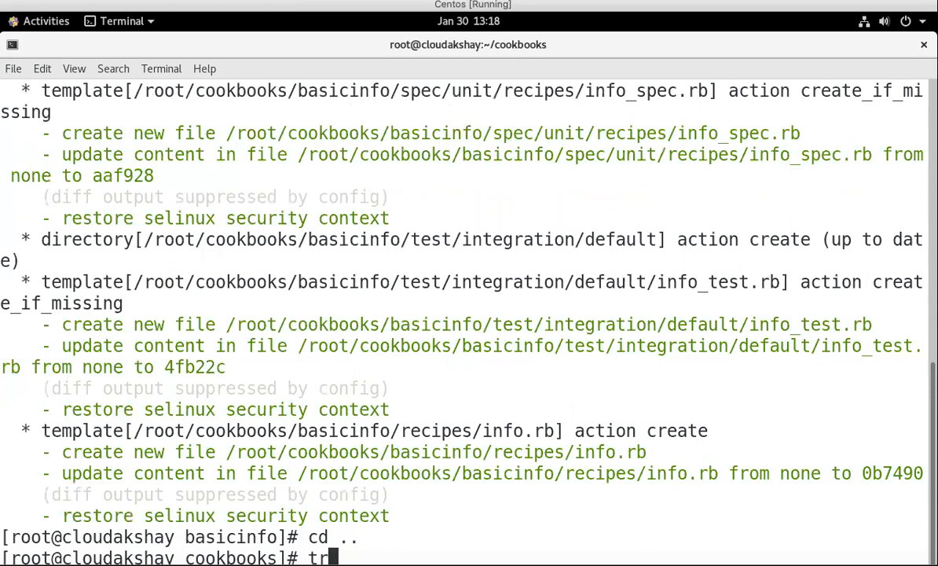
Step: Show the cookbook tree and point out the new info.rb recipe file
{"action": "key", "text": "Return"}
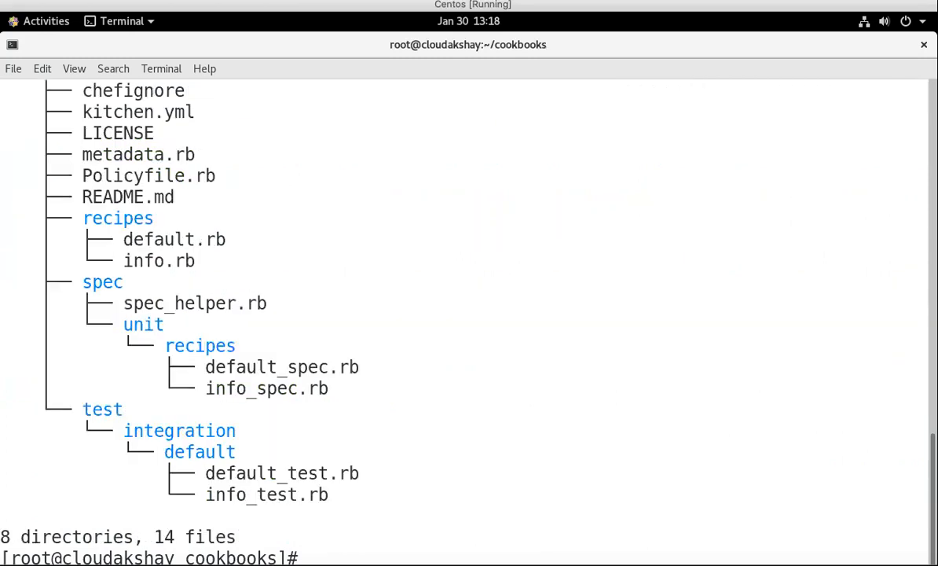
{"action": "mouse_move", "coordinate": [129, 264]}
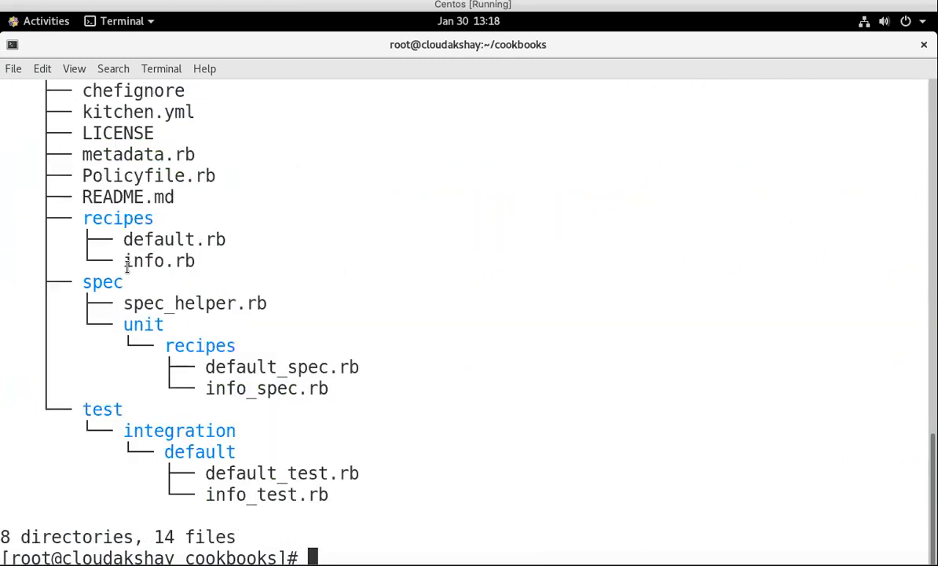
{"action": "double_click", "coordinate": [157, 261]}
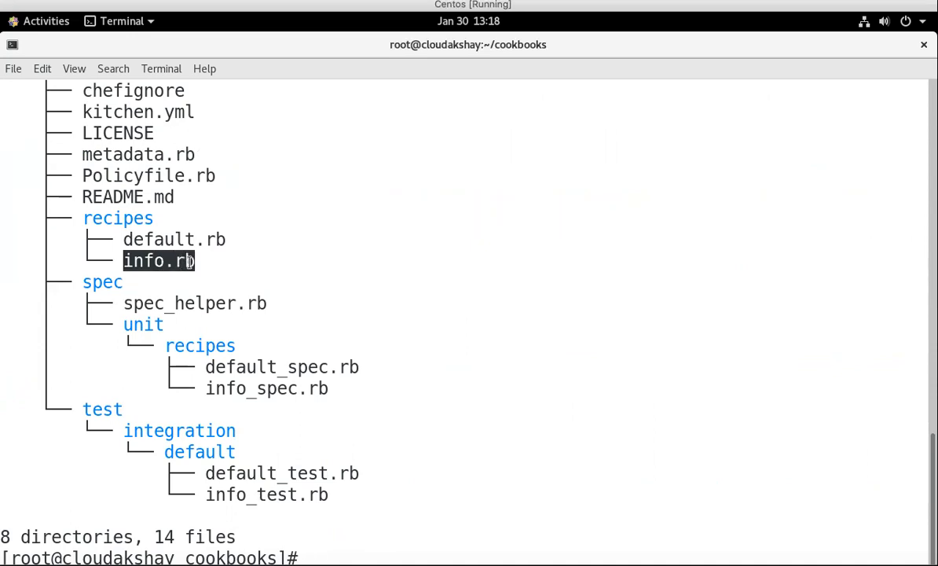
Step: Type vim basicinfo/recipes/info.rb to edit the new recipe
{"action": "type", "text": "vim"}
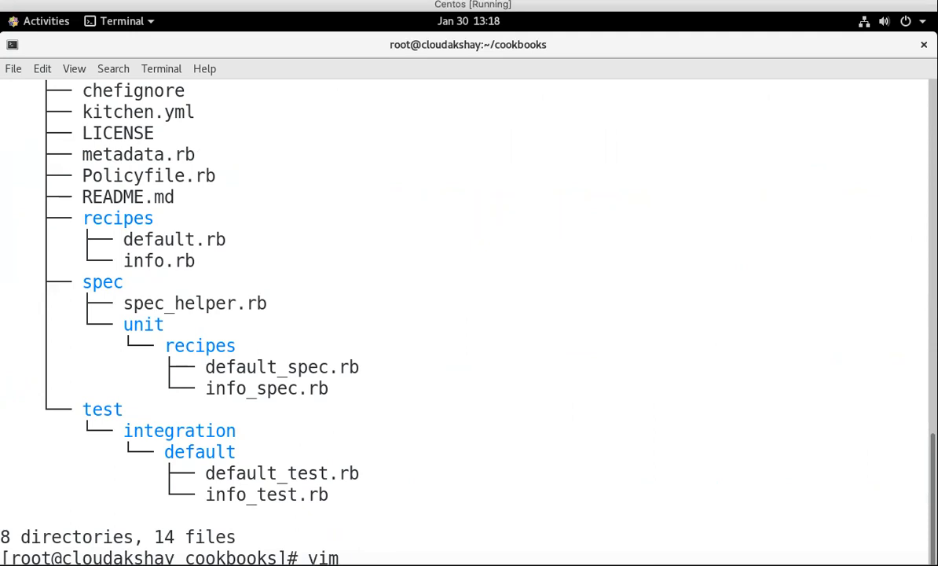
{"action": "type", "text": "/"}
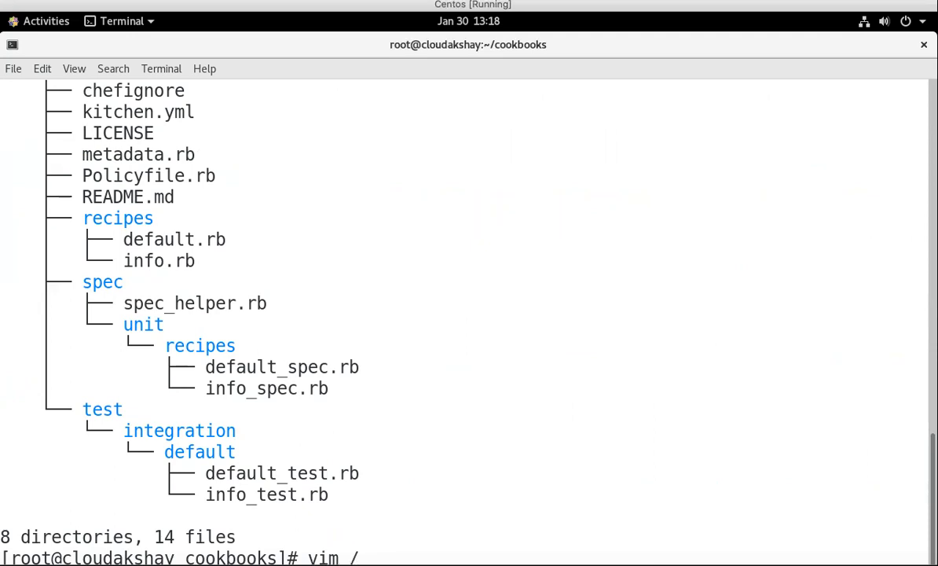
{"action": "type", "text": "bas"}
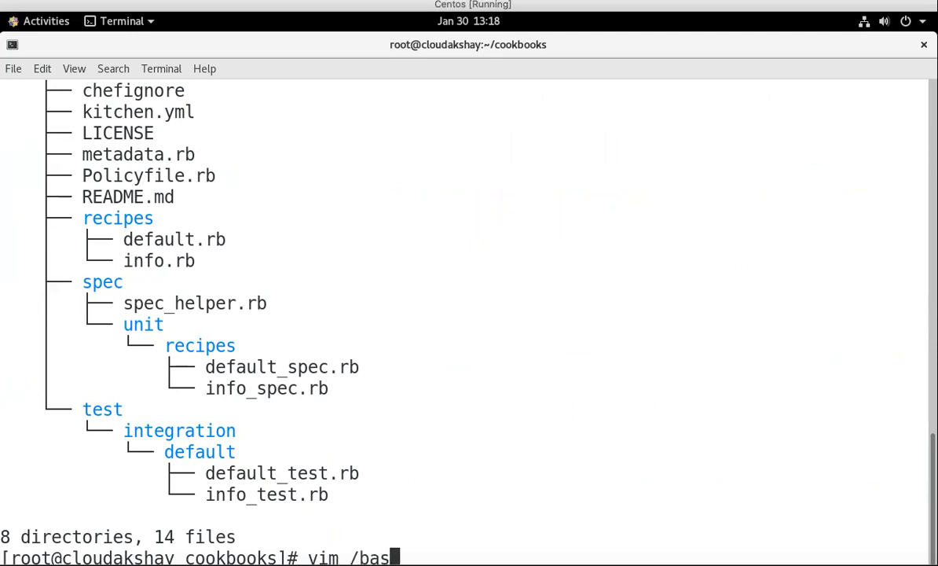
{"action": "key", "text": "BackSpace"}
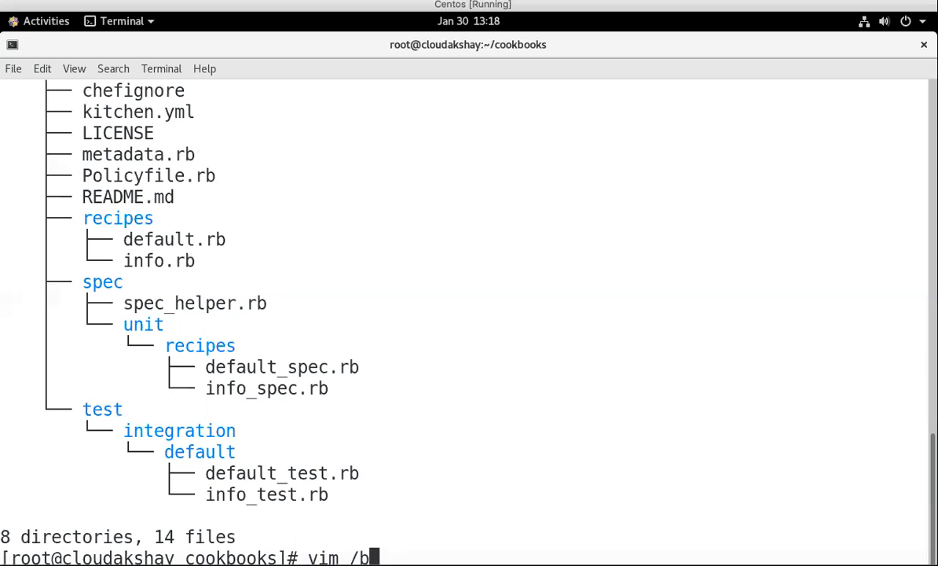
{"action": "type", "text": "as"}
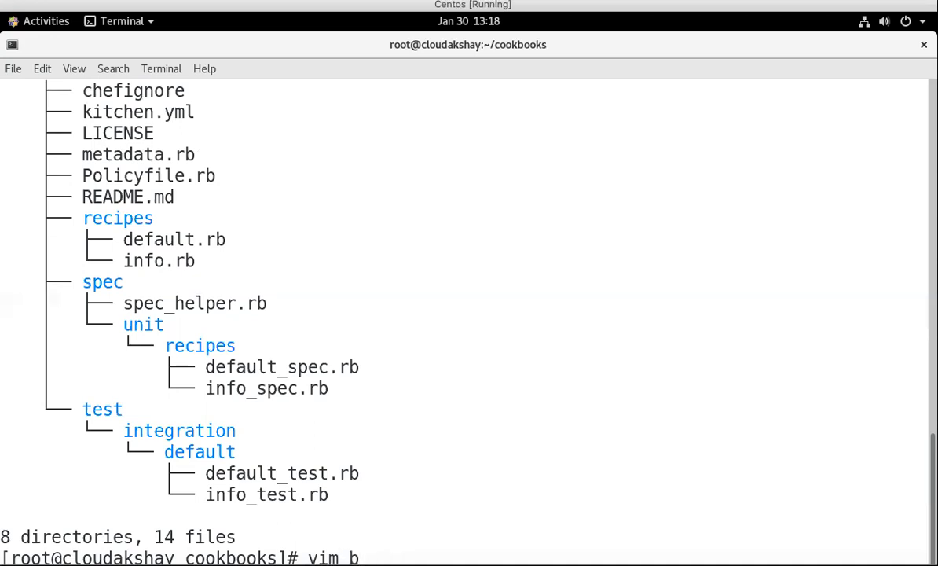
{"action": "type", "text": "asicinfo/"}
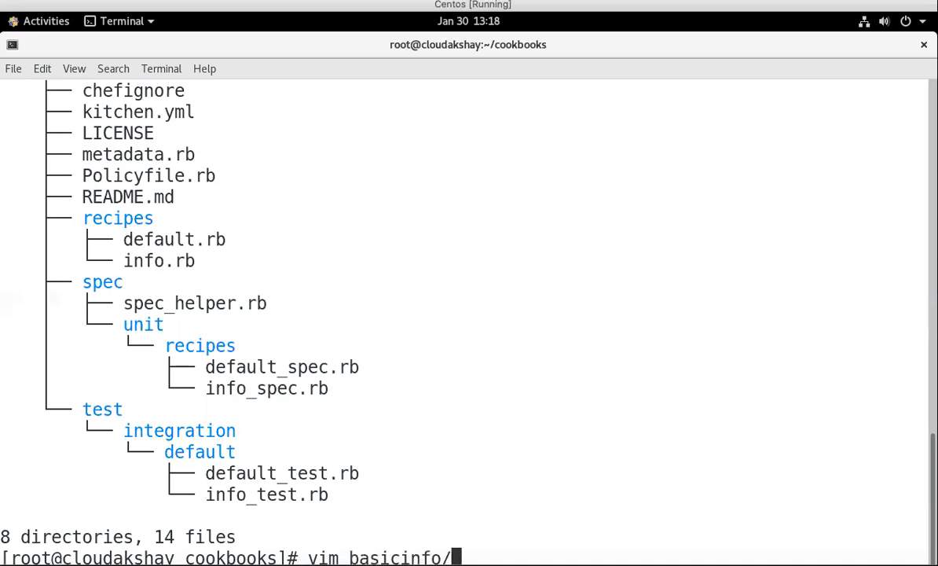
{"action": "type", "text": "recip"}
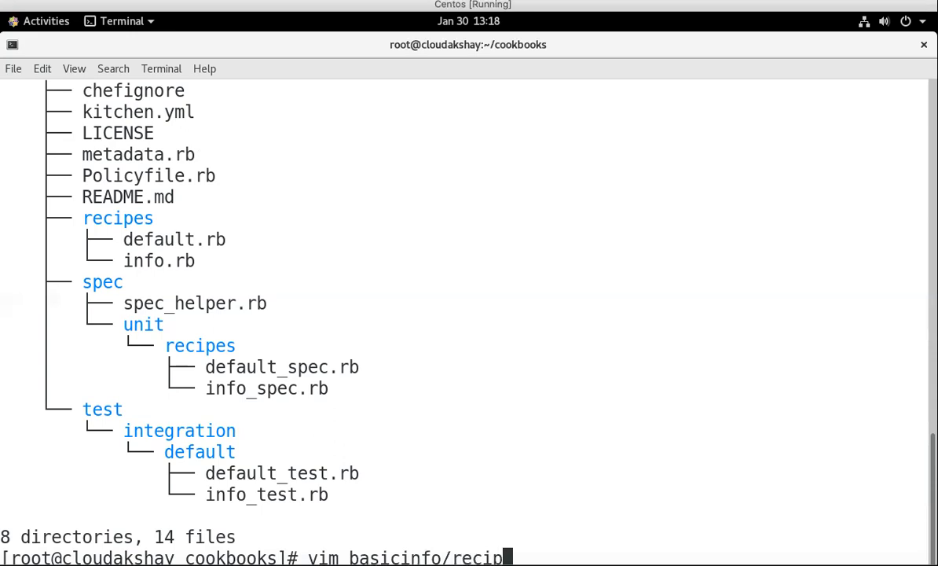
{"action": "type", "text": "es/"}
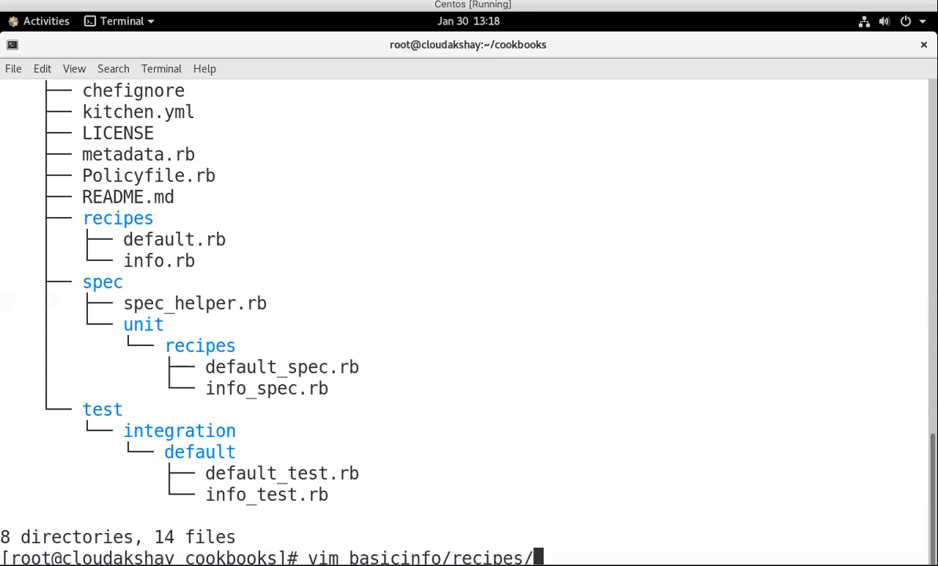
{"action": "type", "text": "in"}
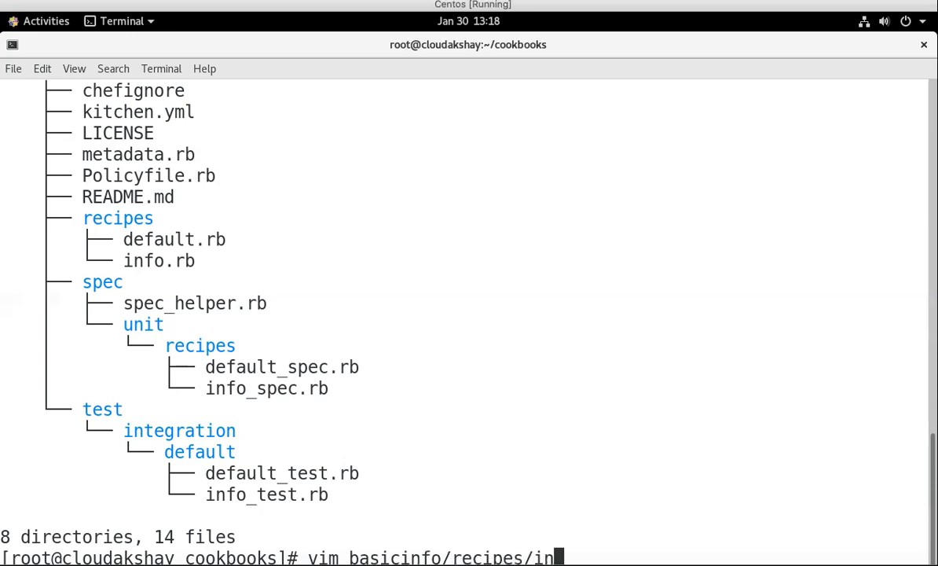
{"action": "type", "text": "fo.rb"}
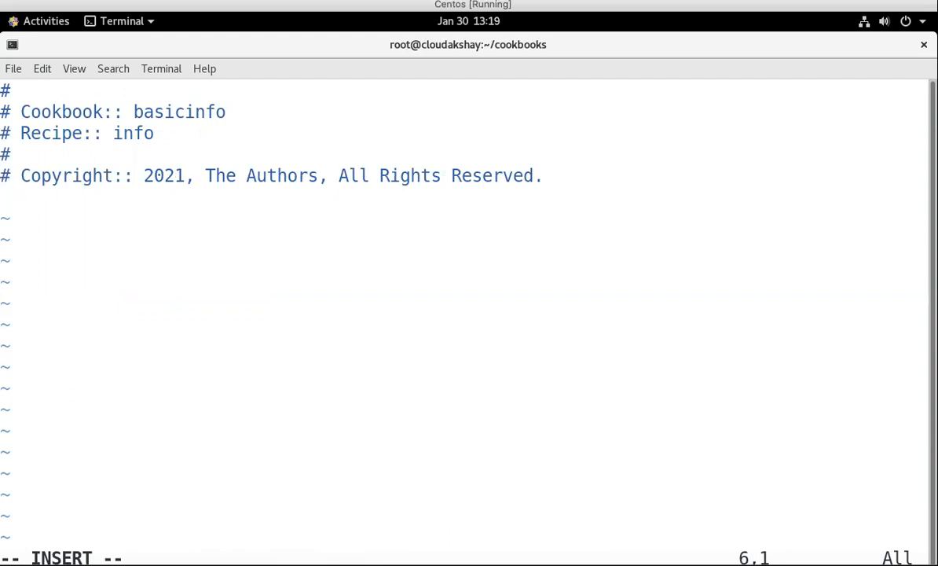
Step: Below the header comments, write file '/basicinfo' do to start the file resource
{"action": "type", "text": "f"}
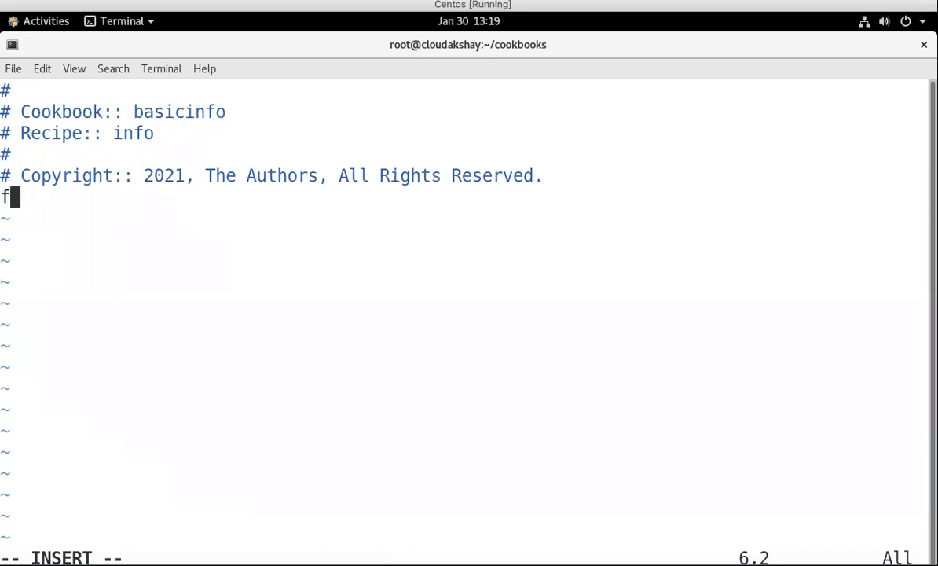
{"action": "key", "text": "BackSpace"}
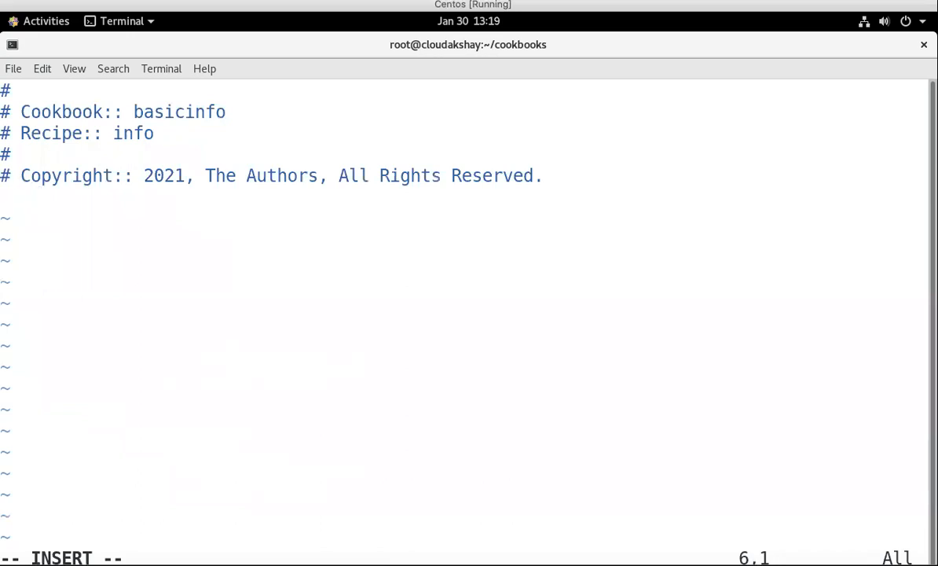
{"action": "type", "text": "f"}
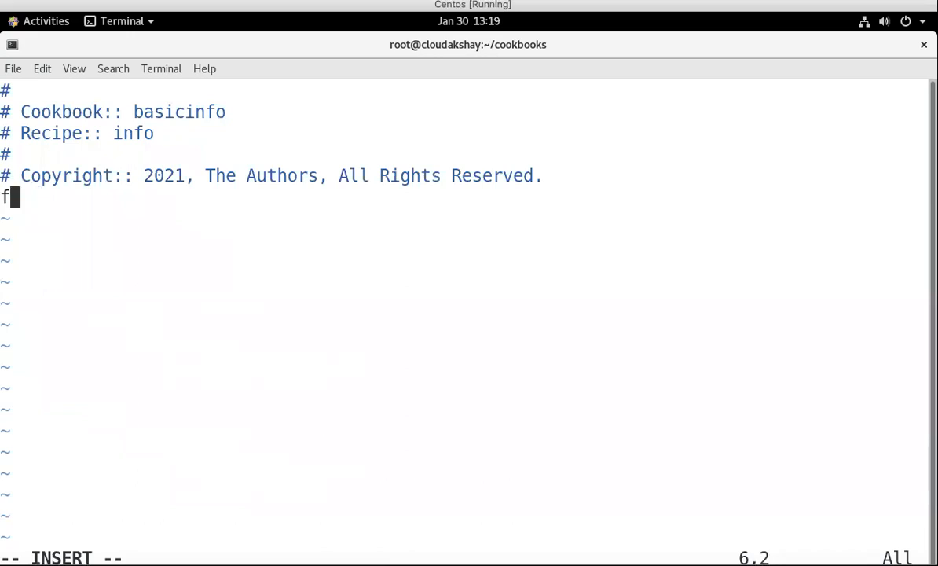
{"action": "type", "text": "ile"}
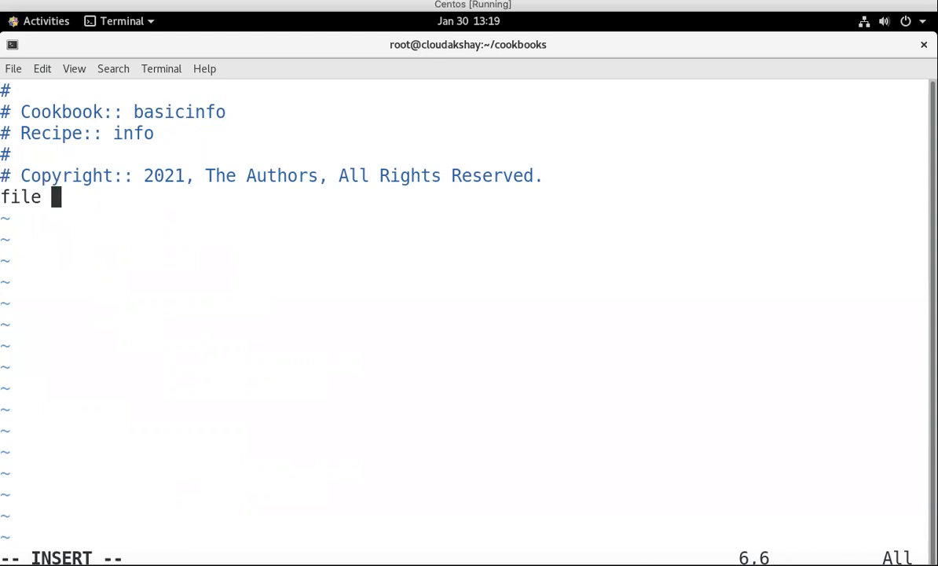
{"action": "type", "text": "'"}
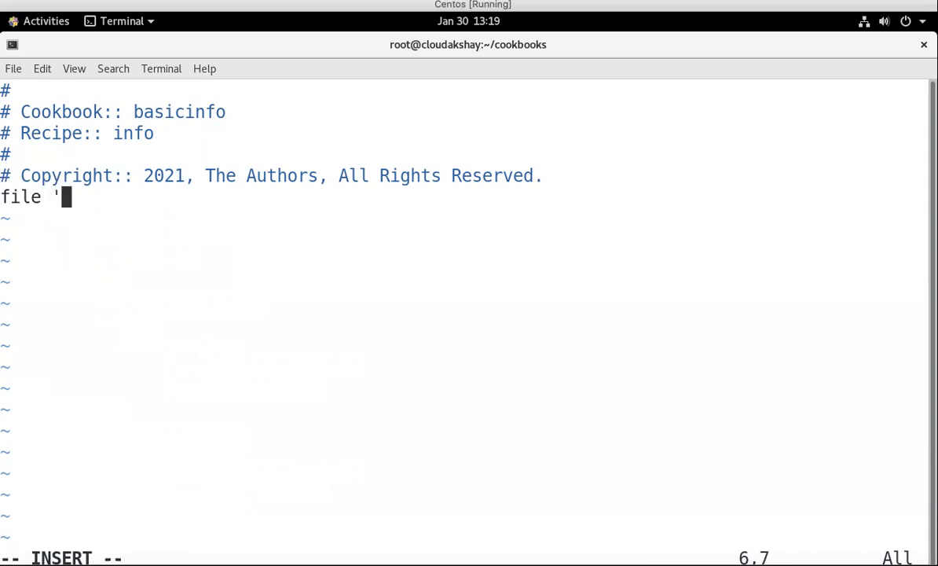
{"action": "type", "text": "/"}
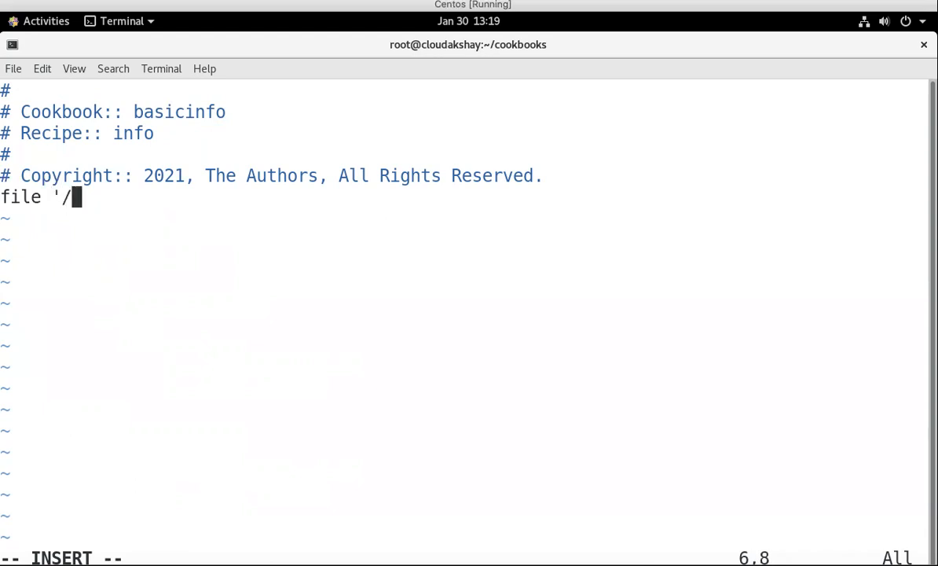
{"action": "type", "text": "basic"}
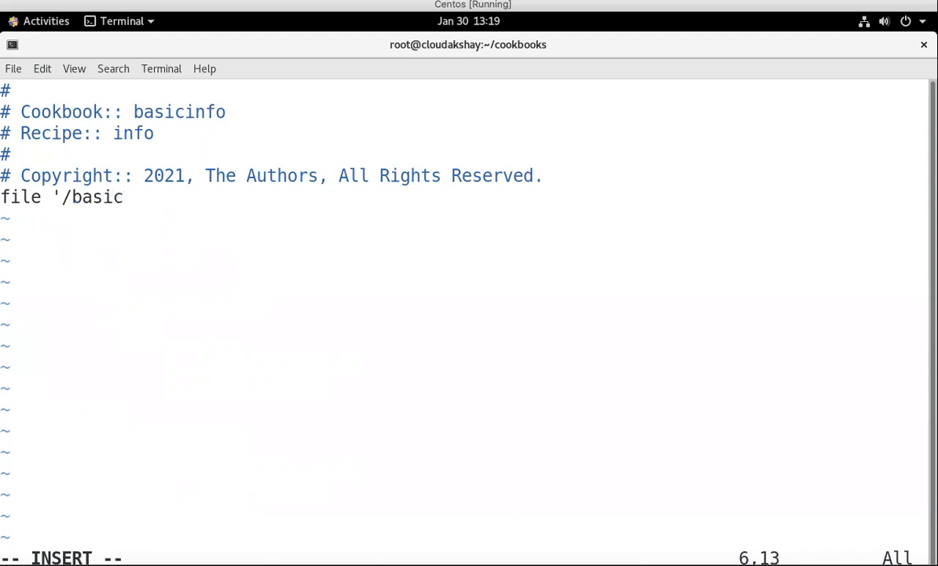
{"action": "type", "text": "info"}
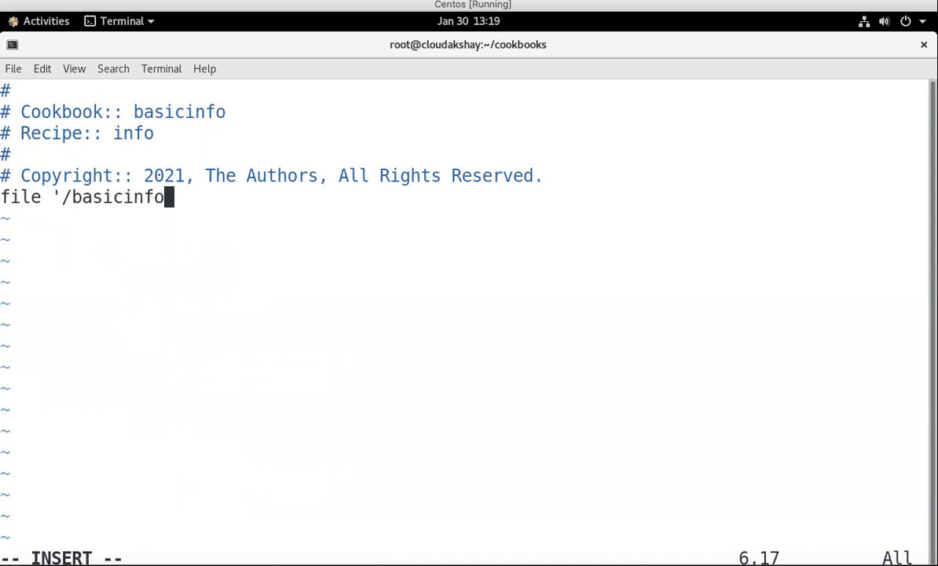
{"action": "type", "text": "'"}
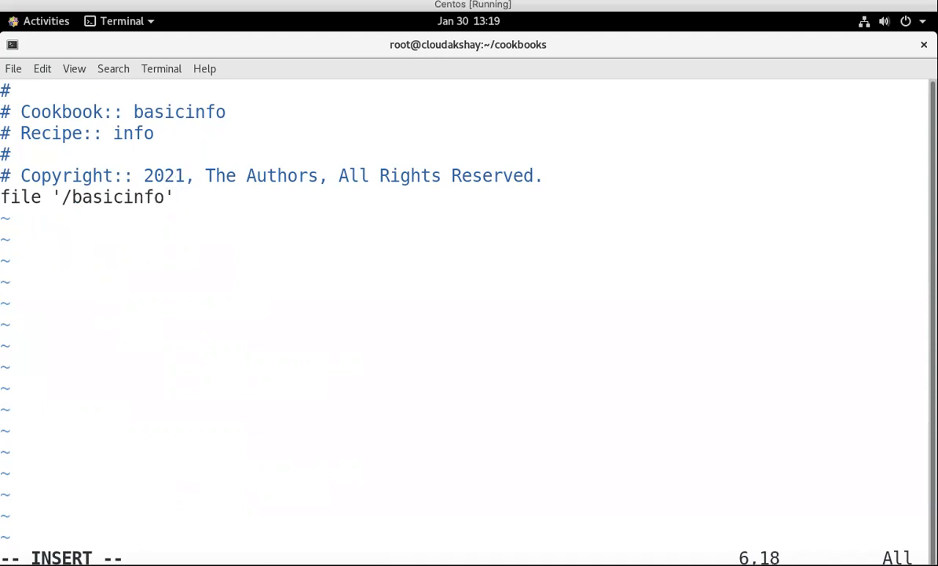
{"action": "type", "text": "do"}
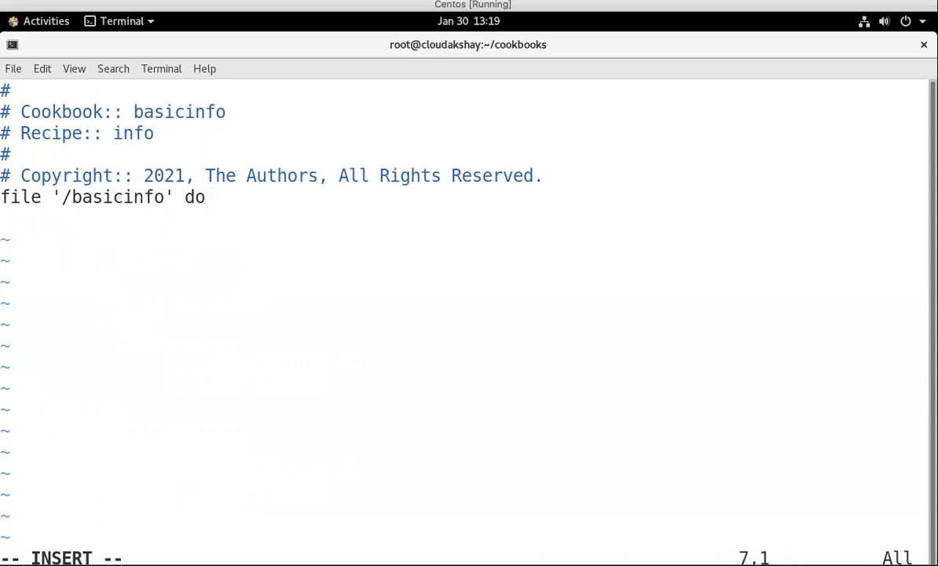
Step: Add content "this is to get the information about my node and continue onto a new line
{"action": "type", "text": "content"}
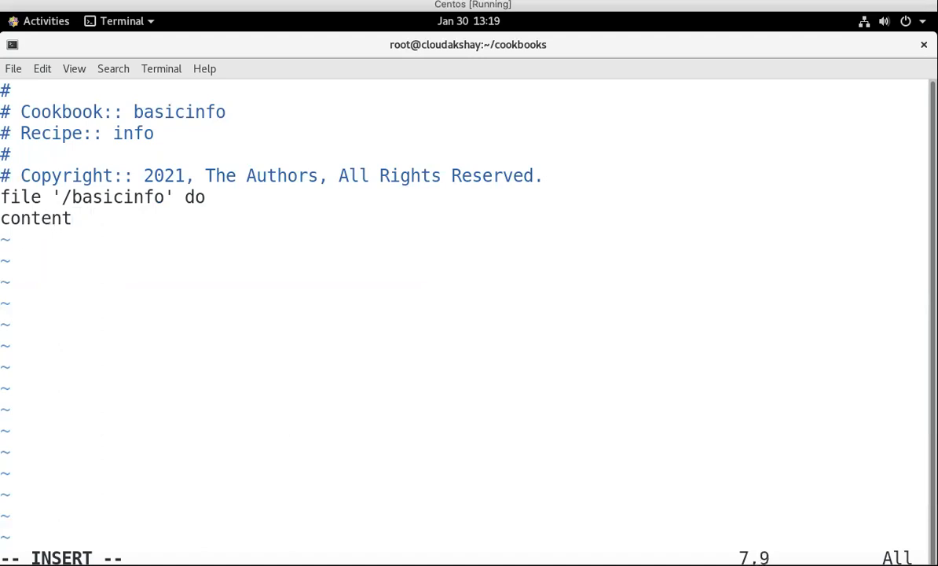
{"action": "type", "text": "\"this is t"}
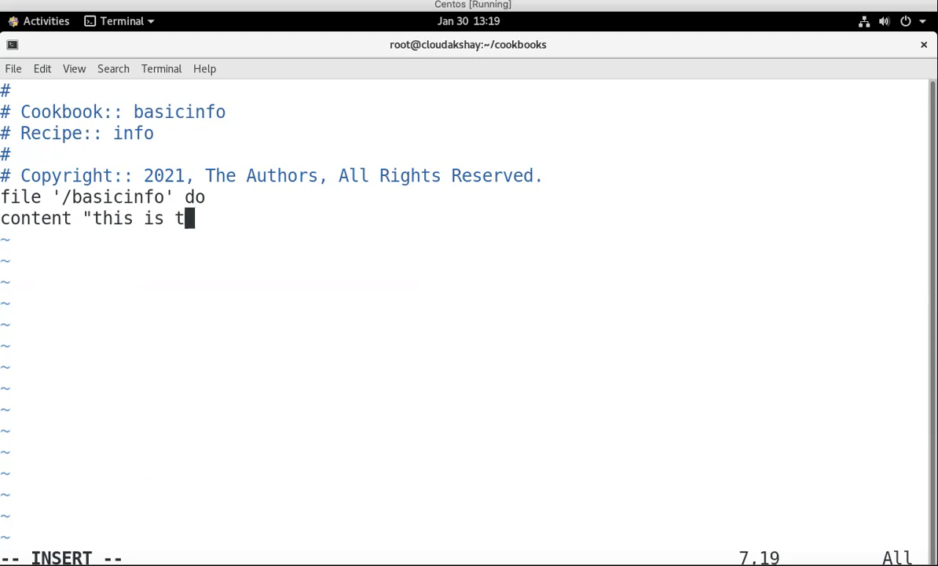
{"action": "key", "text": "BackSpace"}
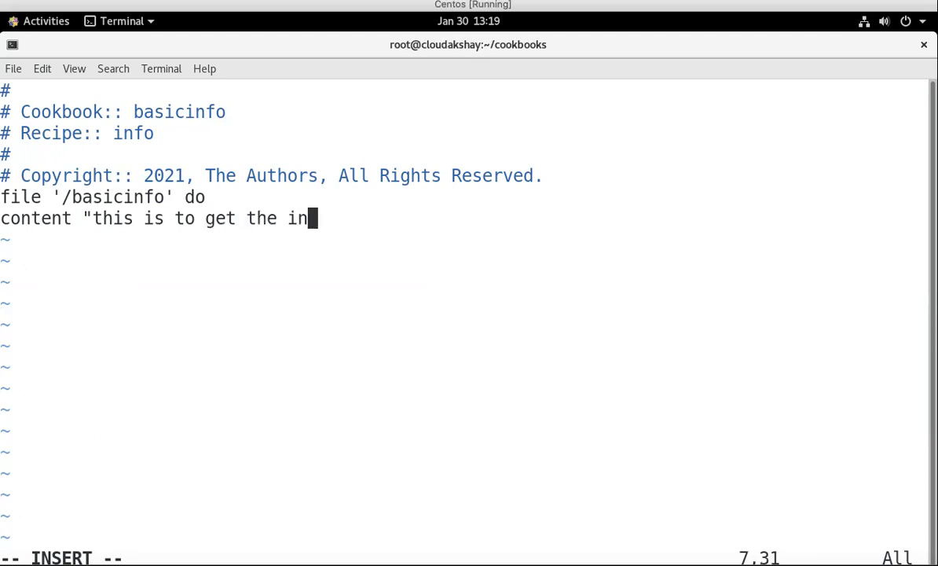
{"action": "type", "text": "formatin"}
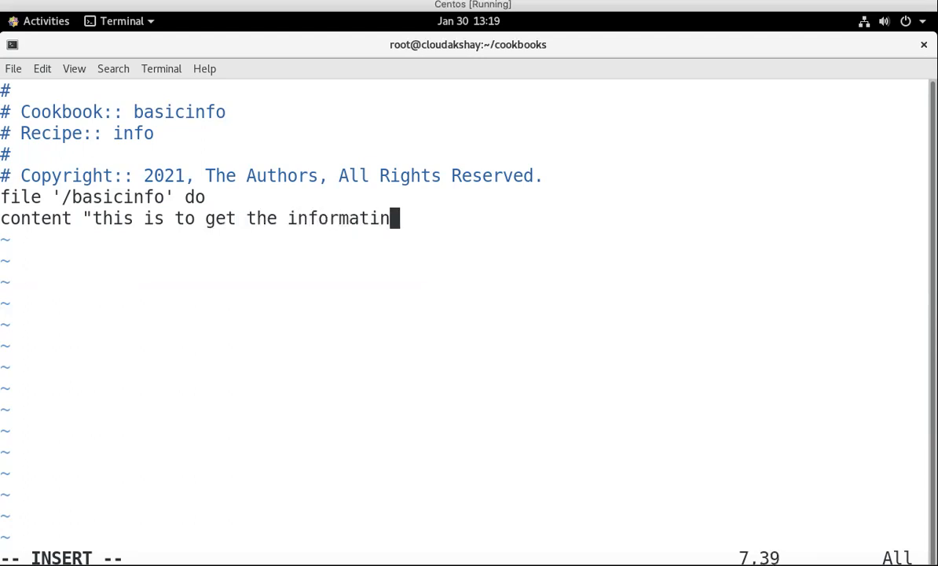
{"action": "key", "text": "BackSpace"}
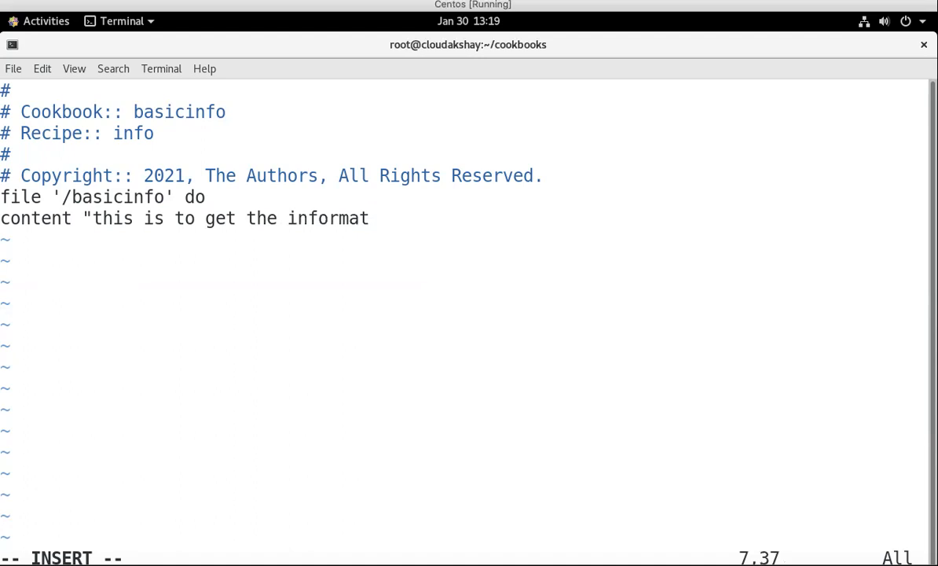
{"action": "type", "text": "ion about"}
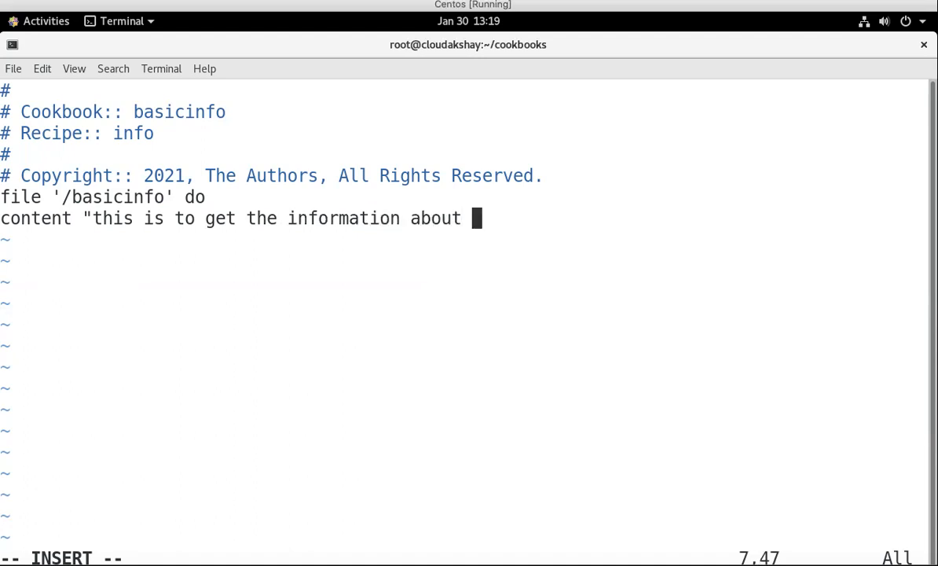
{"action": "type", "text": "my node"}
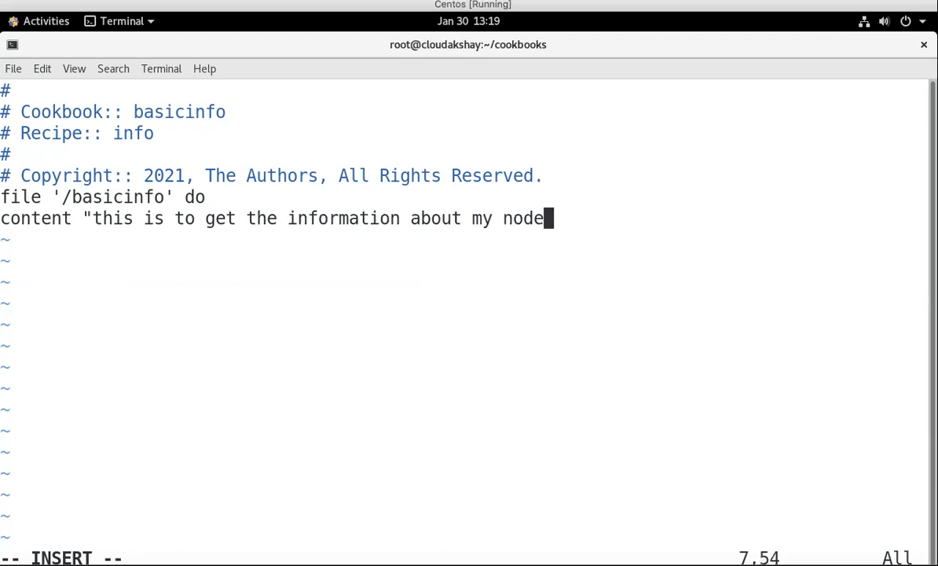
{"action": "type", "text": "\""}
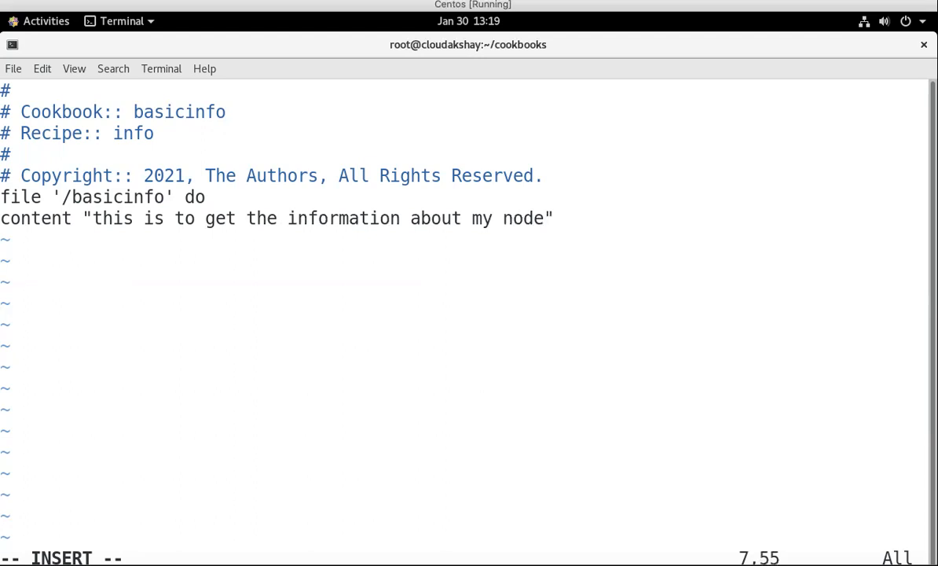
{"action": "key", "text": "Return"}
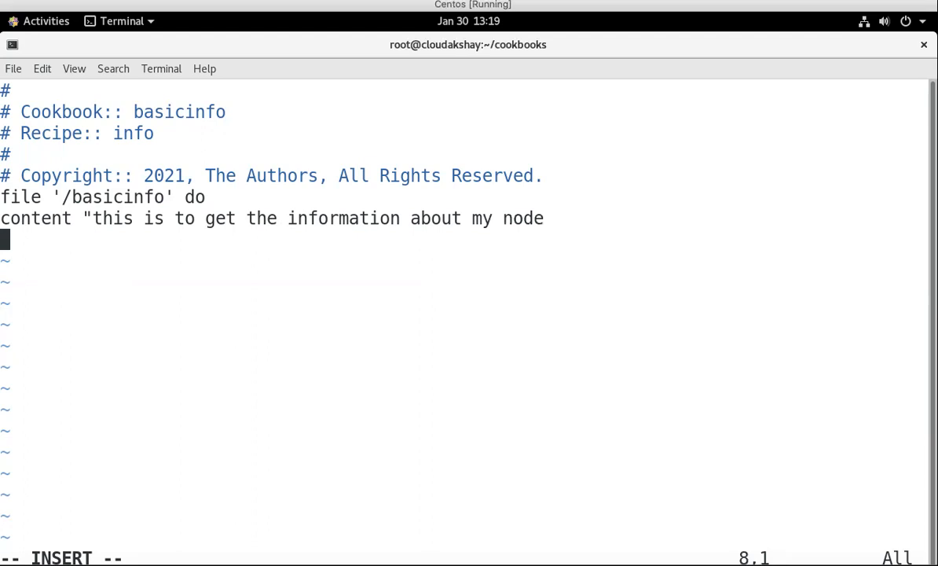
Step: Add the line HOSTNAME: #{node['hostname']} to the content and start the next line
{"action": "type", "text": "HOSTNA"}
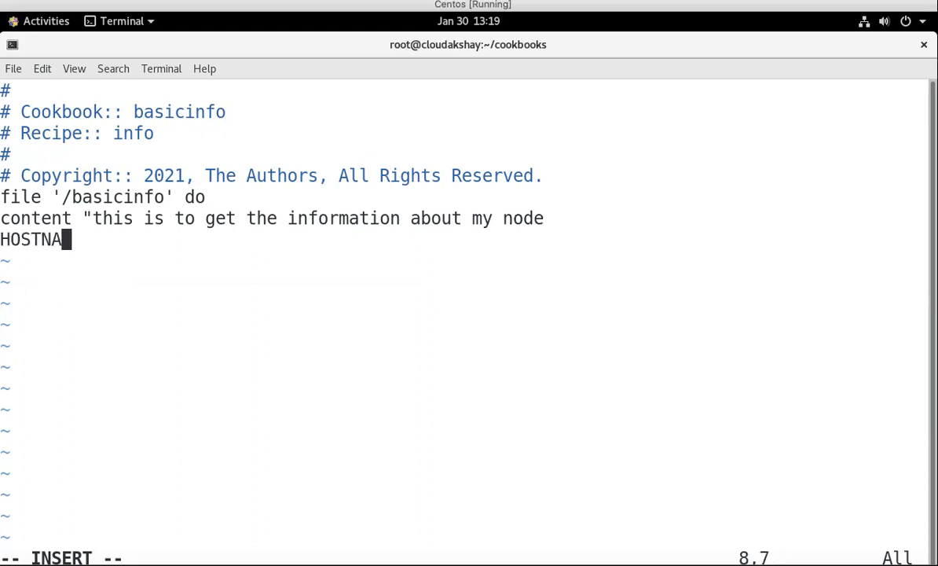
{"action": "type", "text": "ME:"}
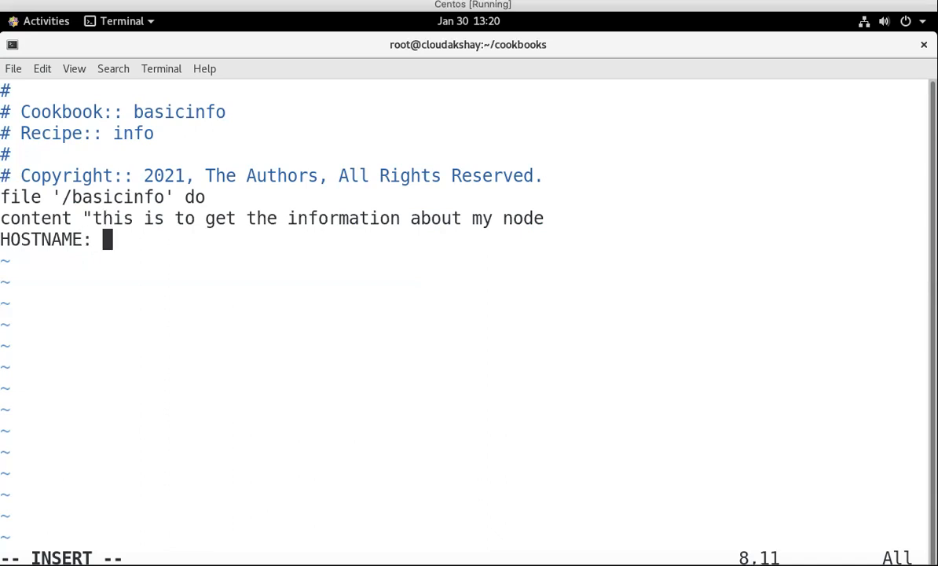
{"action": "type", "text": "#"}
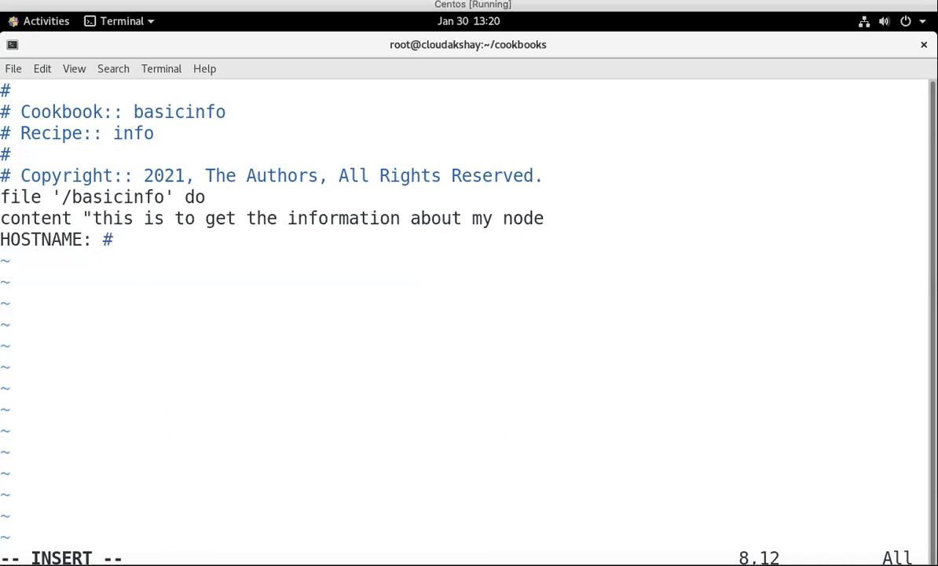
{"action": "type", "text": "{"}
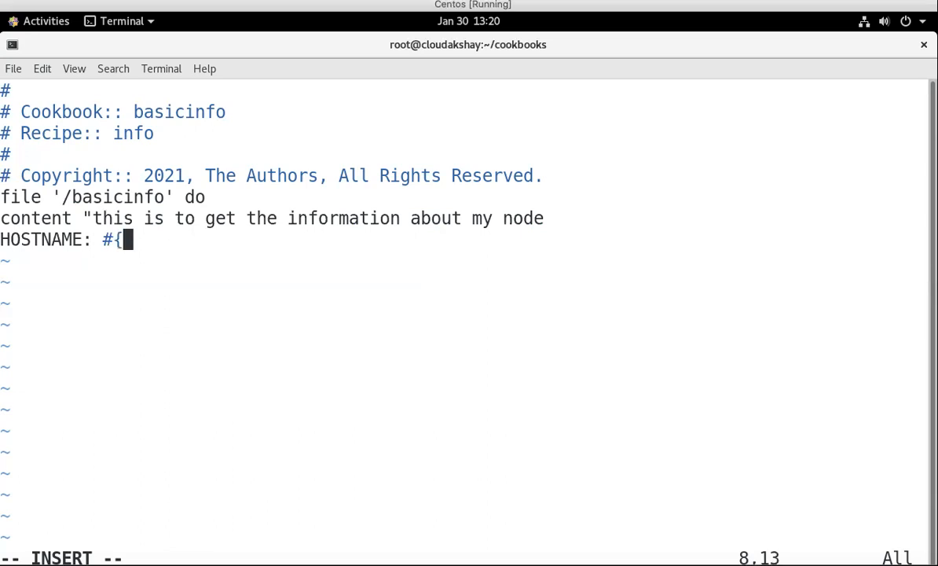
{"action": "type", "text": "NO"}
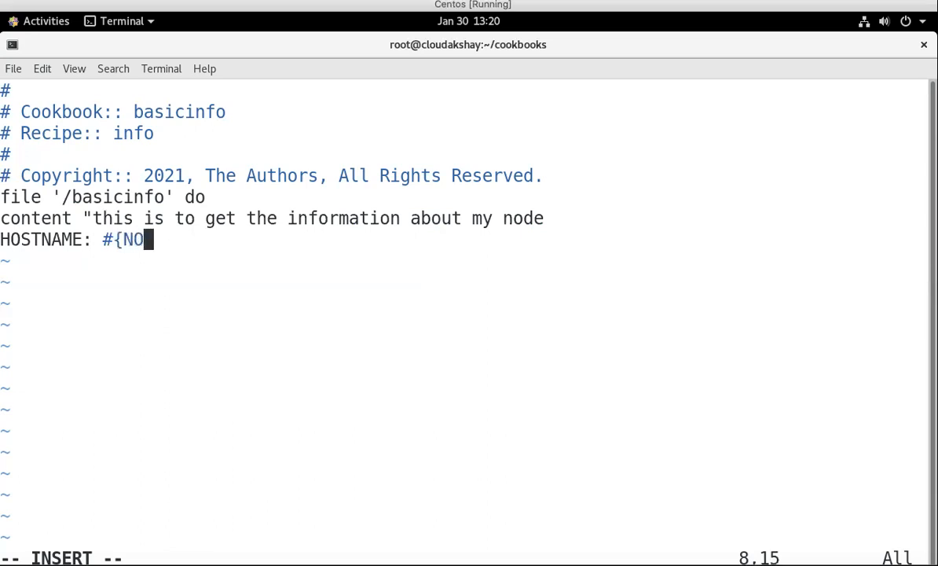
{"action": "key", "text": "BackSpace"}
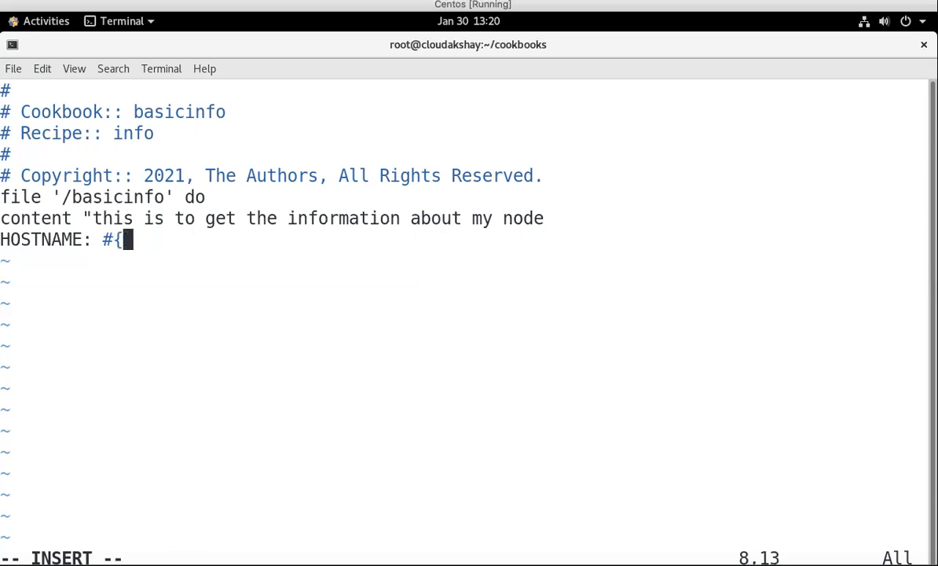
{"action": "type", "text": "node"}
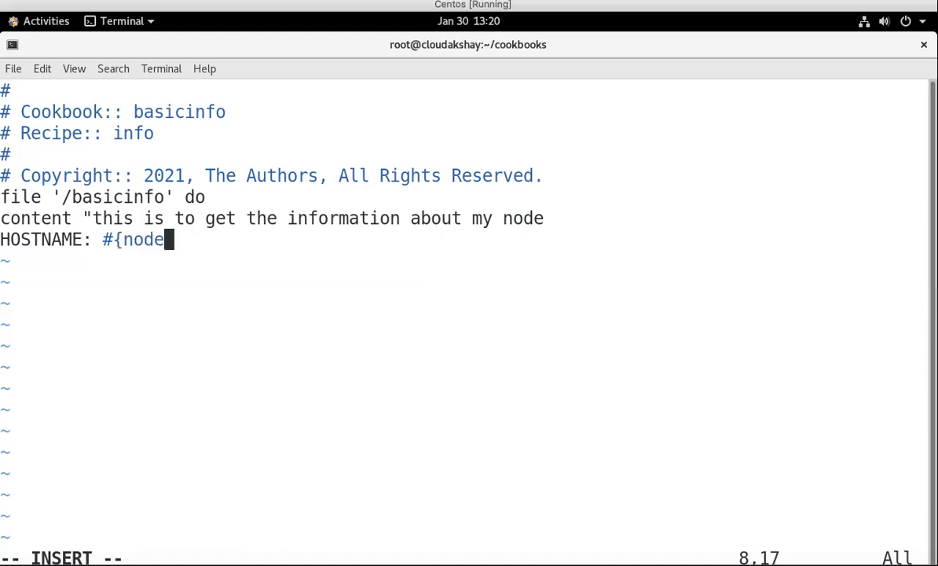
{"action": "type", "text": "["}
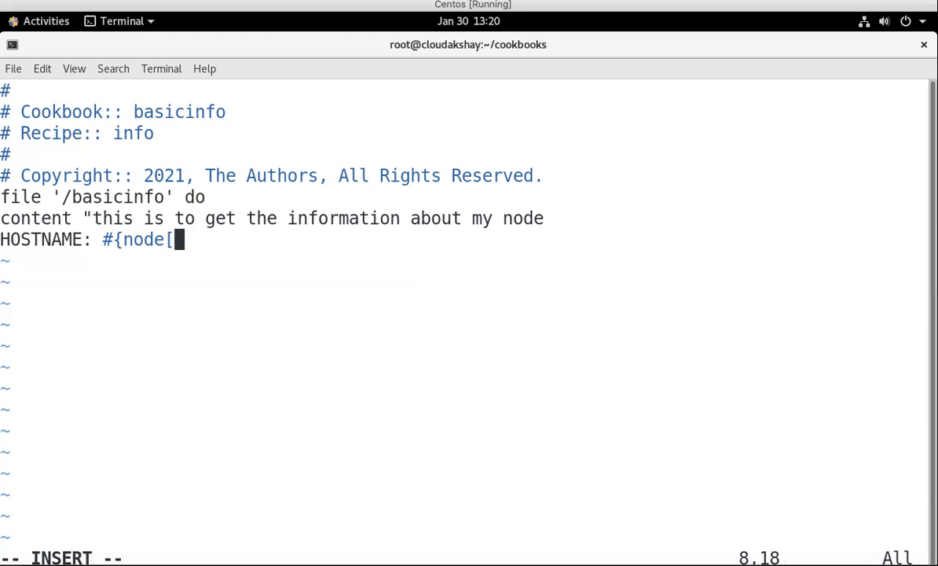
{"action": "type", "text": "'h"}
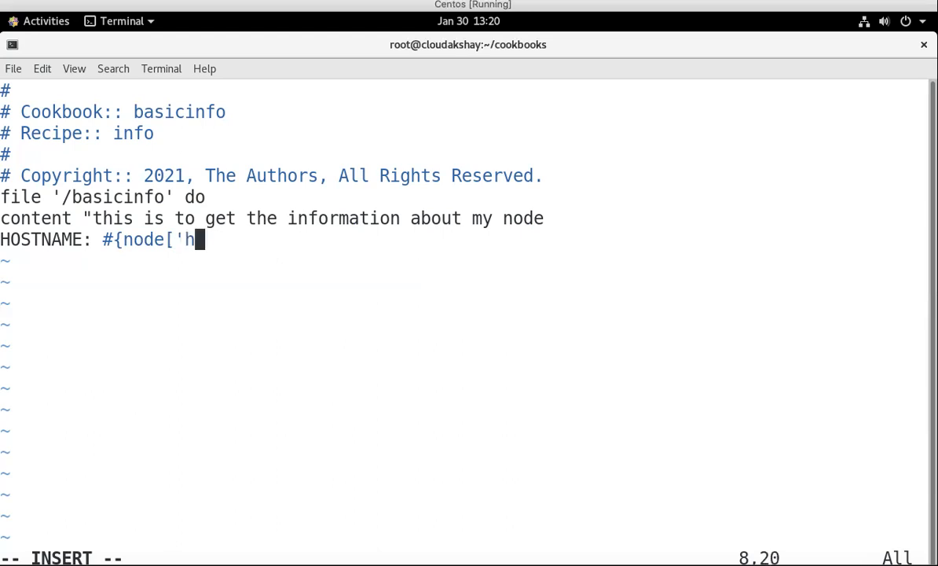
{"action": "type", "text": "ostname"}
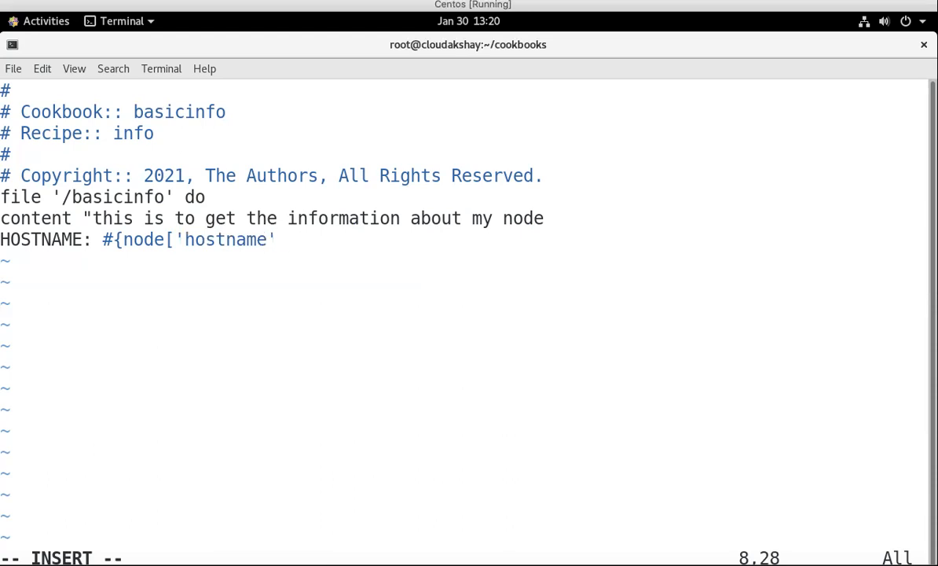
{"action": "type", "text": "]"}
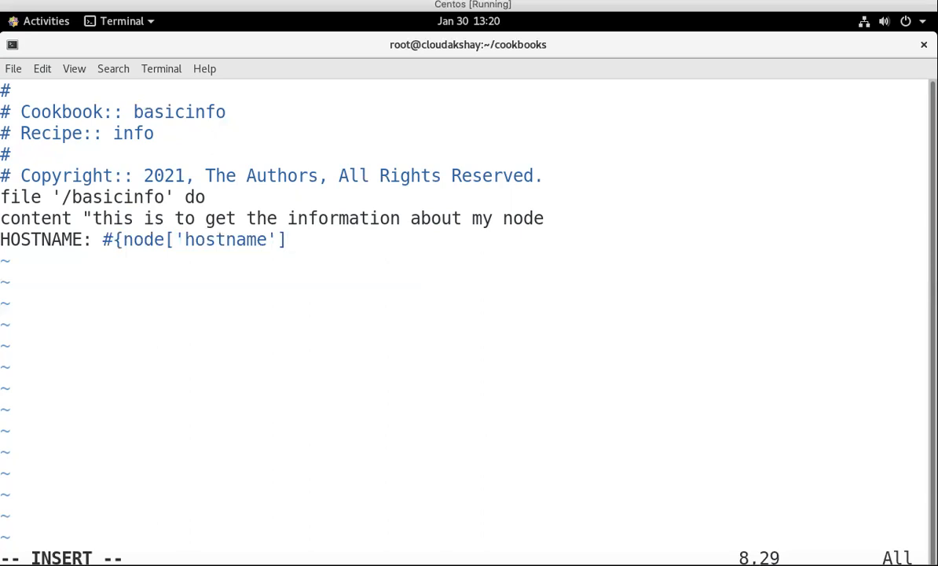
{"action": "type", "text": "}"}
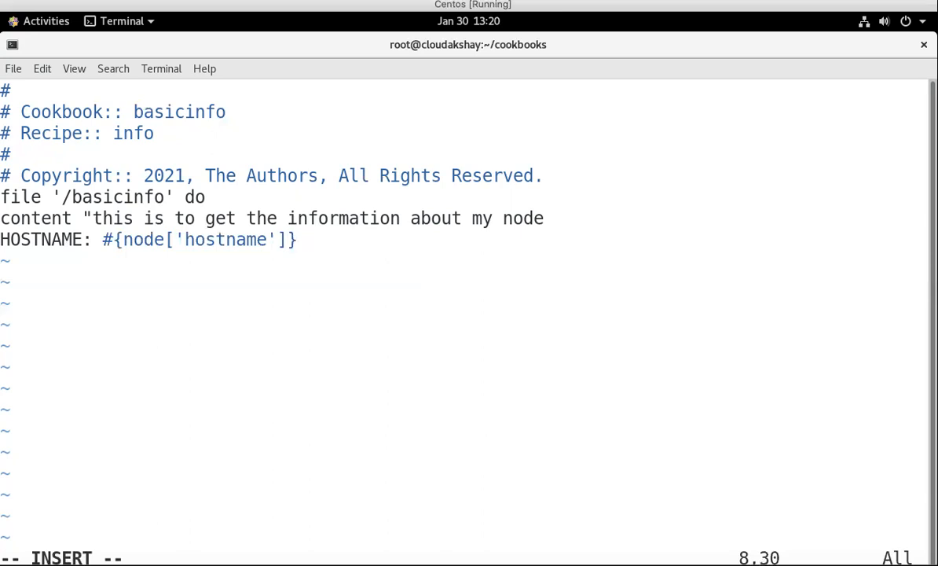
{"action": "key", "text": "Return"}
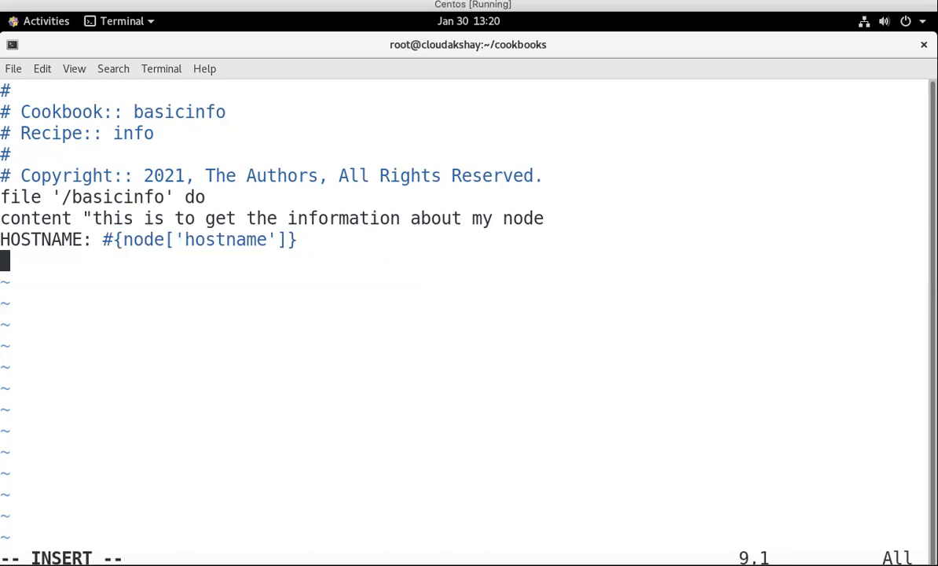
Step: Write the recipe line IPADDRESS: #{node['ipaddress']} beneath the hostname line
{"action": "type", "text": "i"}
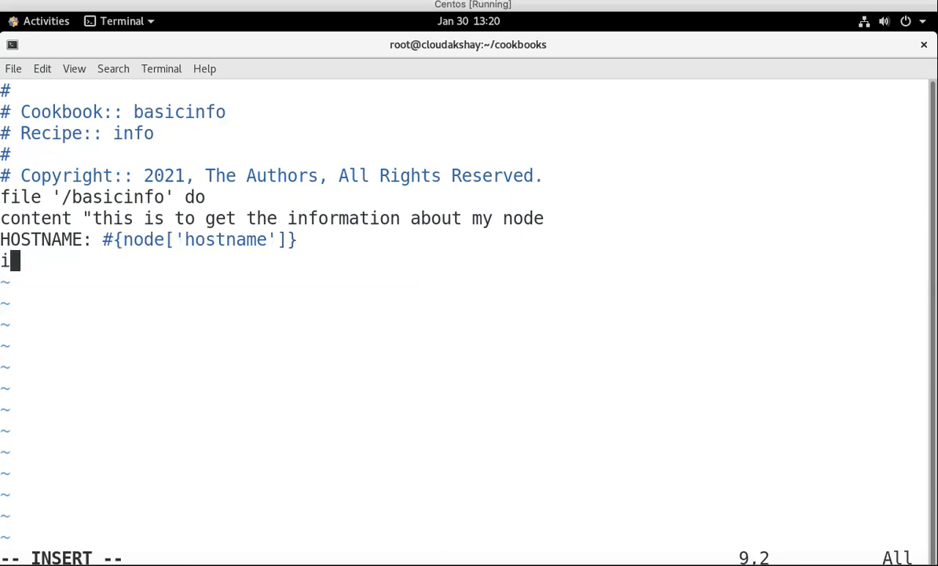
{"action": "type", "text": "P"}
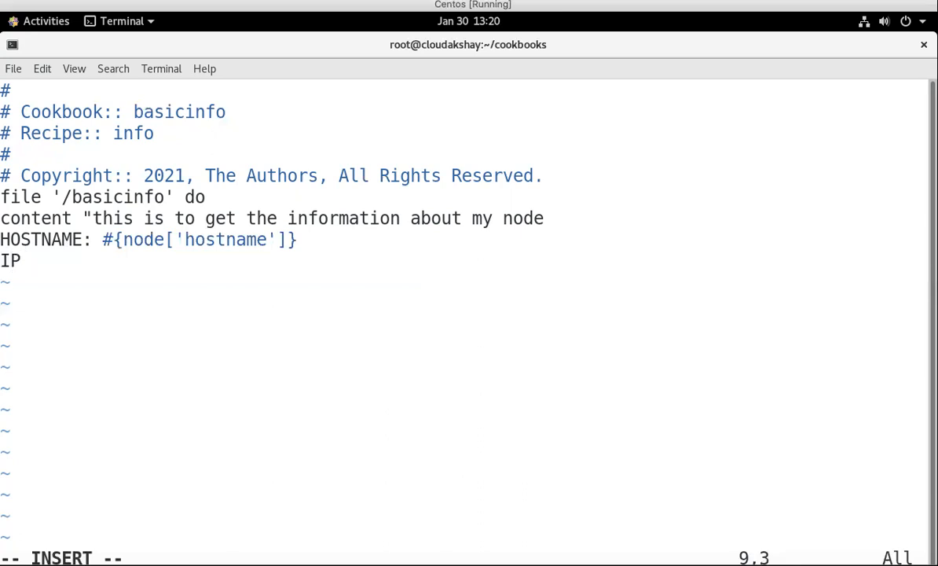
{"action": "type", "text": "ADDRE"}
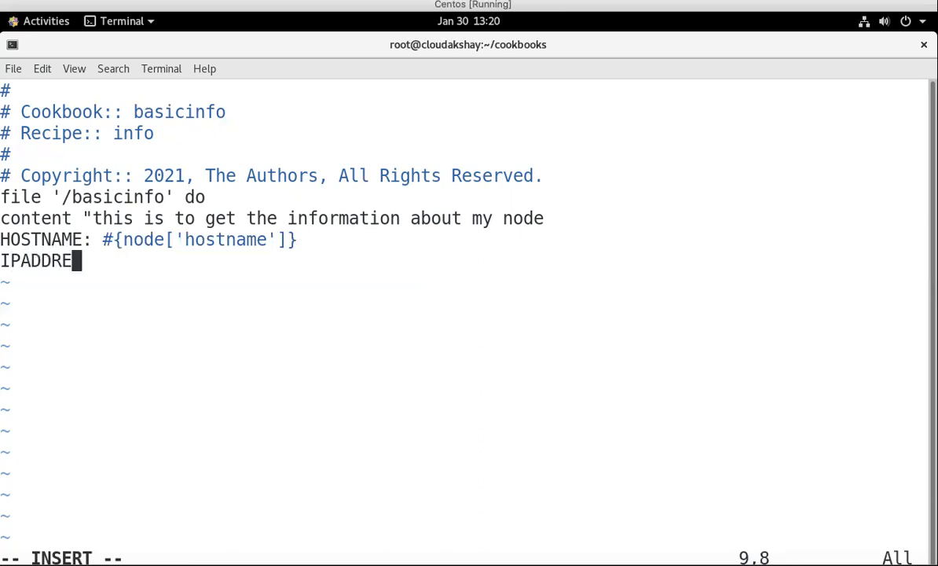
{"action": "type", "text": "SS:"}
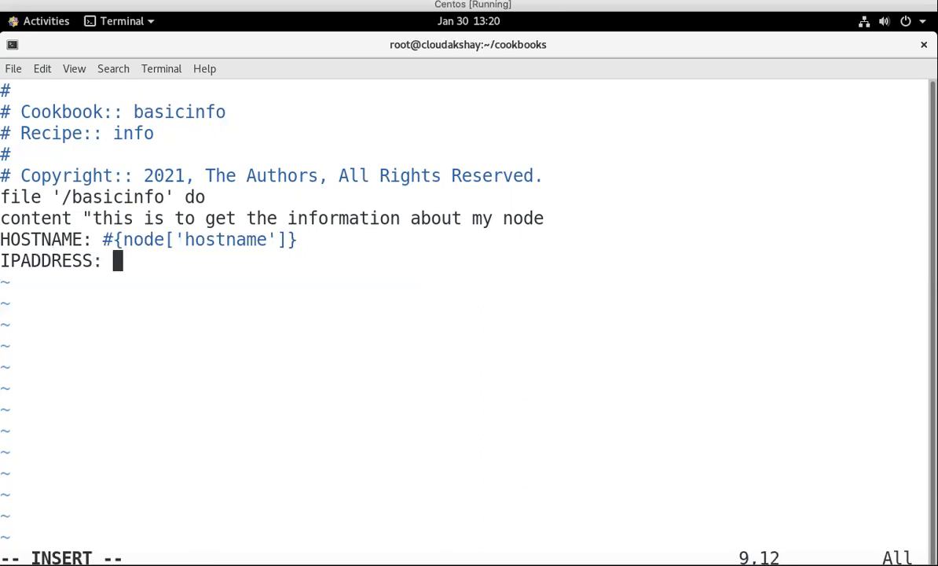
{"action": "type", "text": "#"}
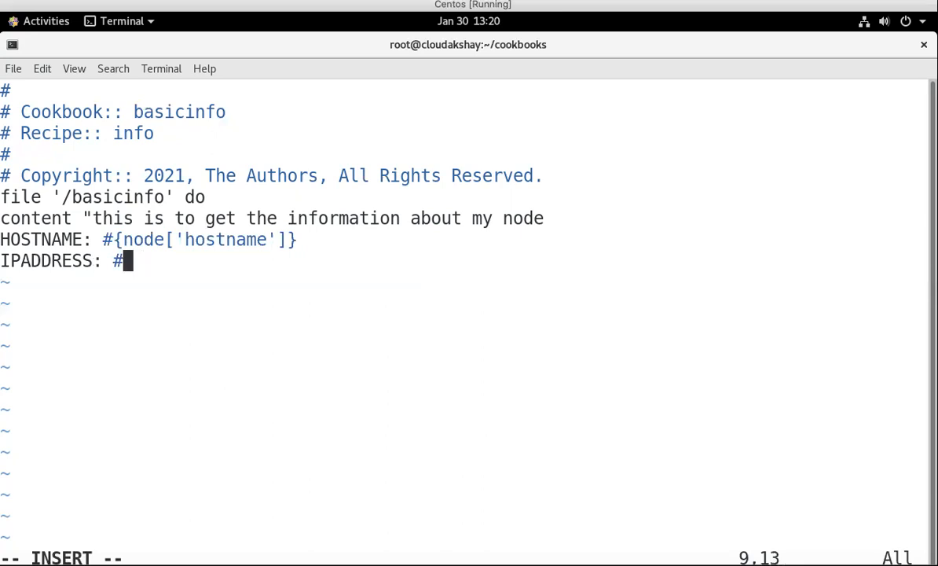
{"action": "type", "text": "{NODE"}
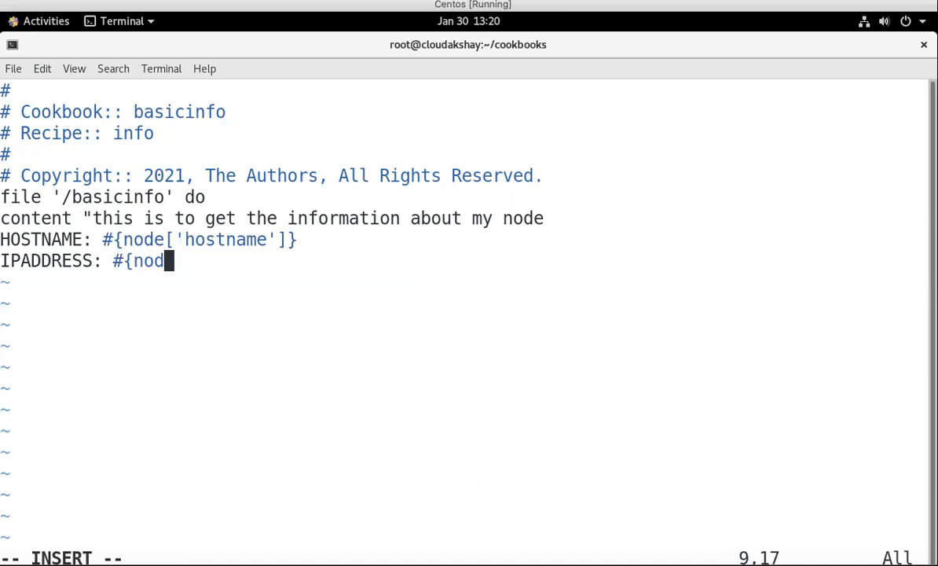
{"action": "type", "text": "{"}
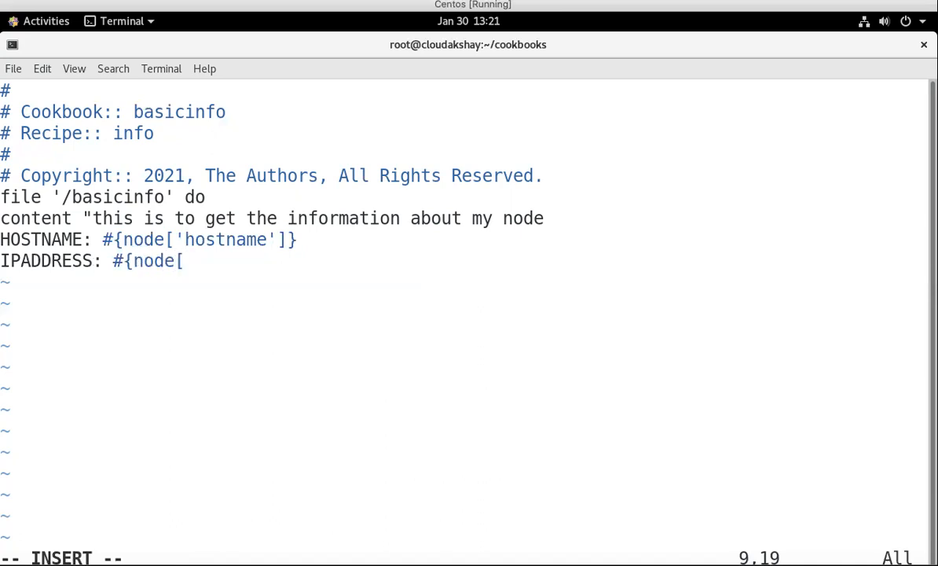
{"action": "type", "text": "'"}
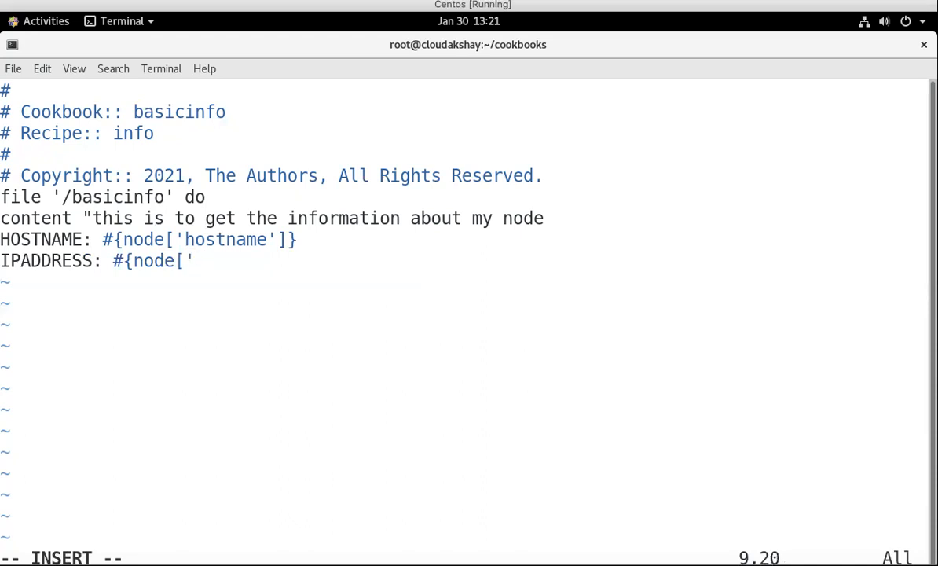
{"action": "type", "text": "ipad"}
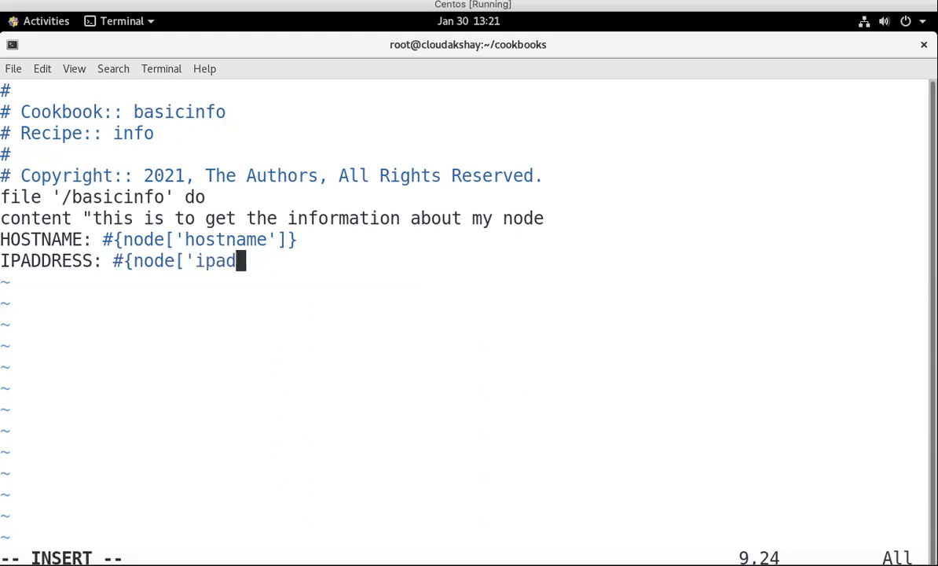
{"action": "type", "text": "dress"}
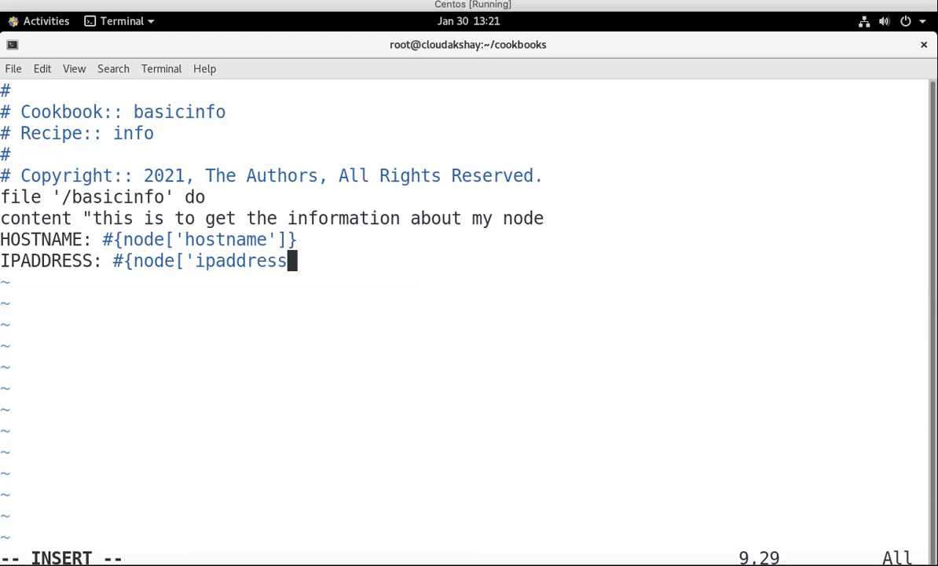
{"action": "type", "text": "']"}
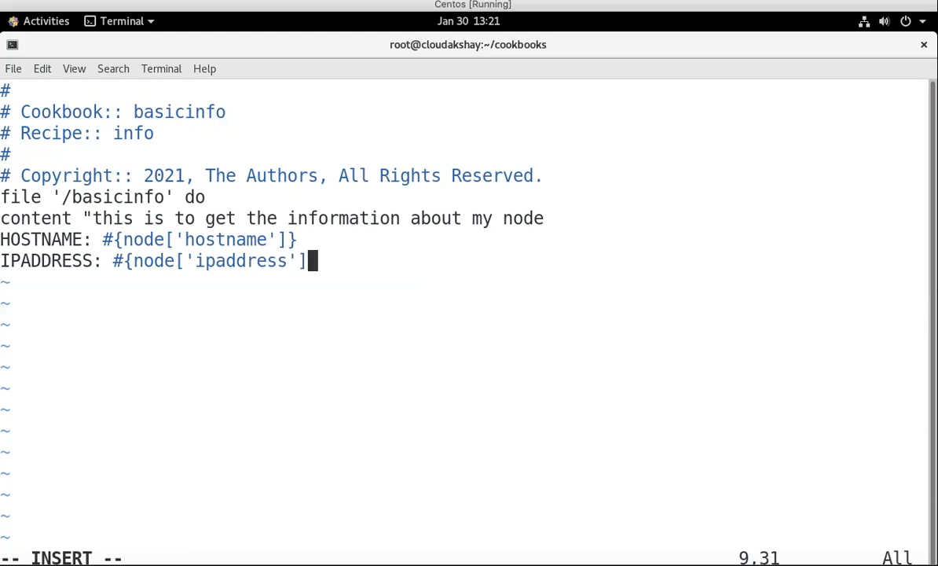
{"action": "type", "text": "}"}
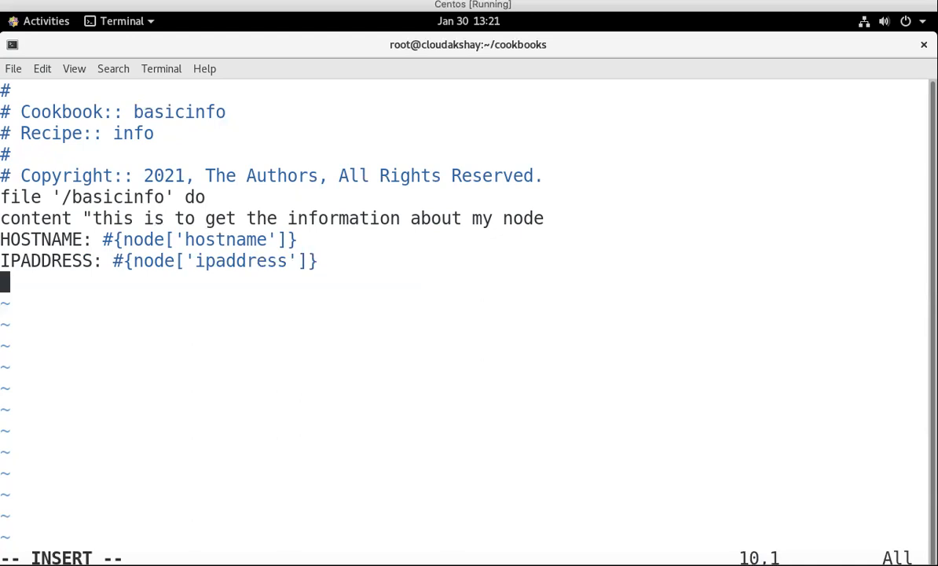
Step: Begin the CPU line as CPU: #{node['cpu'] in the basicinfo content string
{"action": "type", "text": "CPU:"}
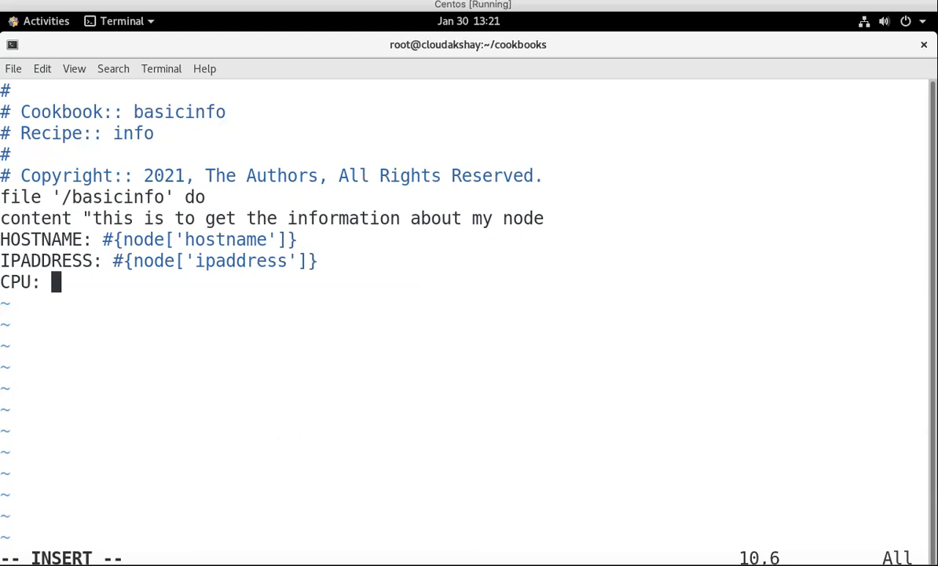
{"action": "type", "text": "#"}
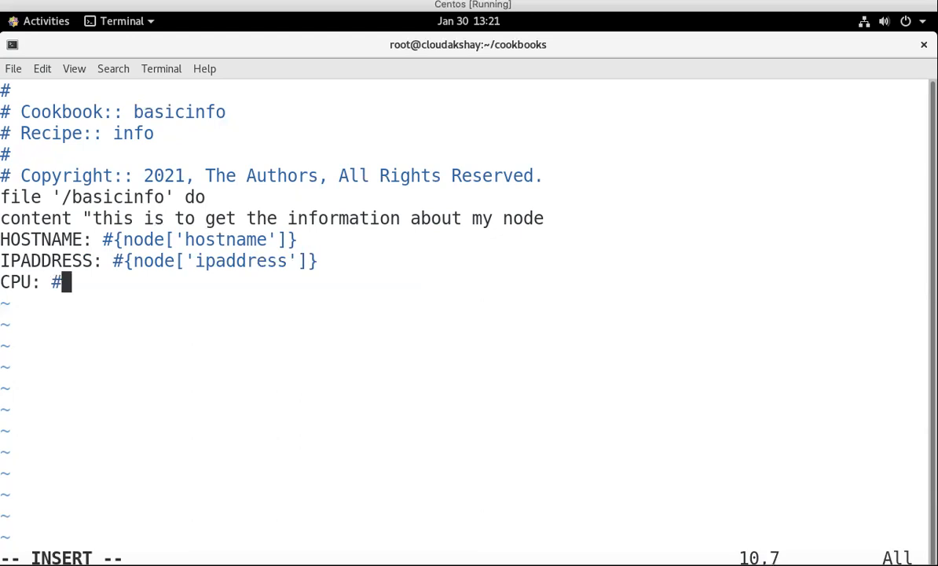
{"action": "type", "text": "{"}
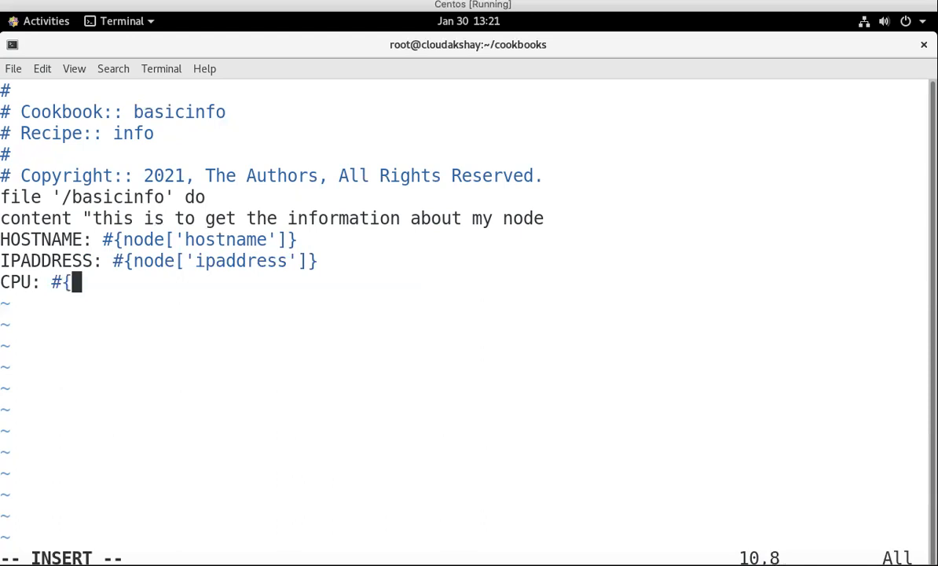
{"action": "type", "text": "node"}
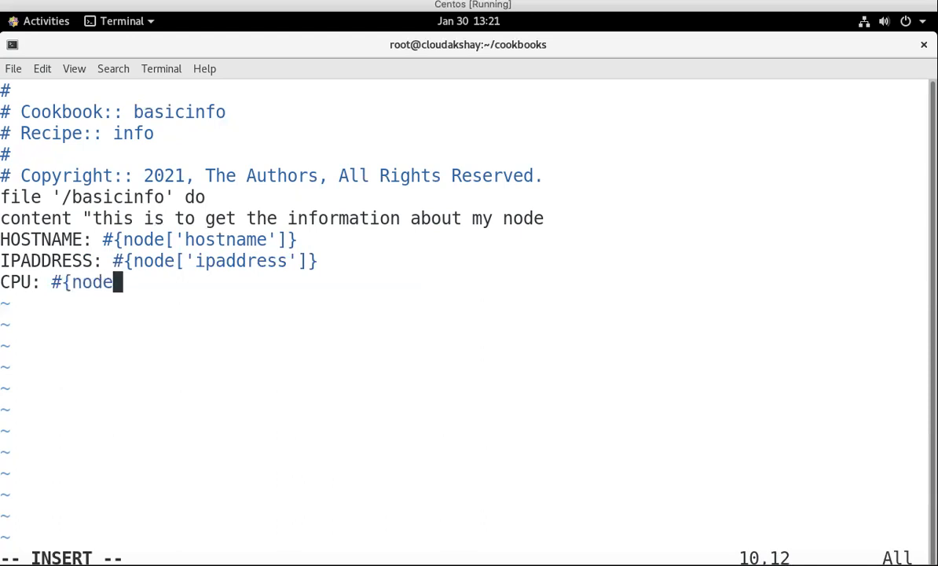
{"action": "type", "text": "["}
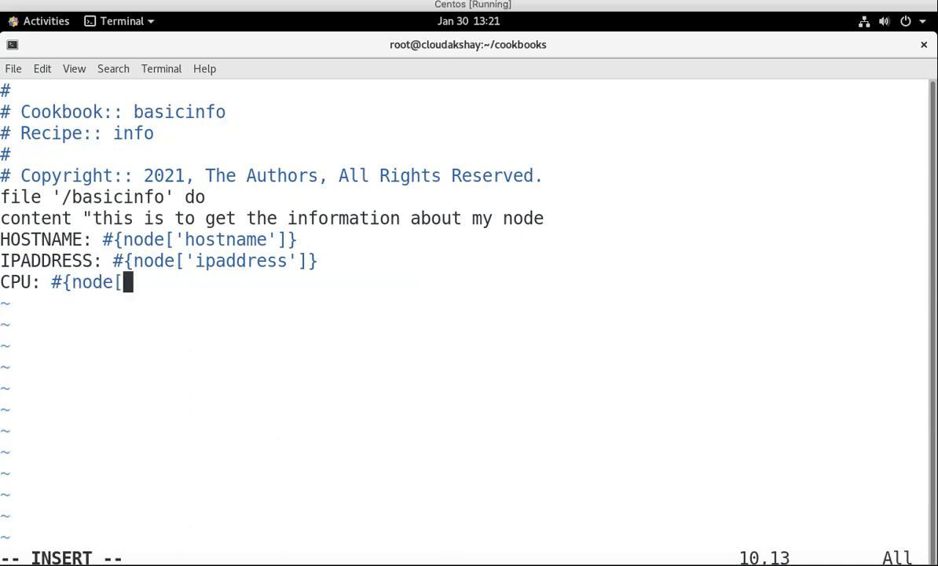
{"action": "type", "text": "'"}
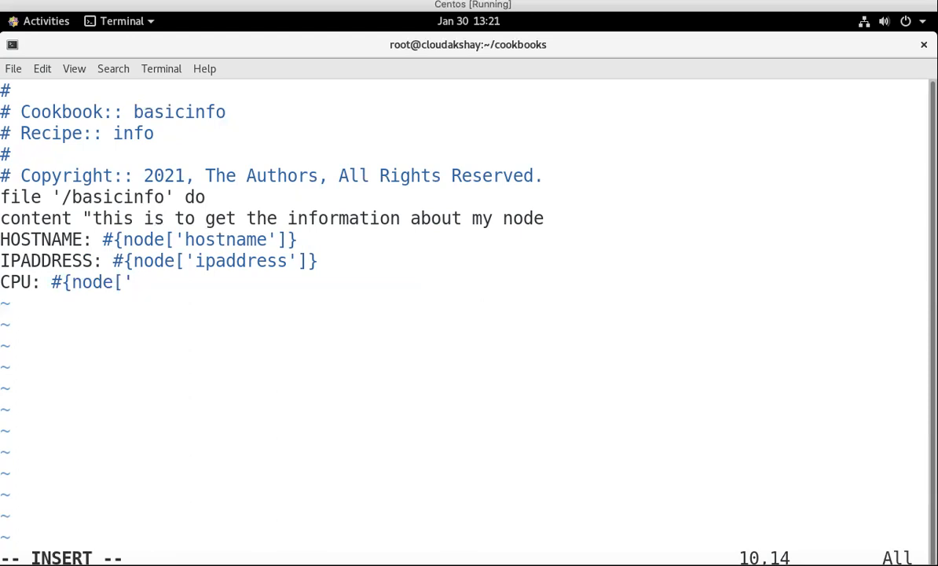
{"action": "type", "text": "'c"}
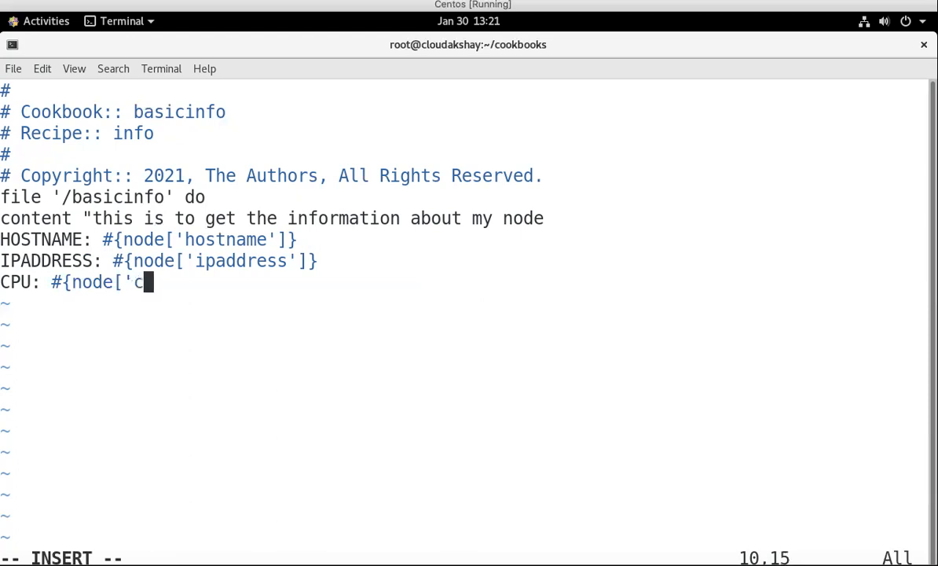
{"action": "type", "text": "pu'"}
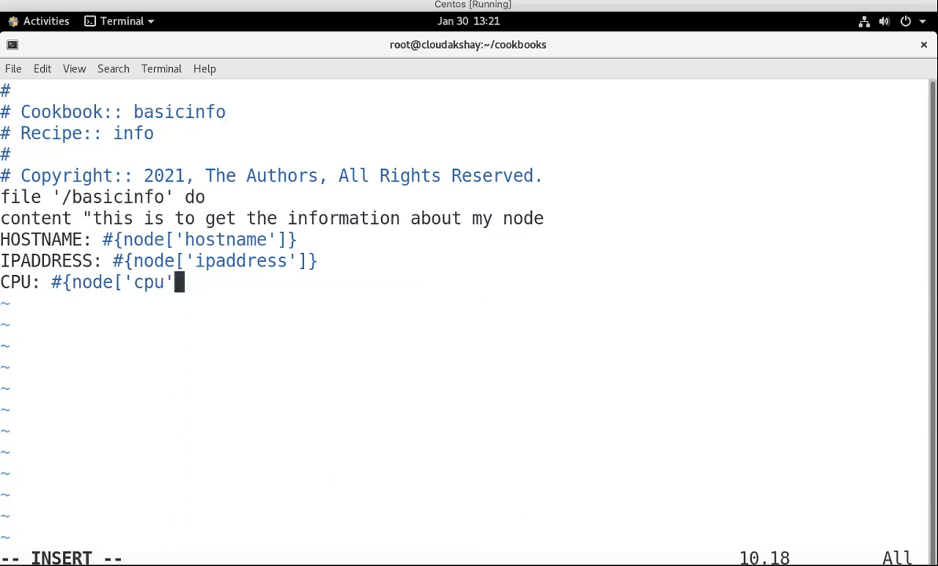
{"action": "type", "text": "]"}
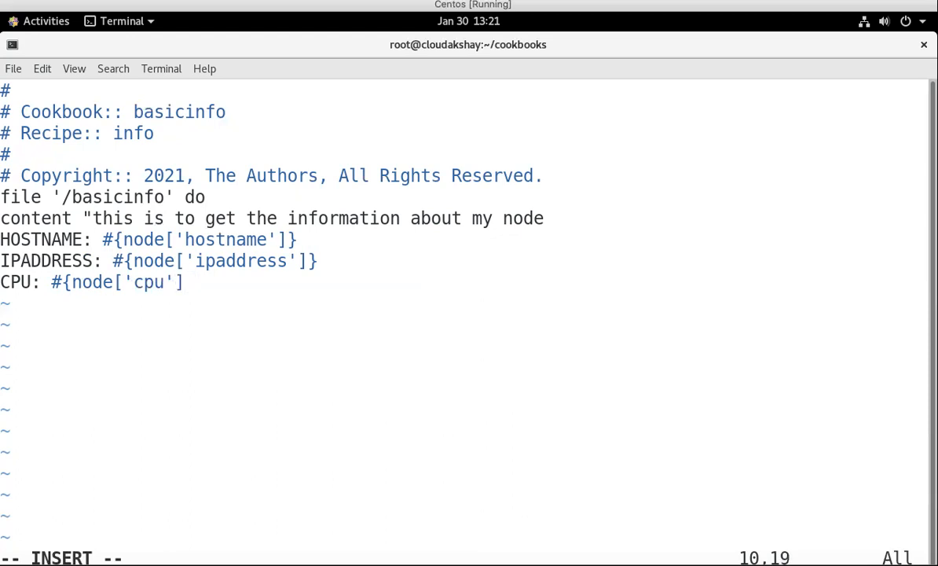
Step: Finish the CPU line with ['0']['mhz'] and the closing double quote of the content
{"action": "type", "text": "["}
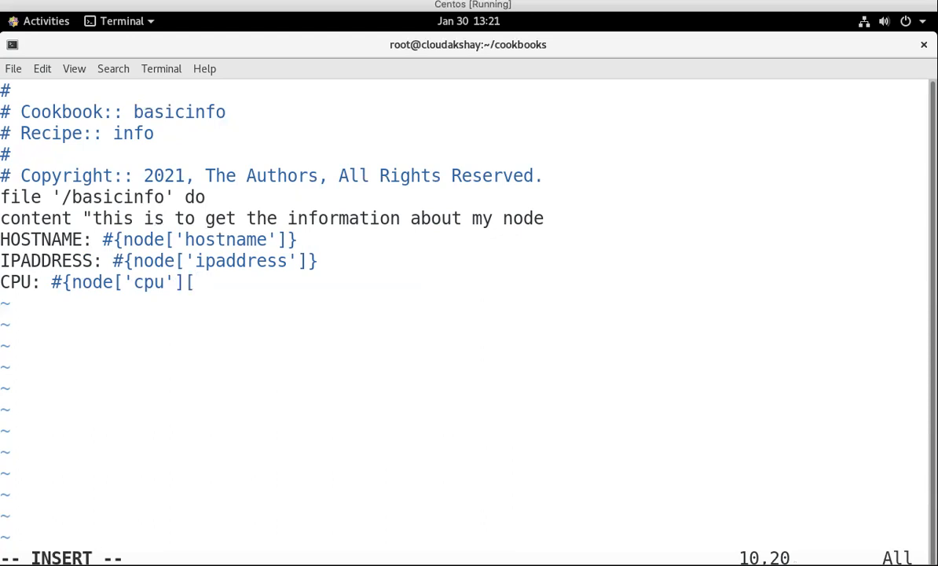
{"action": "type", "text": "0"}
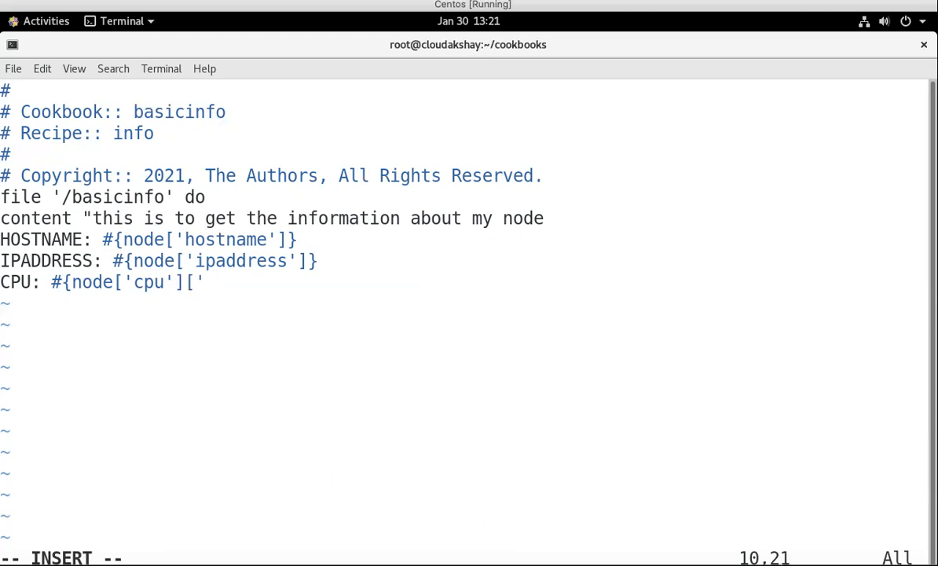
{"action": "type", "text": "0"}
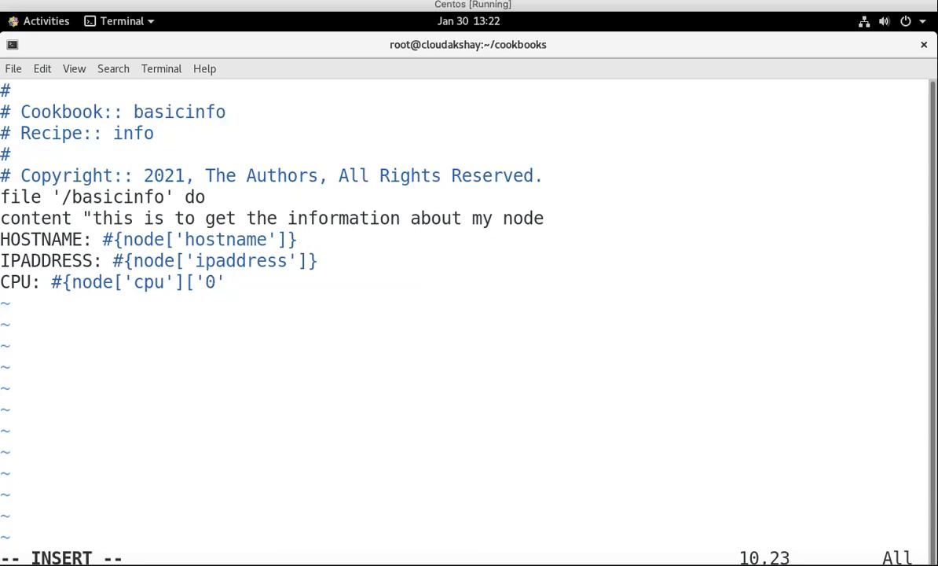
{"action": "type", "text": "["}
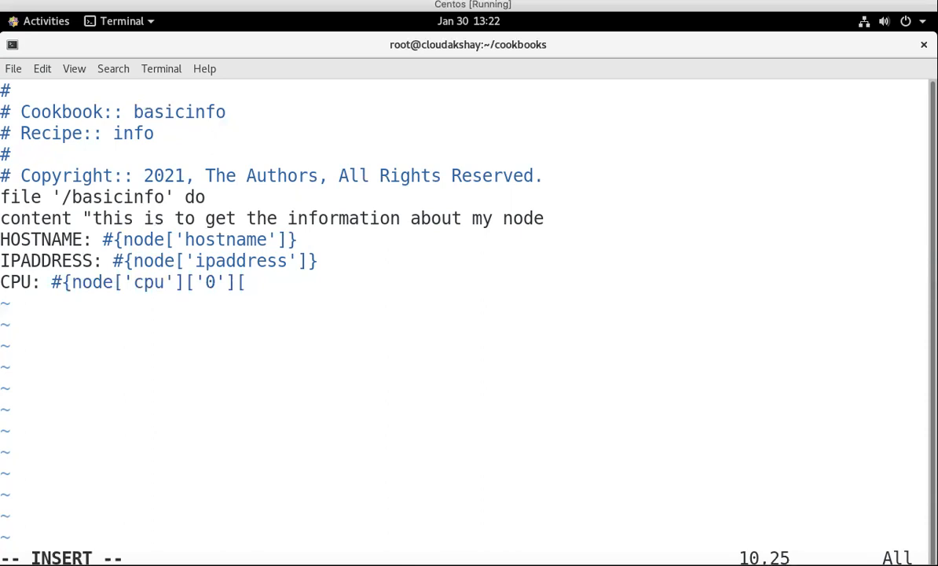
{"action": "type", "text": "'"}
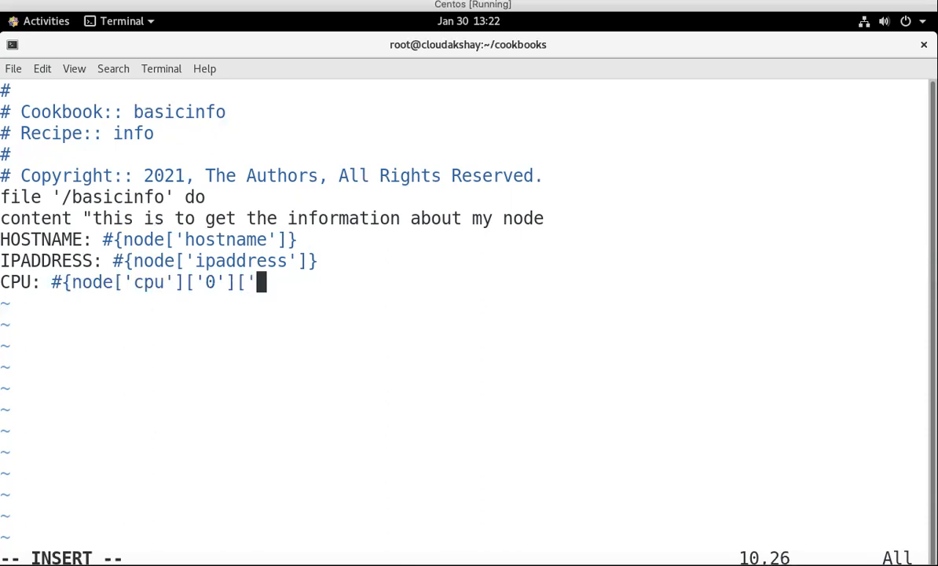
{"action": "type", "text": "mhz"}
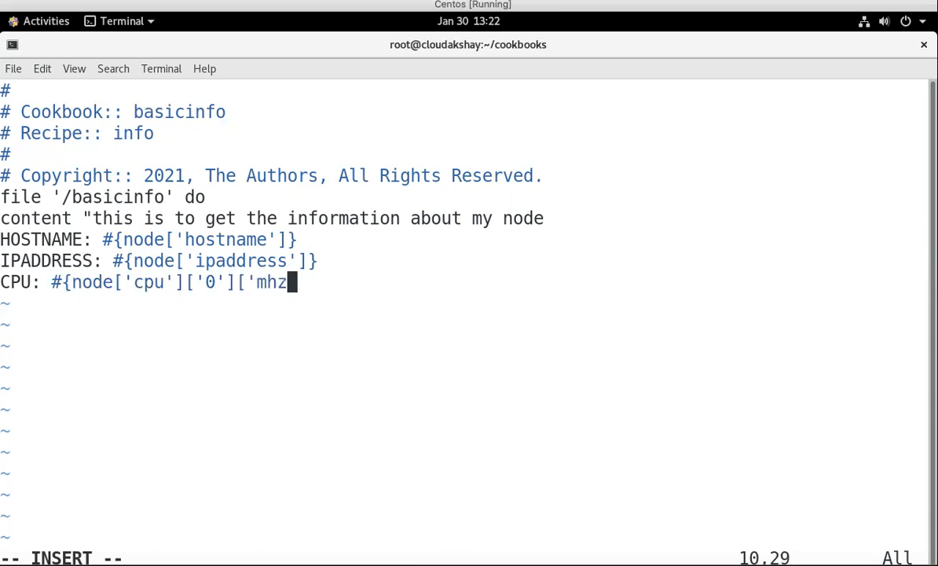
{"action": "type", "text": "'"}
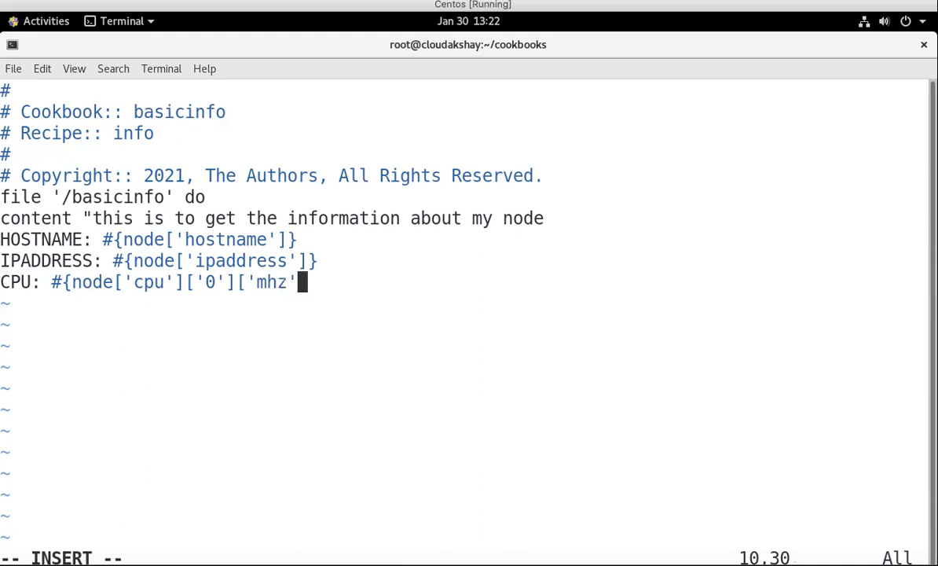
{"action": "type", "text": "]"}
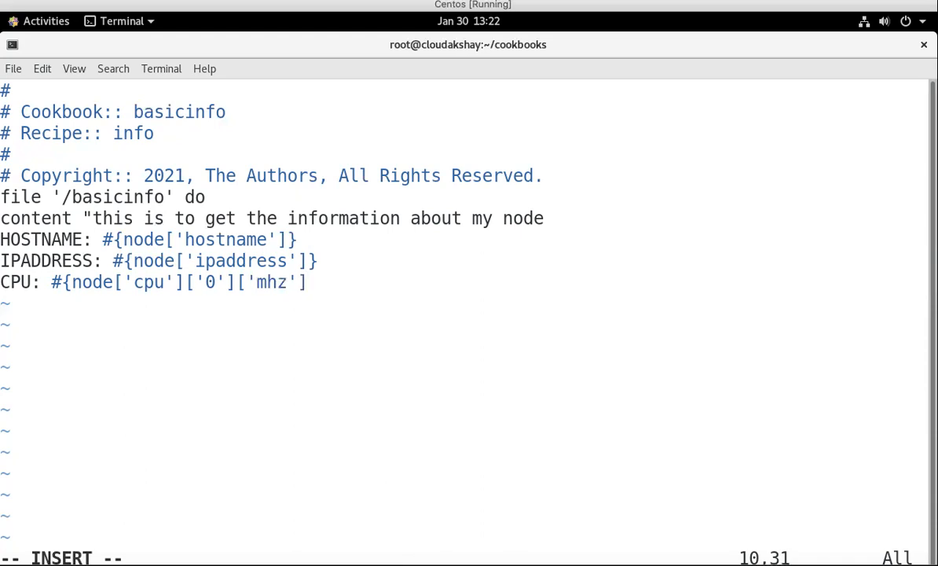
{"action": "type", "text": "\""}
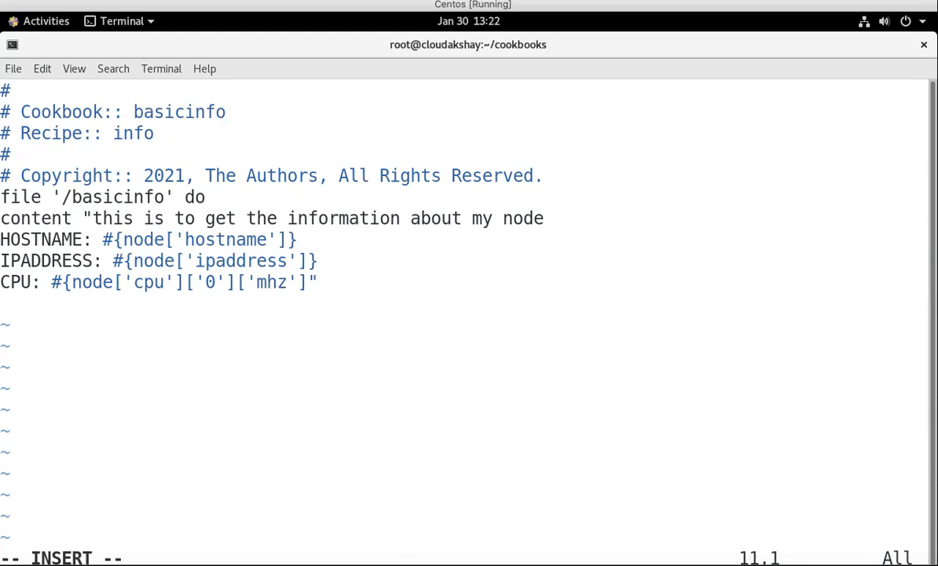
Step: Give the basicinfo file resource owner 'root' and group 'root'
{"action": "type", "text": "owner"}
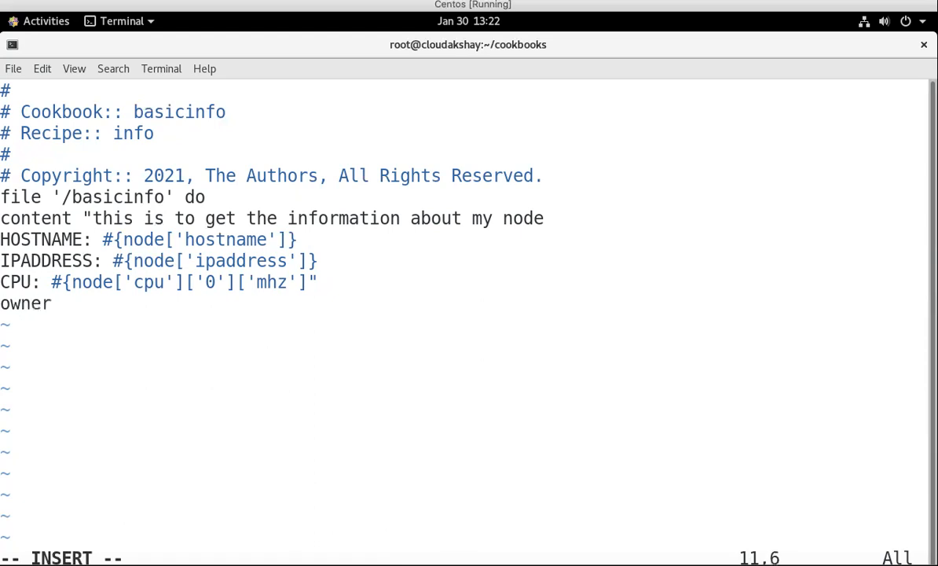
{"action": "type", "text": "'"}
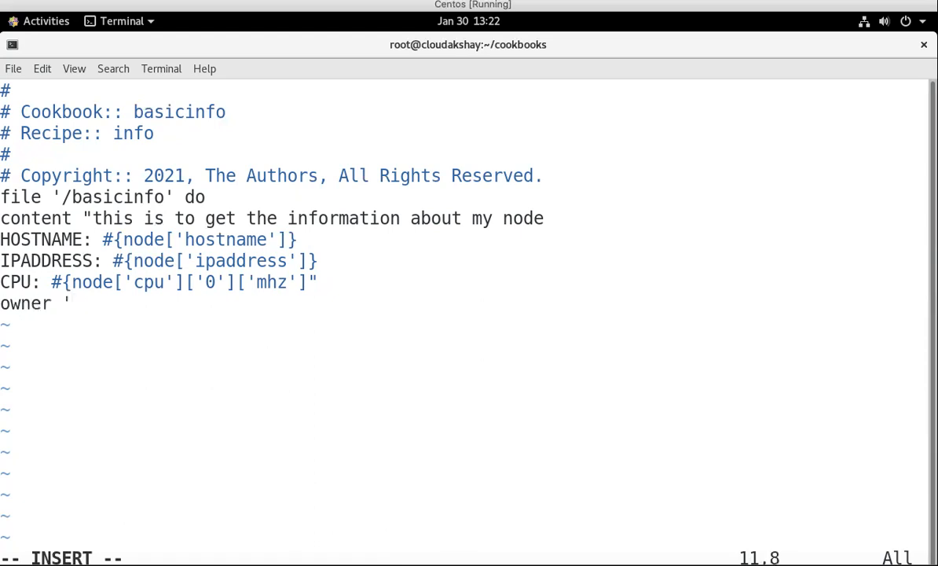
{"action": "type", "text": "root"}
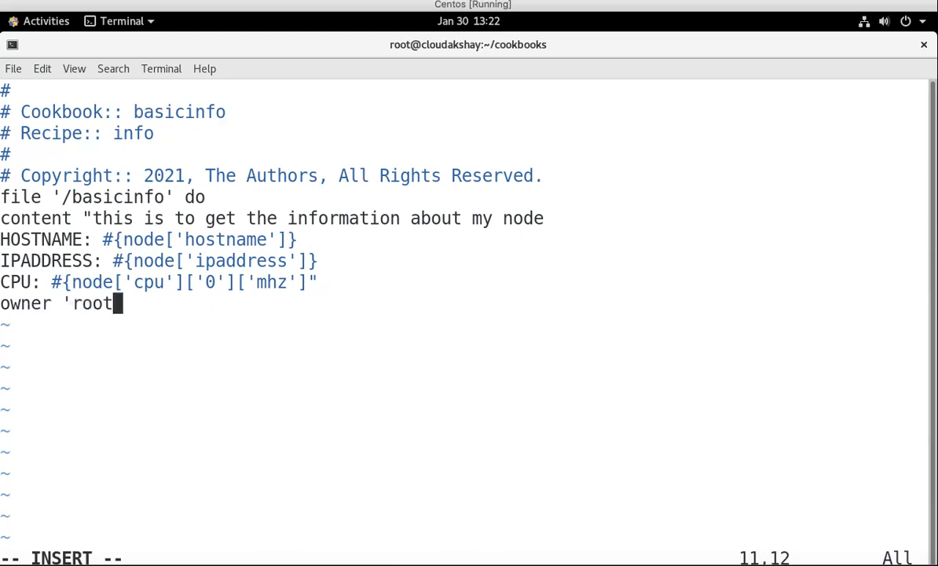
{"action": "key", "text": "Return"}
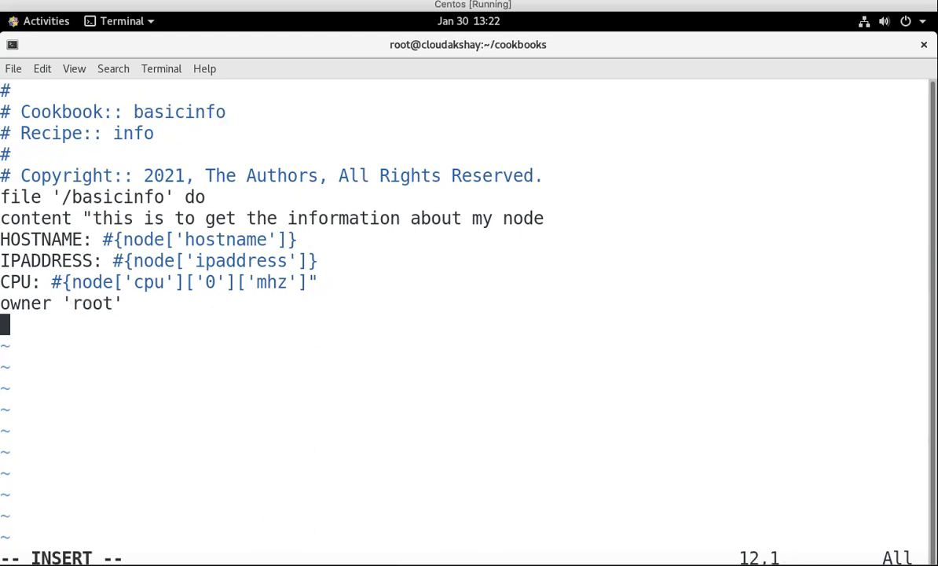
{"action": "type", "text": "group"}
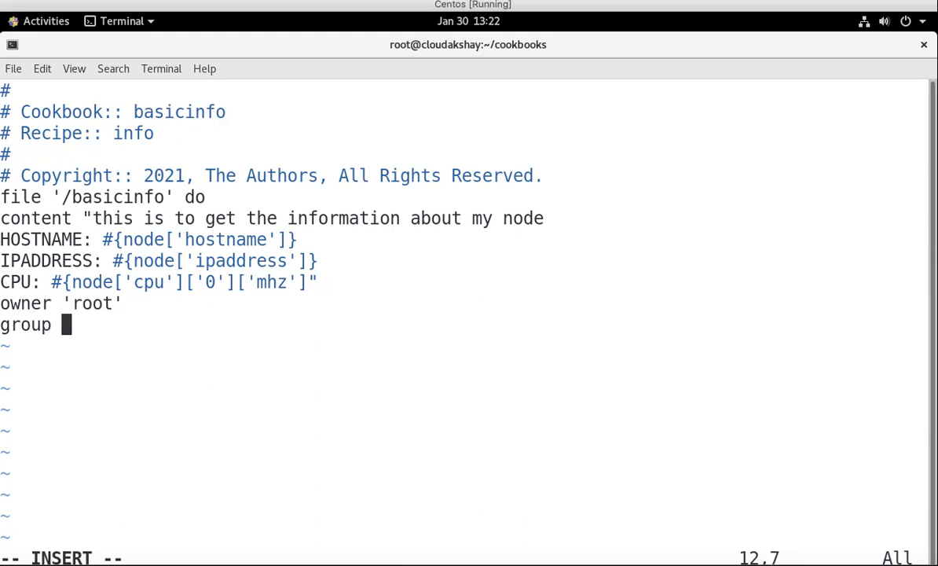
{"action": "type", "text": "'"}
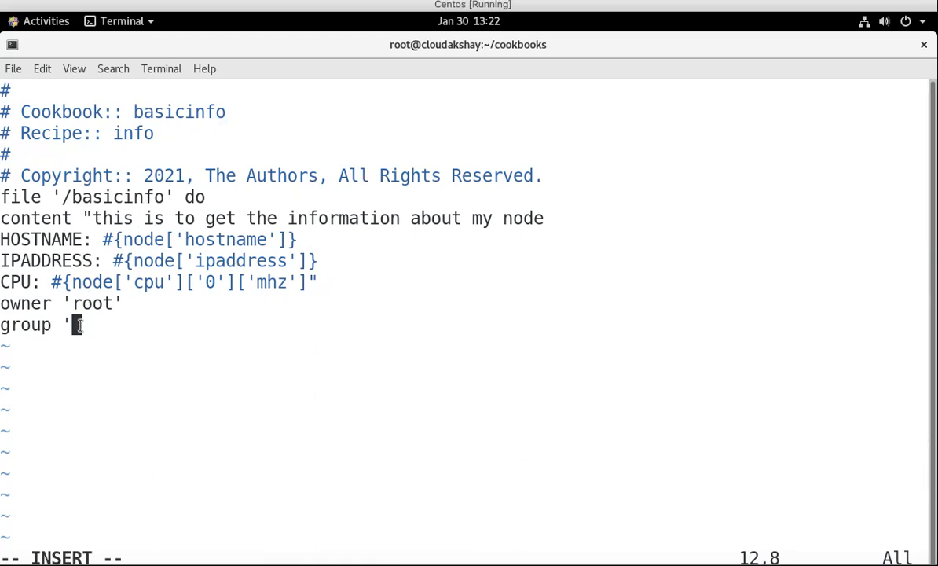
{"action": "type", "text": "root"}
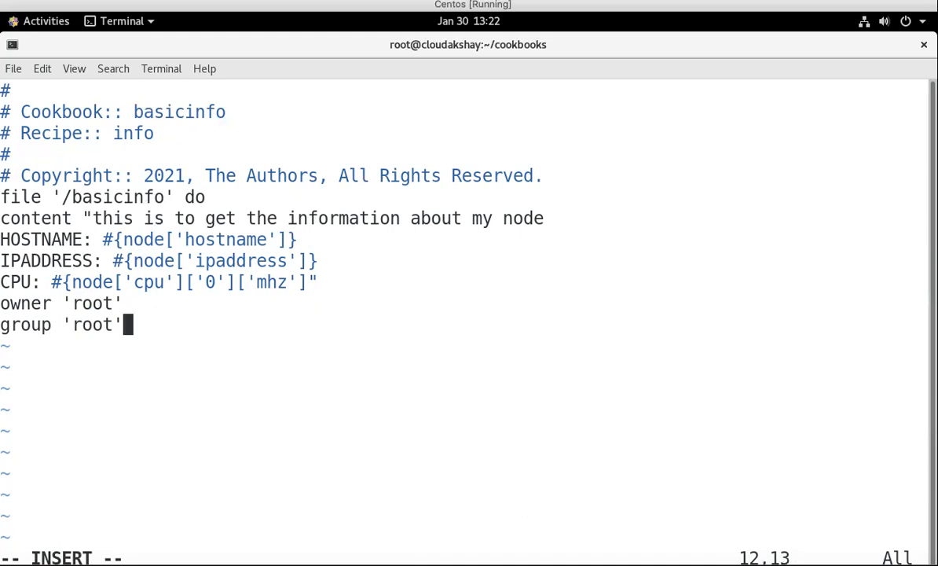
Step: Add action :create and the closing end, then save and quit with :wq!
{"action": "type", "text": "act"}
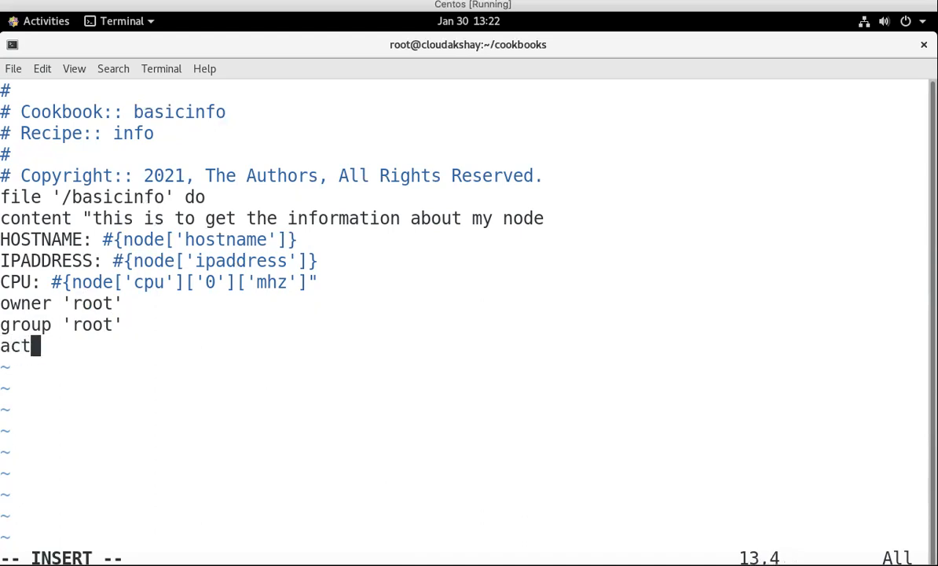
{"action": "type", "text": "ion"}
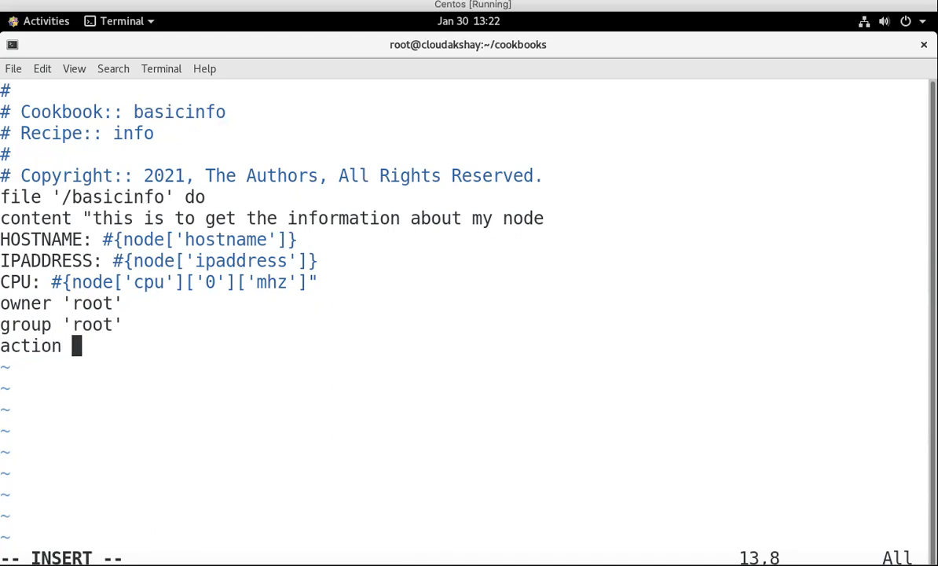
{"action": "type", "text": ":cre"}
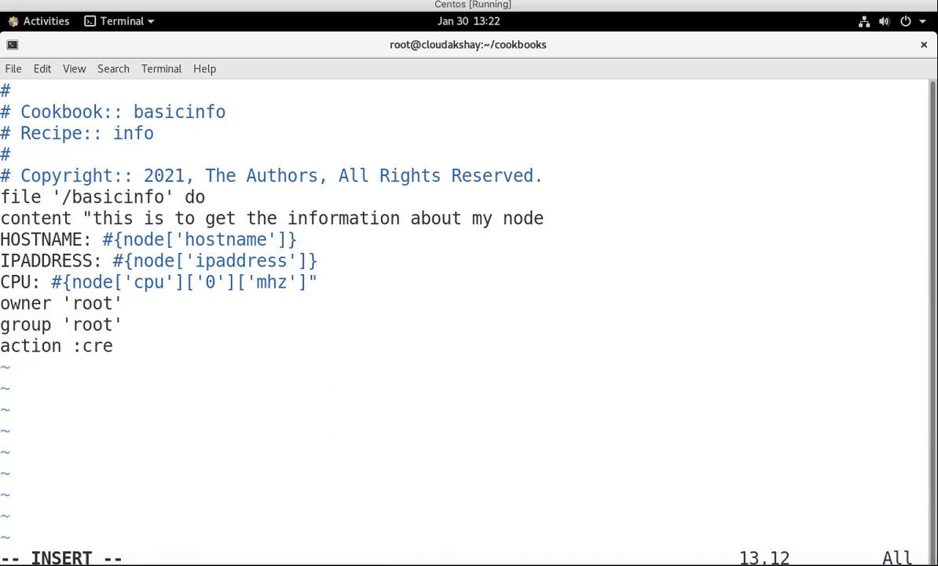
{"action": "type", "text": "ate"}
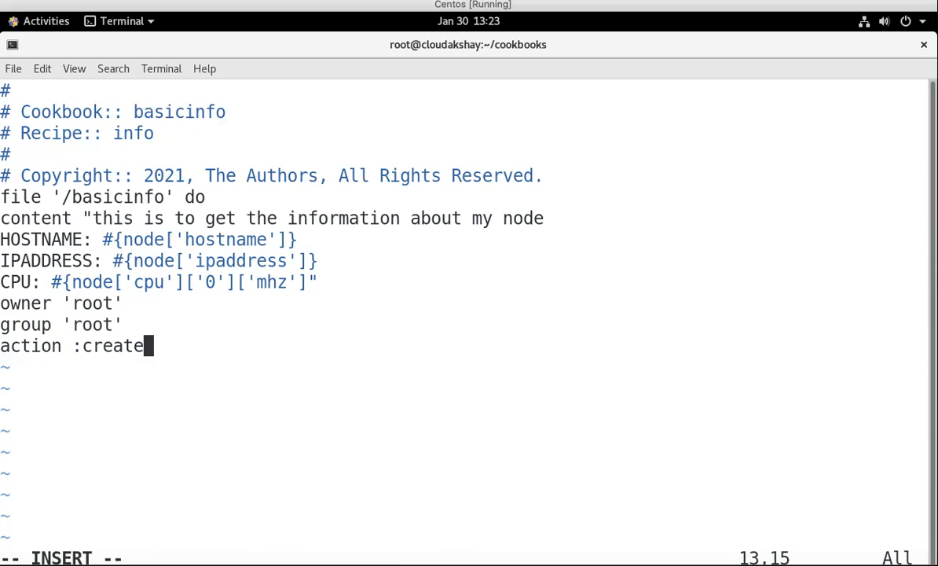
{"action": "type", "text": "e"}
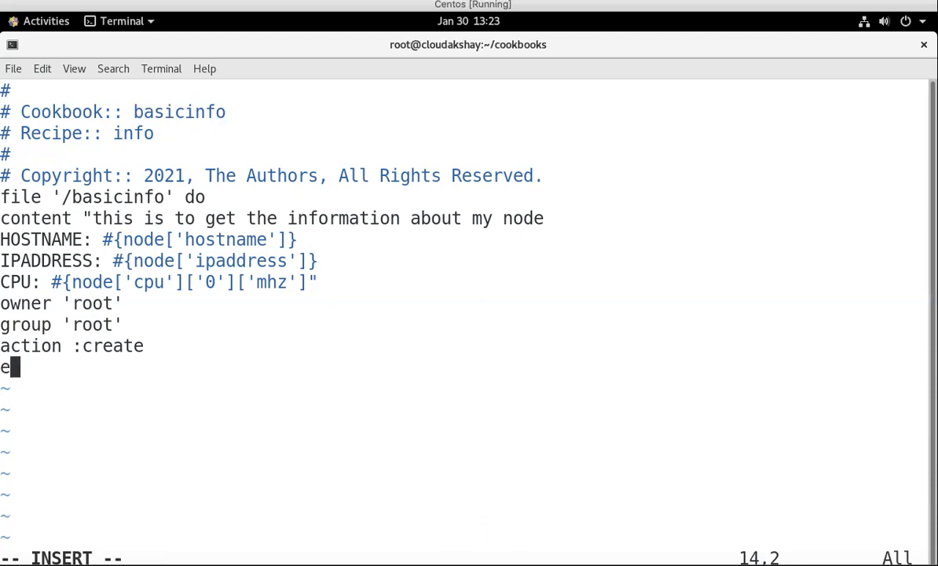
{"action": "type", "text": "nd"}
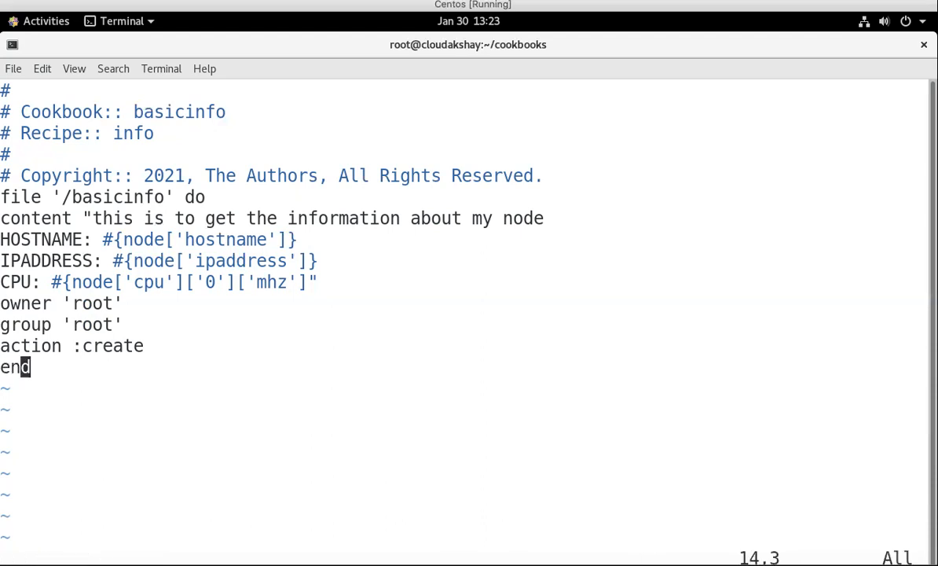
{"action": "type", "text": ":wq!"}
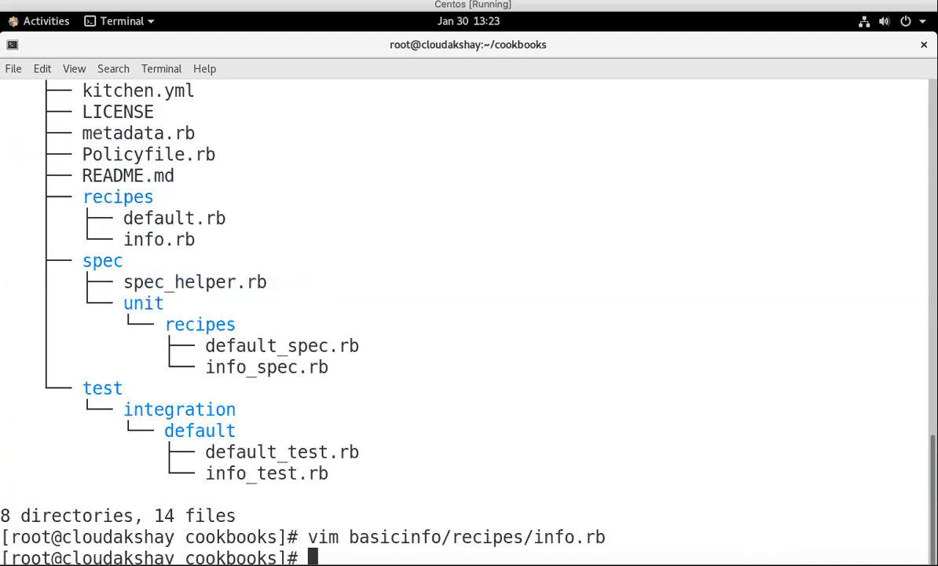
{"action": "type", "text": "cd"}
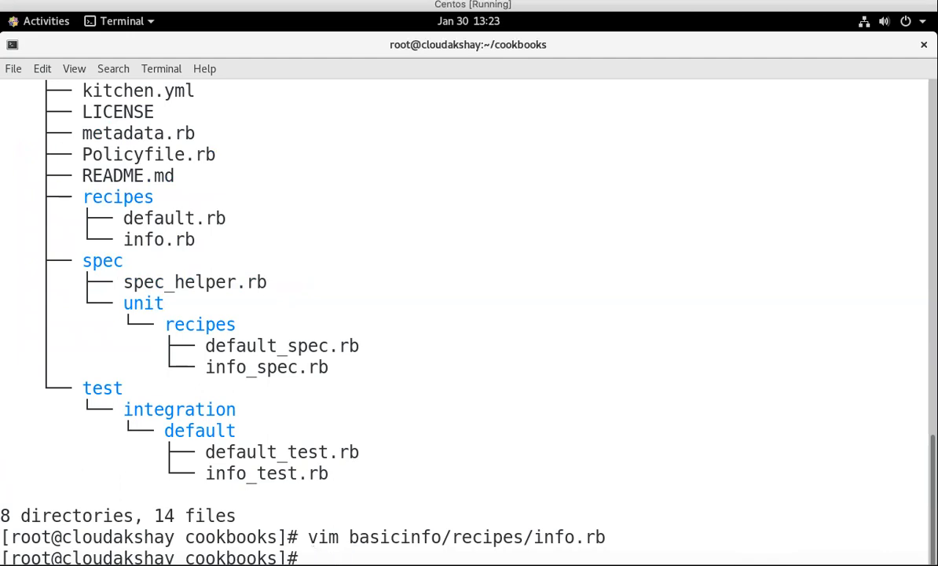
{"action": "type", "text": "chef"}
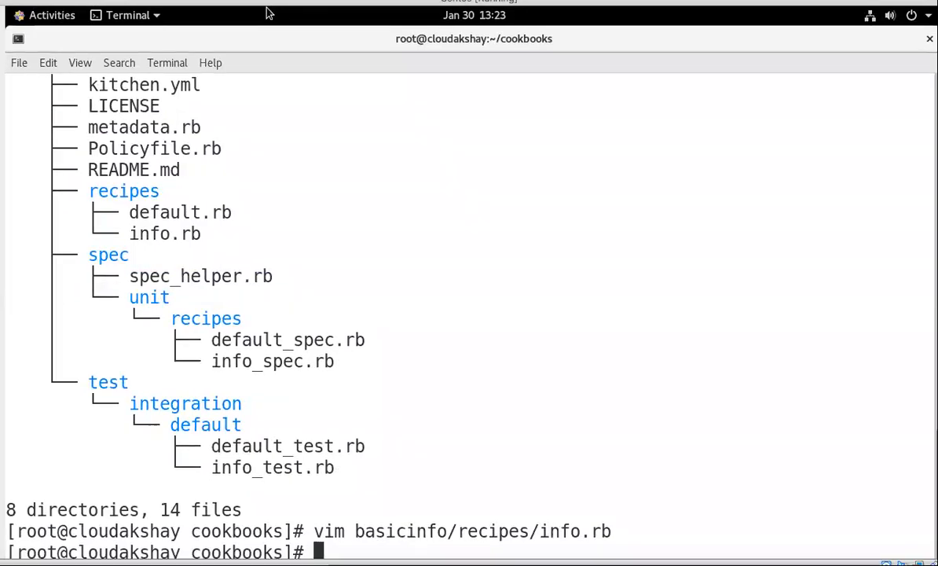
{"action": "mouse_move", "coordinate": [364, 342]}
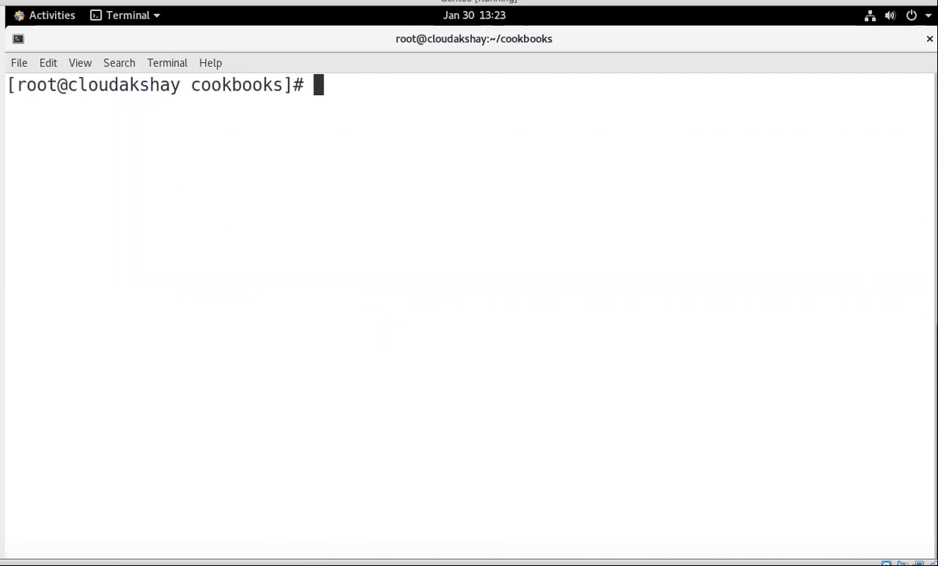
Step: Enter chef ruby exec -c basicinfo/recipes/i as a first attempt at a syntax check
{"action": "type", "text": "chef"}
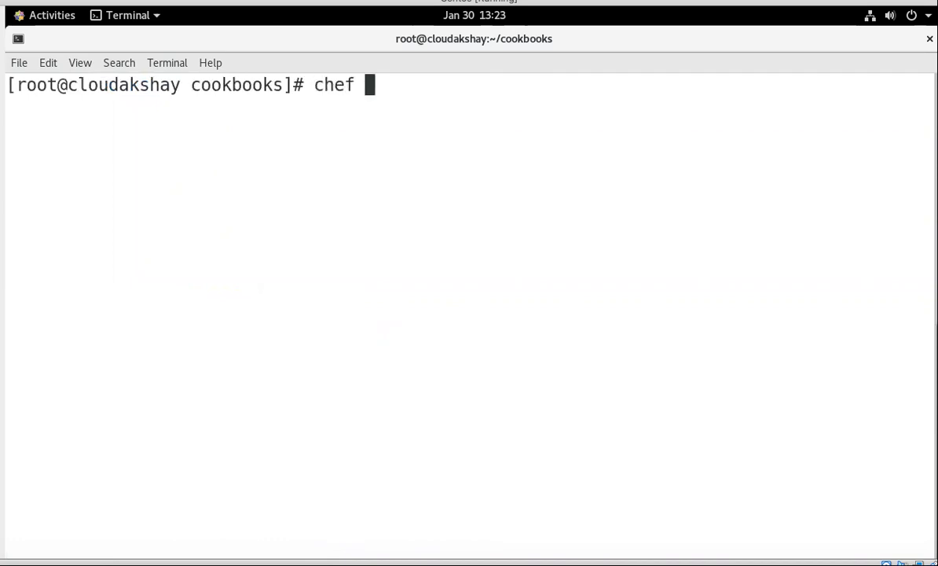
{"action": "type", "text": "ruby"}
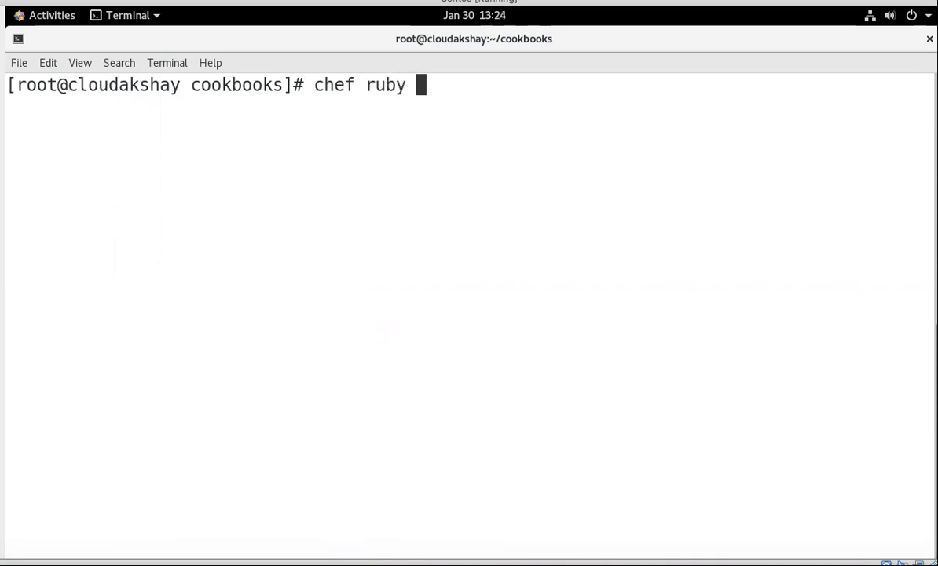
{"action": "type", "text": "ex"}
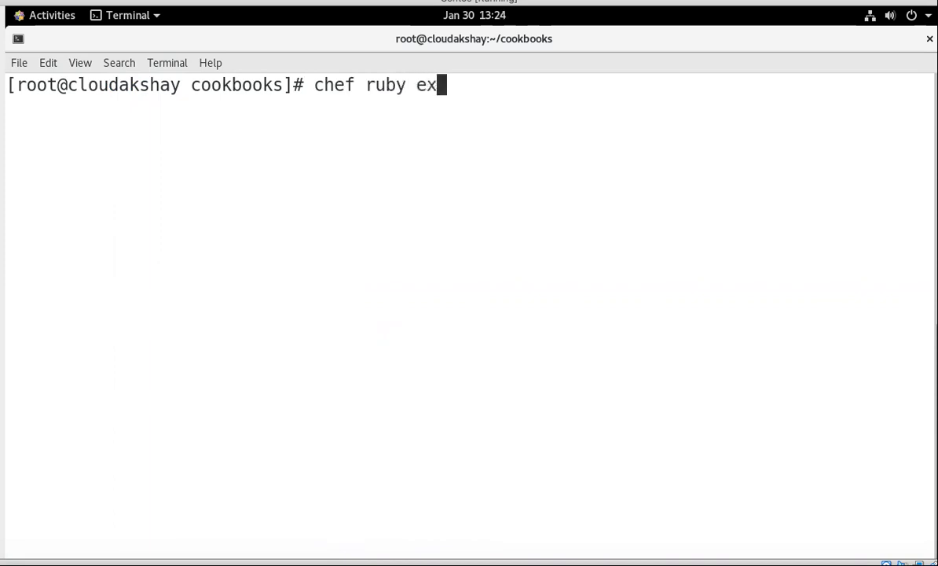
{"action": "type", "text": "ec"}
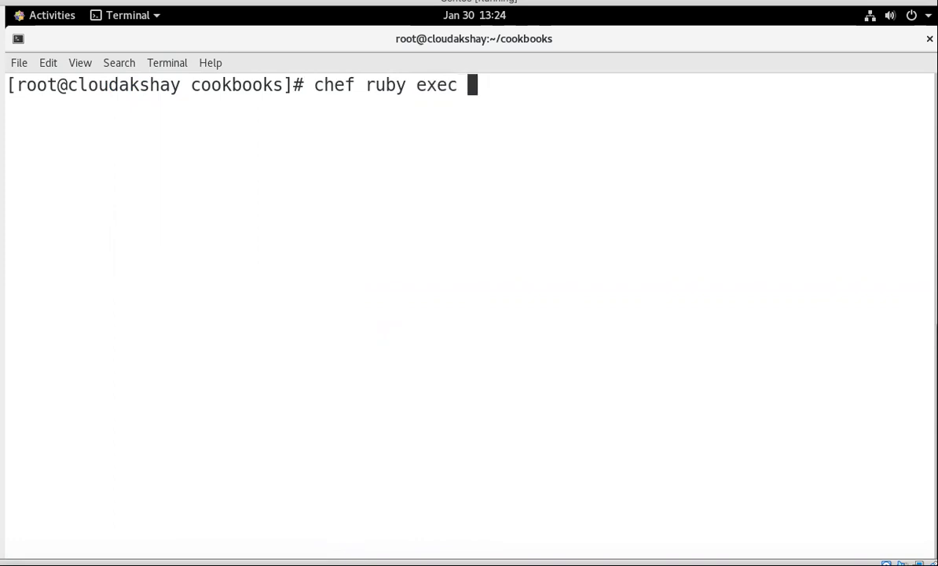
{"action": "type", "text": "-c"}
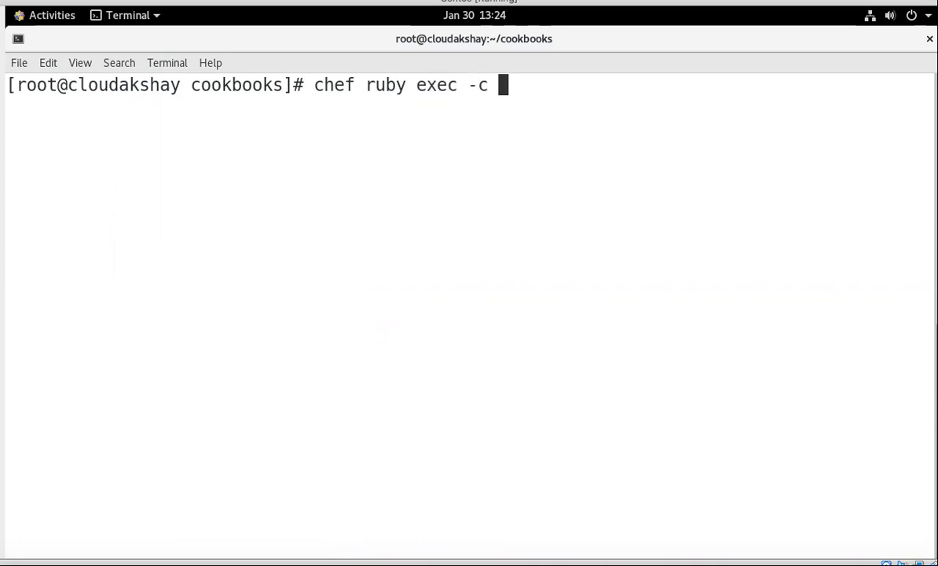
{"action": "type", "text": "basicinfo/"}
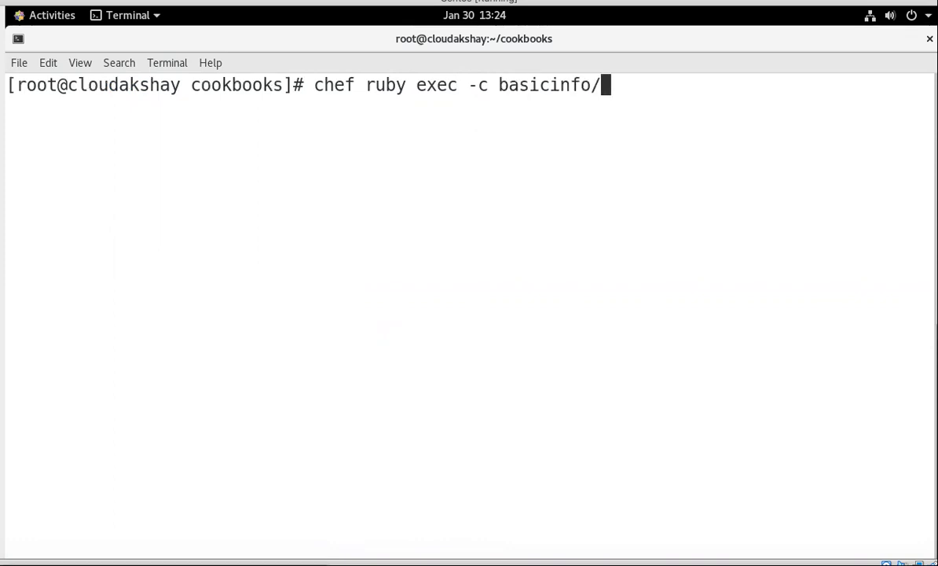
{"action": "type", "text": "recipes/"}
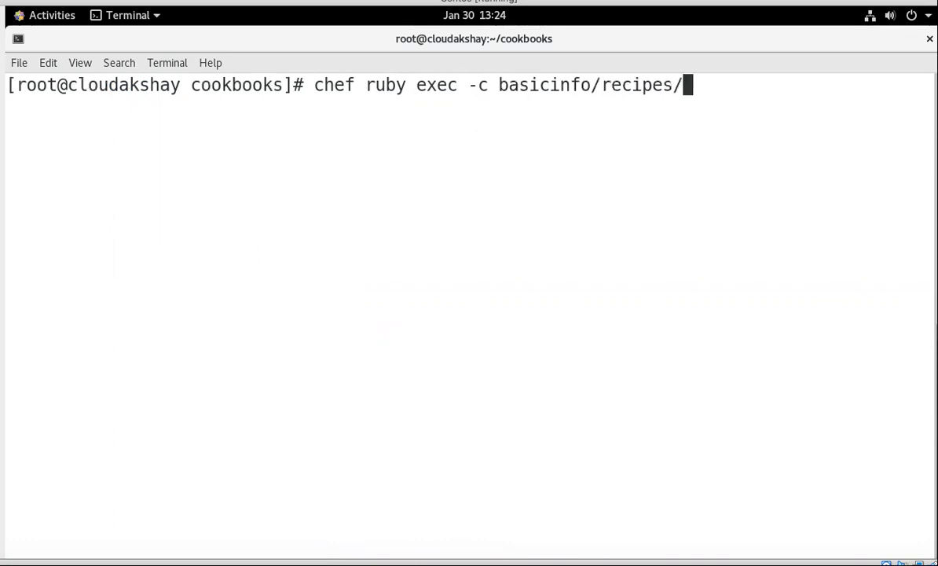
{"action": "type", "text": "i"}
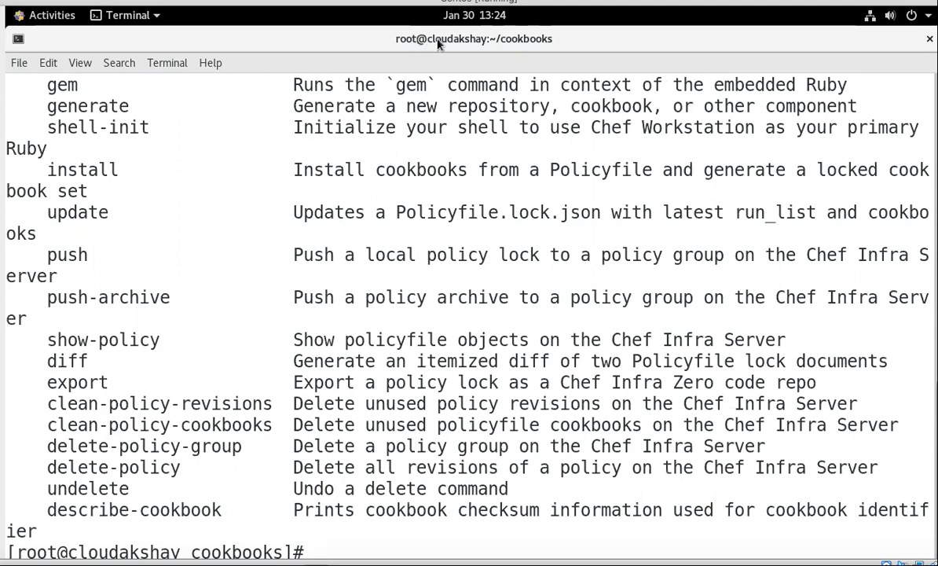
Step: Run chef exec ruby -c basicinfo/recipes/info.rb, which reports syntax errors on lines 10 and 14
{"action": "type", "text": "chef ruby exec -c basicinfo/recipes/info.rb"}
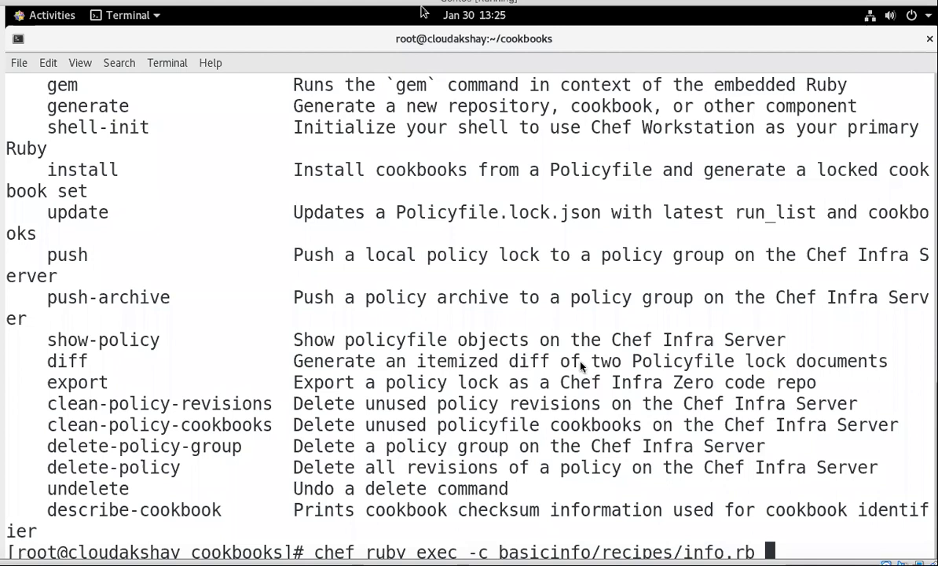
{"action": "mouse_move", "coordinate": [468, 362]}
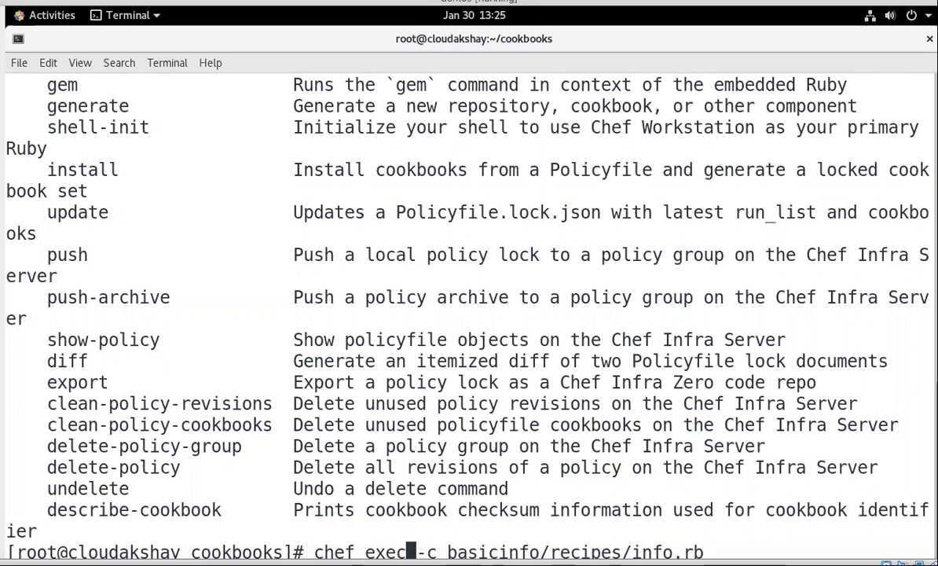
{"action": "type", "text": "ruby"}
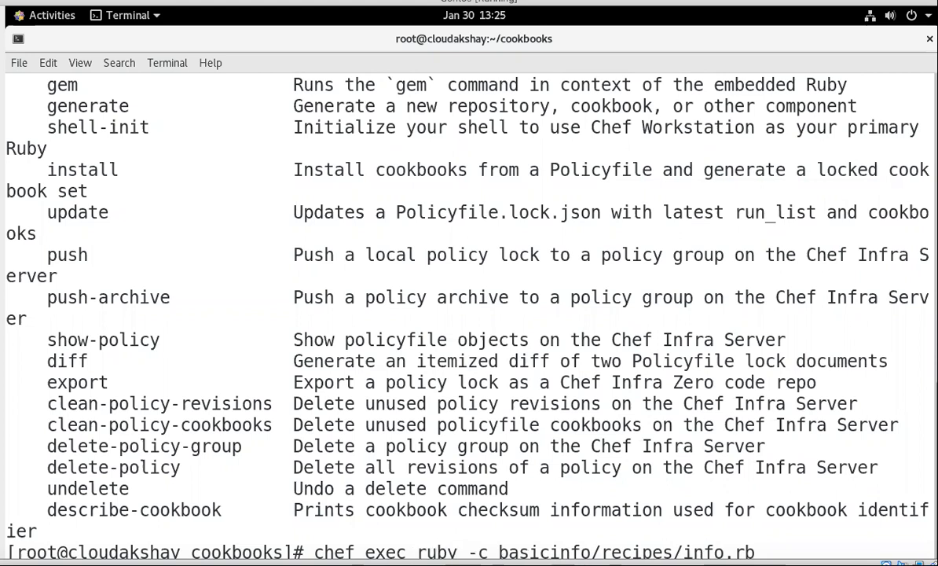
{"action": "key", "text": "Return"}
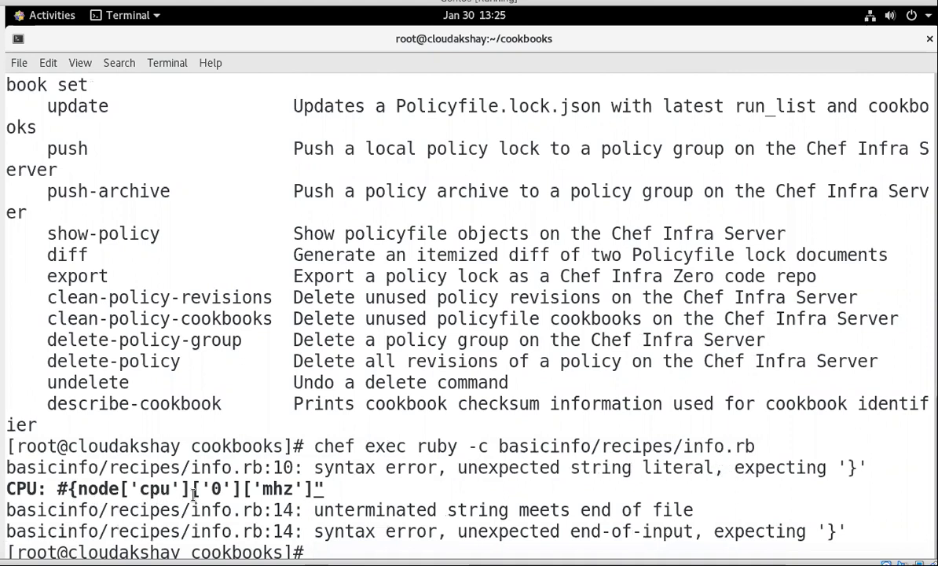
{"action": "mouse_move", "coordinate": [319, 550]}
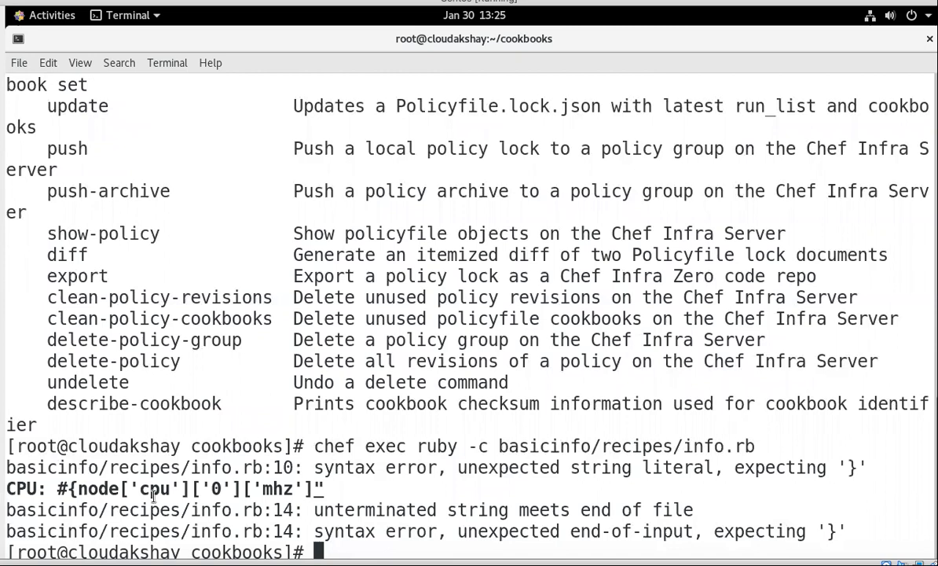
Step: Edit info.rb in vim to add the CPU line's missing closing brace and save with :wq
{"action": "type", "text": "chef exec ruby -c basicinfo/recipes/info.rb"}
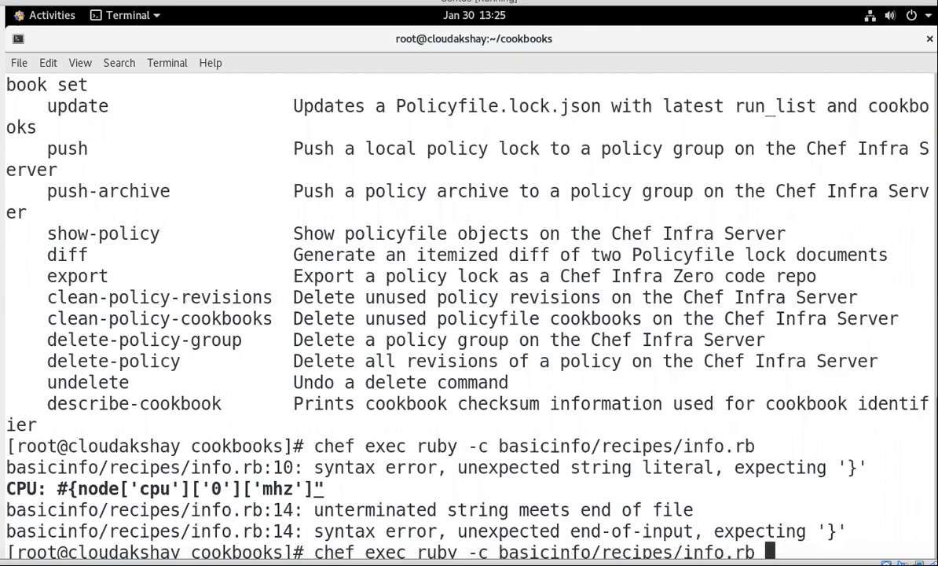
{"action": "type", "text": "vim basicinfo/recipes/info.rb"}
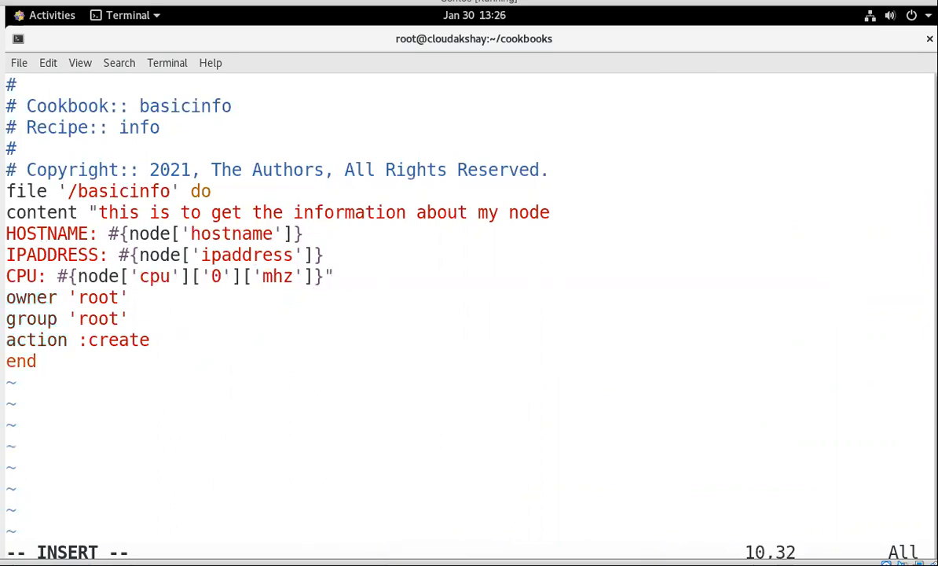
{"action": "key", "text": "Escape"}
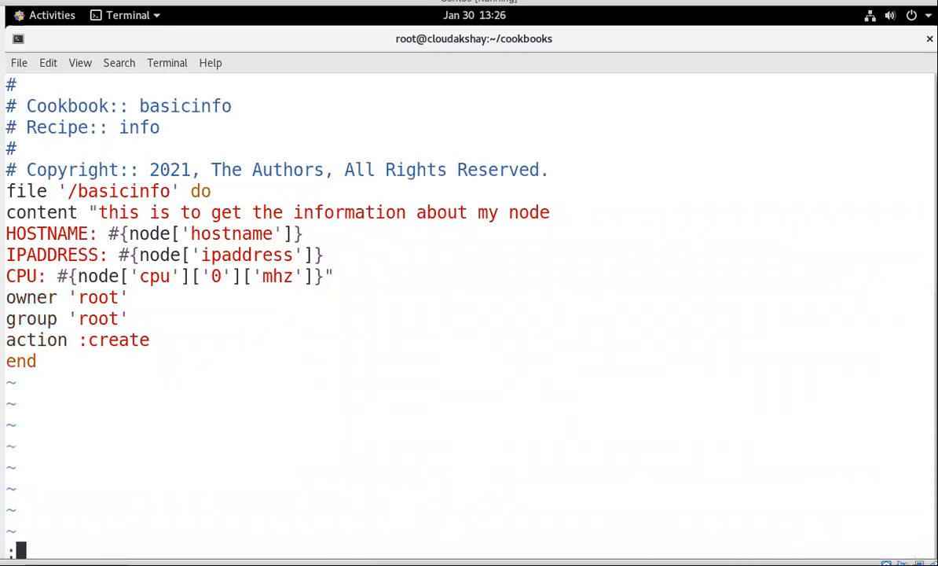
{"action": "type", "text": "wq"}
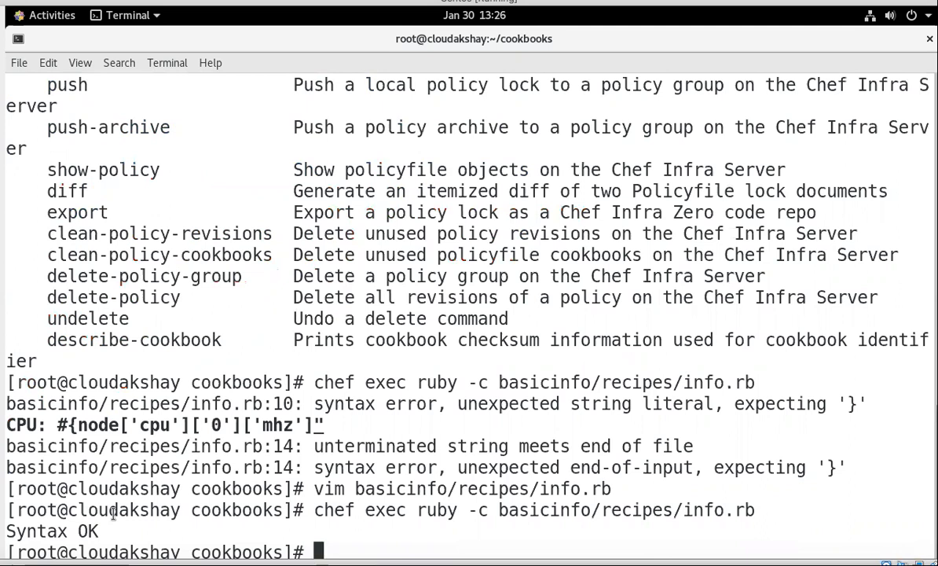
Step: Start a local-mode chef-client -zr command with a quoted recipe run list
{"action": "type", "text": "chef"}
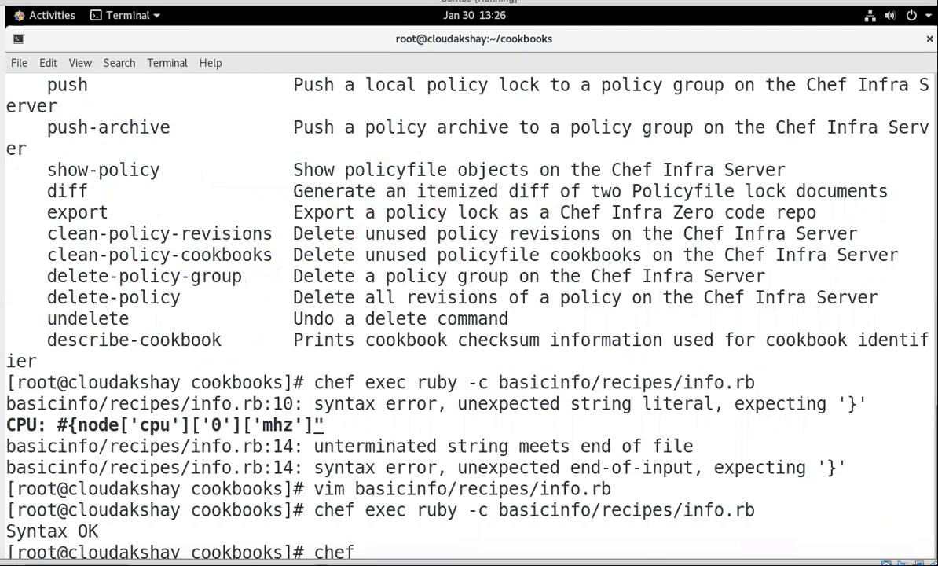
{"action": "type", "text": "-"}
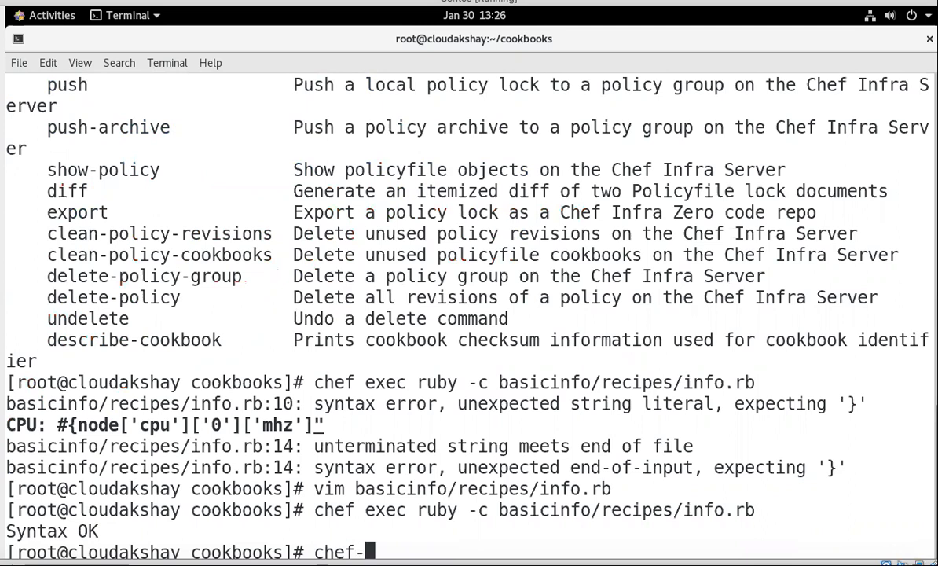
{"action": "type", "text": "clien"}
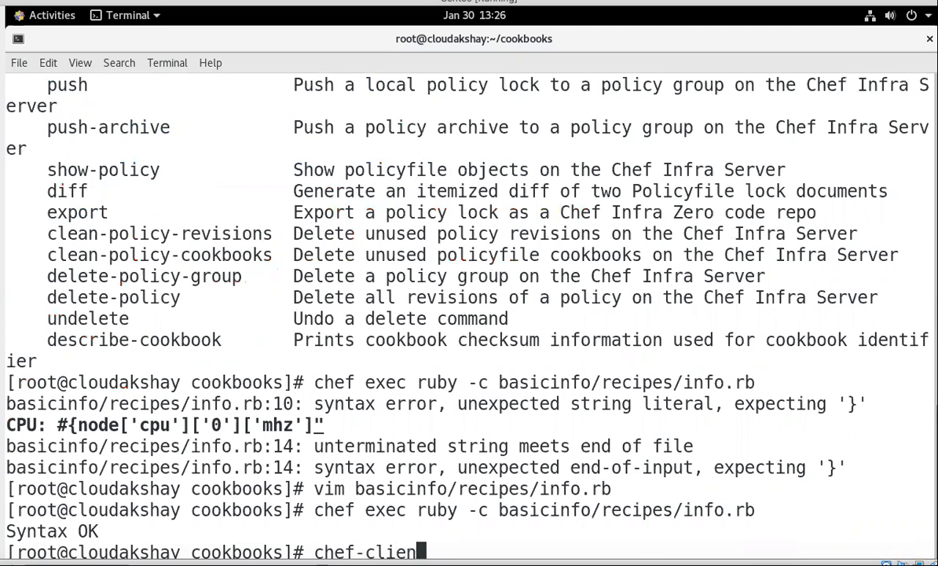
{"action": "type", "text": "t"}
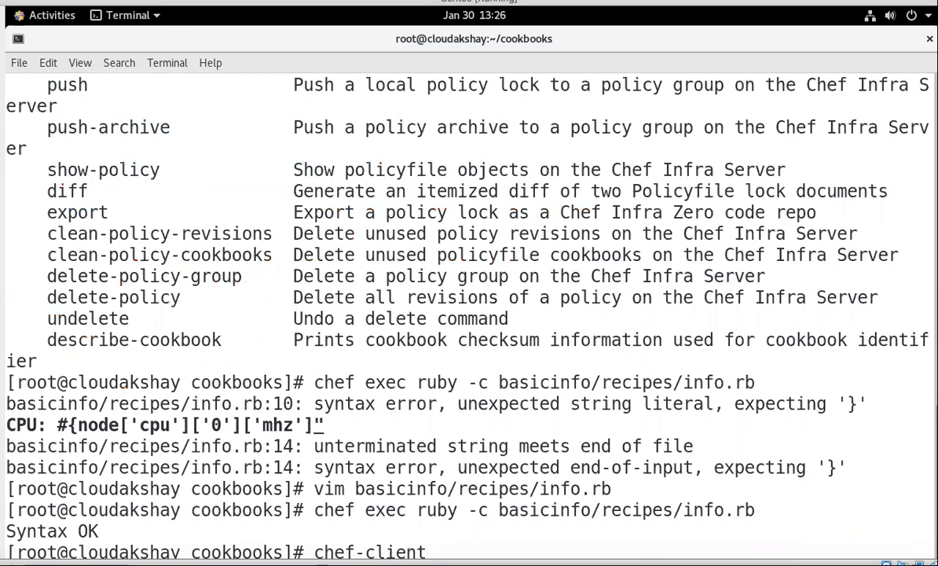
{"action": "type", "text": "-zr"}
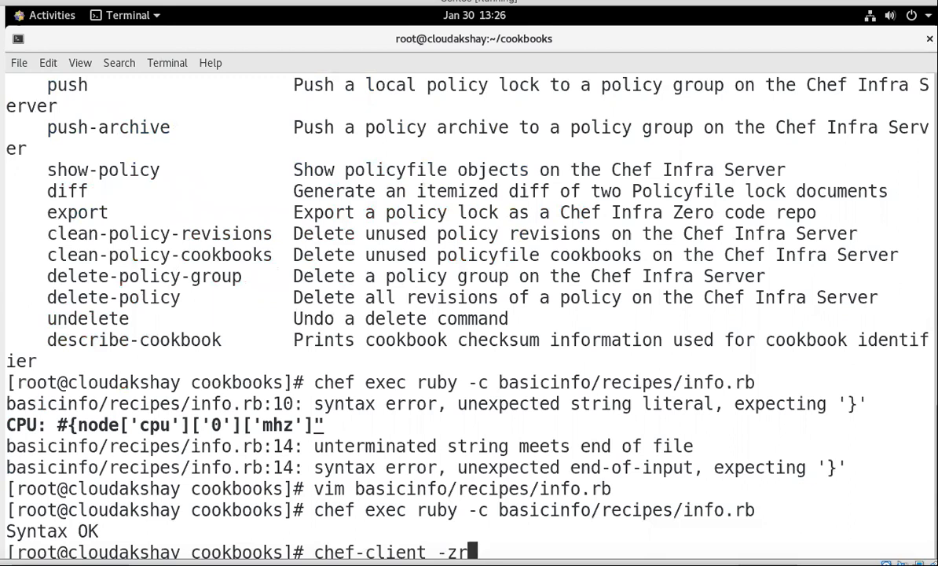
{"action": "type", "text": "\""}
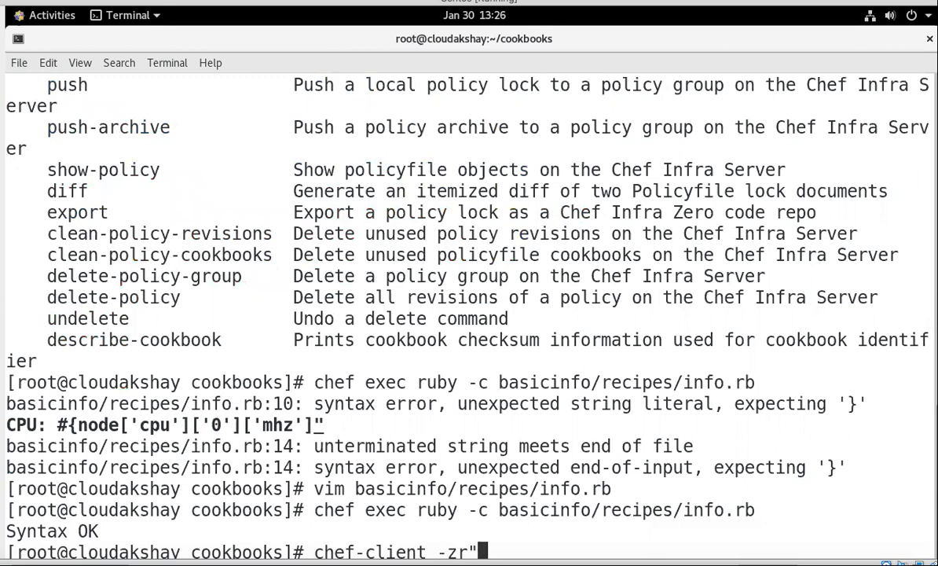
{"action": "type", "text": "re"}
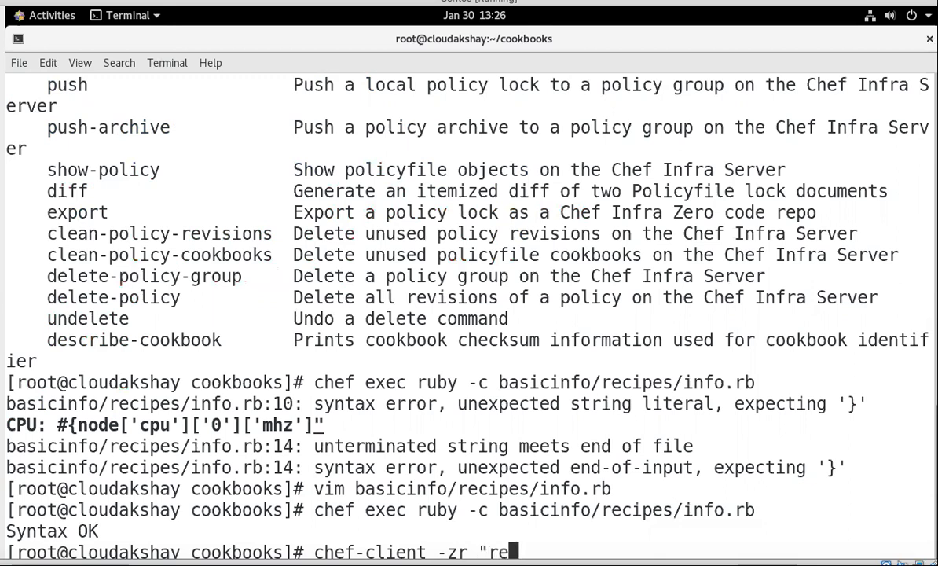
{"action": "type", "text": "cipe"}
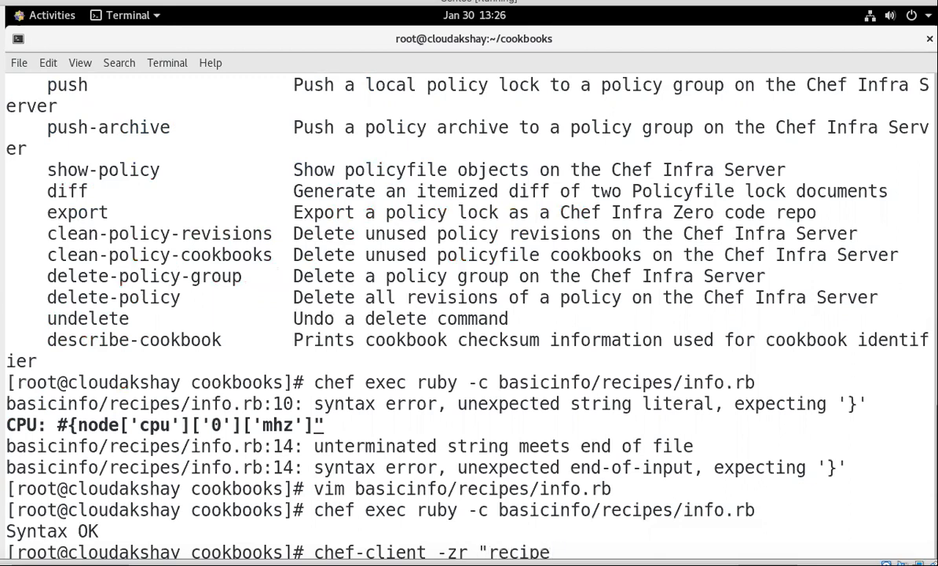
{"action": "mouse_move", "coordinate": [553, 550]}
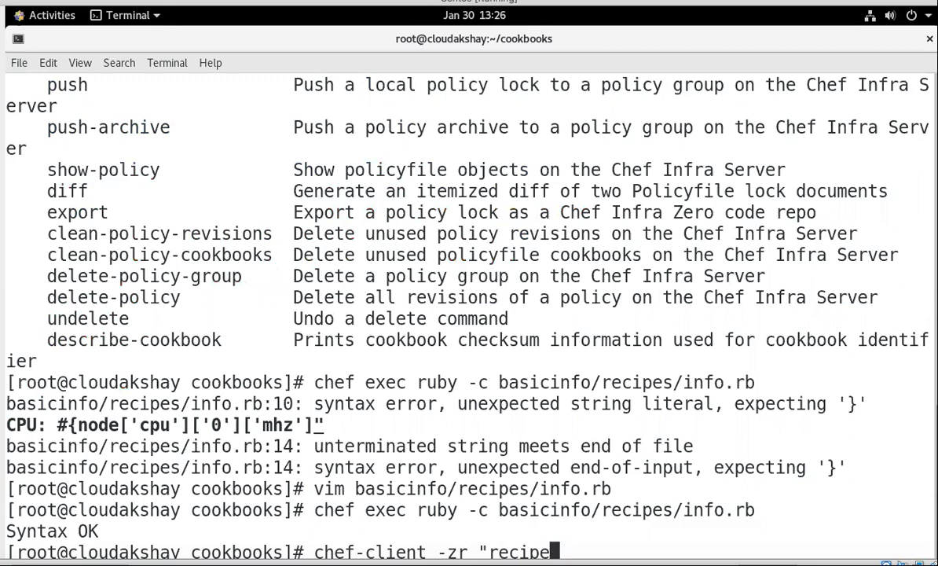
Step: Run it with recipe[basicinfo::info.rb], which fails with recipe not found
{"action": "type", "text": "["}
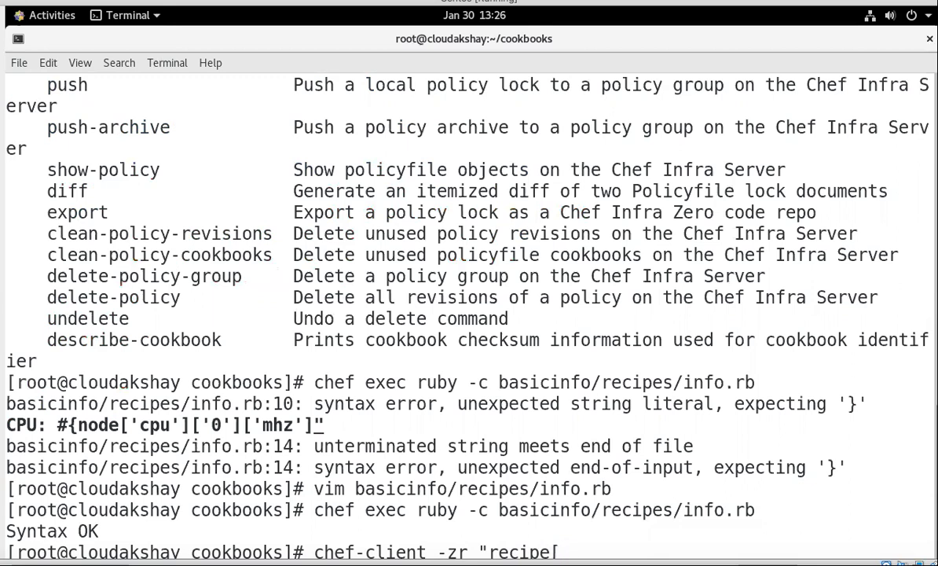
{"action": "type", "text": "basicinfo"}
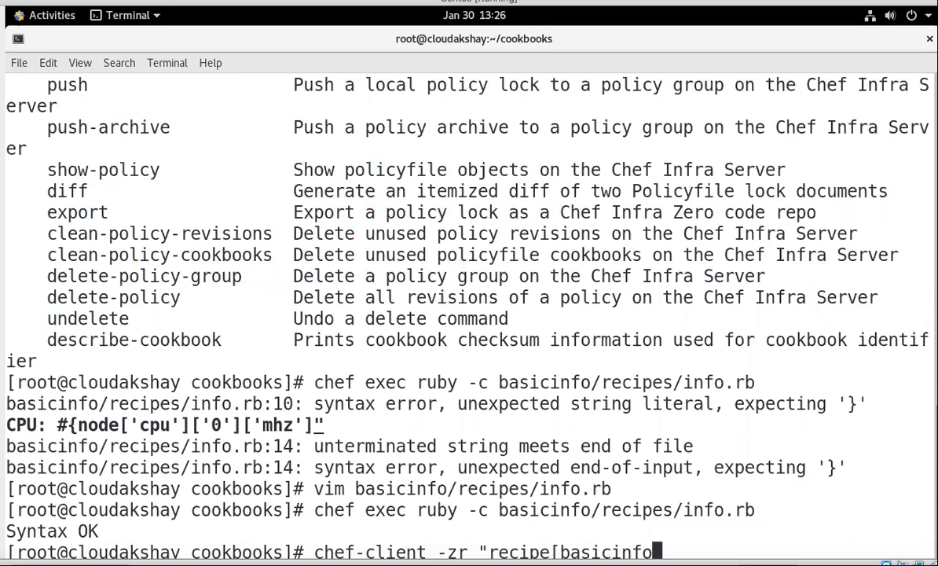
{"action": "type", "text": "::"}
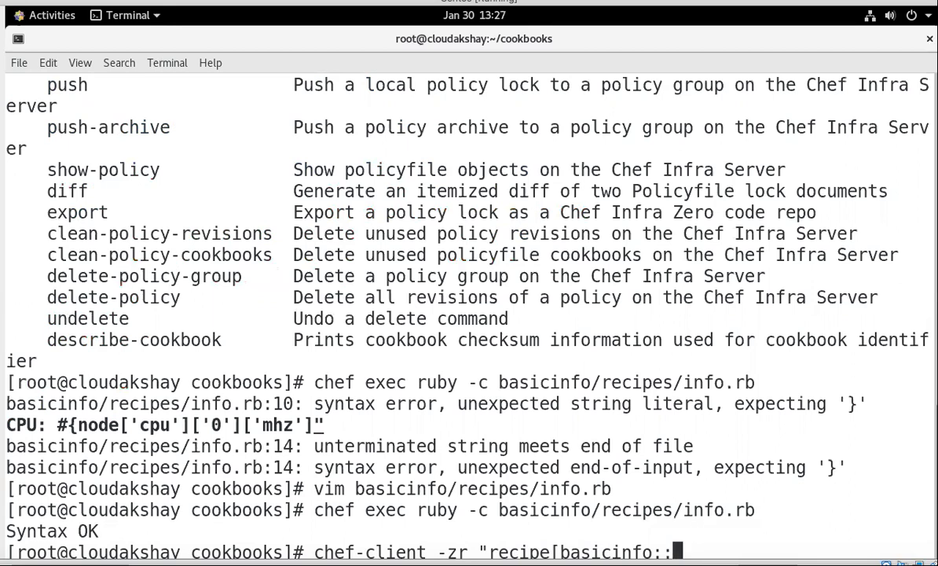
{"action": "type", "text": "info.rb"}
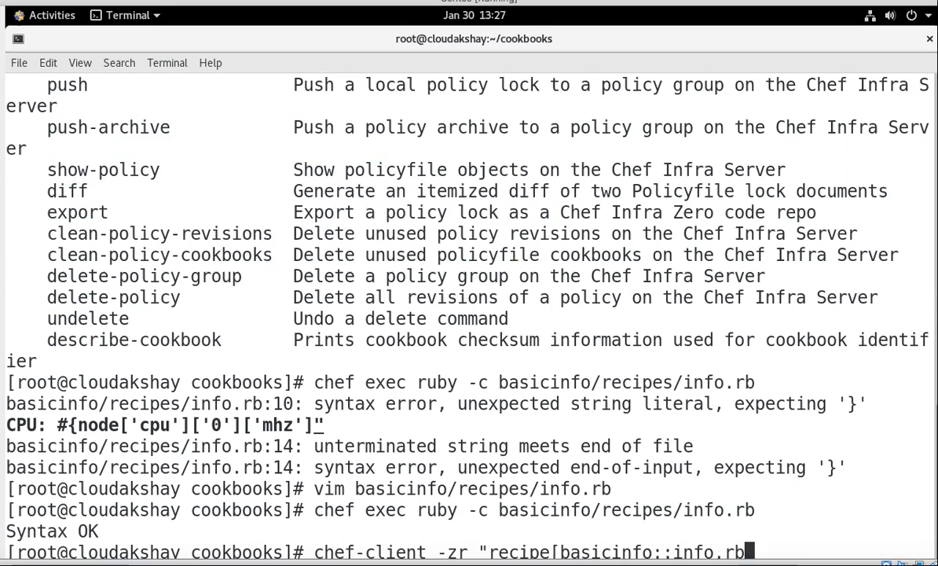
{"action": "type", "text": "]\""}
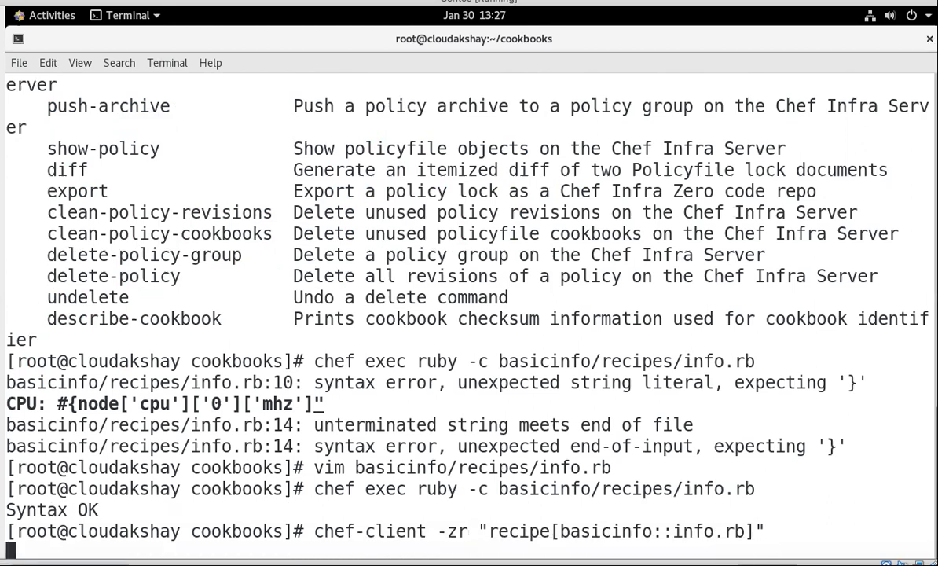
{"action": "key", "text": "Return"}
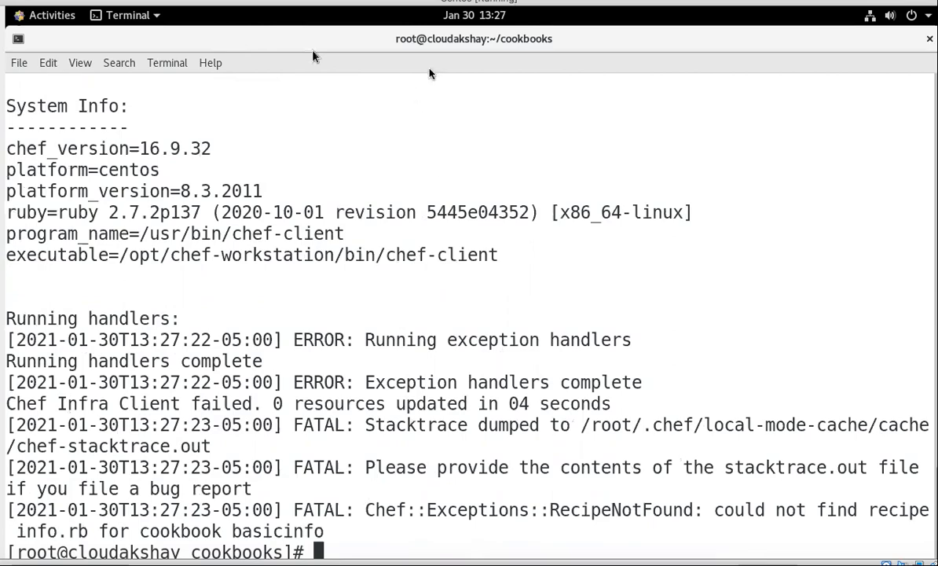
{"action": "mouse_move", "coordinate": [651, 74]}
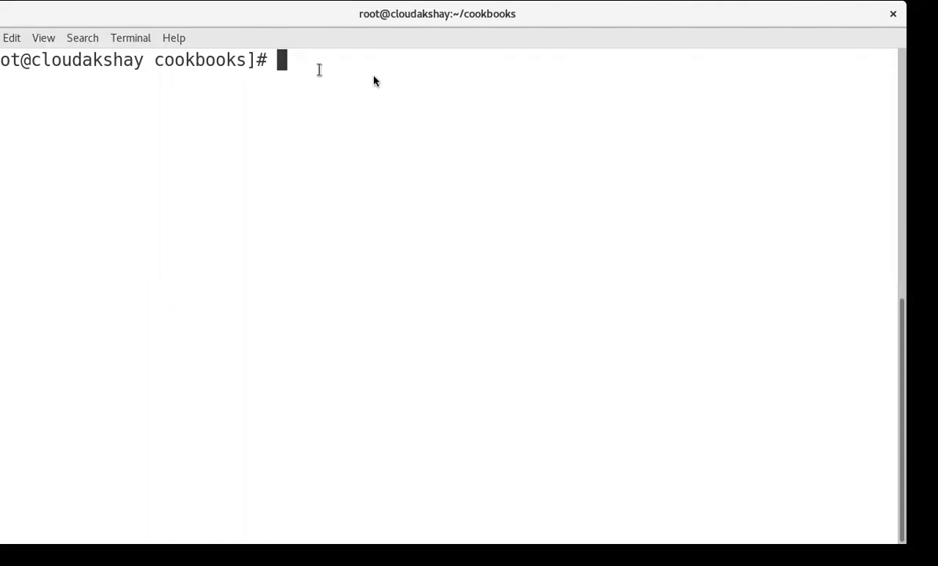
Step: List the cookbook's file tree confirming recipes/info.rb exists, then begin clearing the screen
{"action": "type", "text": "tree"}
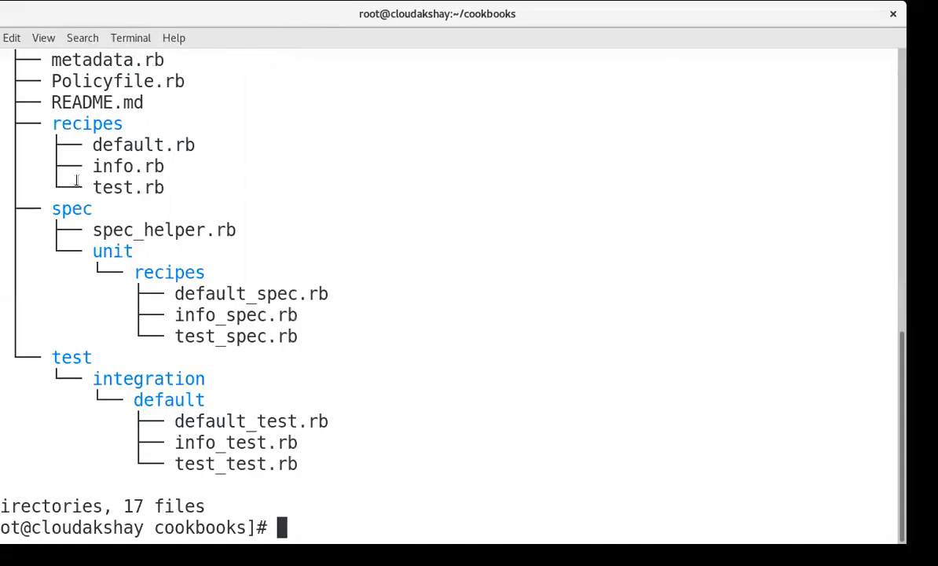
{"action": "mouse_move", "coordinate": [270, 270]}
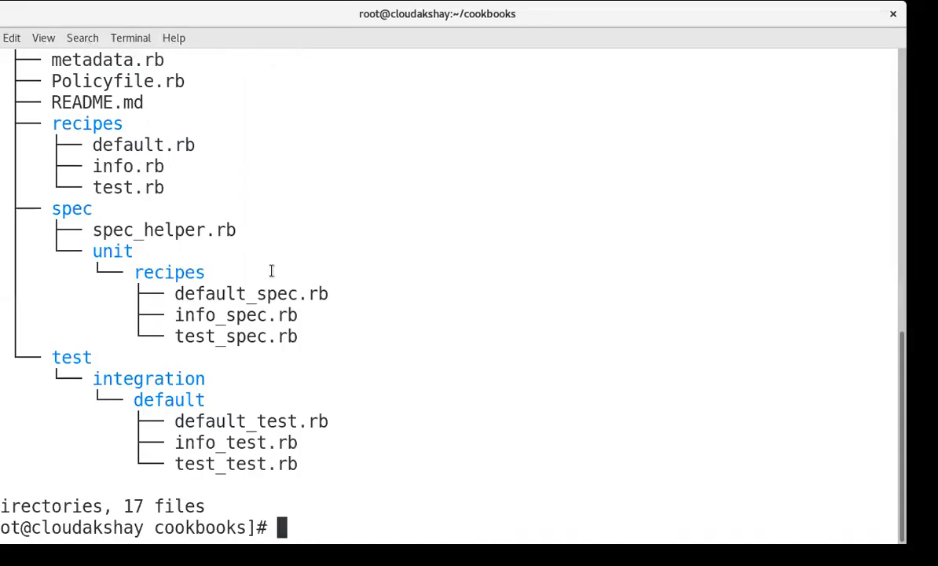
{"action": "type", "text": "cl"}
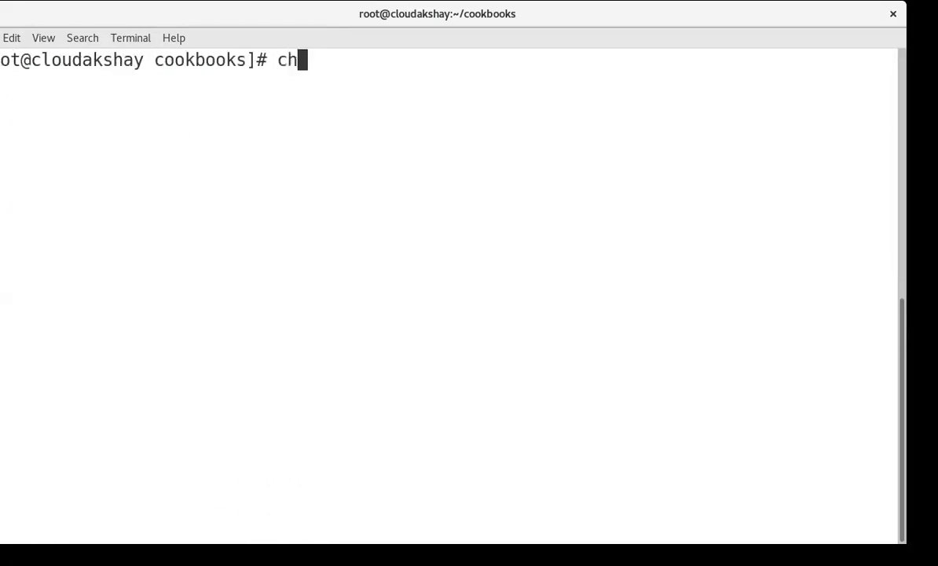
Step: Retry chef-client -zr "recipe[basicinfo::info.rb", failing again with RecipeNotFound
{"action": "type", "text": "ef-"}
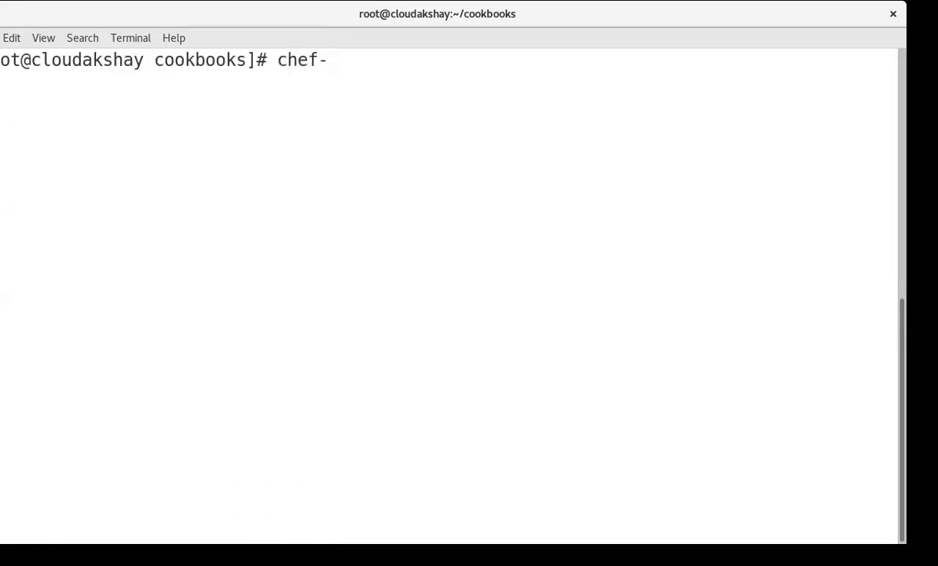
{"action": "type", "text": "client -z"}
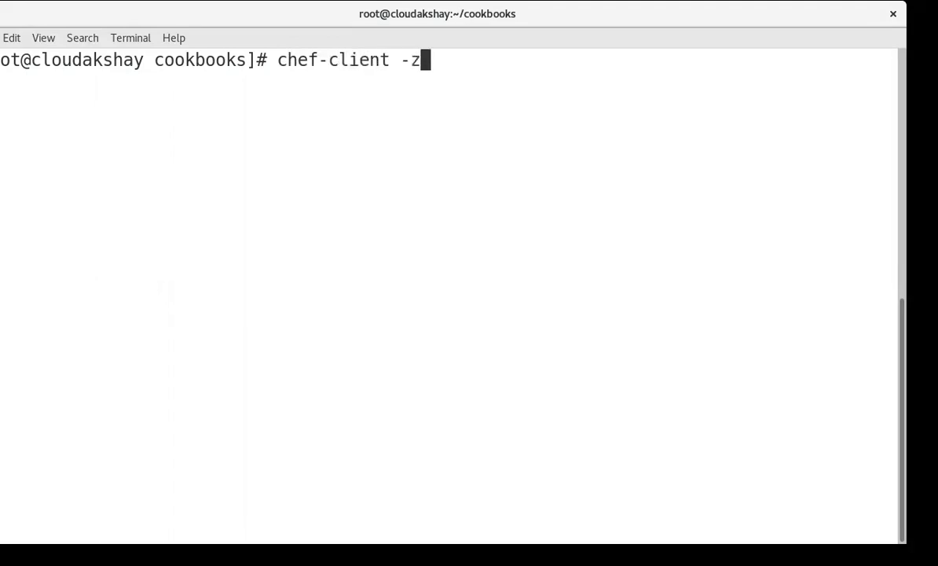
{"action": "type", "text": "r"}
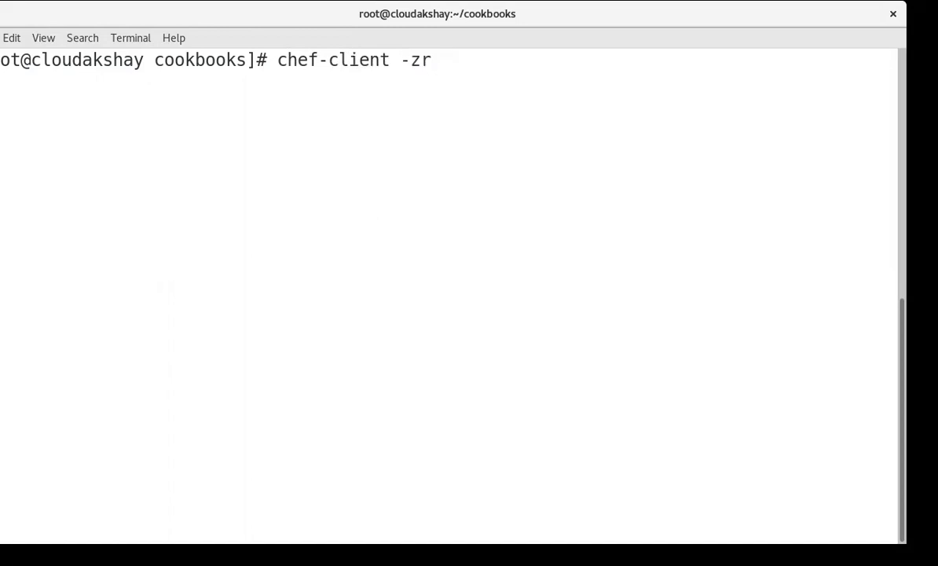
{"action": "type", "text": "\"reci"}
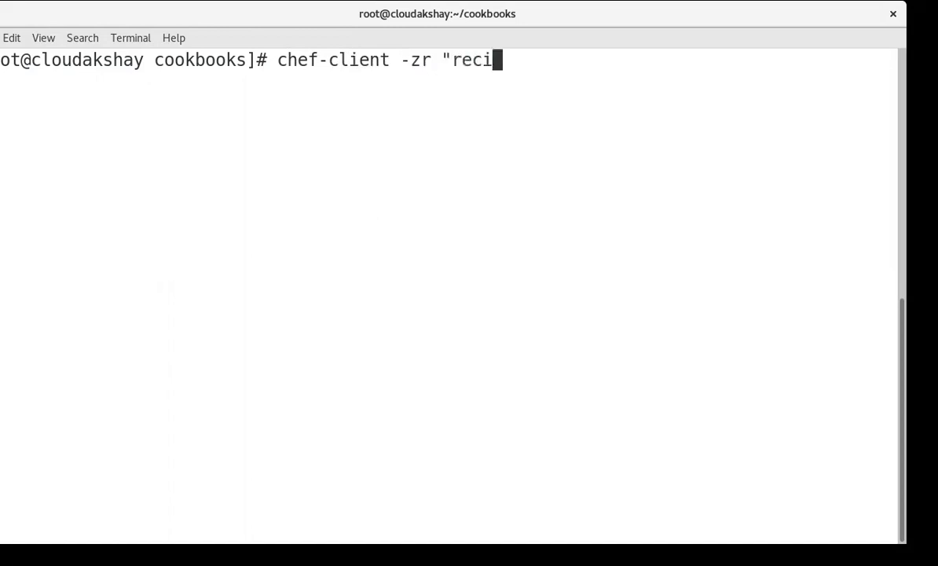
{"action": "type", "text": "pe["}
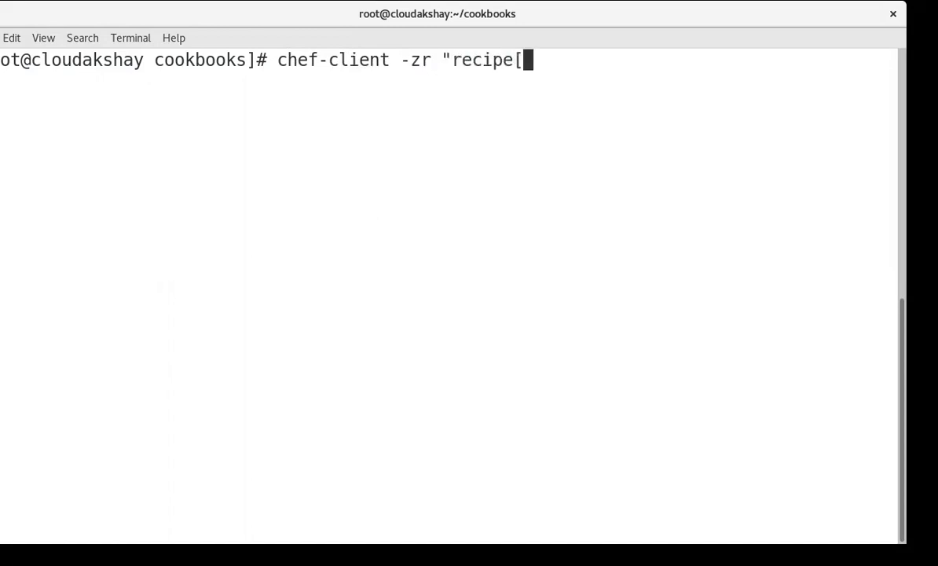
{"action": "type", "text": "b"}
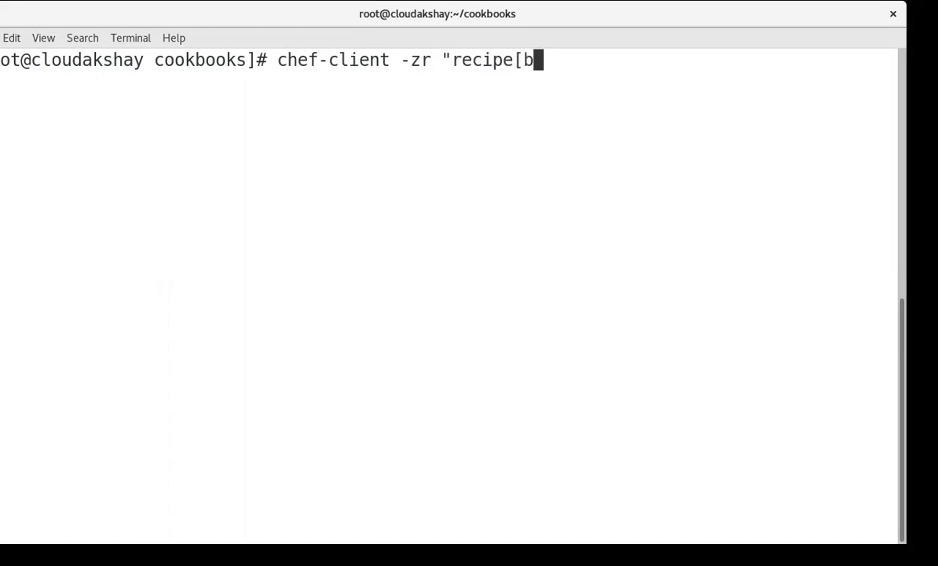
{"action": "type", "text": "asicinfo"}
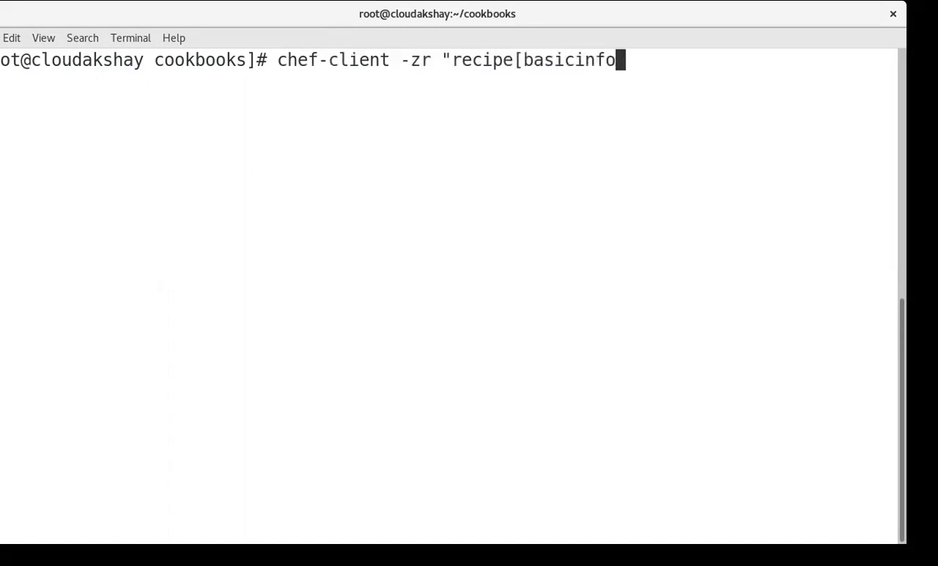
{"action": "type", "text": "::"}
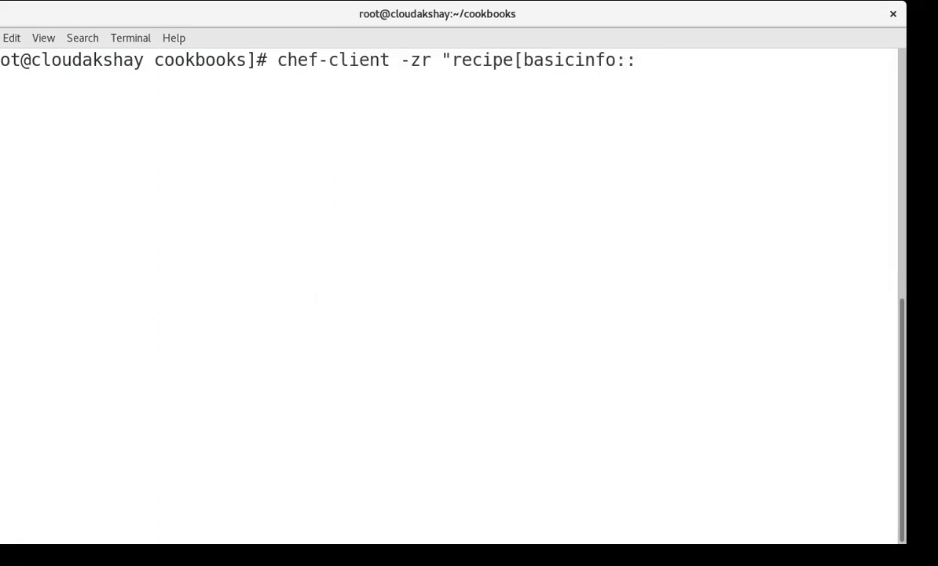
{"action": "type", "text": "info"}
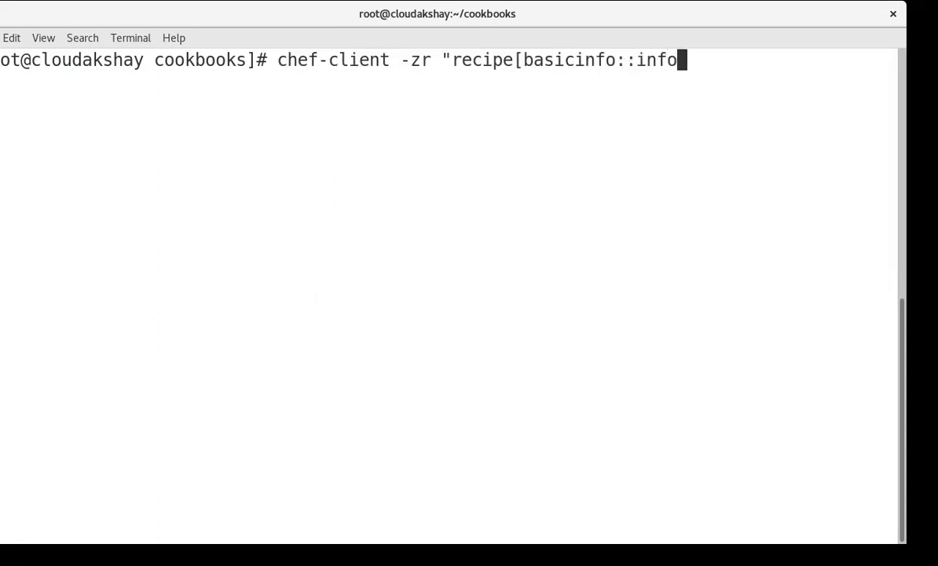
{"action": "type", "text": ".rb"}
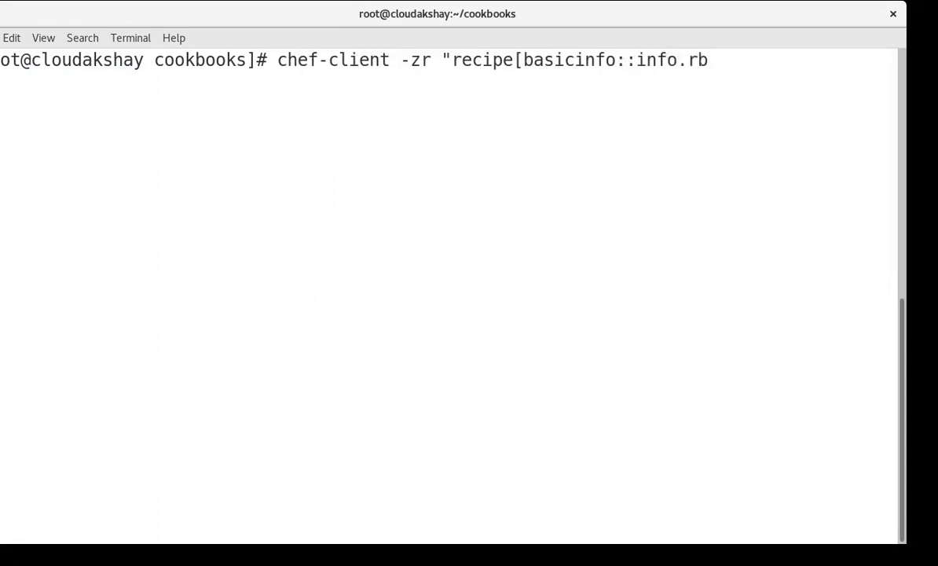
{"action": "type", "text": "}"}
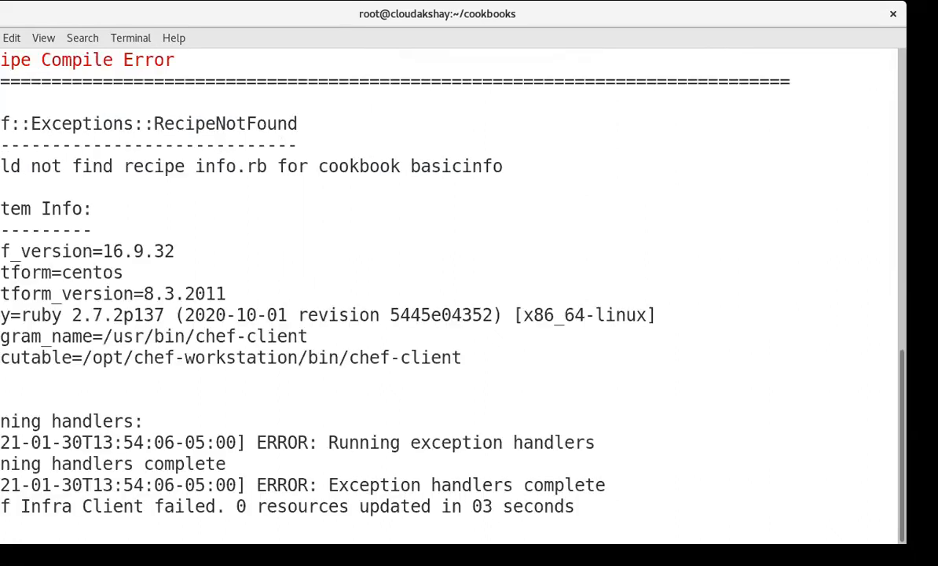
{"action": "scroll", "scroll_direction": "down", "scroll_amount": 3}
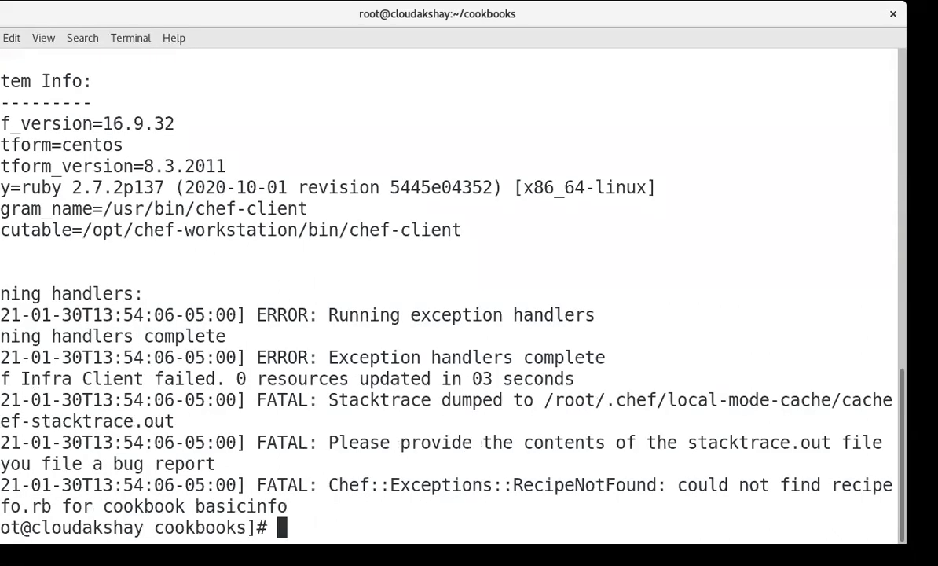
{"action": "type", "text": "clear"}
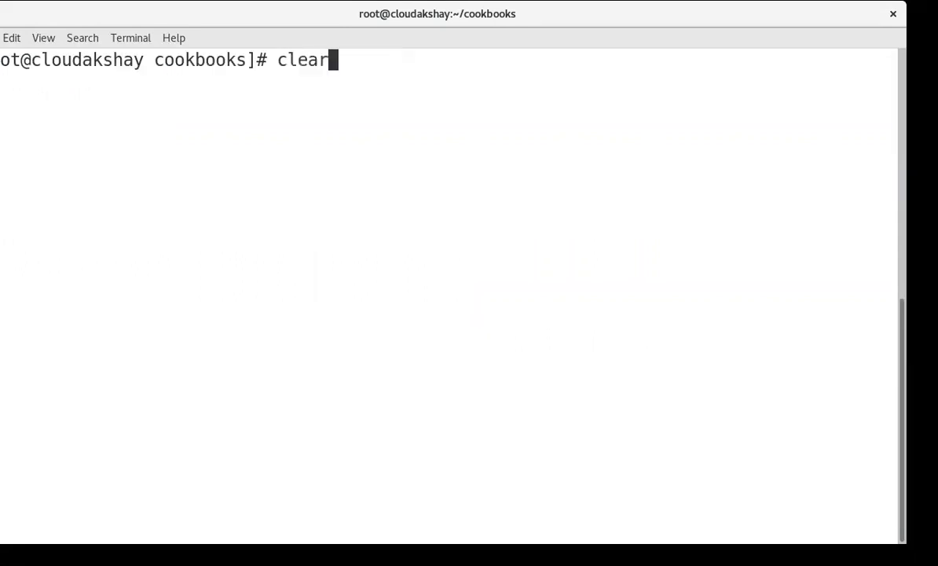
Step: Rerun chef-client with recipe[basicinfo::info] (no .rb) so /basicinfo is created with hostname, IP and CPU
{"action": "type", "text": "chef-client -zr \"recipe[basicinfo::info.rb]\""}
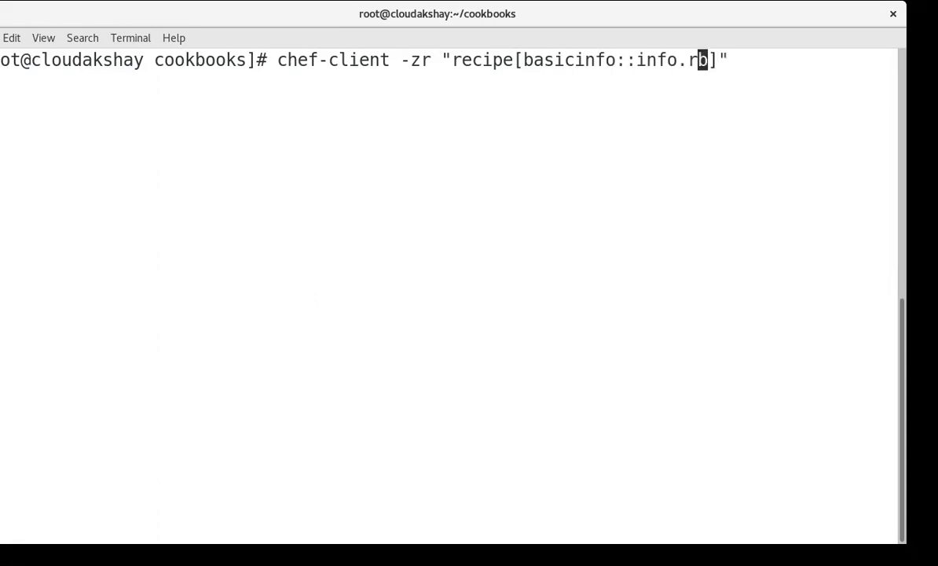
{"action": "key", "text": "BackSpace"}
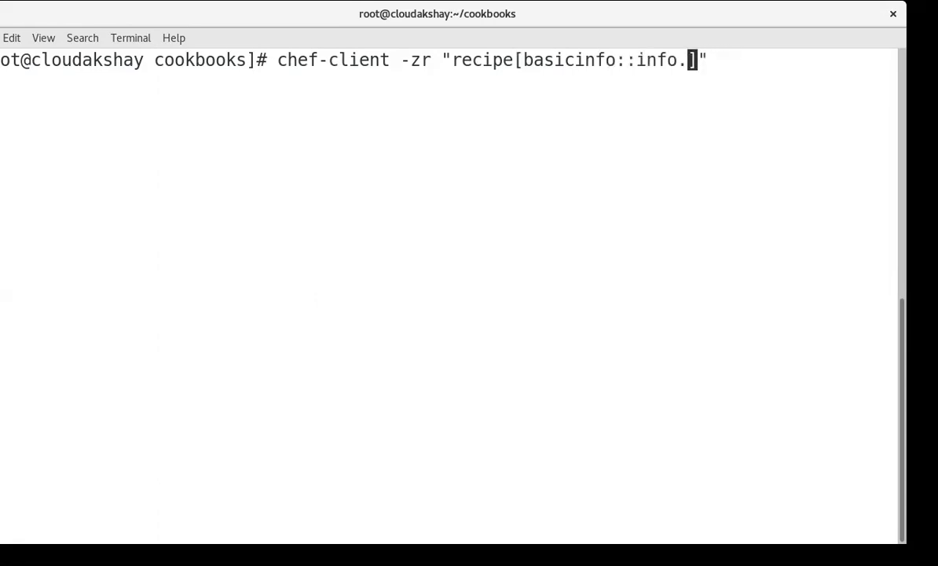
{"action": "key", "text": "Backspace"}
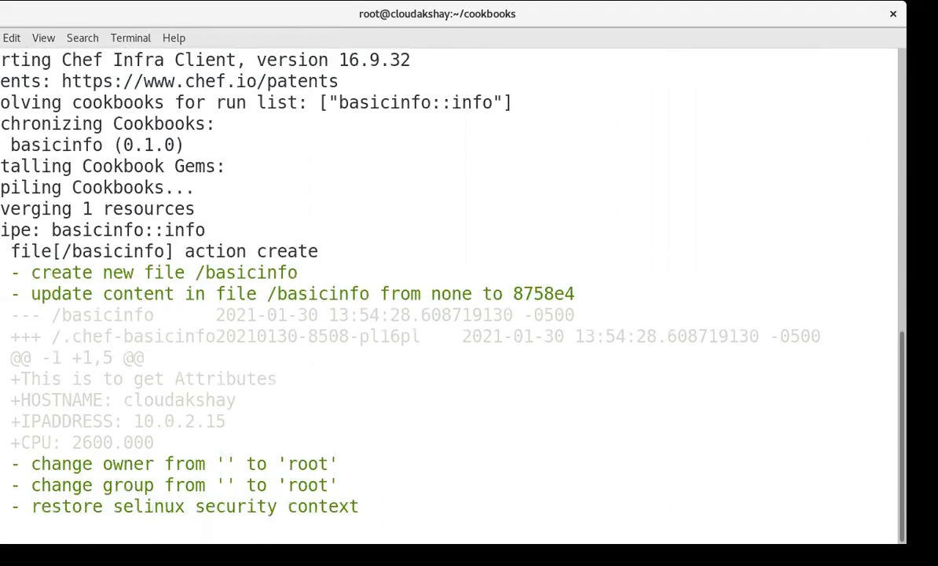
{"action": "scroll", "scroll_direction": "down", "scroll_amount": 3}
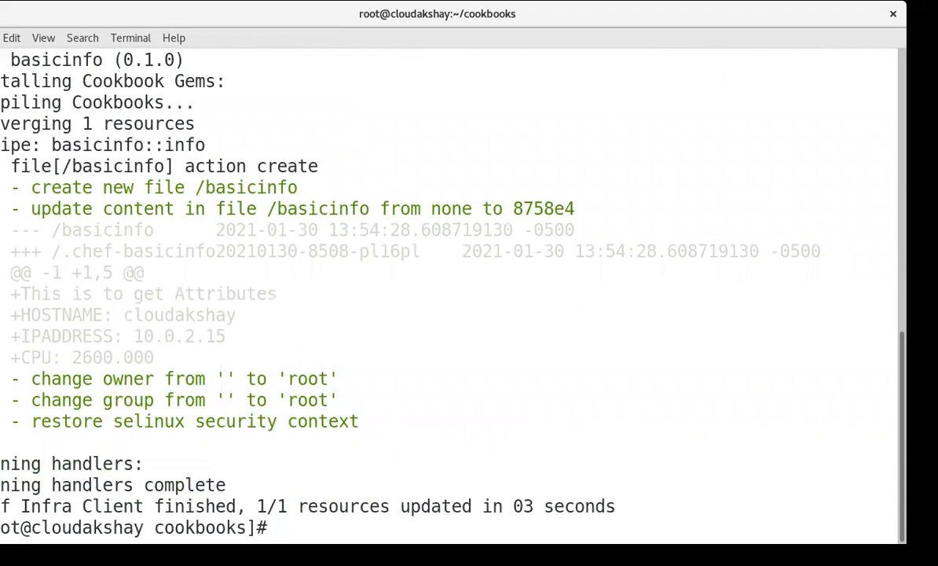
Step: List the directory contents and move up one level with cd .
{"action": "type", "text": "ls"}
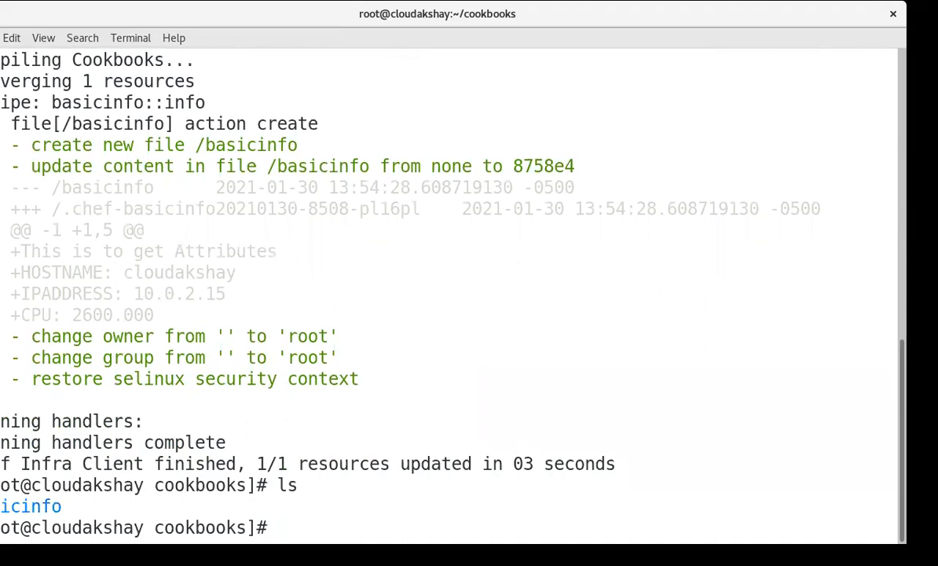
{"action": "type", "text": "cd .."}
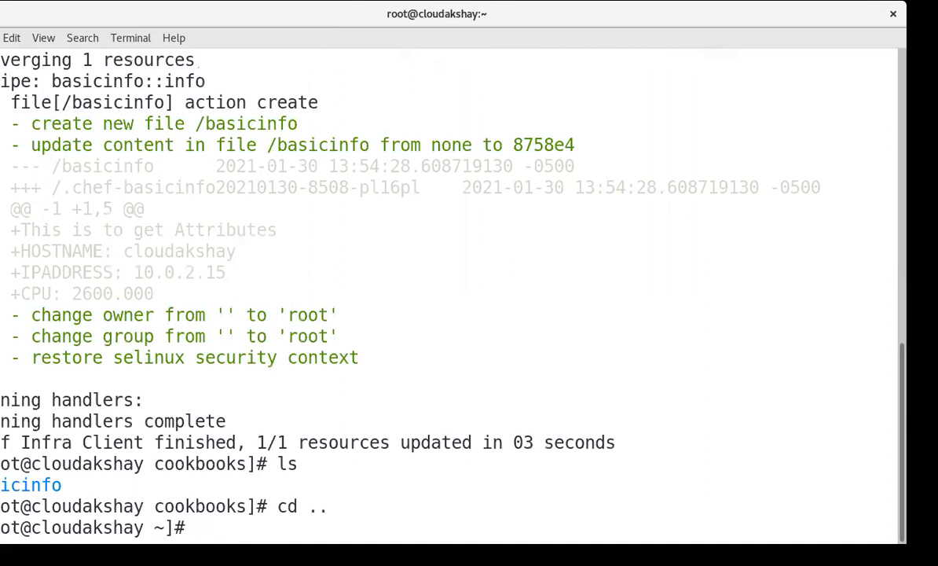
Step: List the root directory and cat basicinfo to print hostname cloudakshay, IP 10.0.2.15 and CPU
{"action": "type", "text": "cd /"}
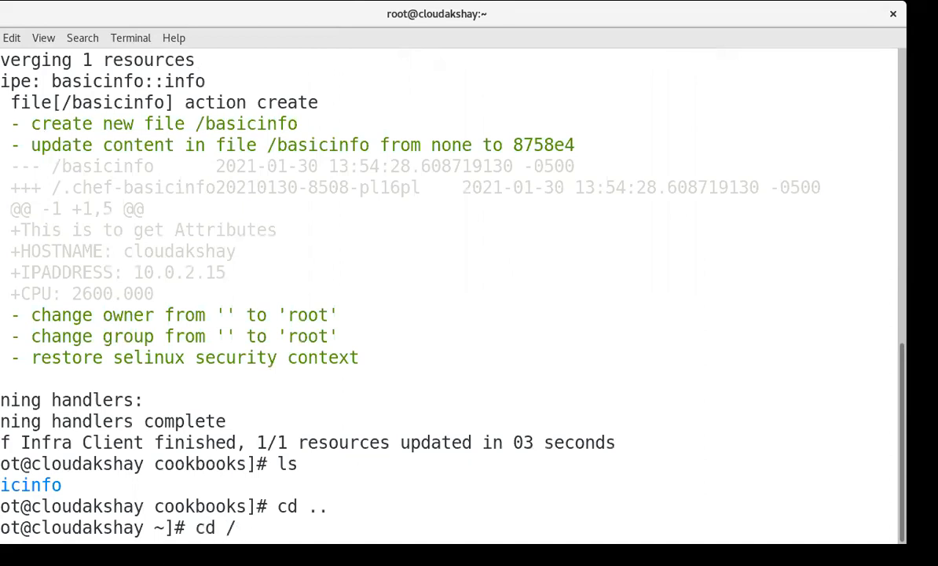
{"action": "type", "text": "ls"}
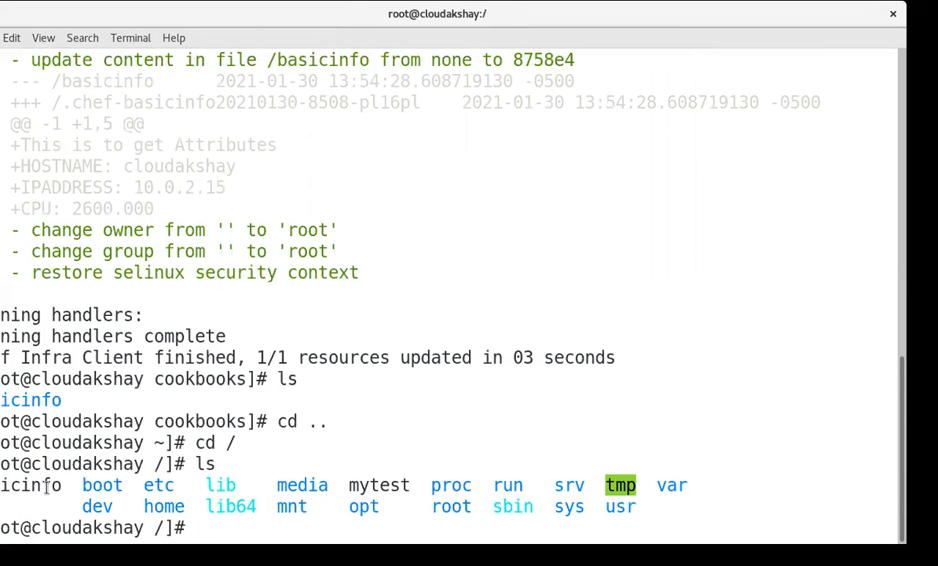
{"action": "double_click", "coordinate": [31, 483]}
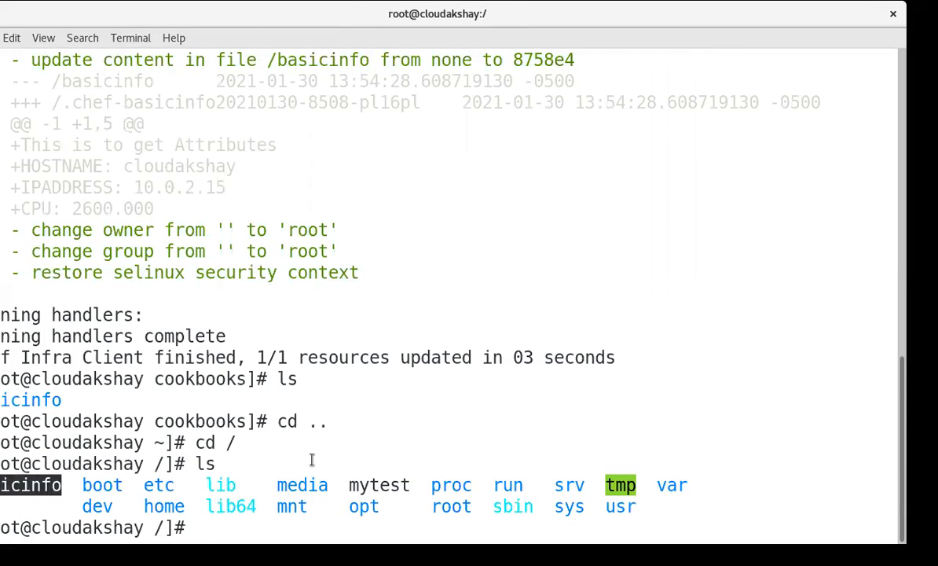
{"action": "type", "text": "cat"}
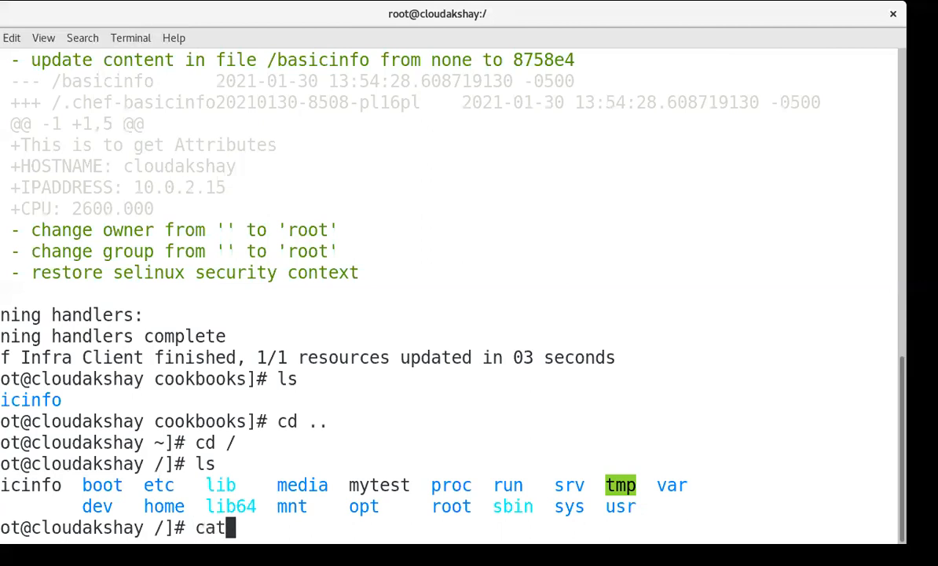
{"action": "type", "text": "basicinfo"}
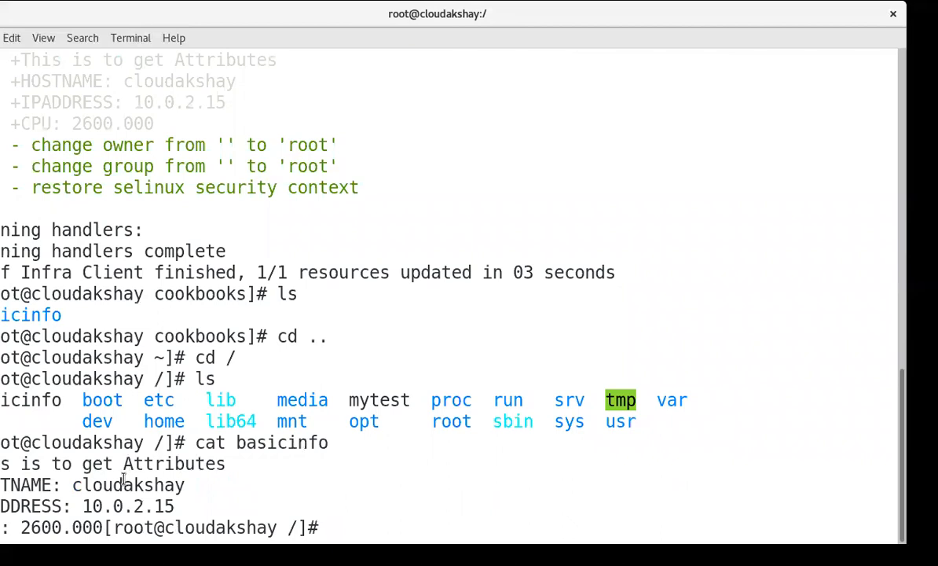
{"action": "double_click", "coordinate": [122, 484]}
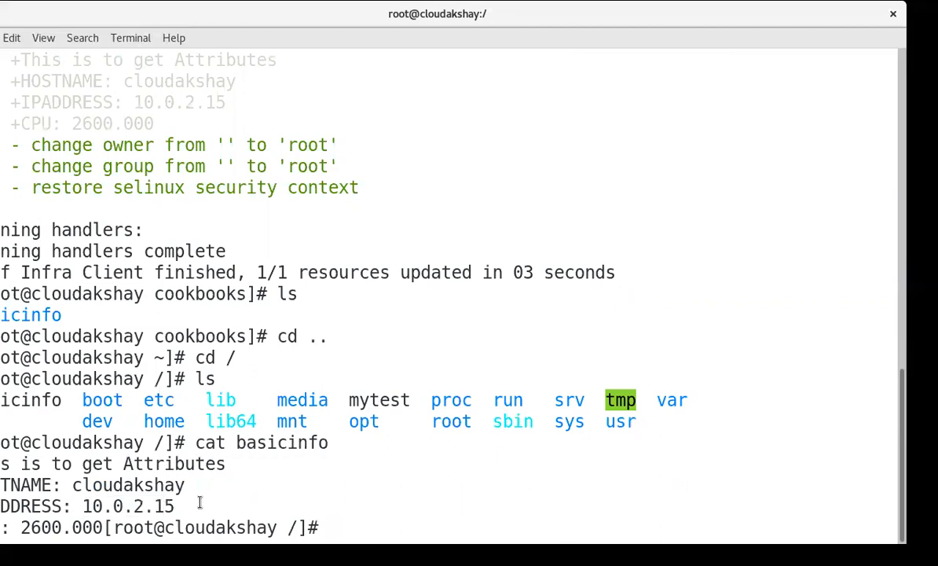
{"action": "type", "text": "cd /"}
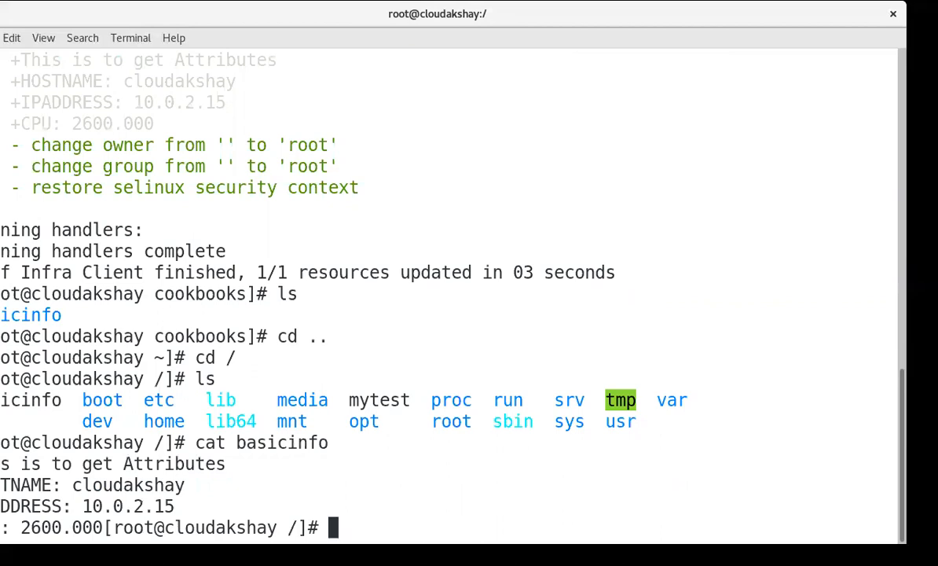
Step: Change into the /root/cookbooks directory
{"action": "type", "text": "cd /"}
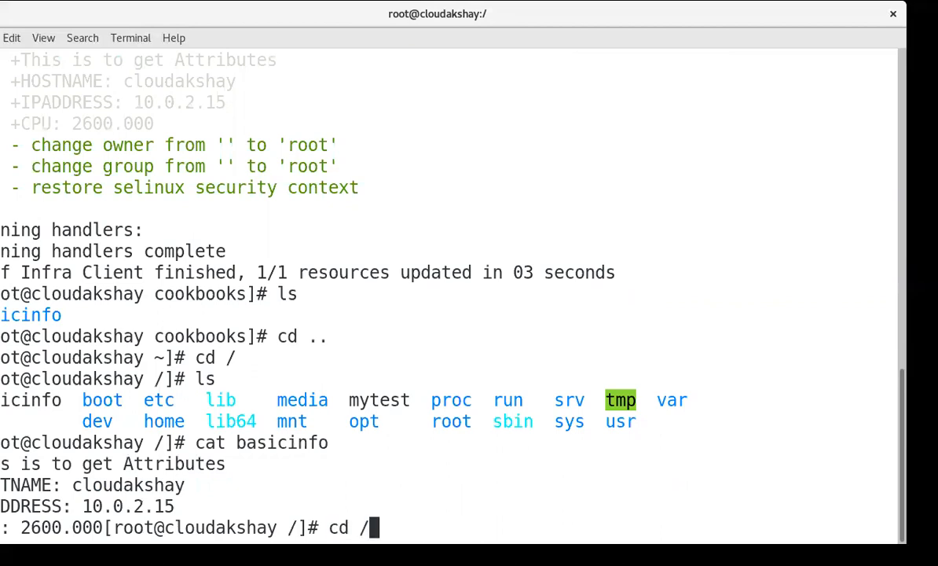
{"action": "type", "text": "root/co"}
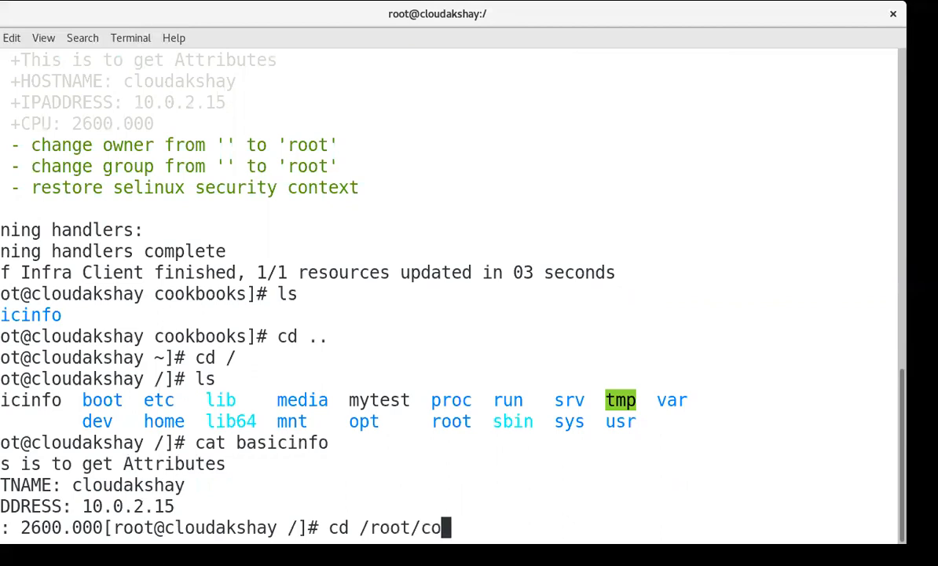
{"action": "type", "text": "okbooks/ba"}
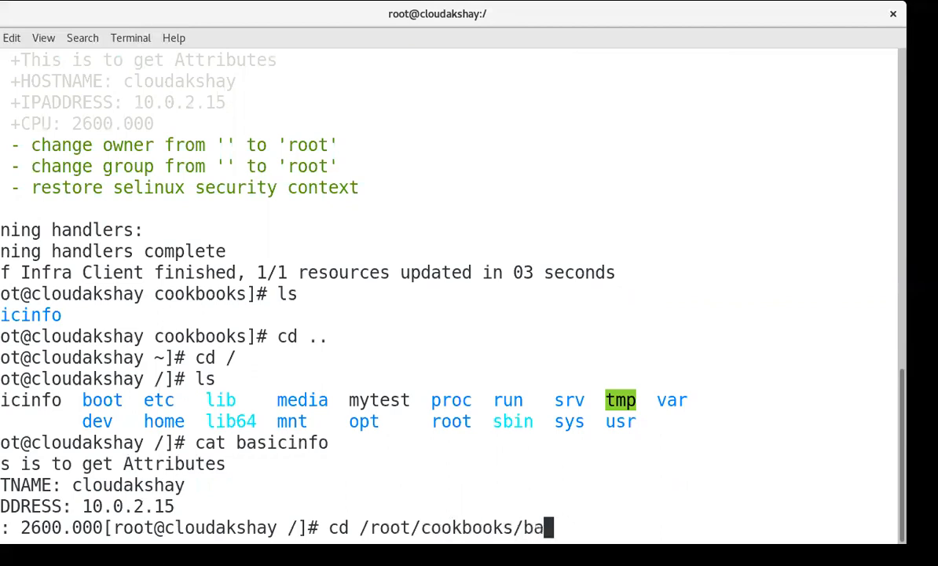
{"action": "key", "text": "BackSpace"}
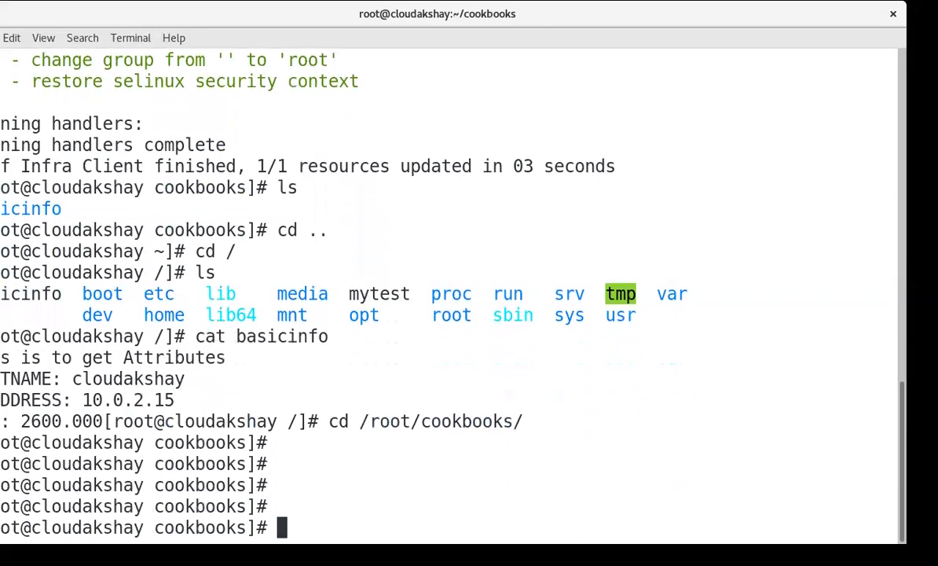
Step: Open basicinfo/recipes/info.rb in vim for editing
{"action": "type", "text": "vi"}
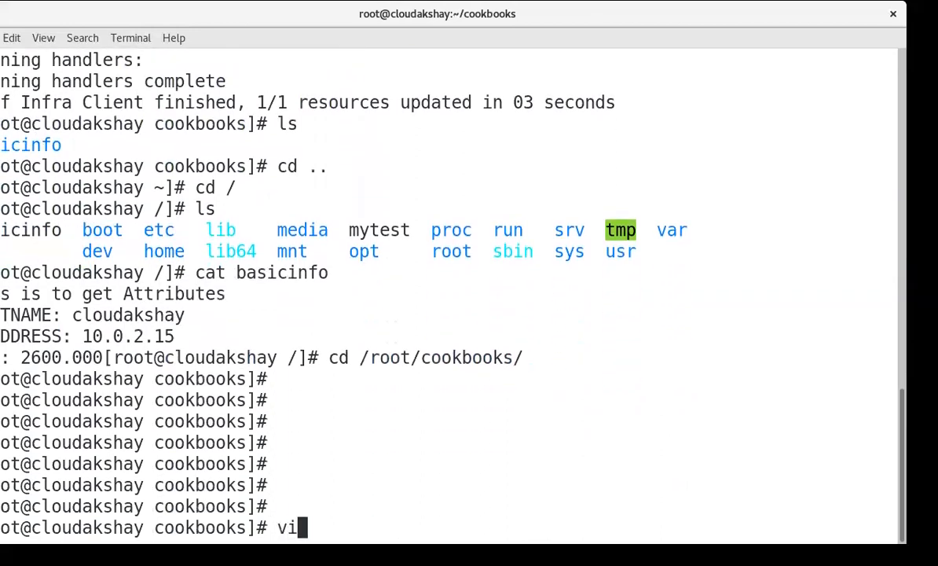
{"action": "type", "text": "ba"}
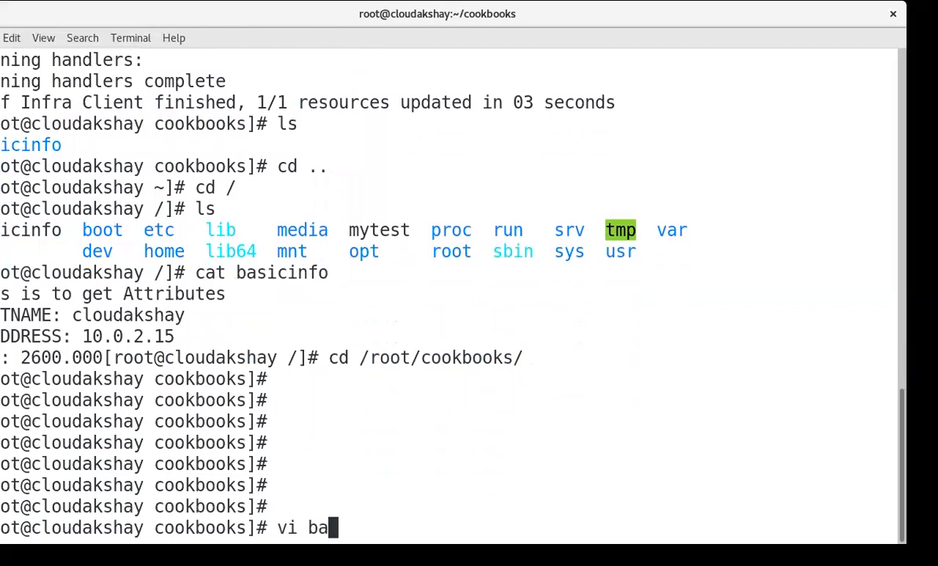
{"action": "type", "text": "sicinfo/recipes/"}
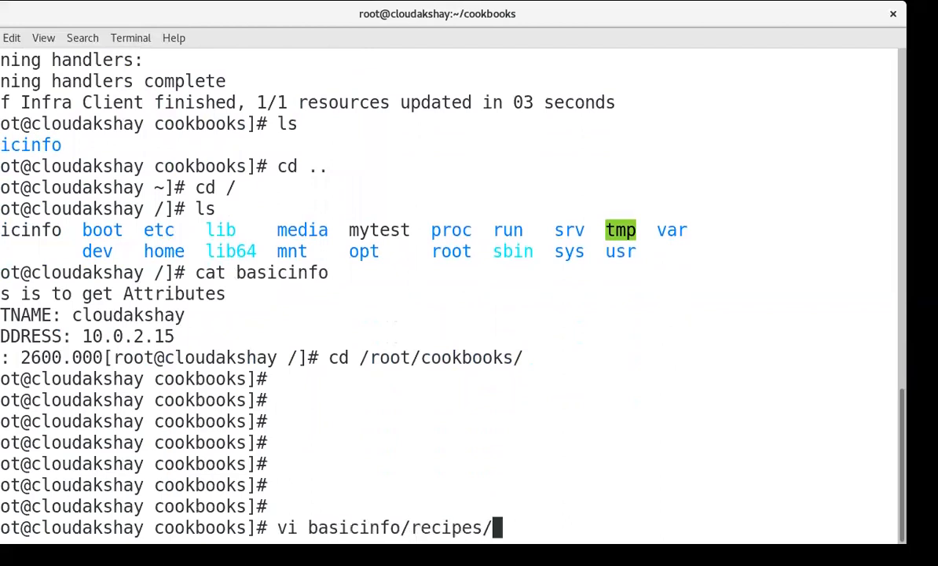
{"action": "type", "text": "in"}
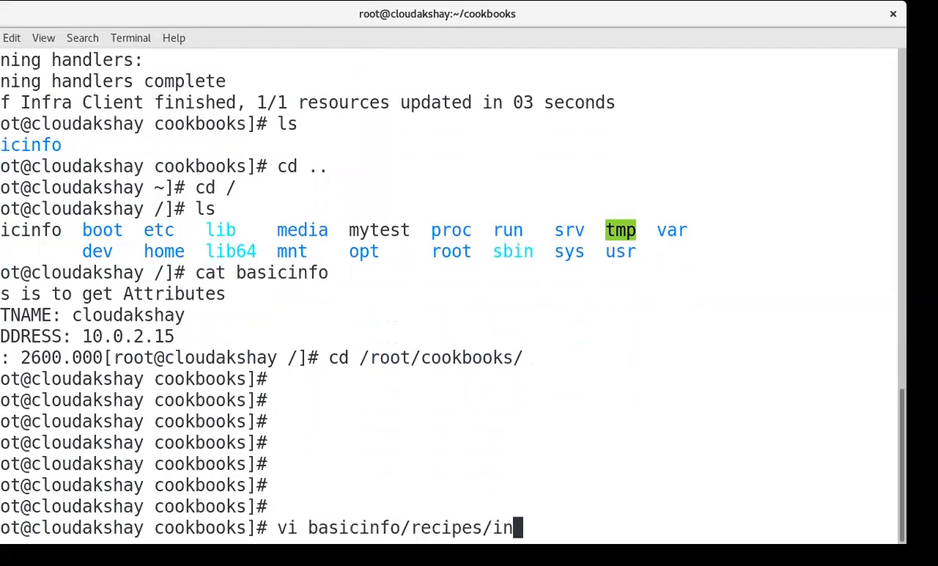
{"action": "key", "text": "Return"}
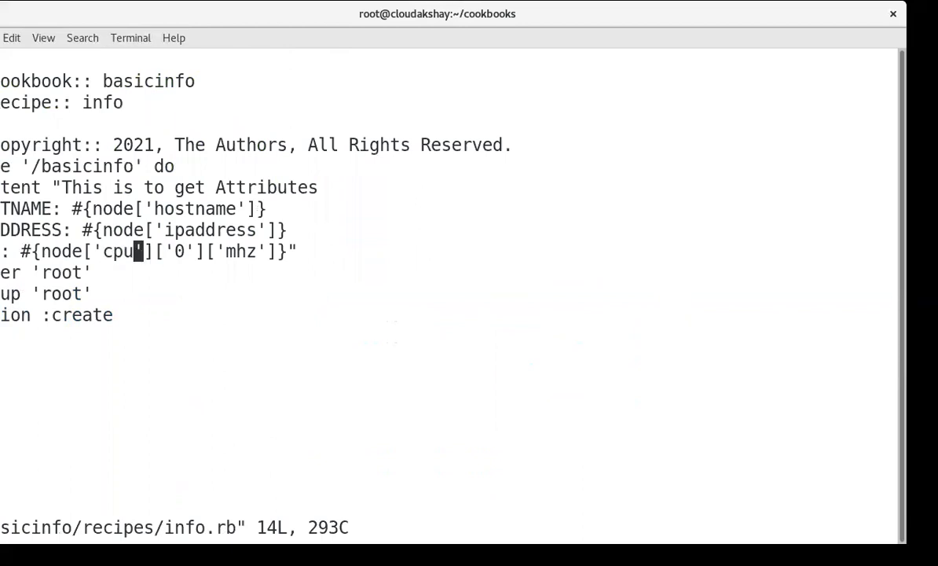
Step: Add a MACADDRESS: #{node['macaddress']} line below IPADDRESS in info.rb and save with :wq
{"action": "key", "text": "l"}
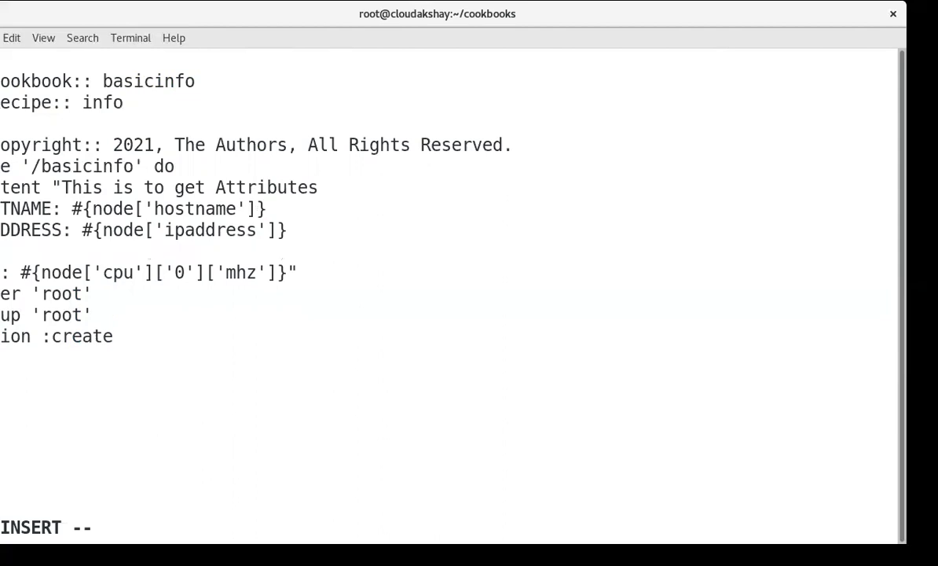
{"action": "type", "text": "ADD"}
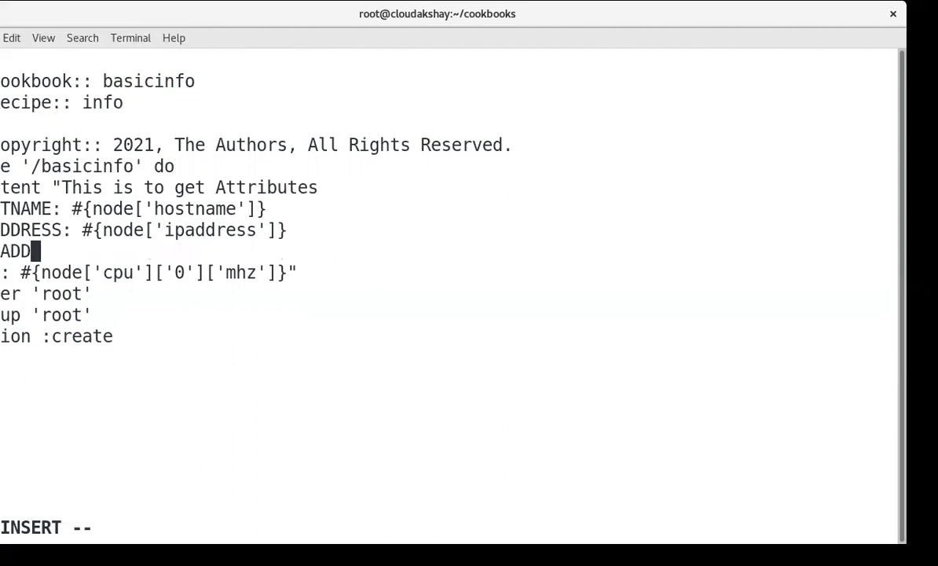
{"action": "type", "text": "RESS:"}
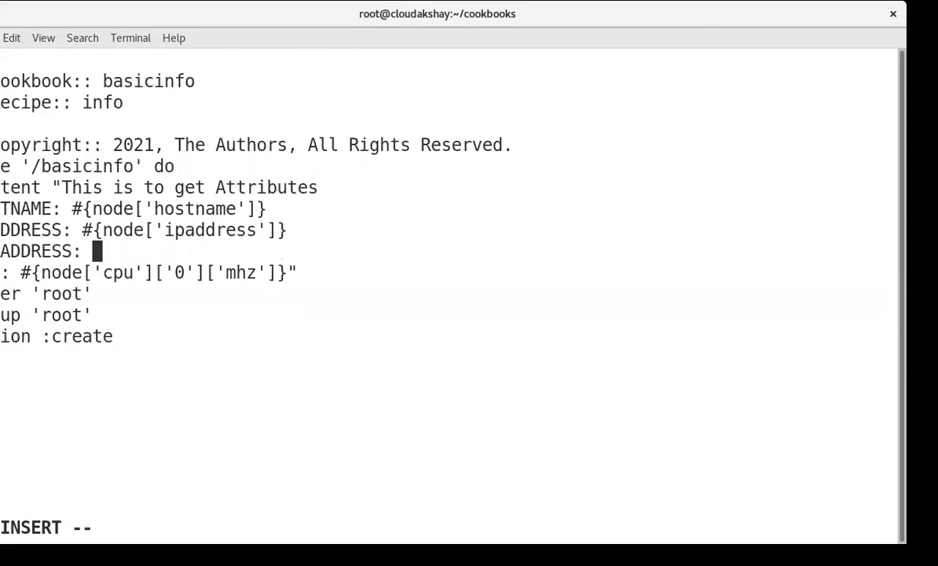
{"action": "type", "text": "#"}
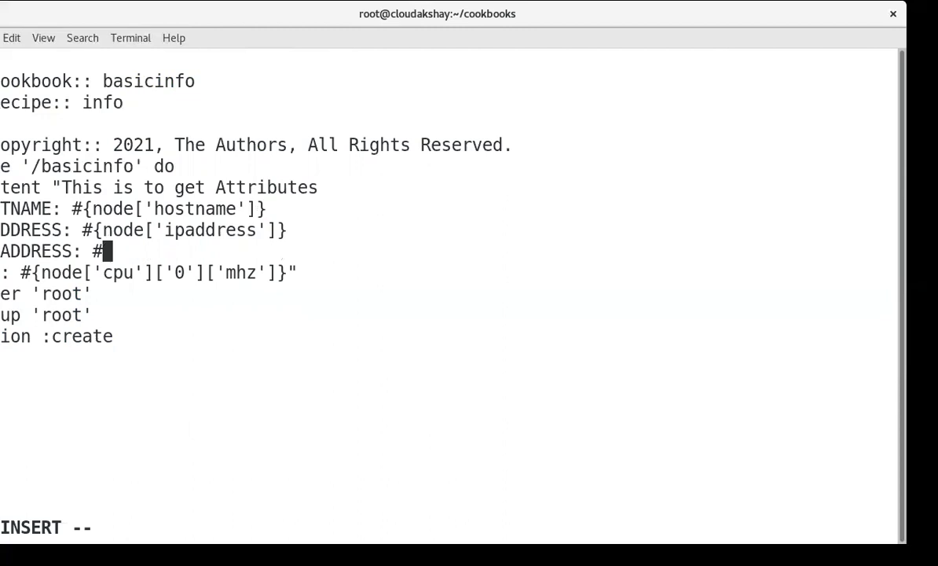
{"action": "type", "text": "{"}
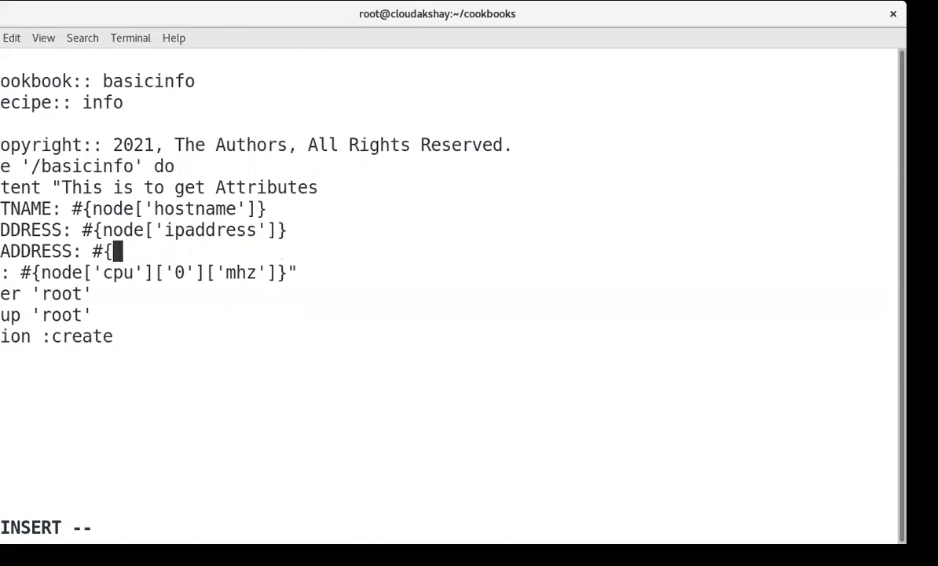
{"action": "type", "text": "node["}
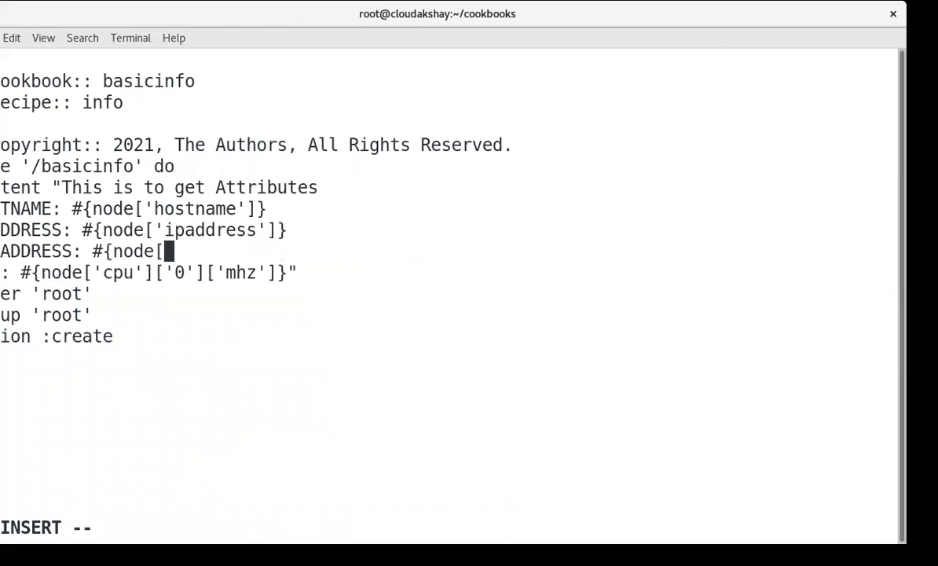
{"action": "type", "text": "'"}
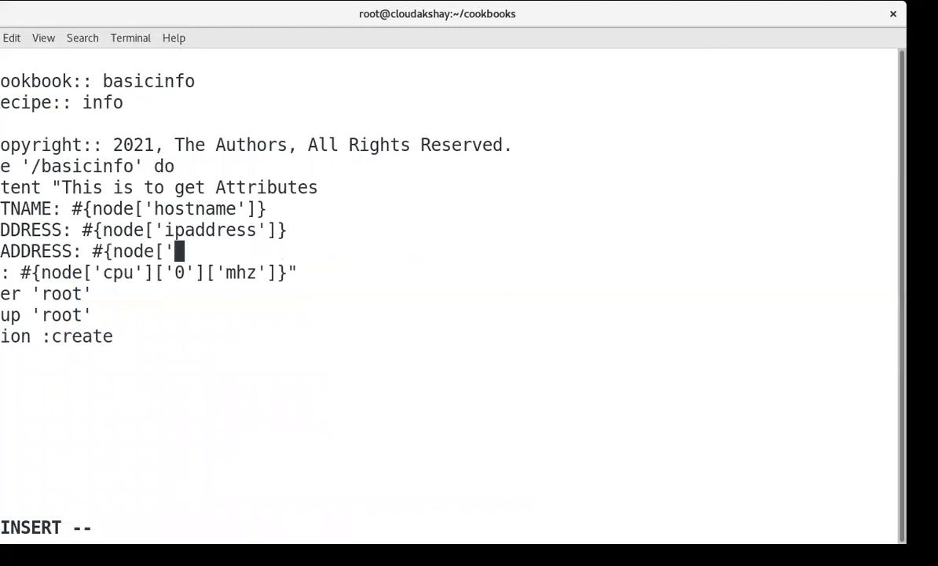
{"action": "type", "text": "maca"}
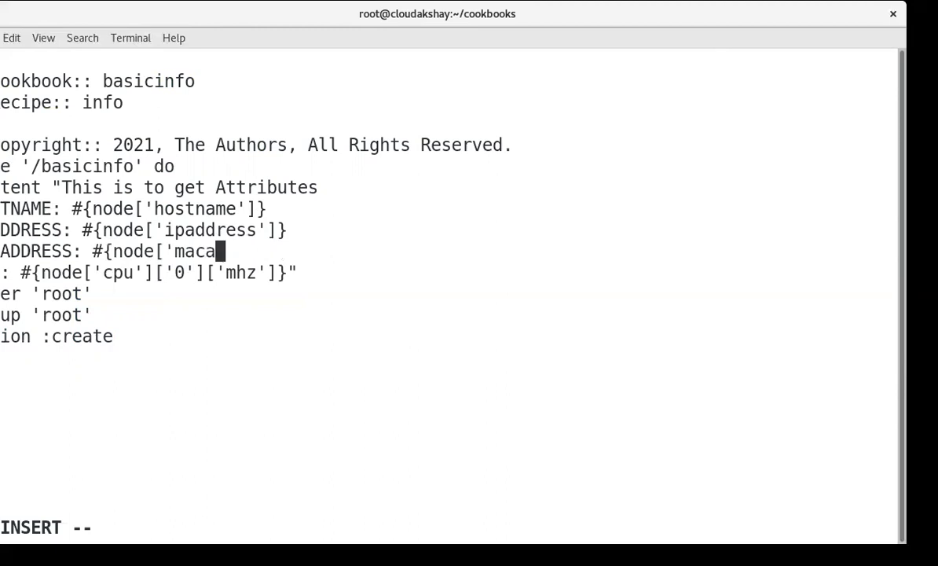
{"action": "type", "text": "ddres"}
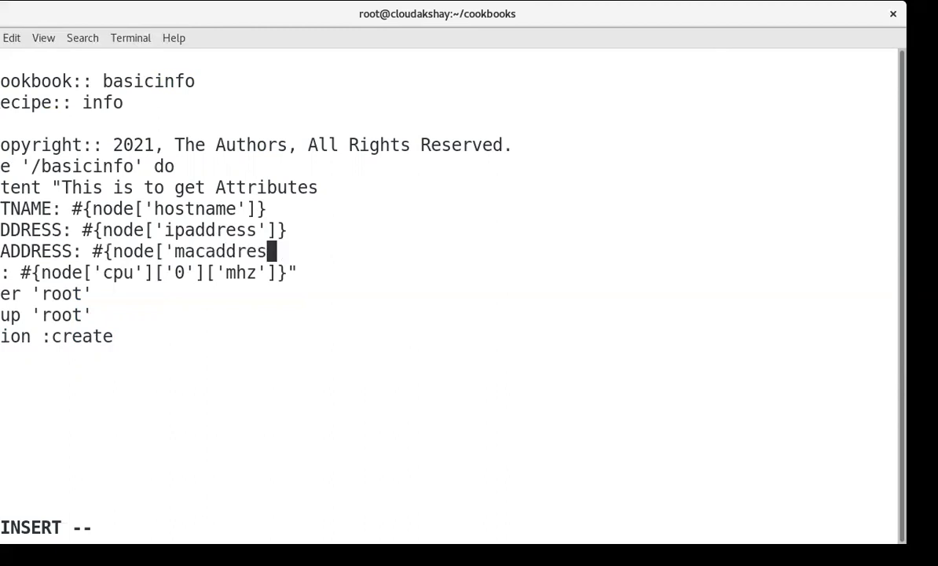
{"action": "type", "text": "s']"}
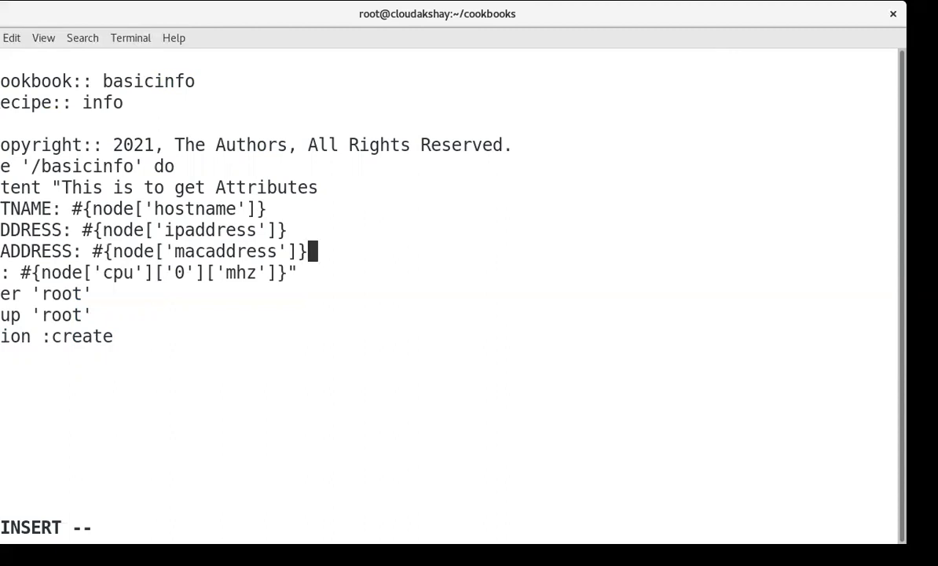
{"action": "key", "text": "Escape"}
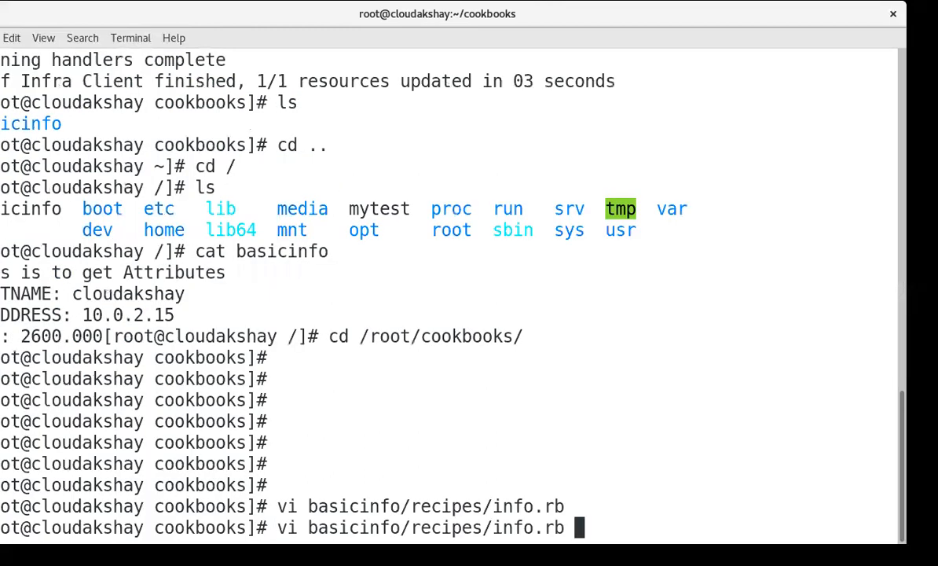
Step: Run chef-client -zr "recipe[basicinfo::info]" so /basicinfo gains MACADDRESS 08:00:27:BE:65:8B
{"action": "type", "text": "cd /"}
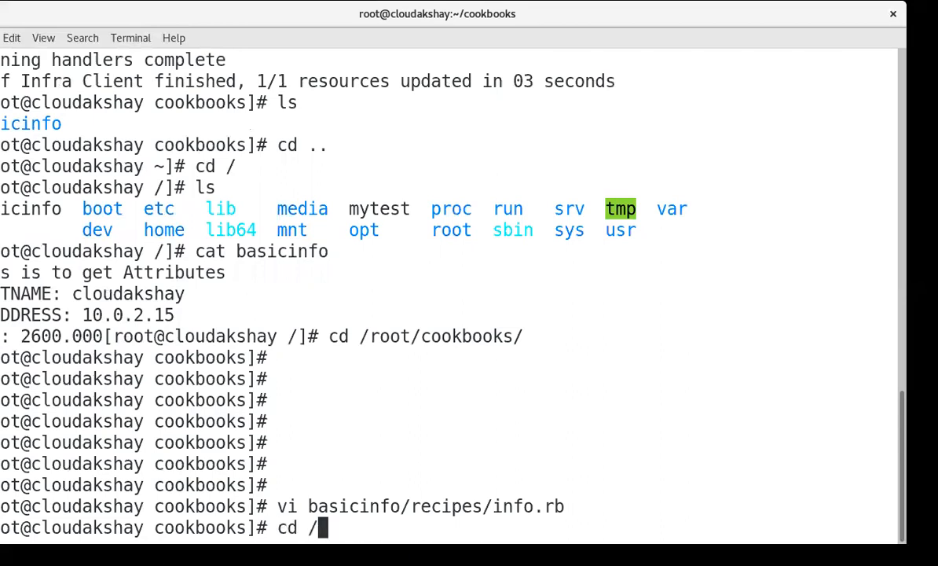
{"action": "type", "text": "chef-client -zr \"recipe[basicinfo::info]\""}
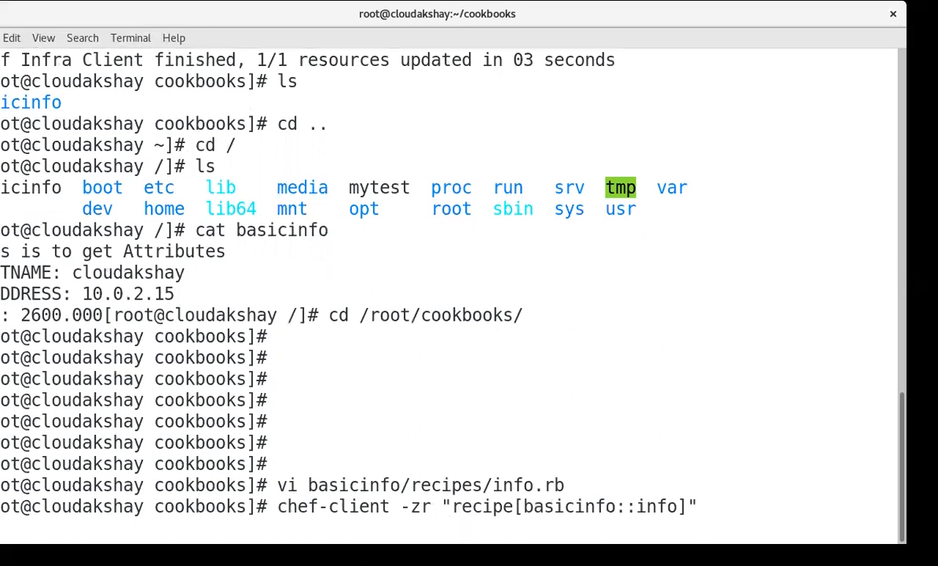
{"action": "key", "text": "Return"}
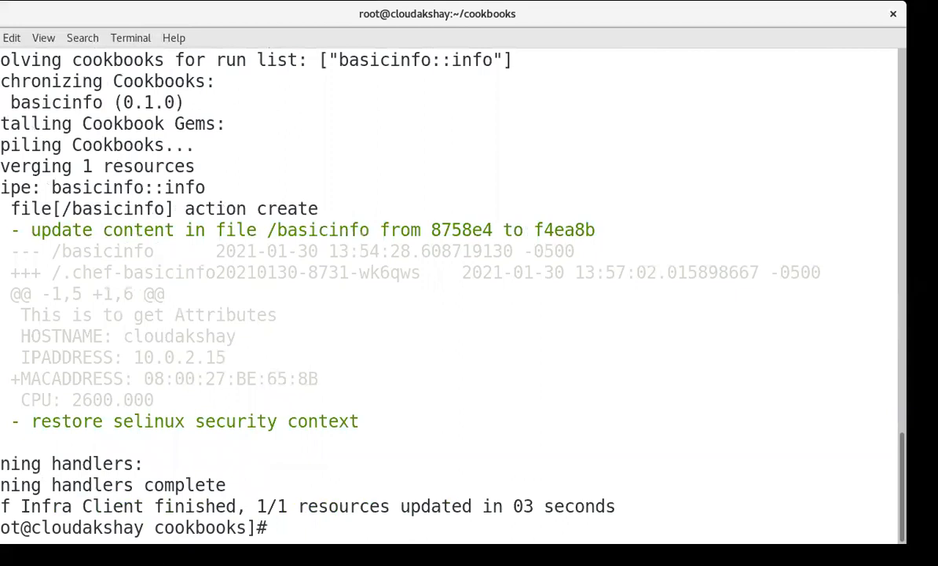
{"action": "mouse_move", "coordinate": [489, 251]}
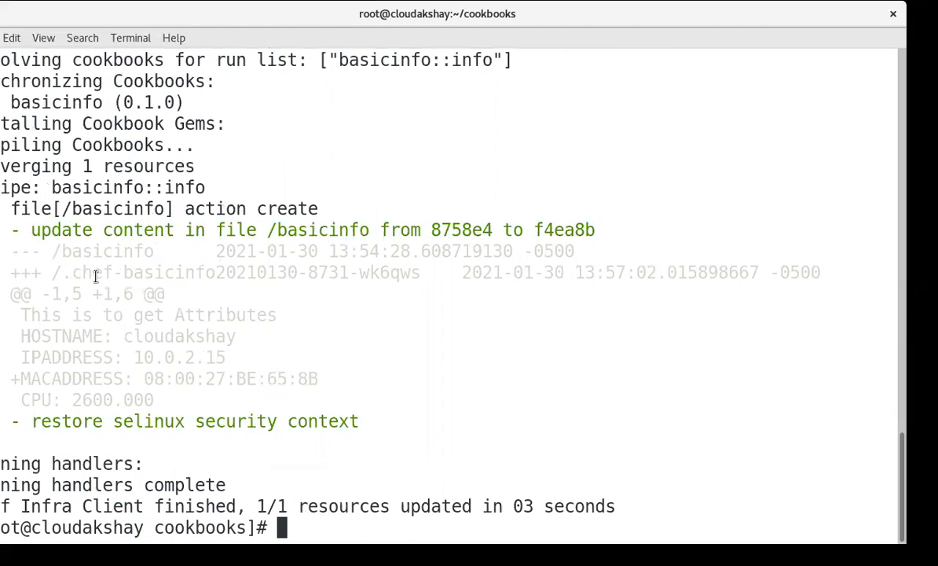
{"action": "mouse_move", "coordinate": [245, 283]}
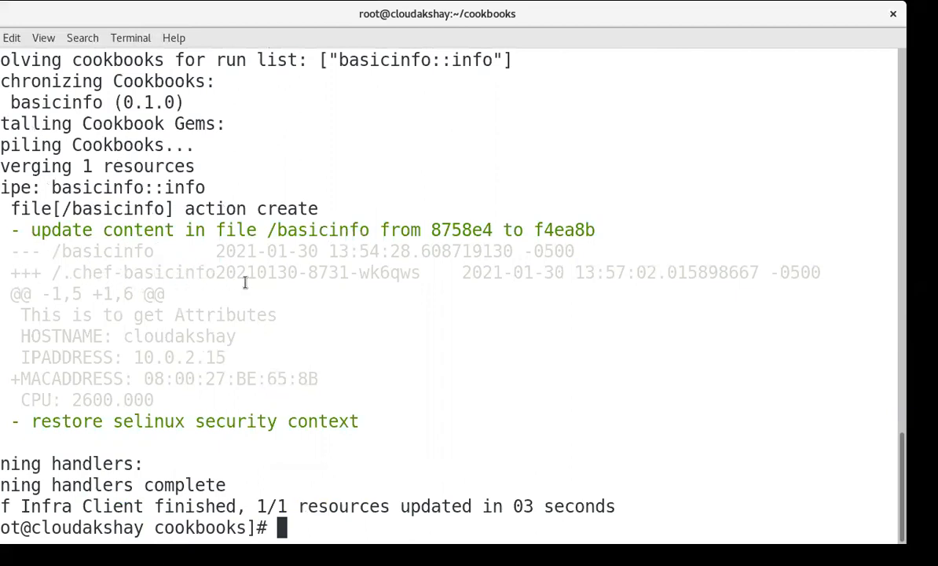
{"action": "mouse_move", "coordinate": [151, 388]}
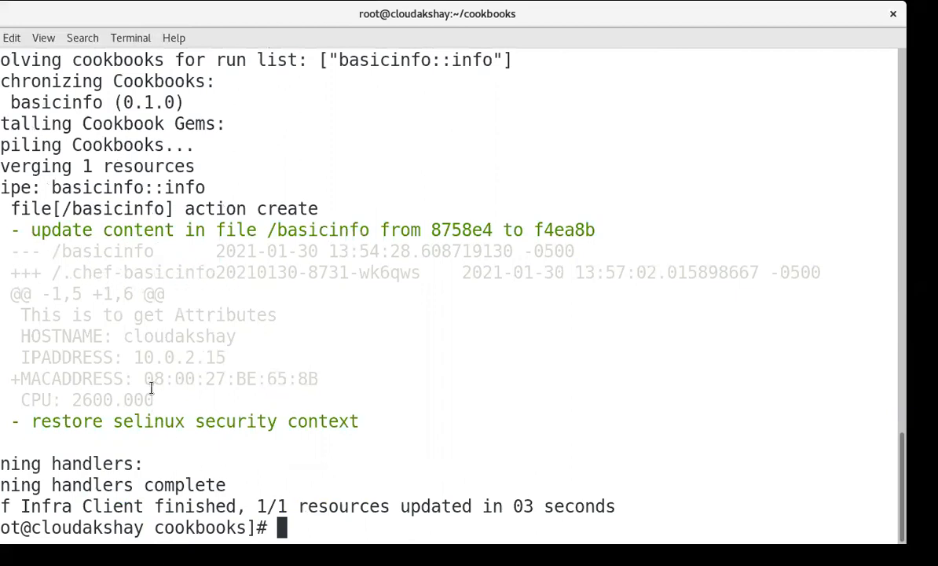
{"action": "mouse_move", "coordinate": [29, 377]}
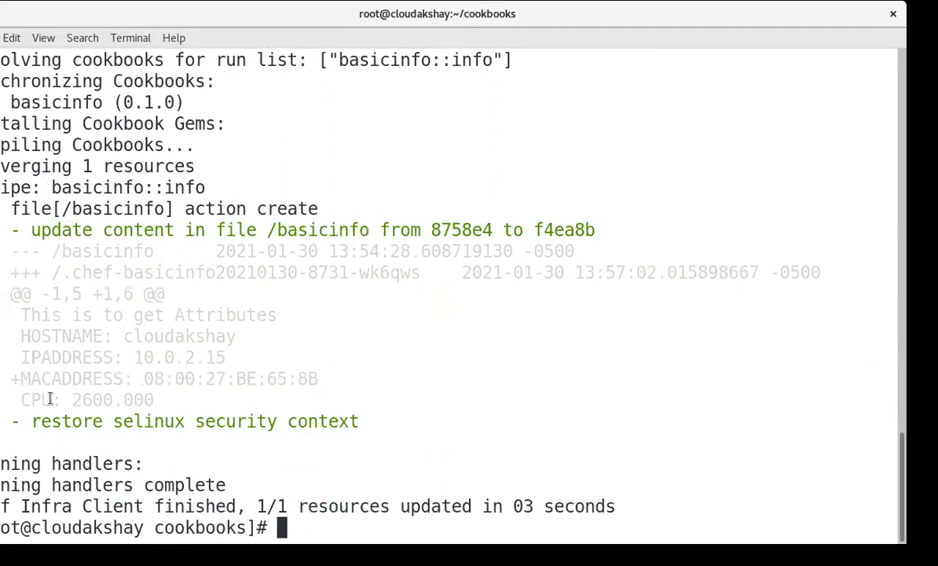
{"action": "mouse_move", "coordinate": [39, 360]}
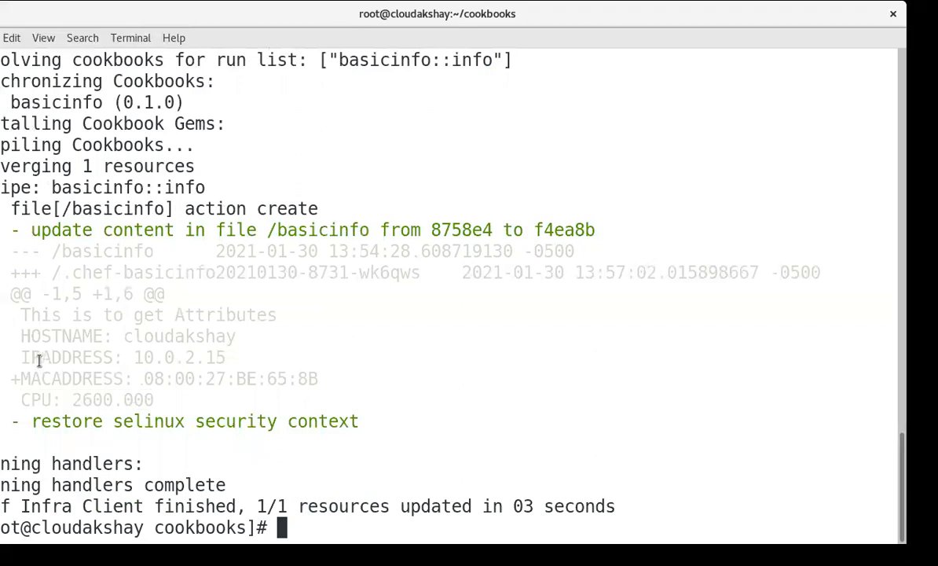
{"action": "mouse_move", "coordinate": [428, 420]}
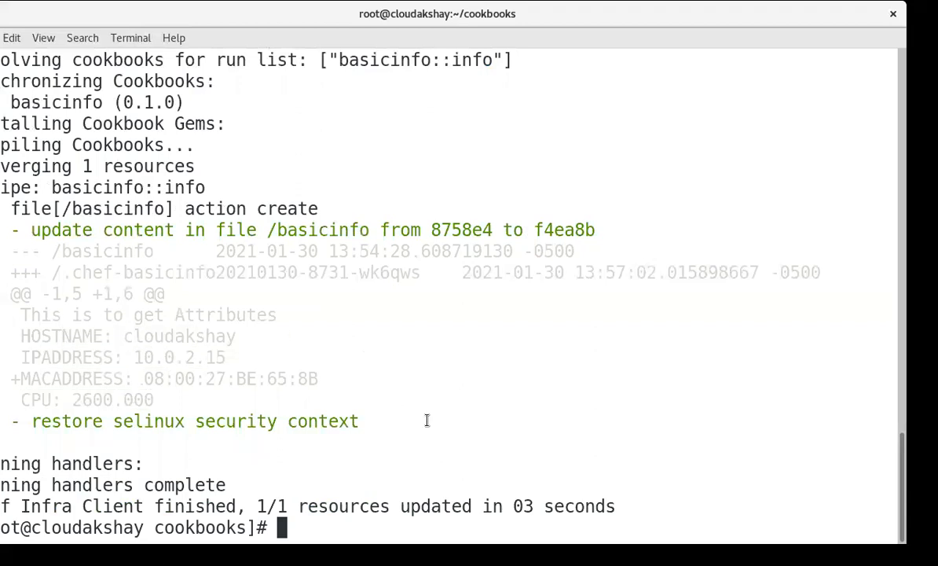
Step: From root, cat basicinfo to show hostname, IP, MAC 08:00:27:BE:65:8B and CPU
{"action": "type", "text": "cd /"}
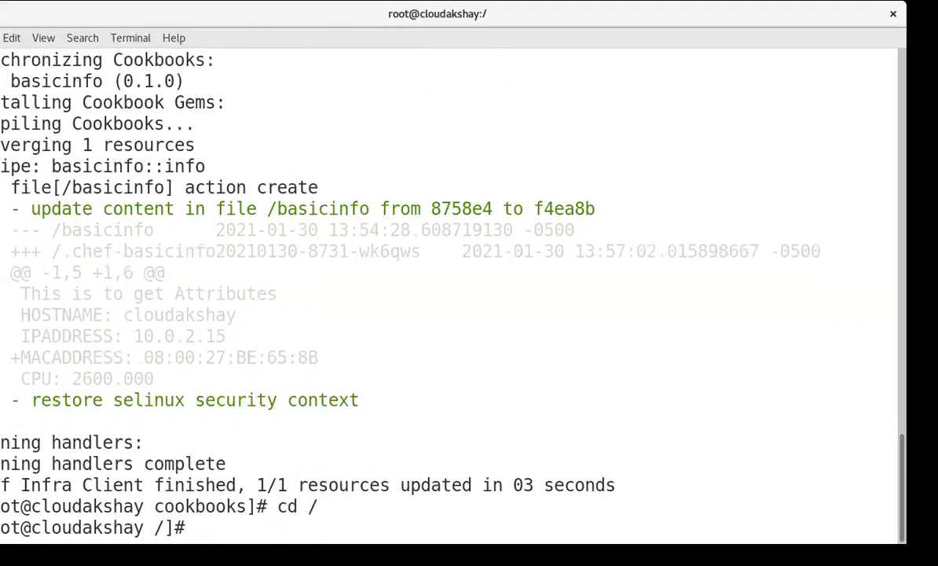
{"action": "type", "text": "cat basicinfo"}
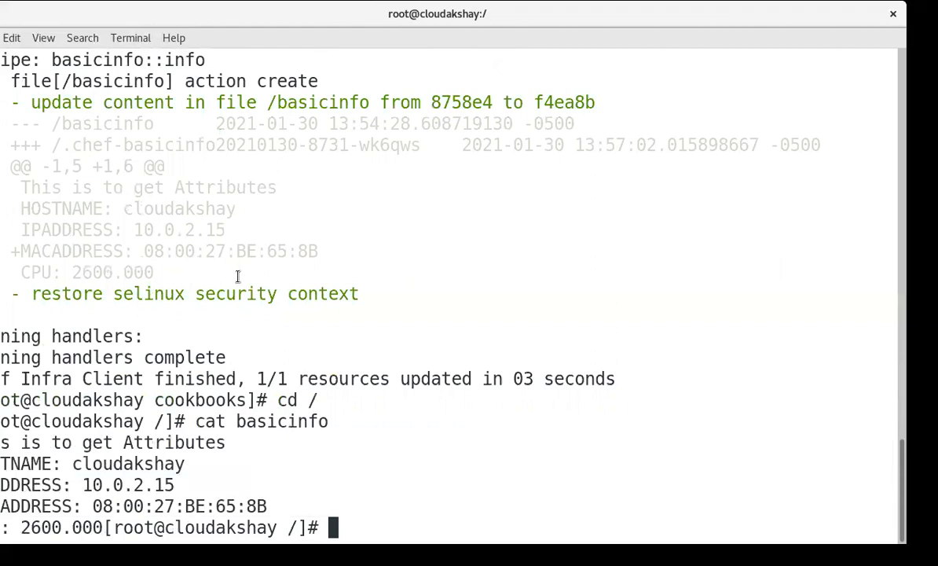
{"action": "mouse_move", "coordinate": [311, 183]}
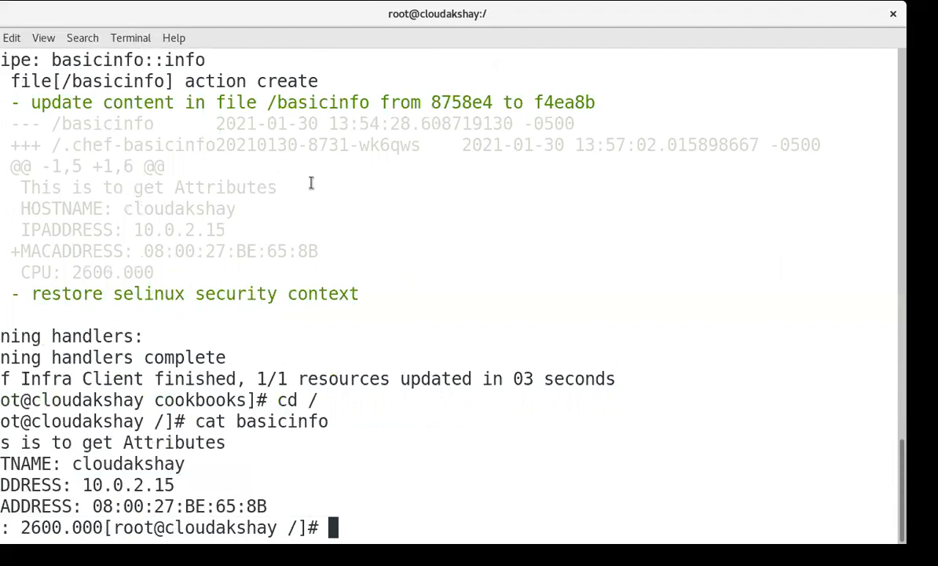
{"action": "mouse_move", "coordinate": [284, 44]}
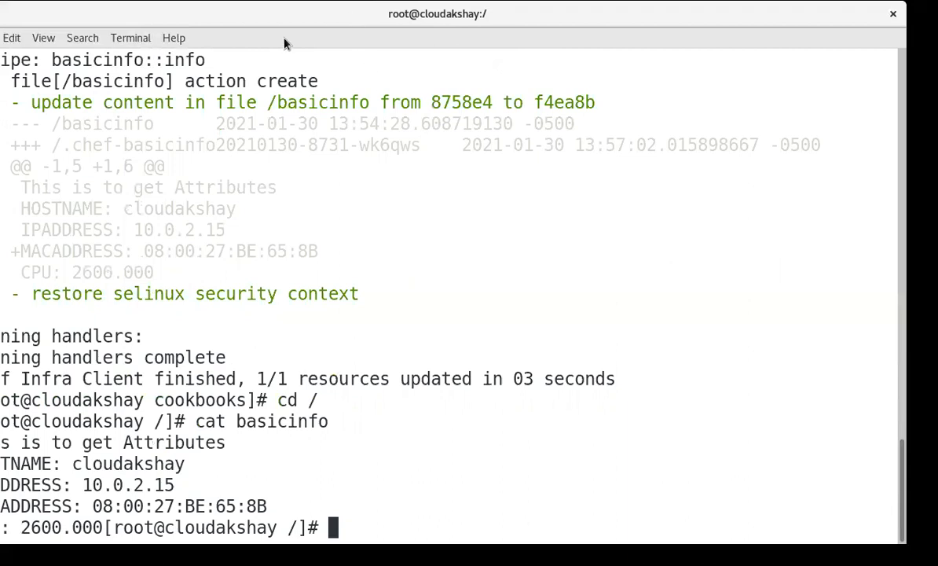